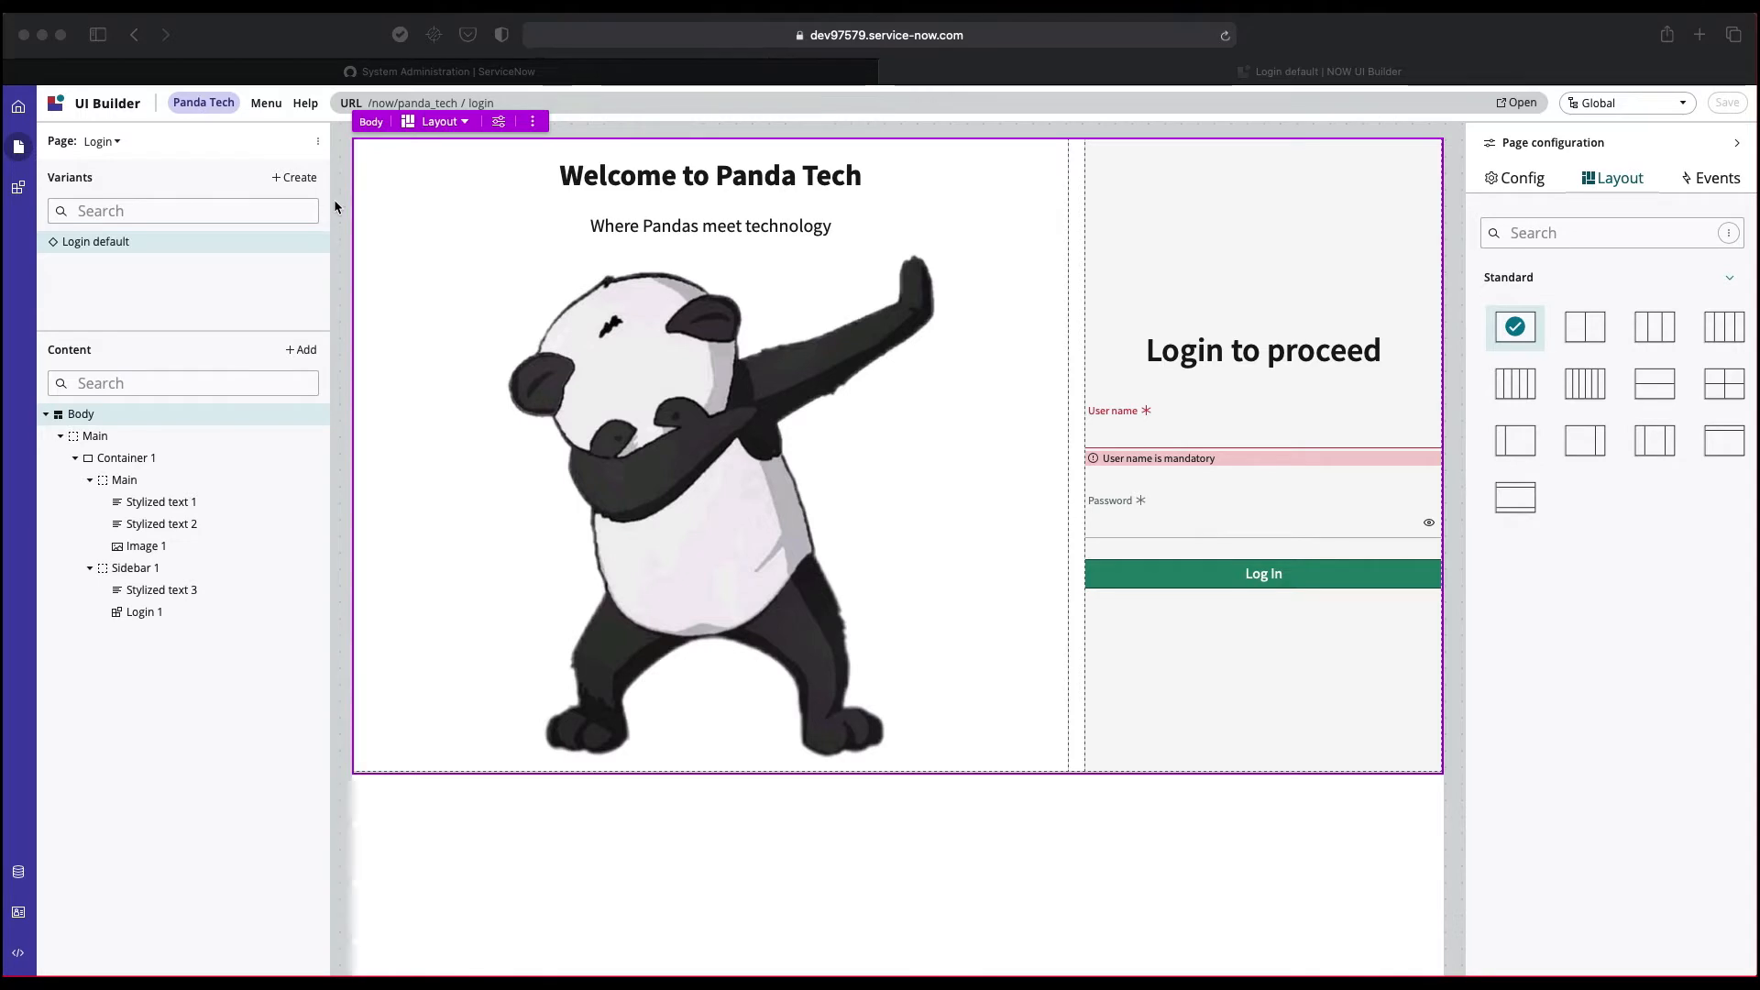
mouse_move(1423, 176)
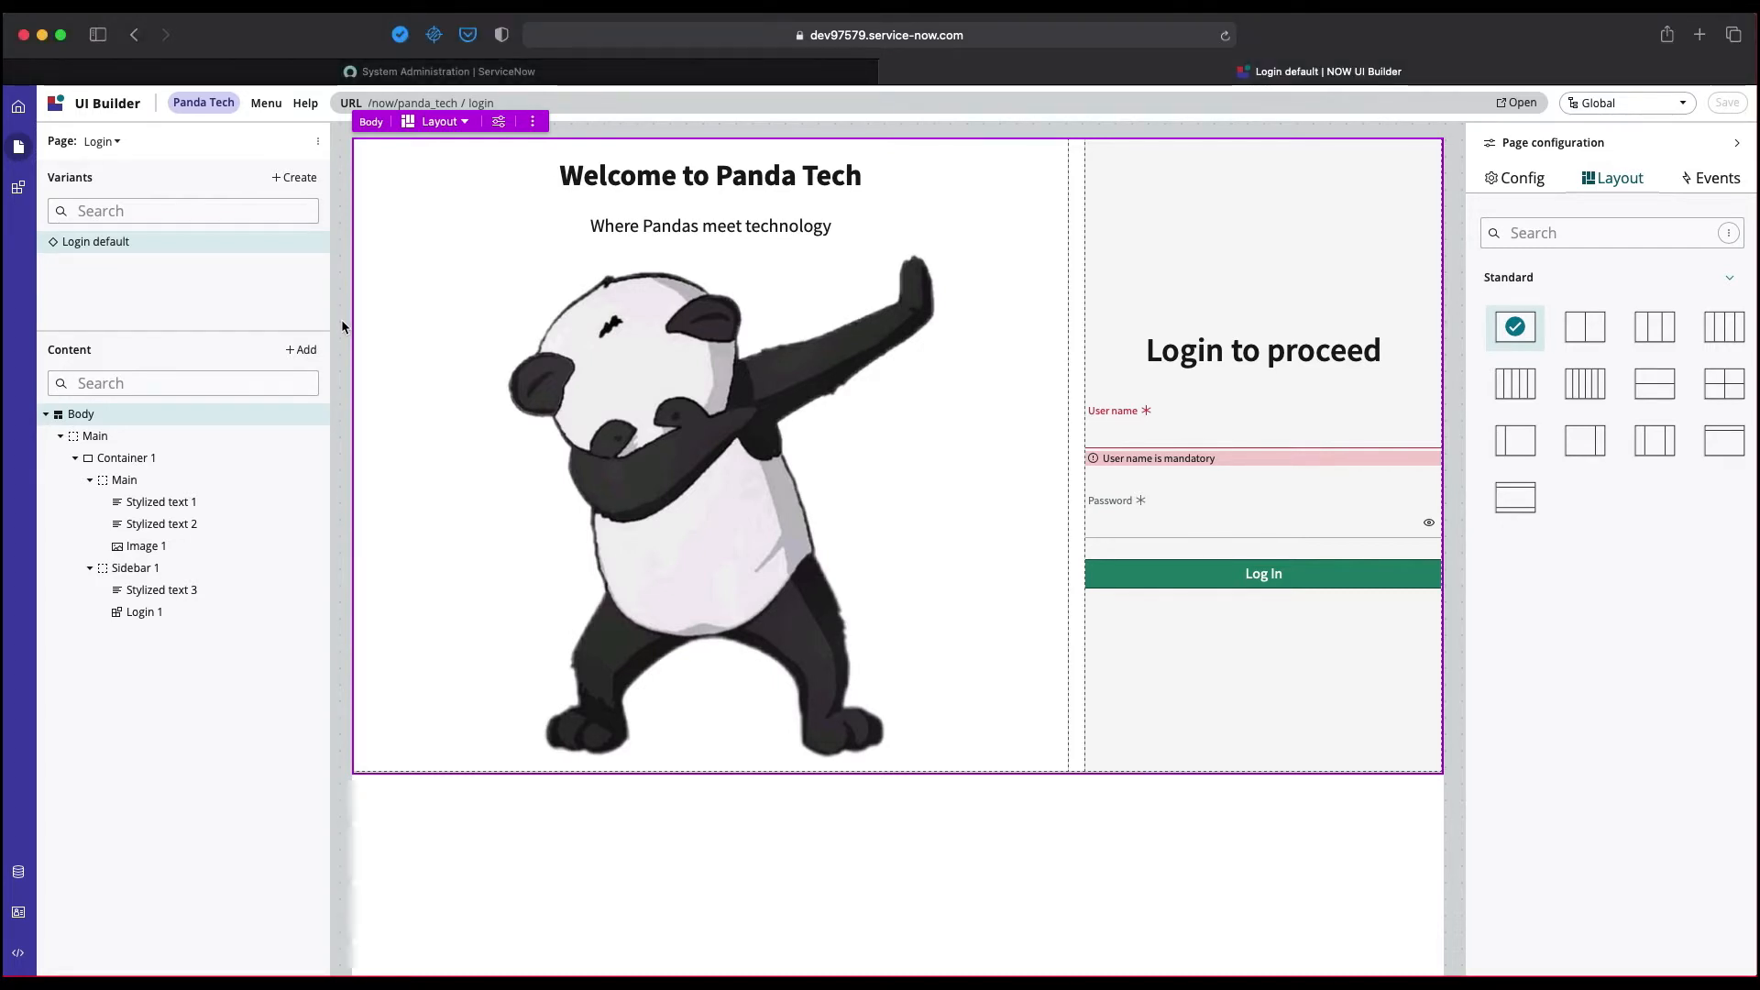
mouse_move(150, 248)
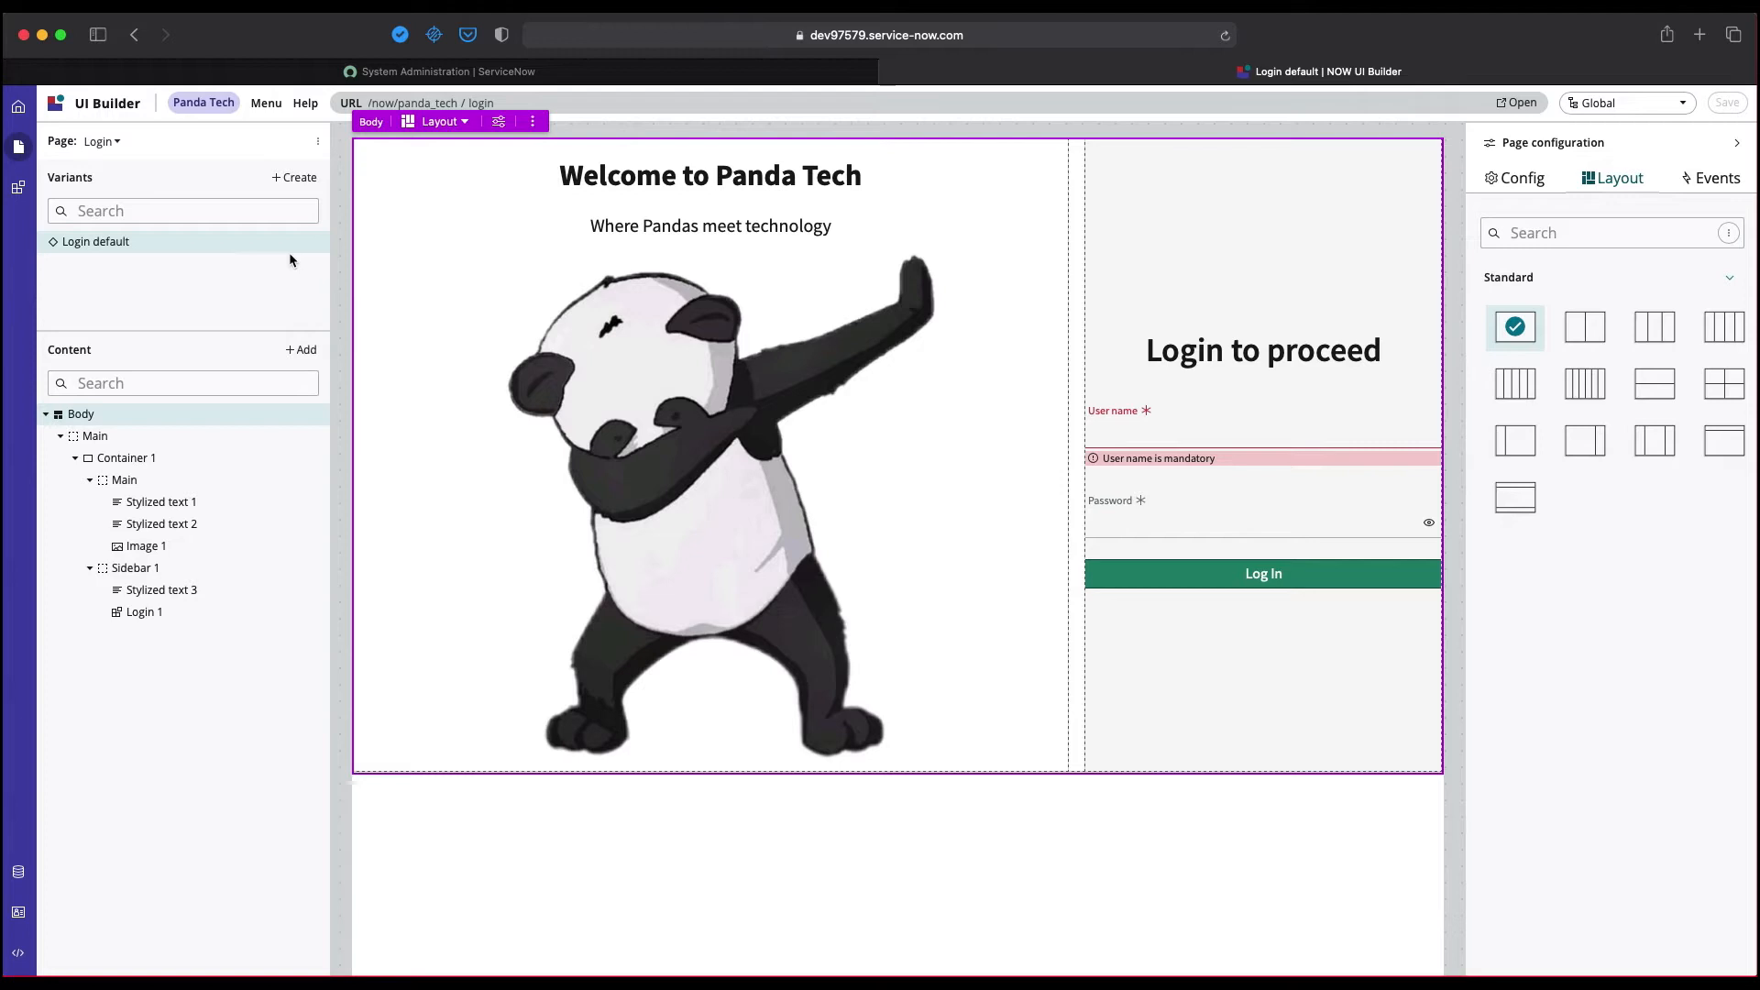
Show the Login page's options menu with settings, parameters and Create page choices.
left_click(319, 147)
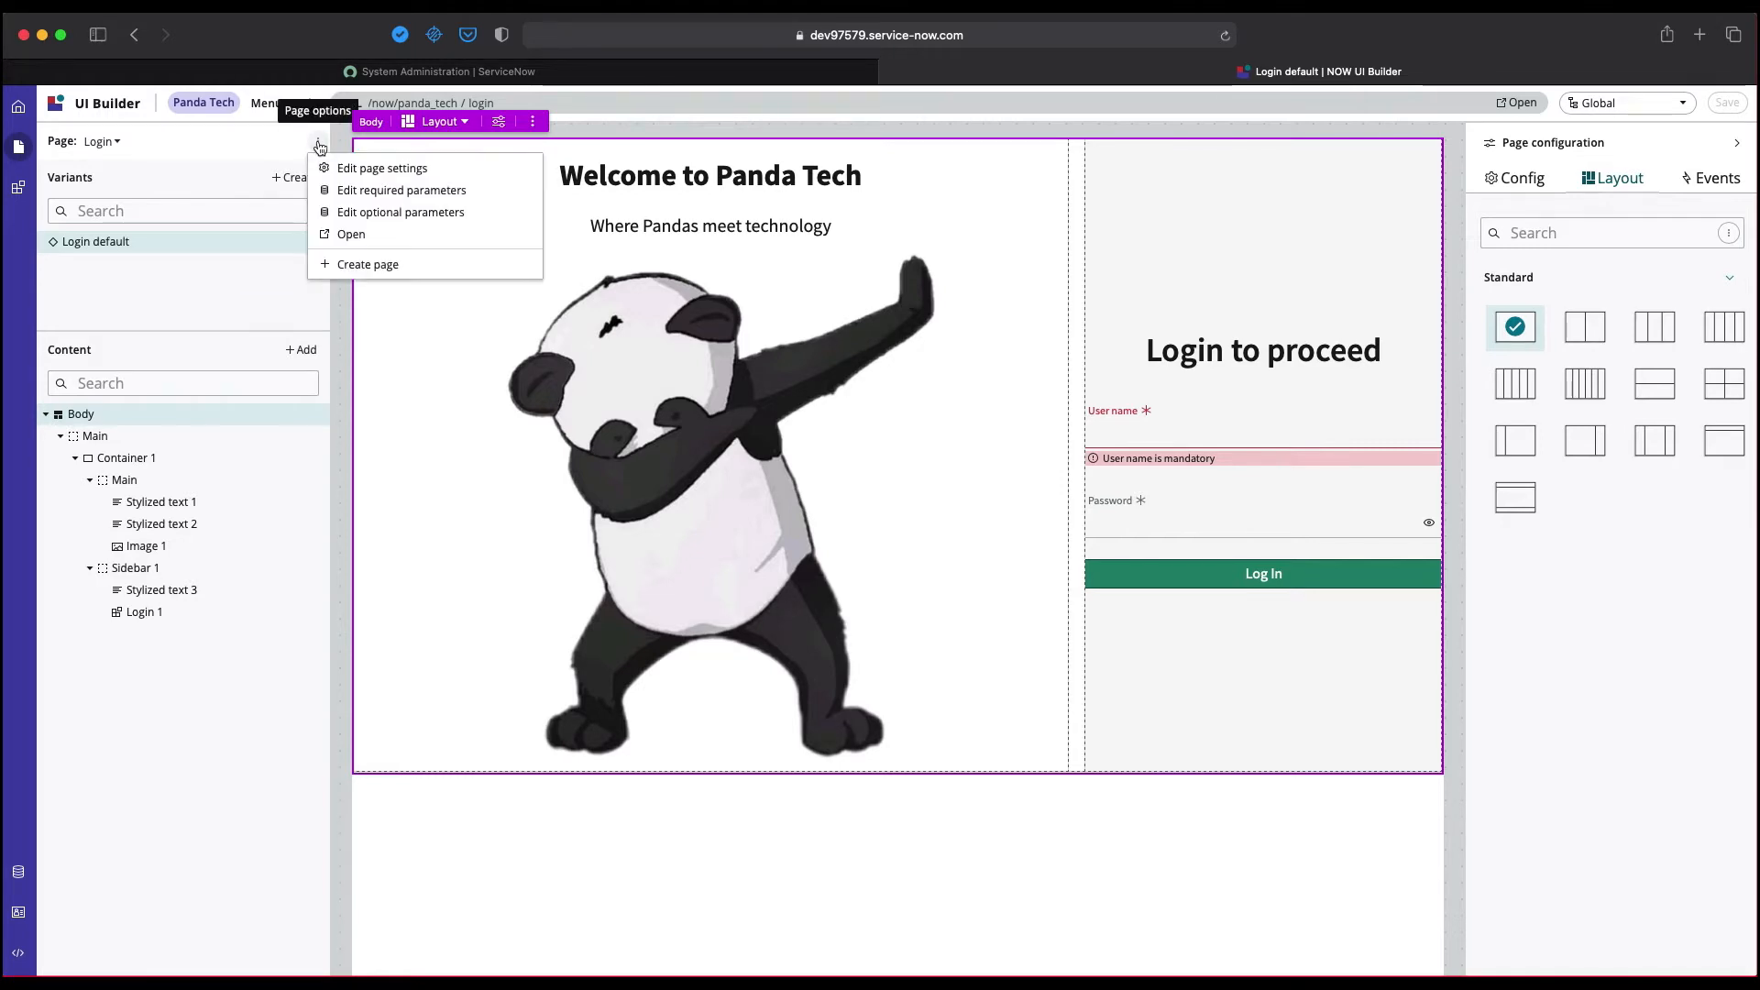
left_click(319, 141)
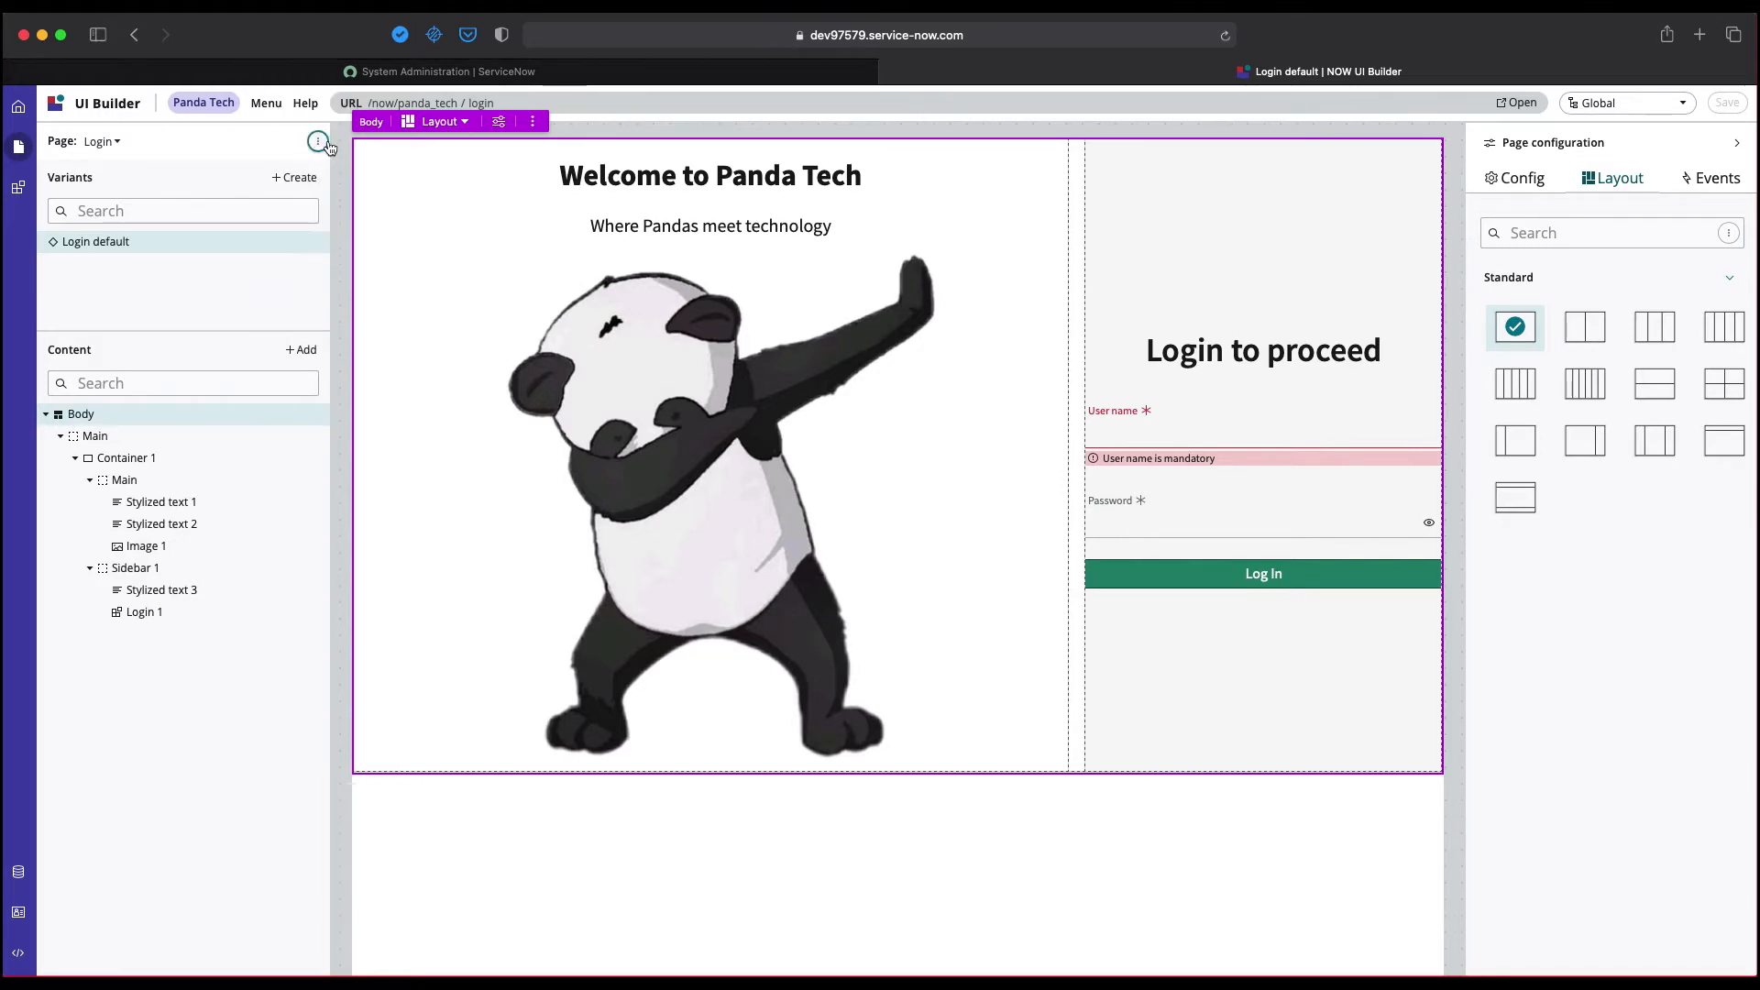
mouse_move(319, 141)
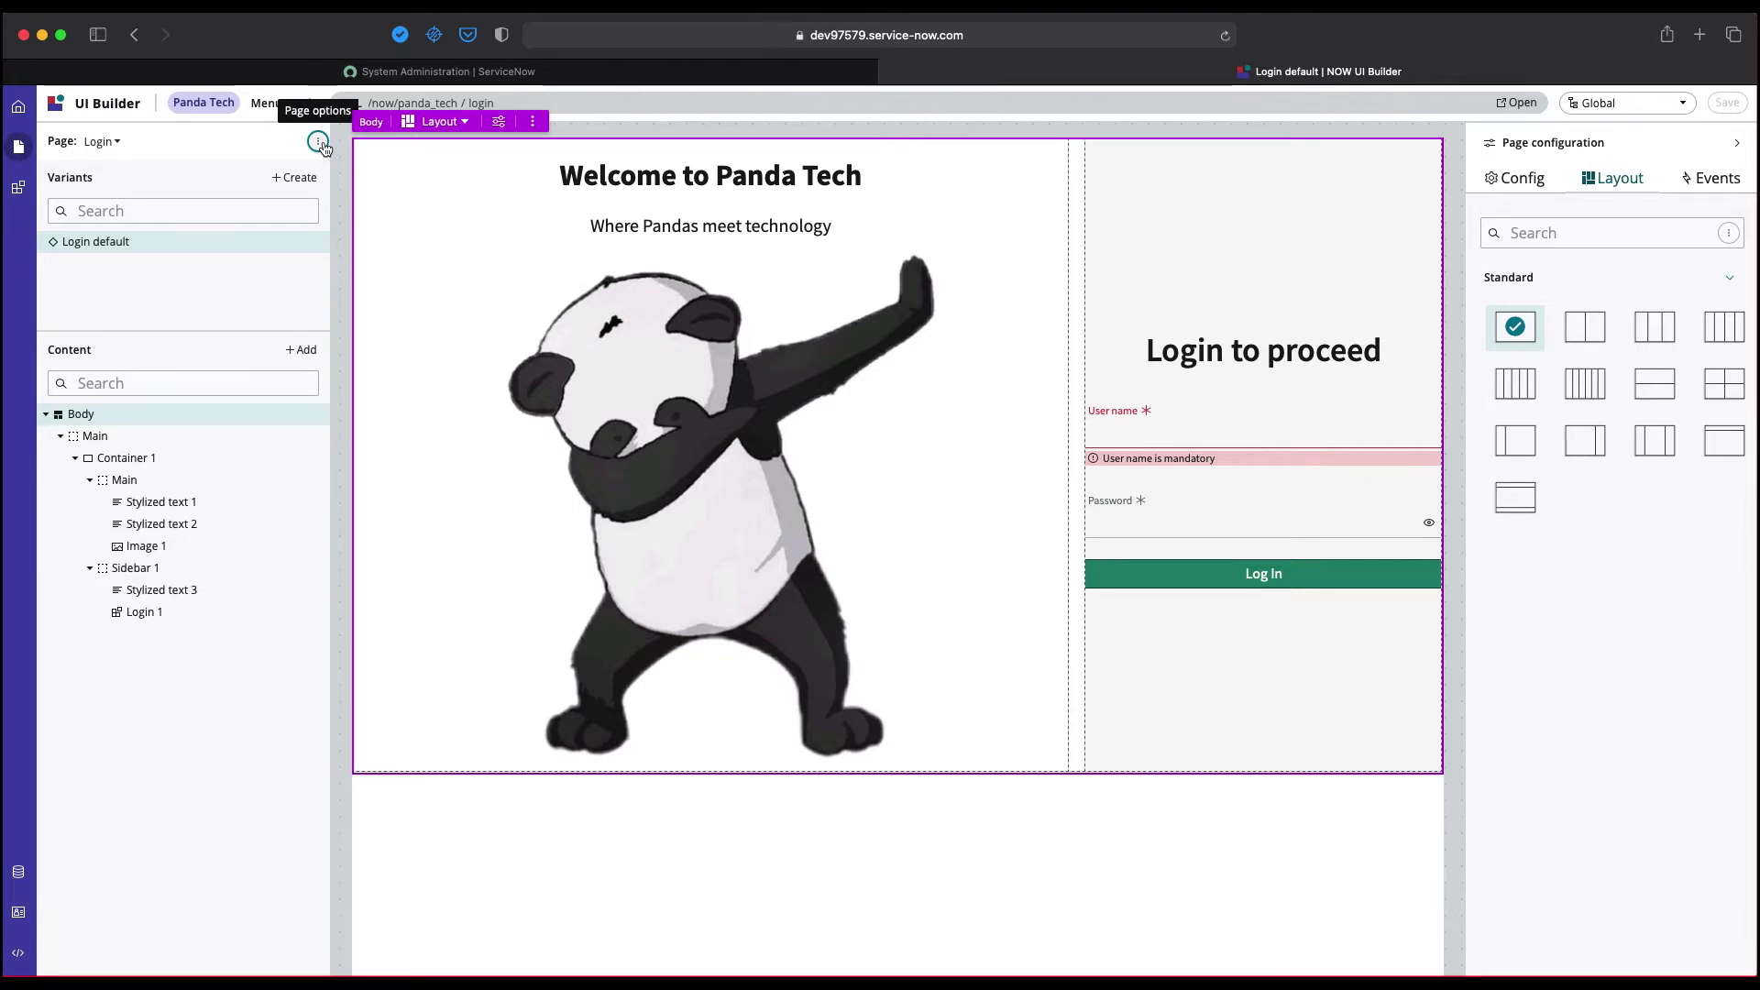
left_click(319, 141)
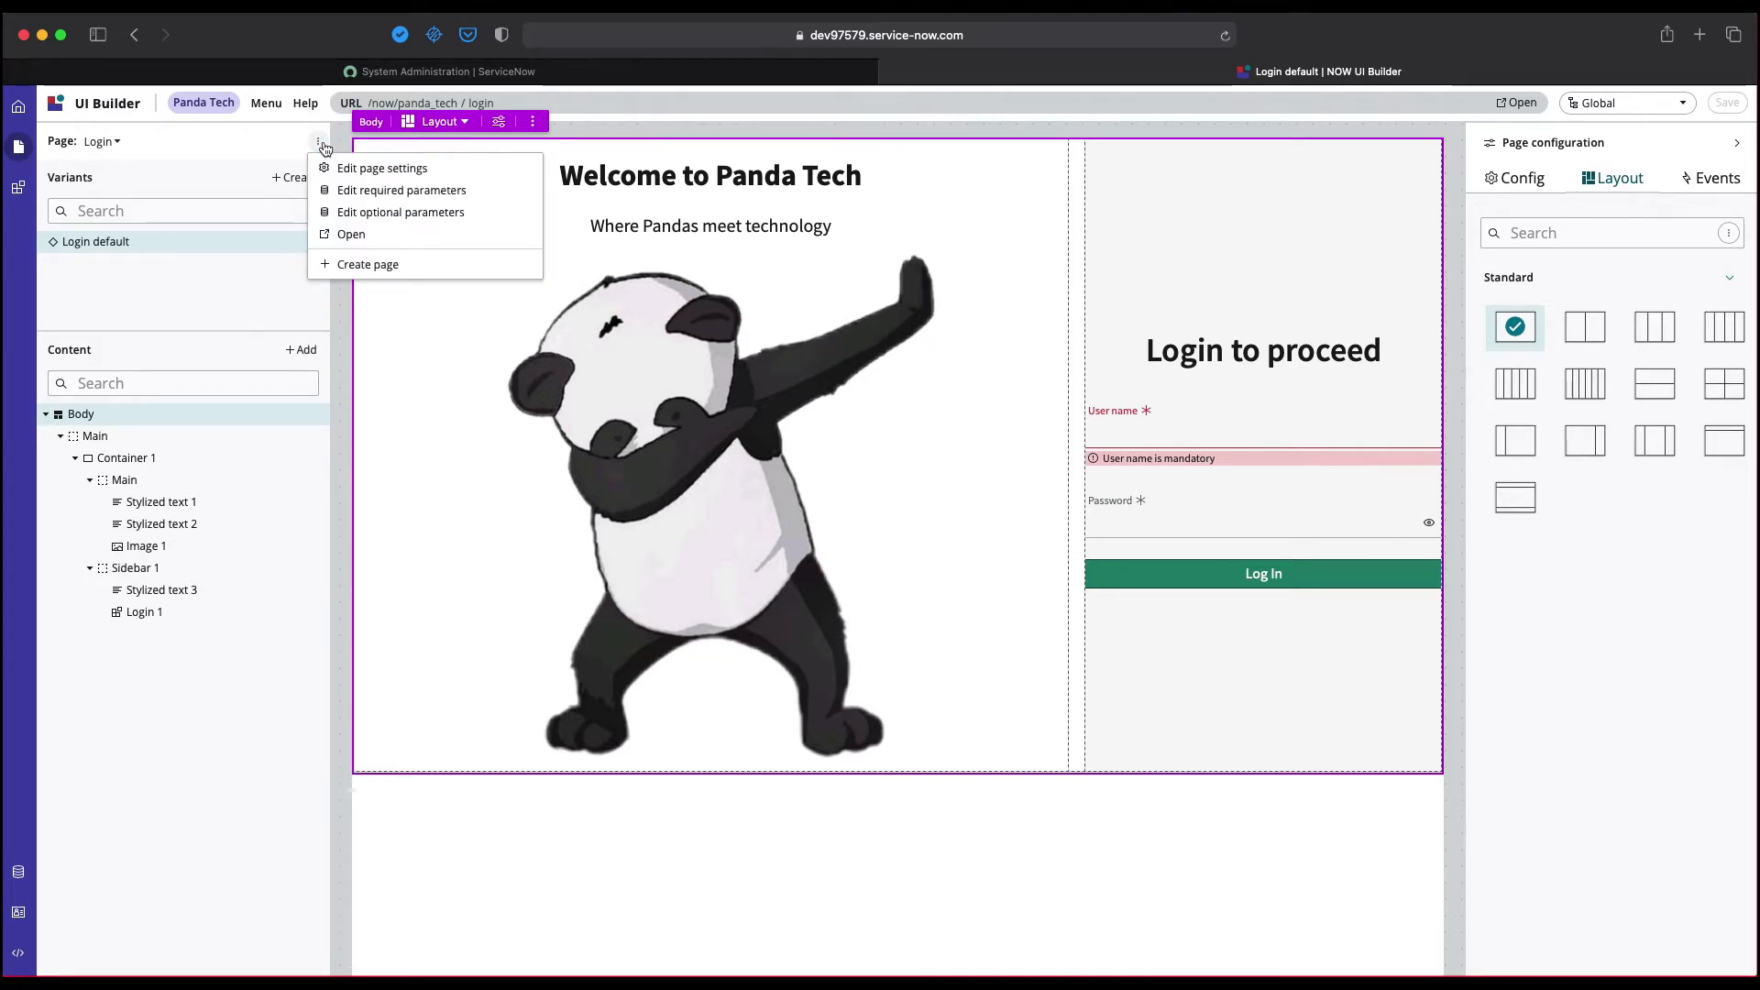
mouse_move(368, 264)
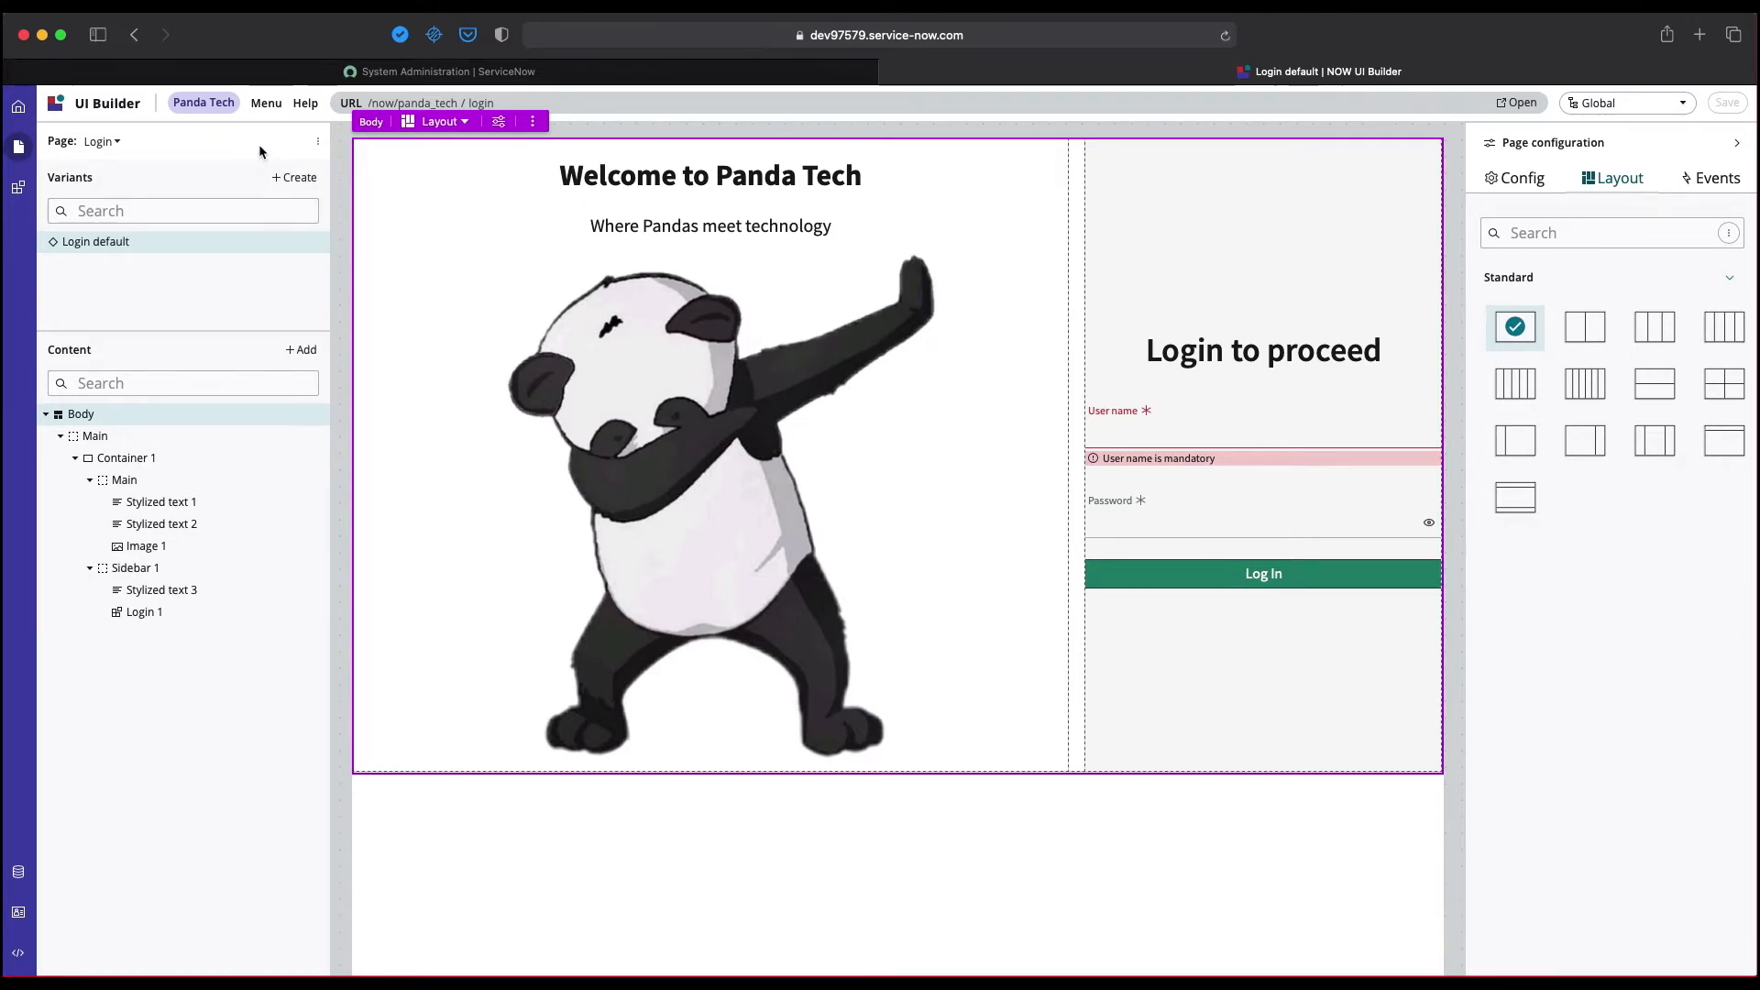
left_click(317, 141)
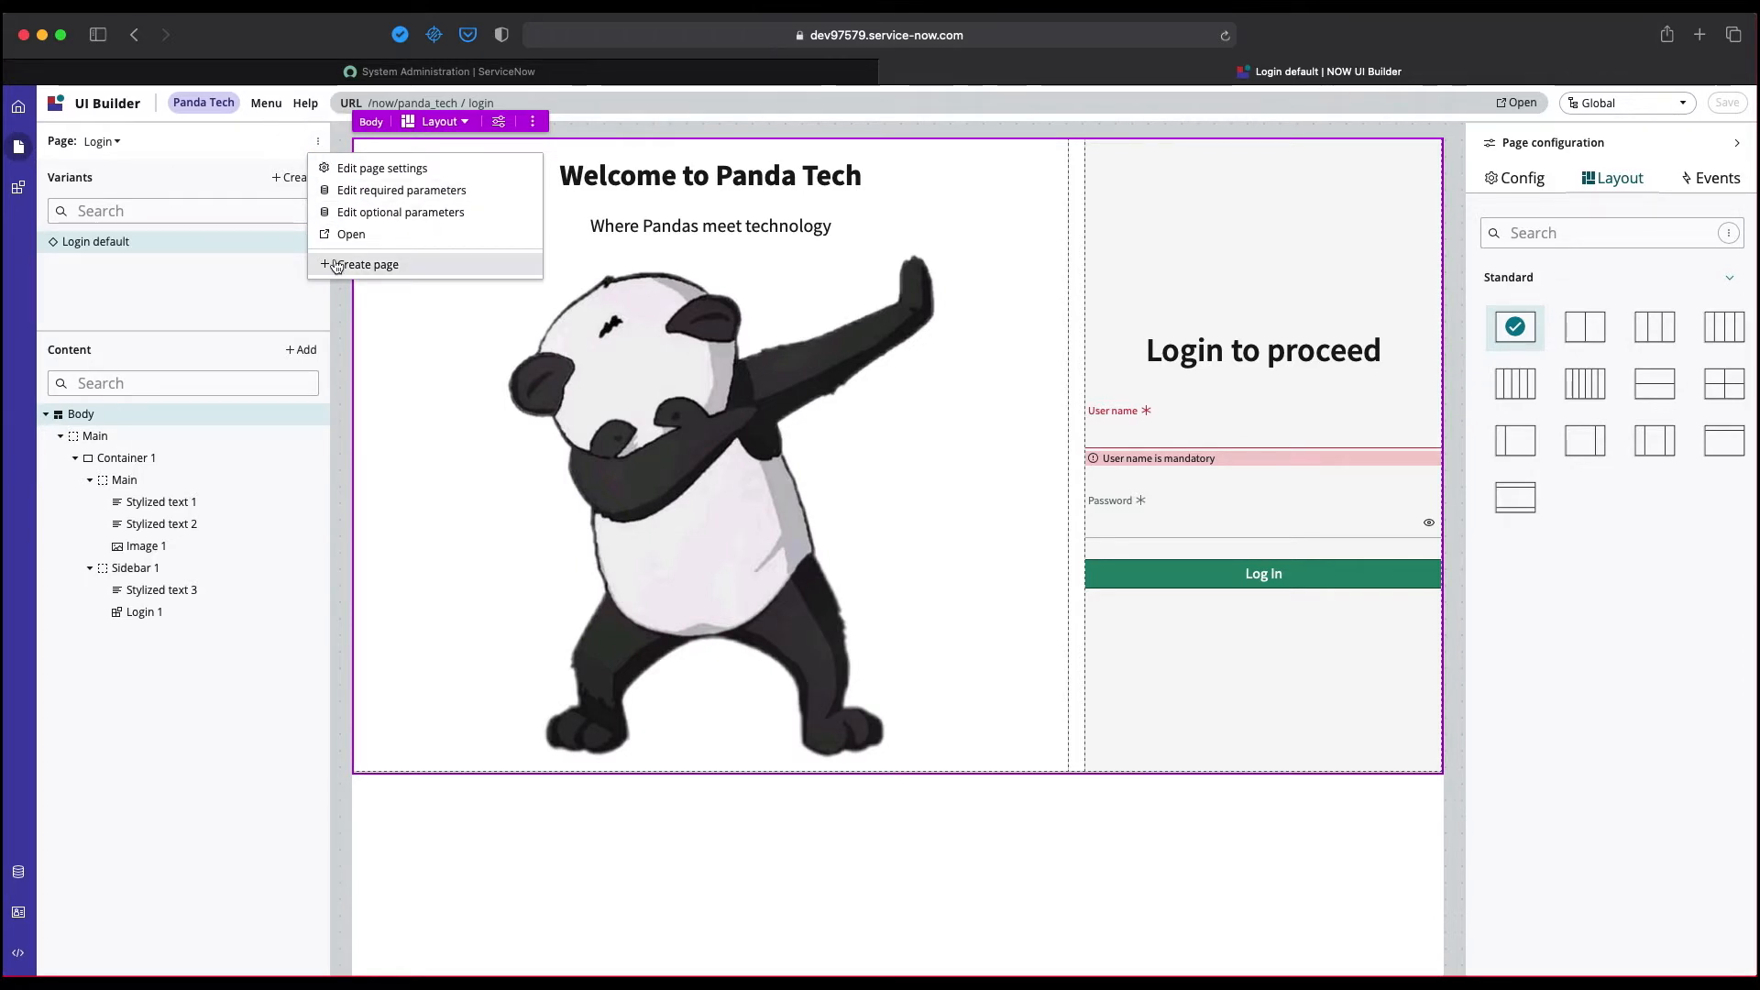
Start a new page named Home with path home and browse the template list, keeping None.
left_click(367, 264)
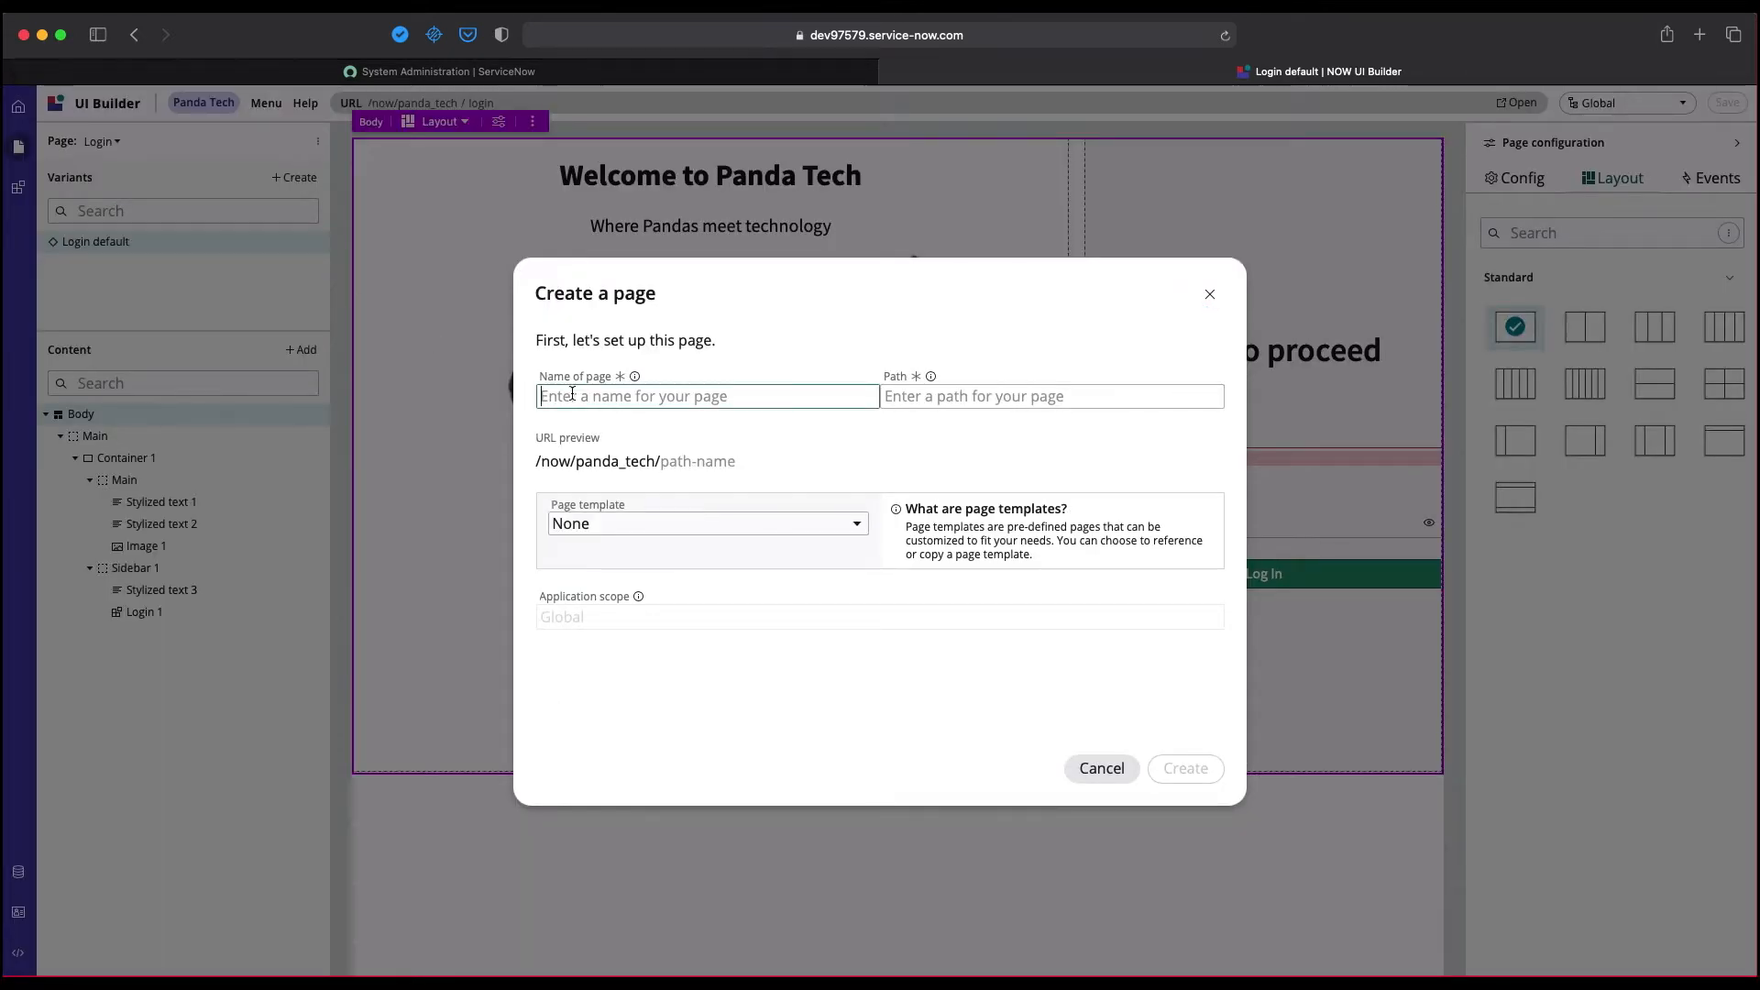
type("home")
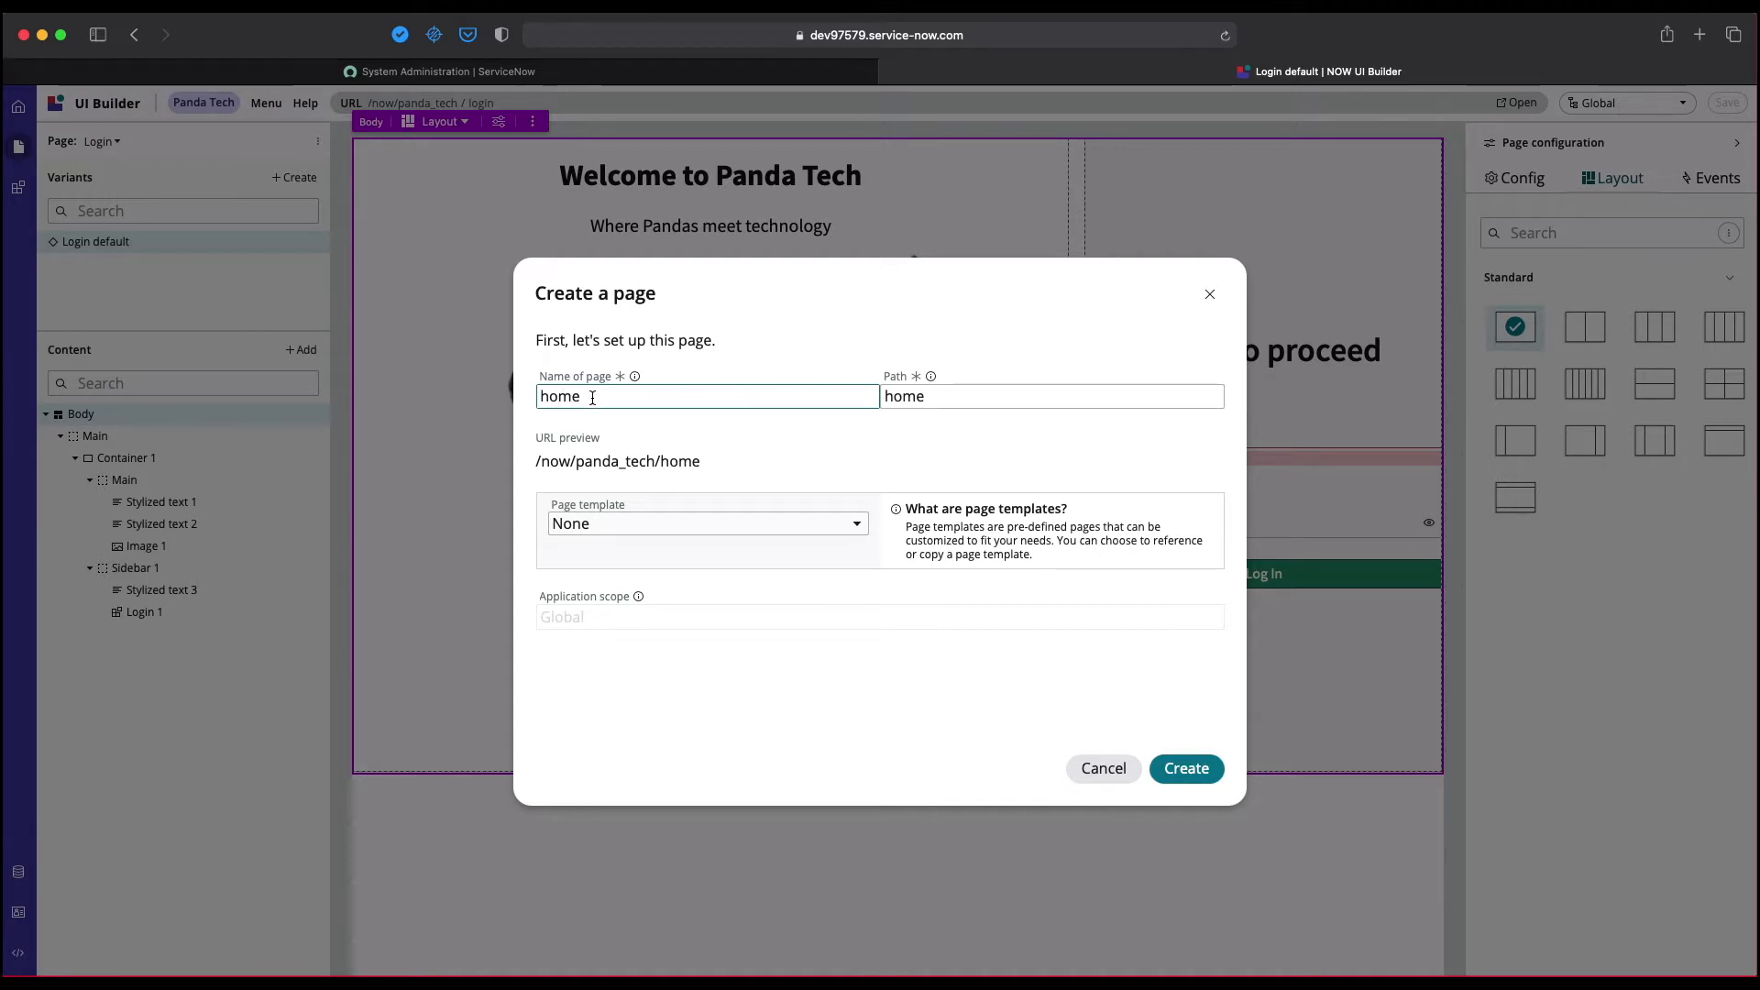
key("Backspace")
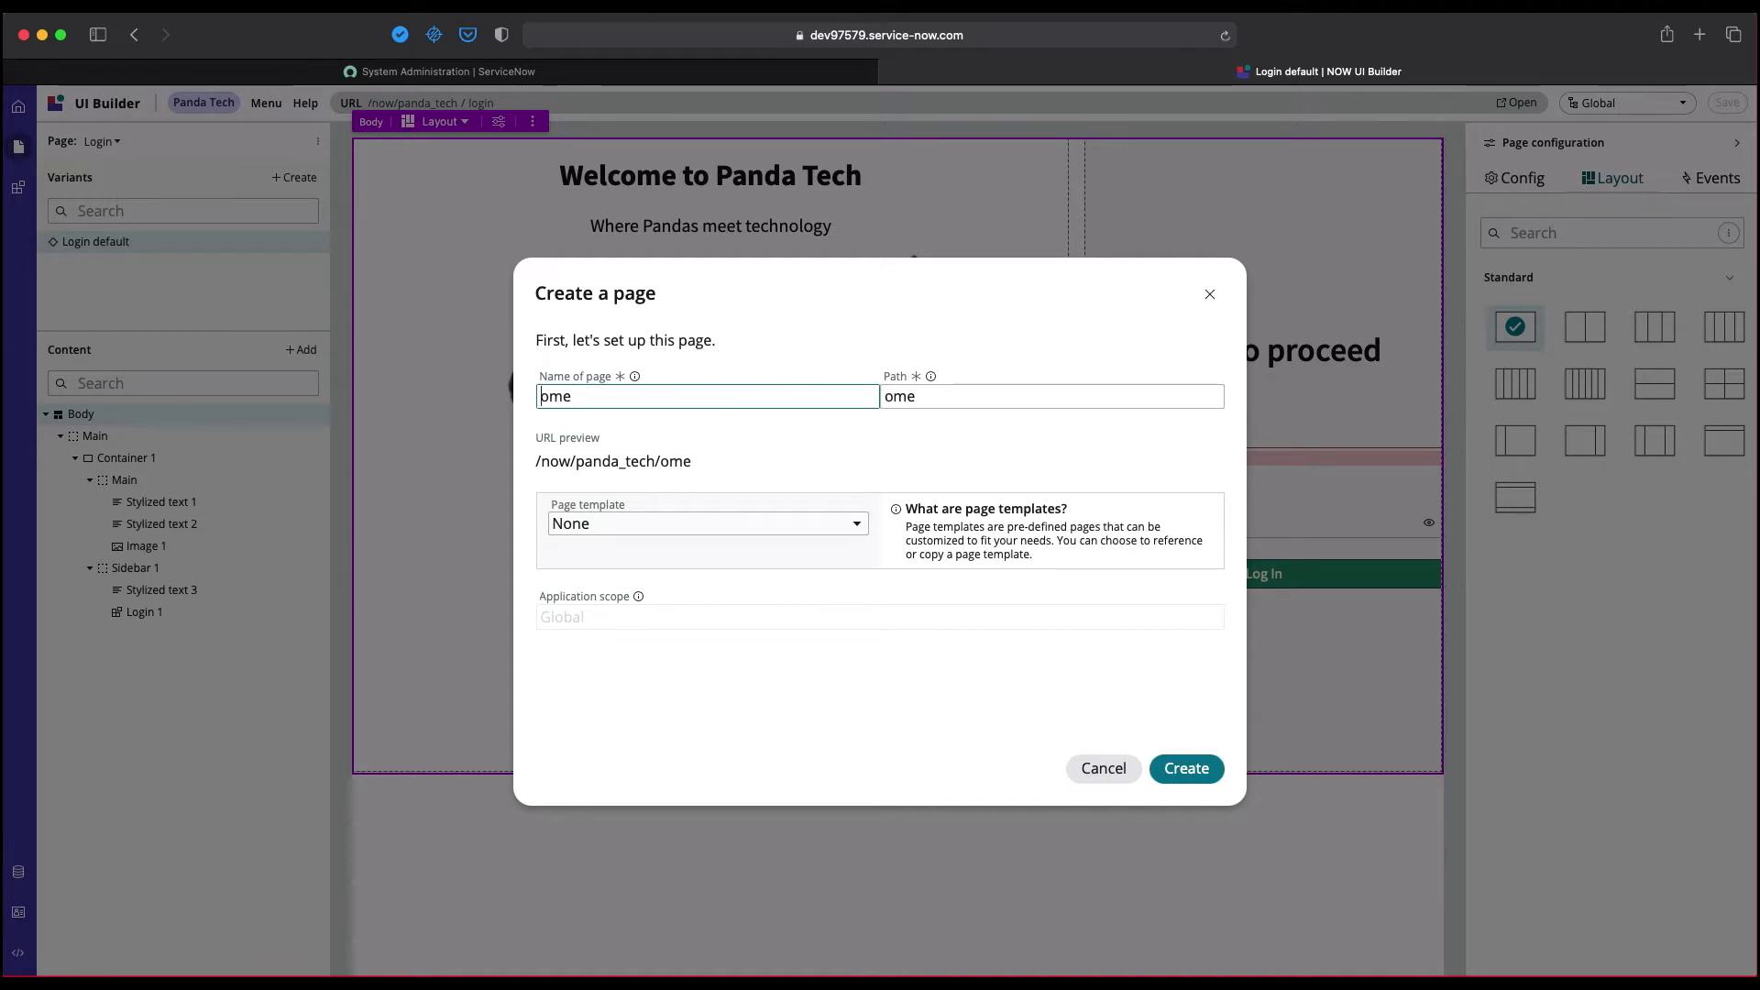
type("Home")
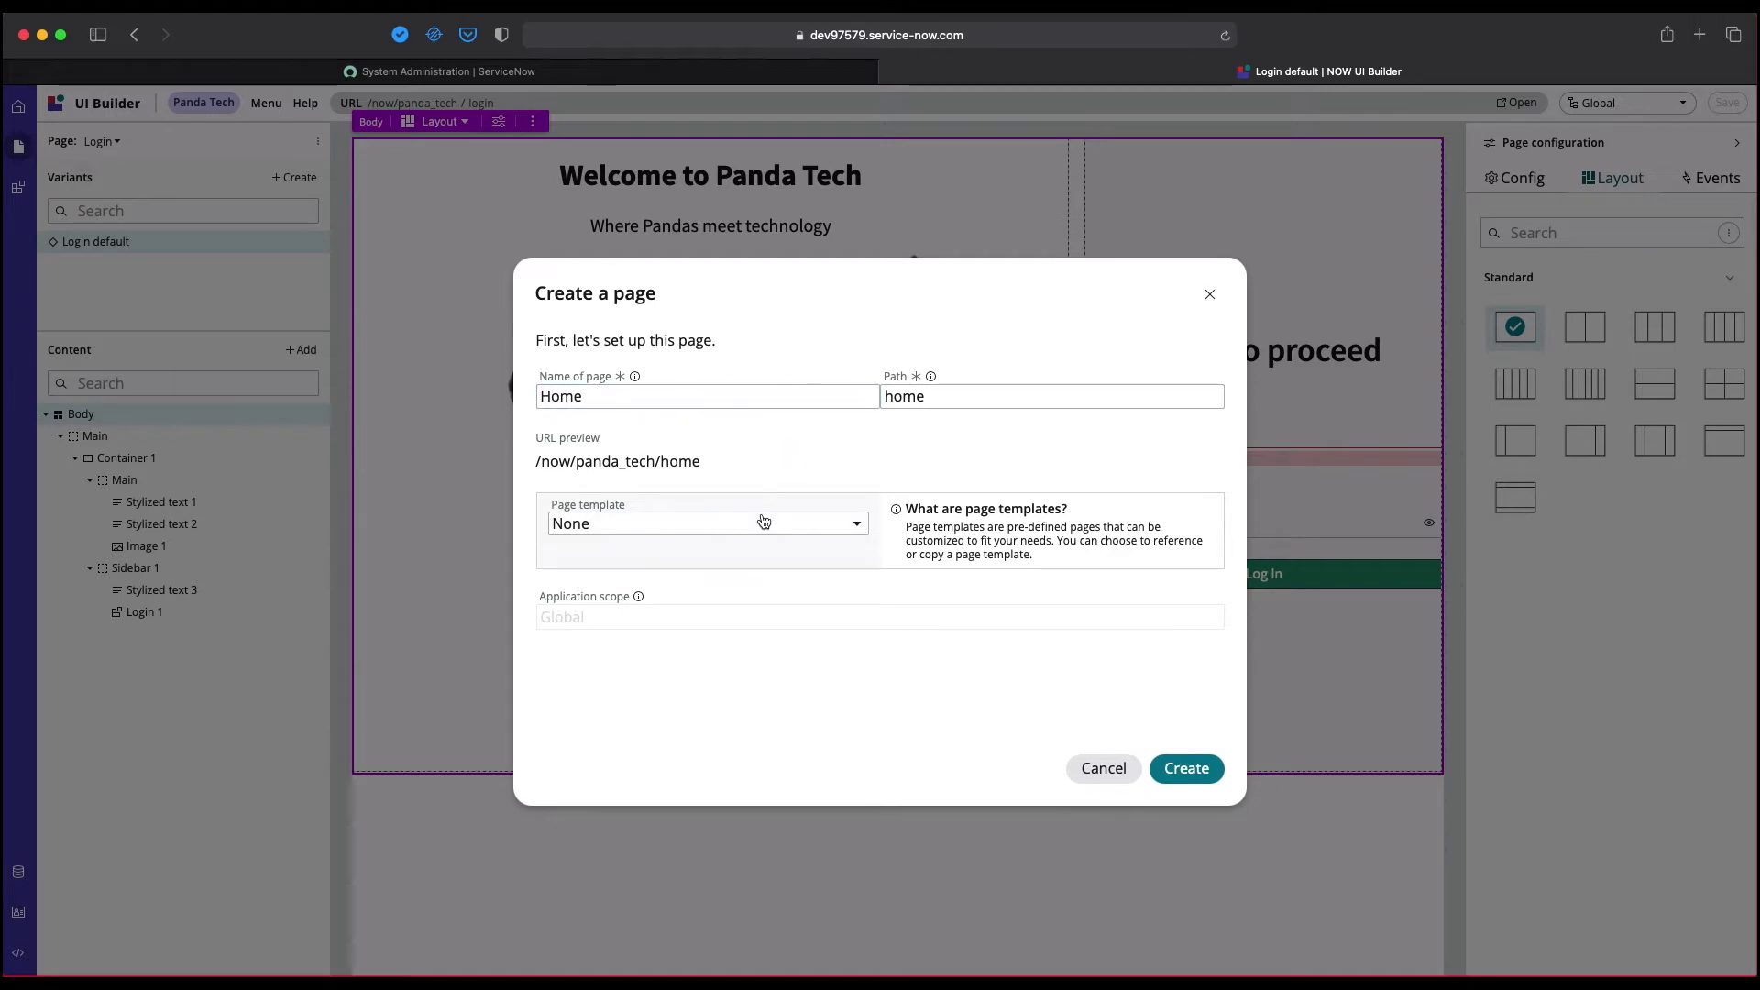
left_click(706, 523)
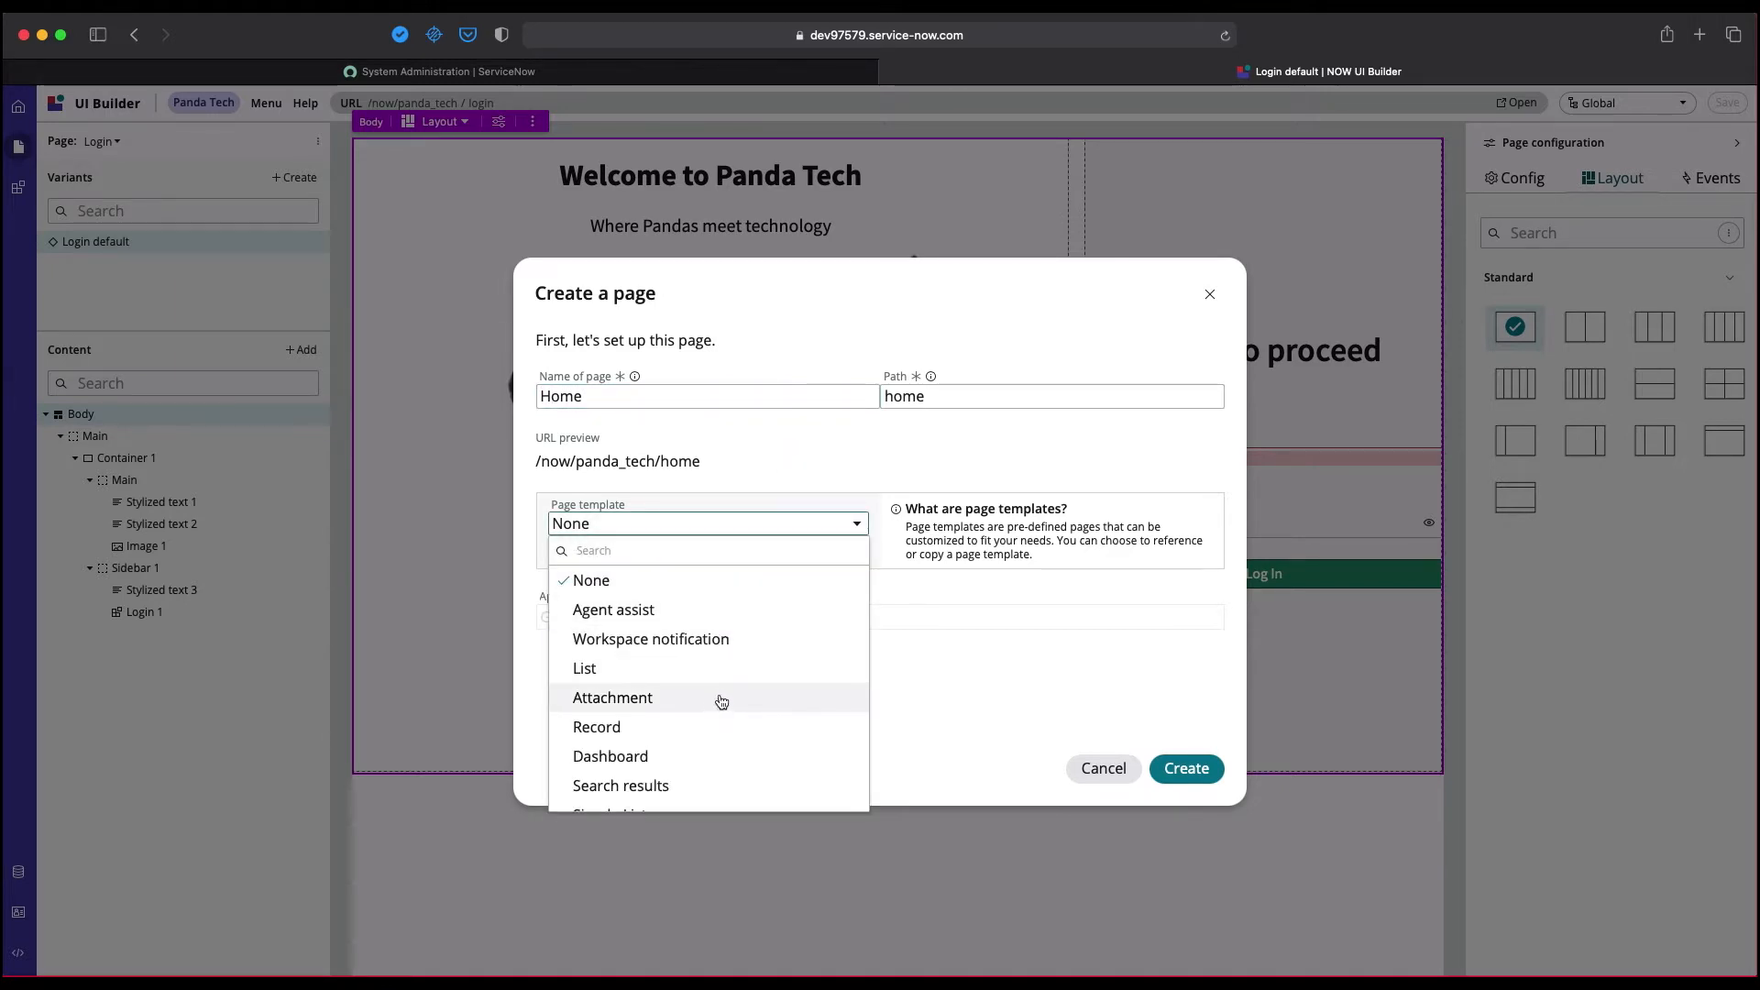
scroll("down", 3)
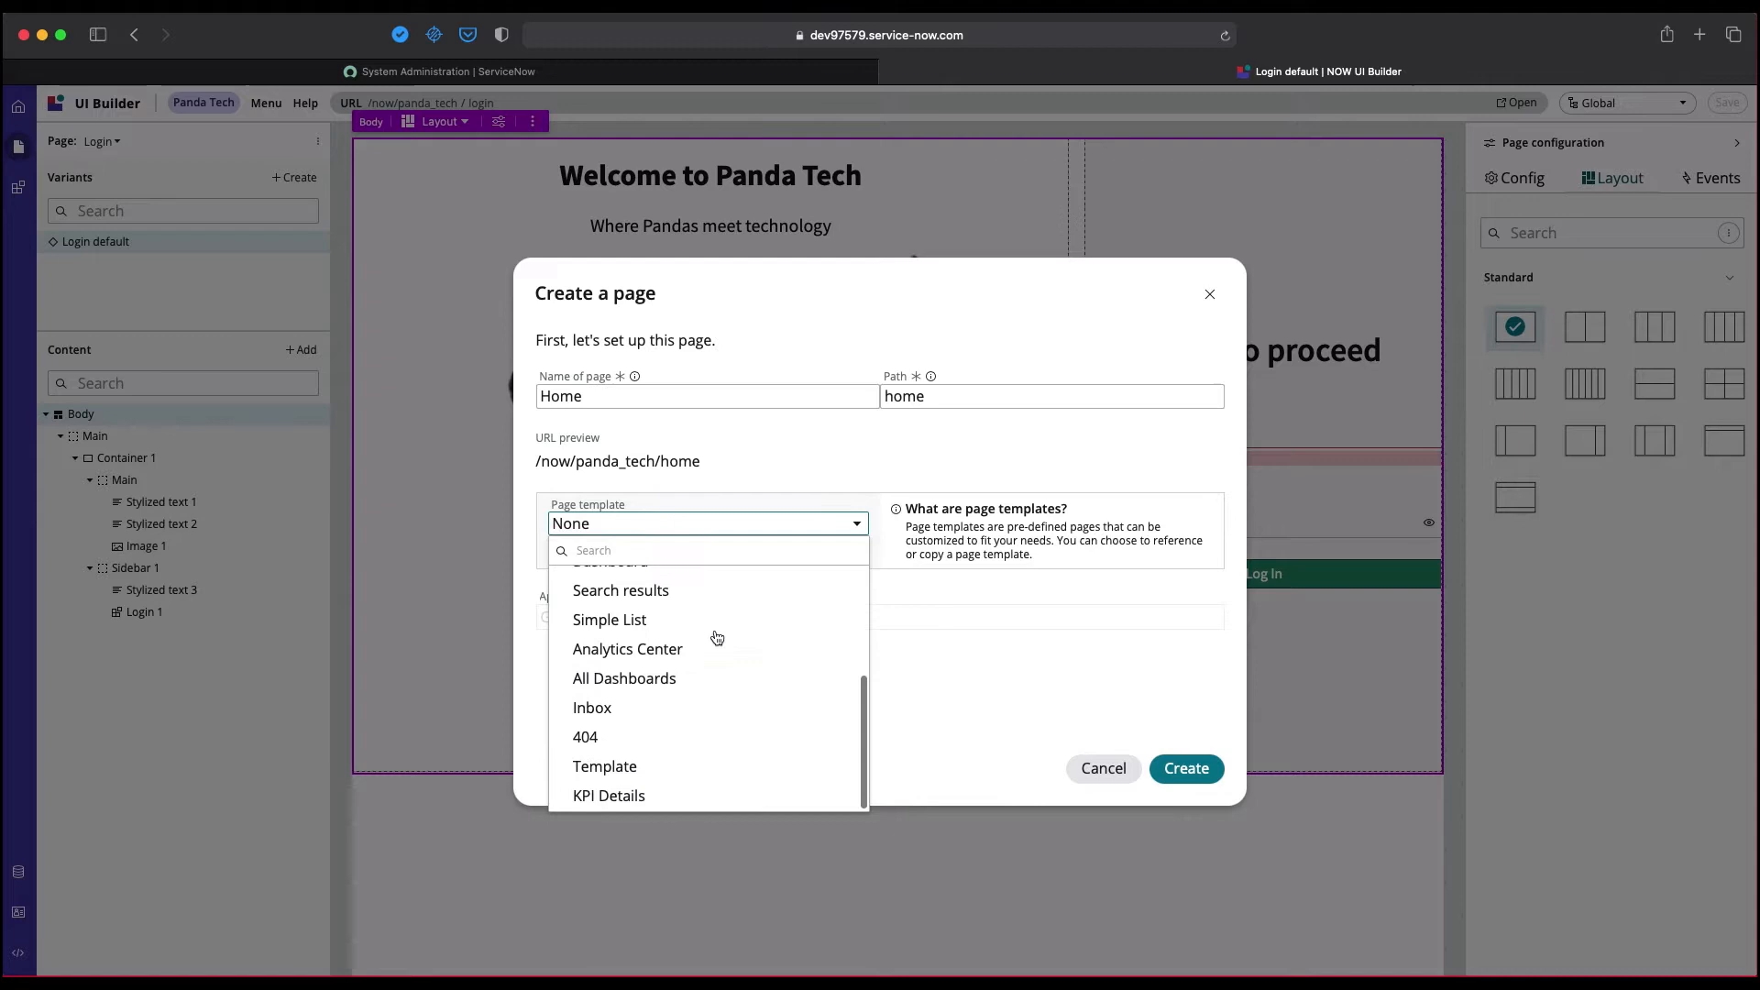
mouse_move(609, 620)
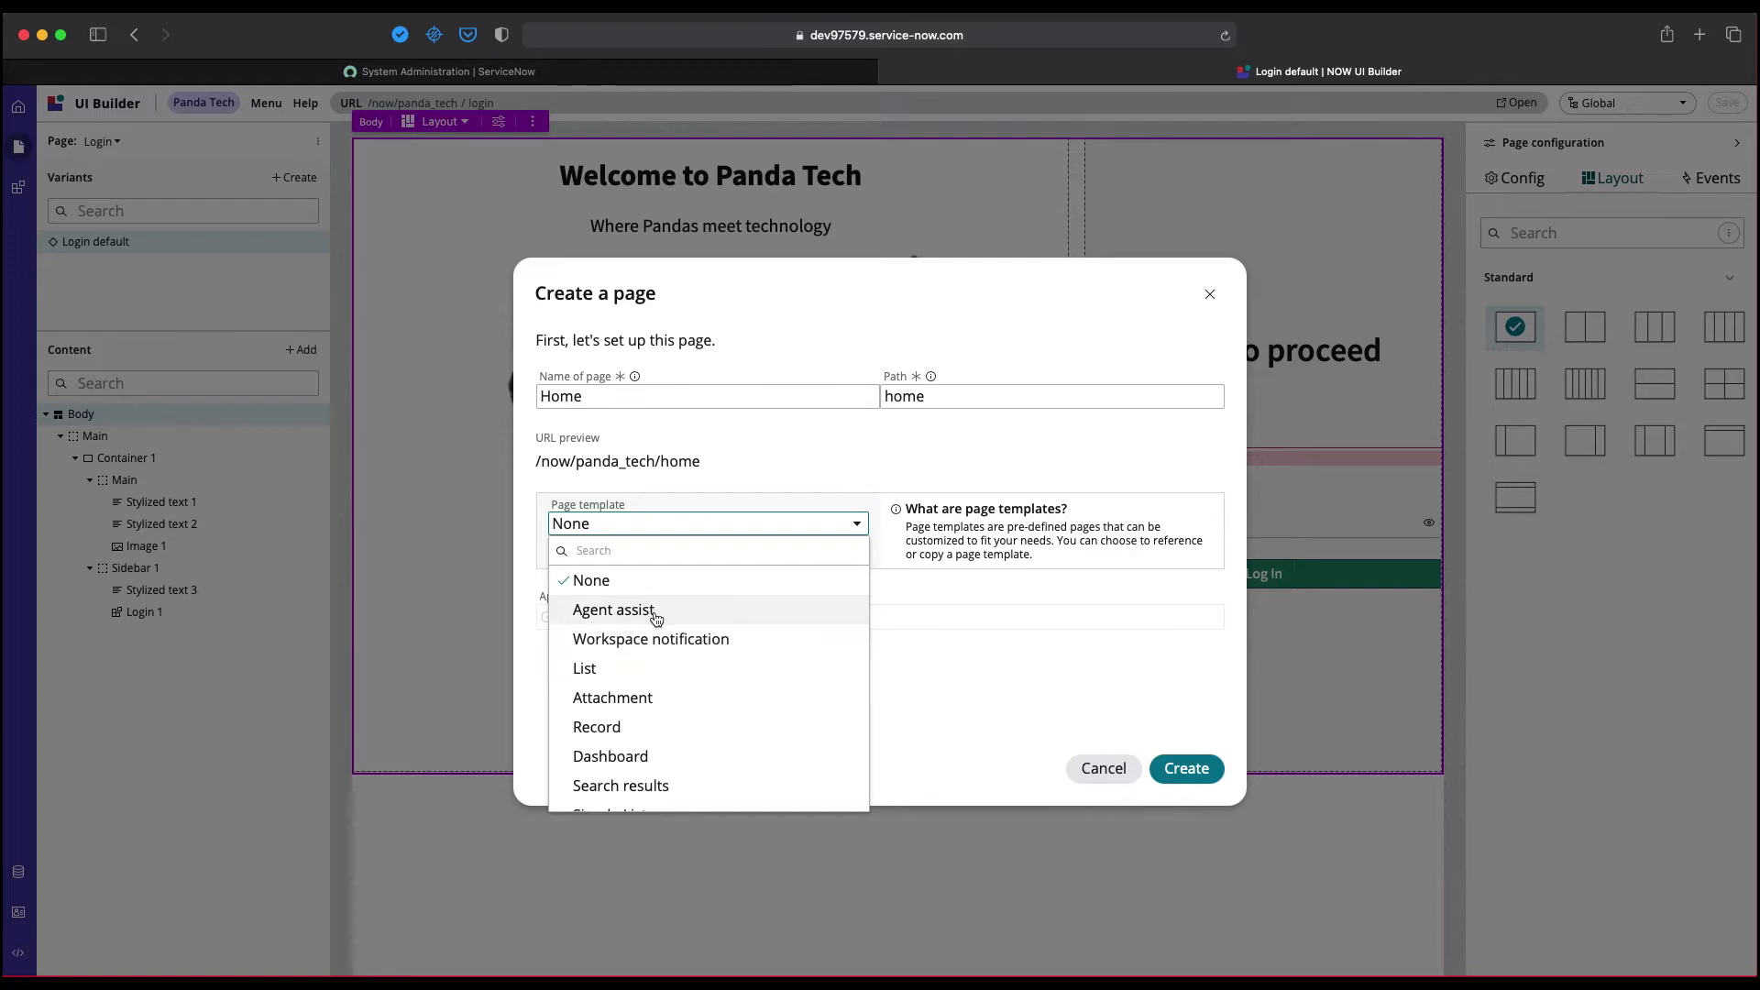
mouse_move(697, 609)
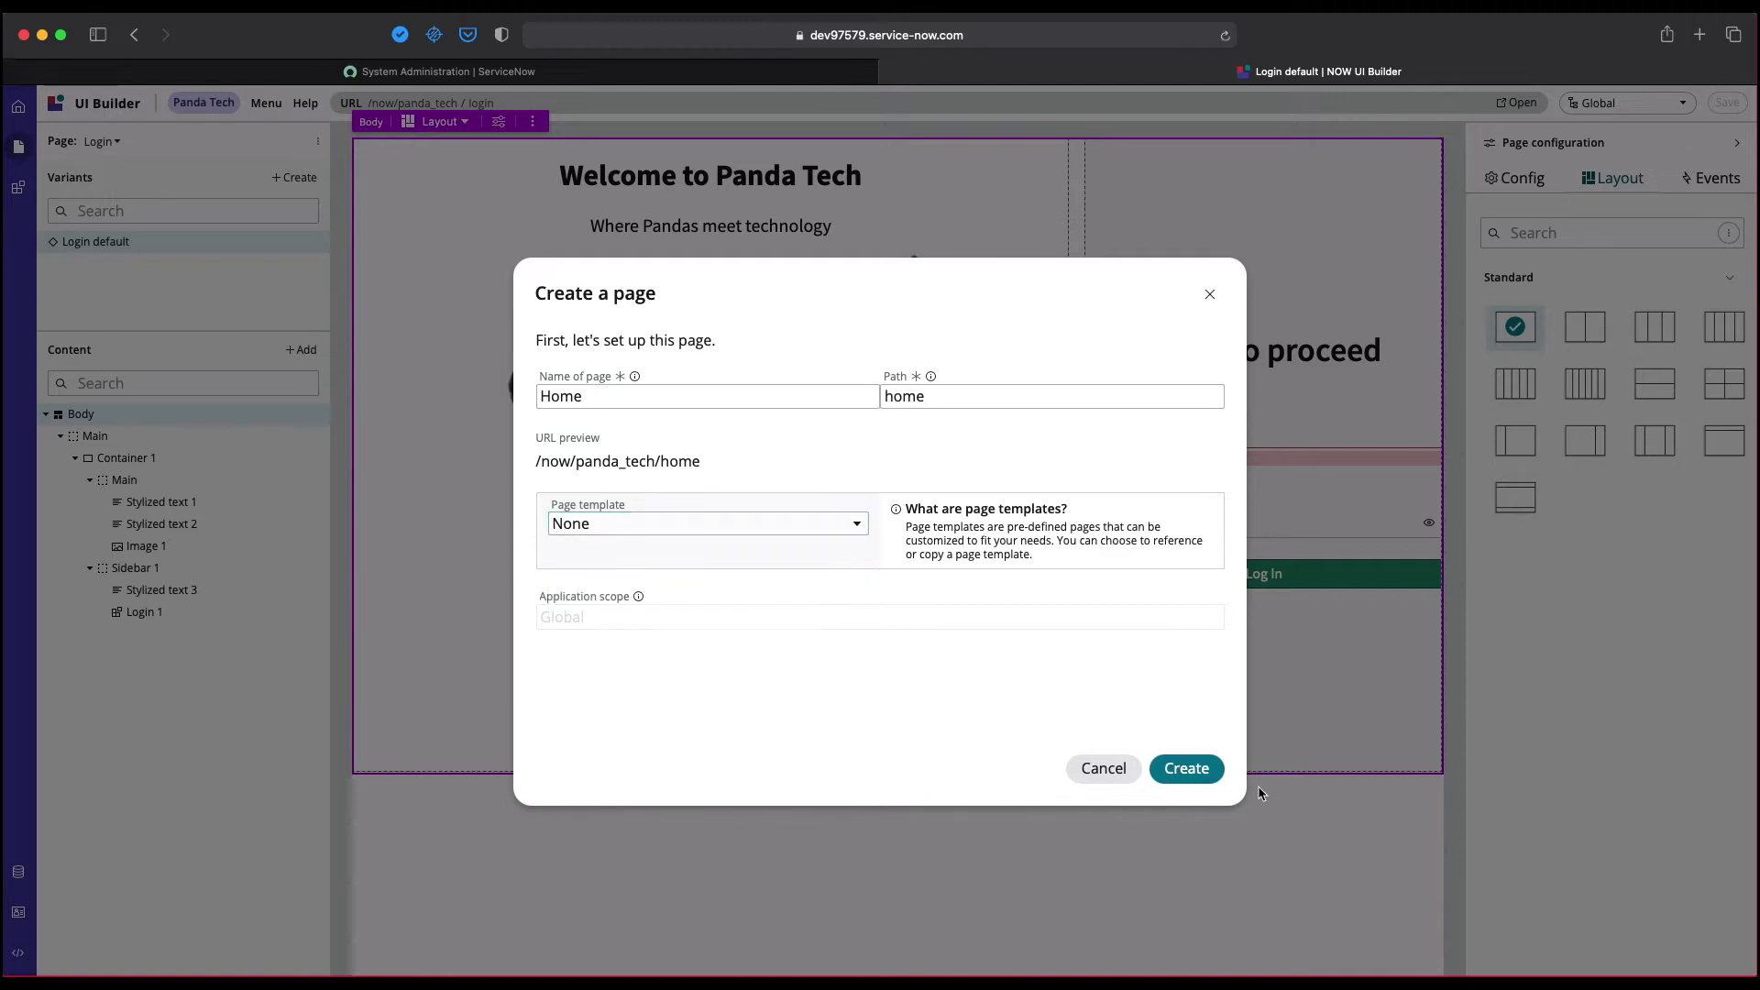
Create the Home page and dismiss the Success dialog to edit its empty default variant.
left_click(1186, 768)
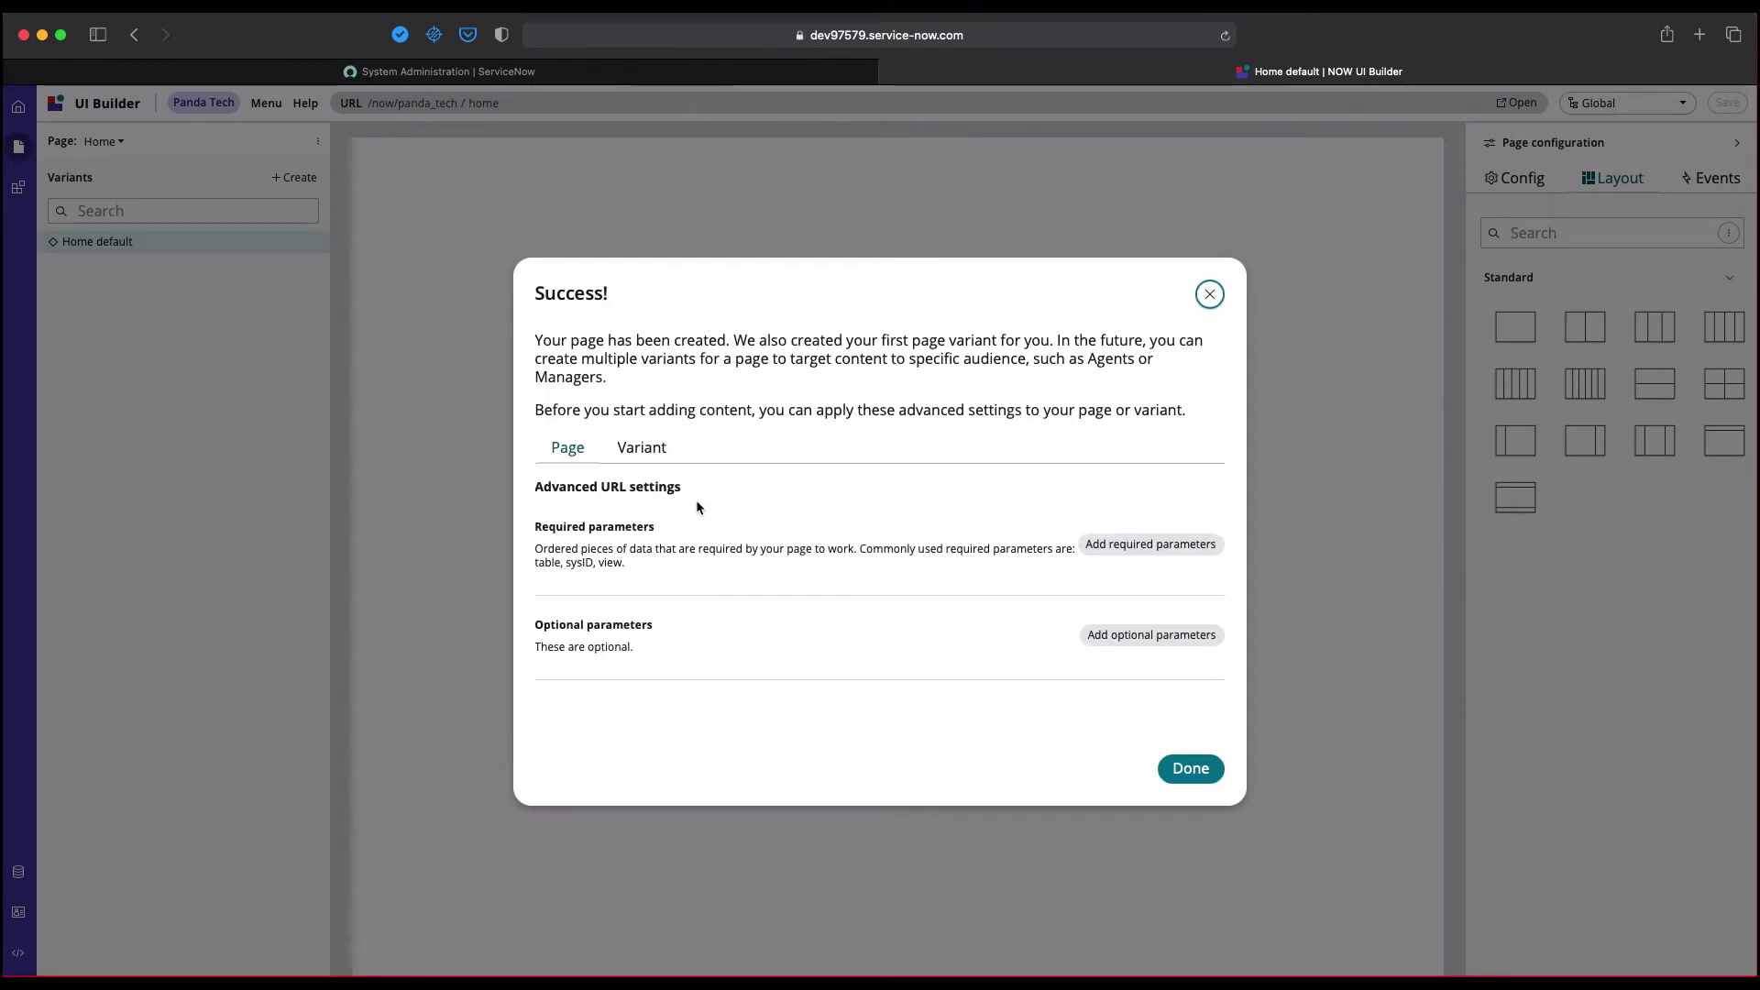
left_click(642, 447)
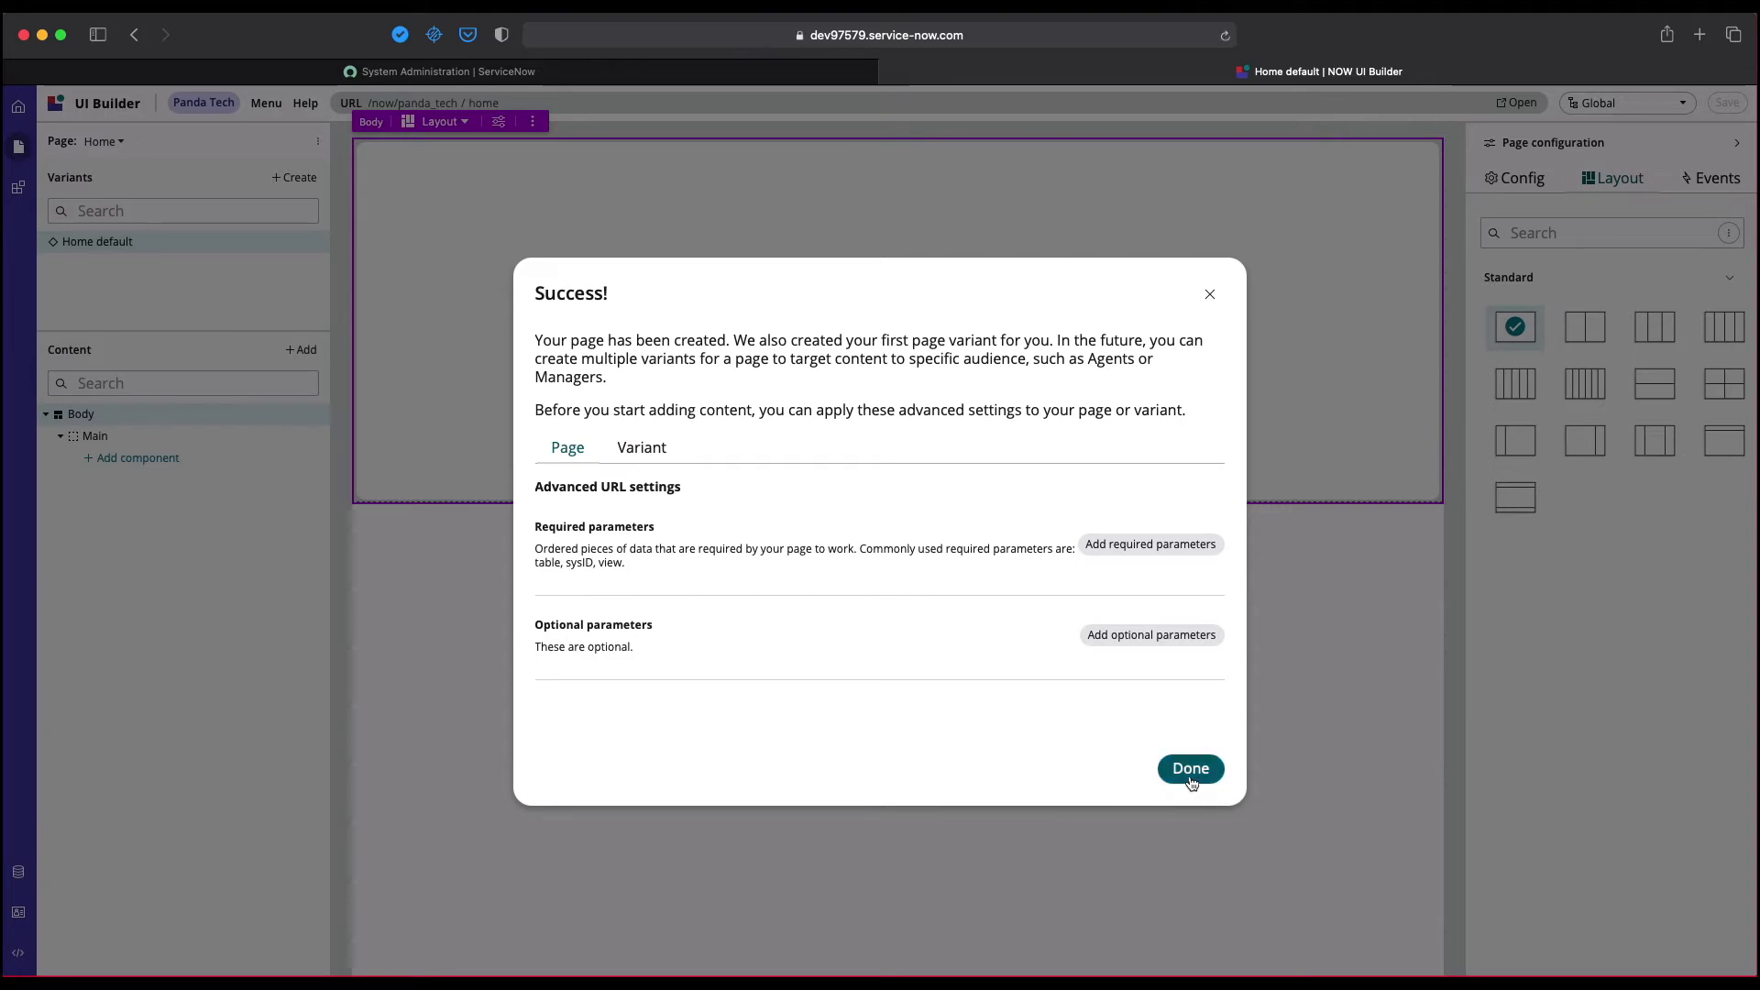
left_click(1188, 769)
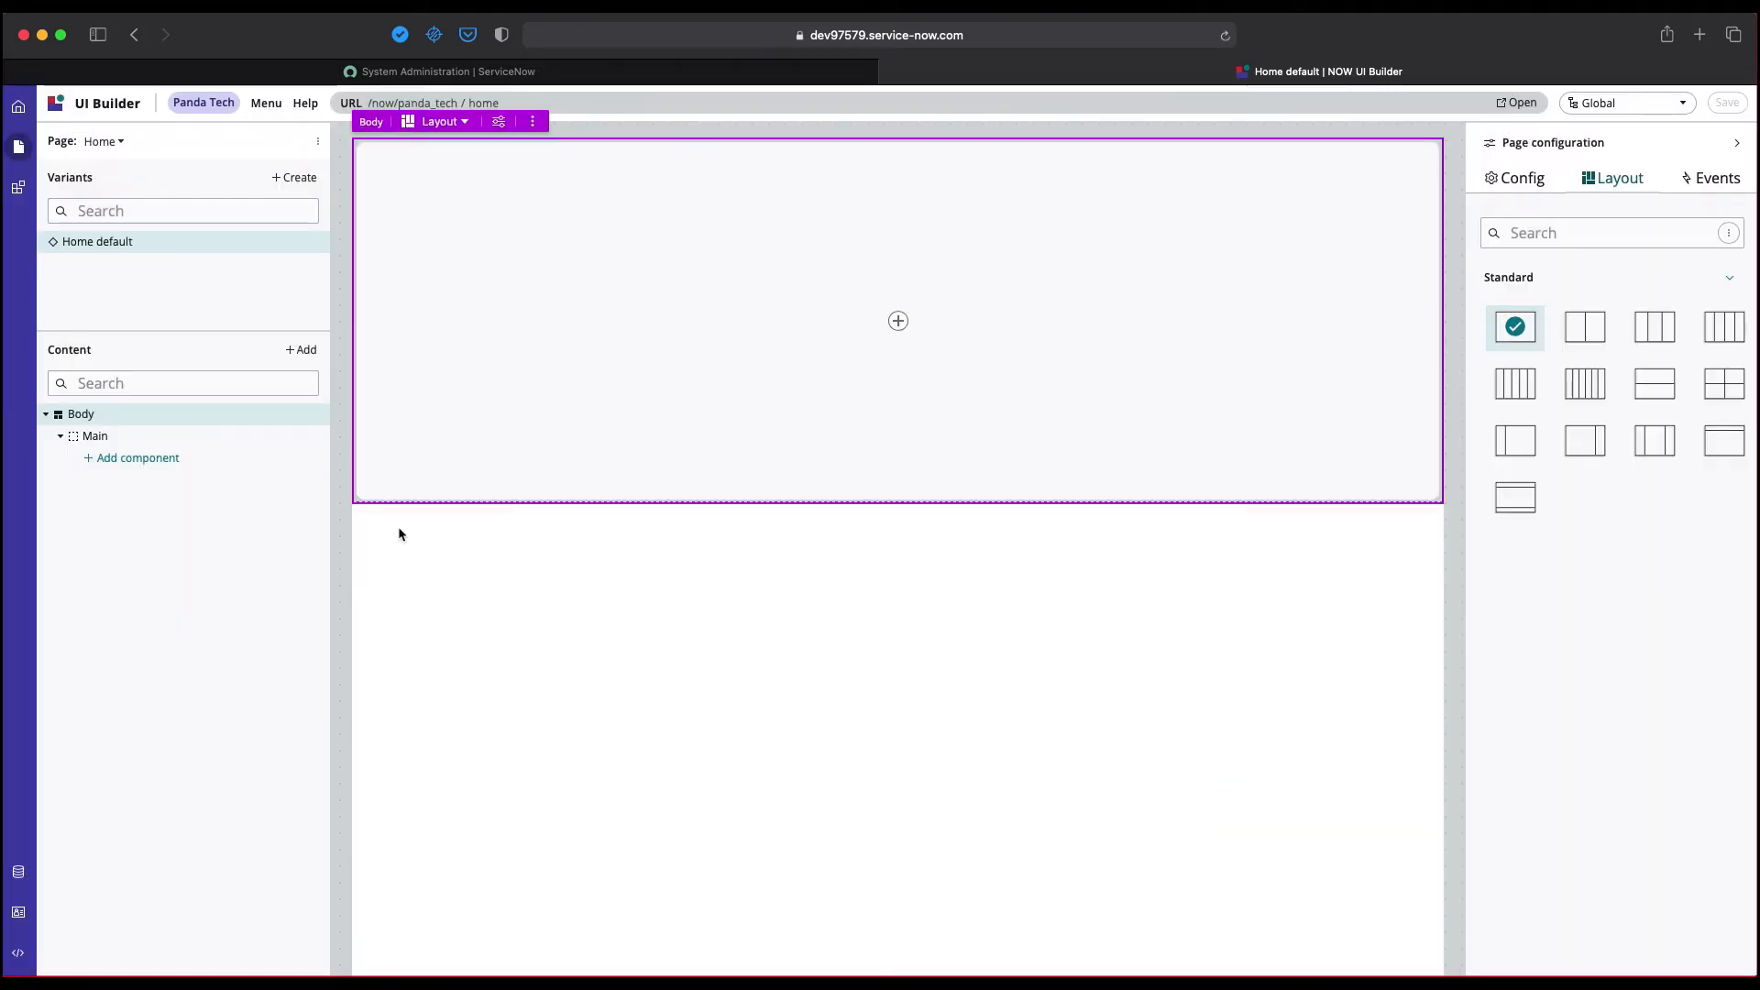
mouse_move(334, 424)
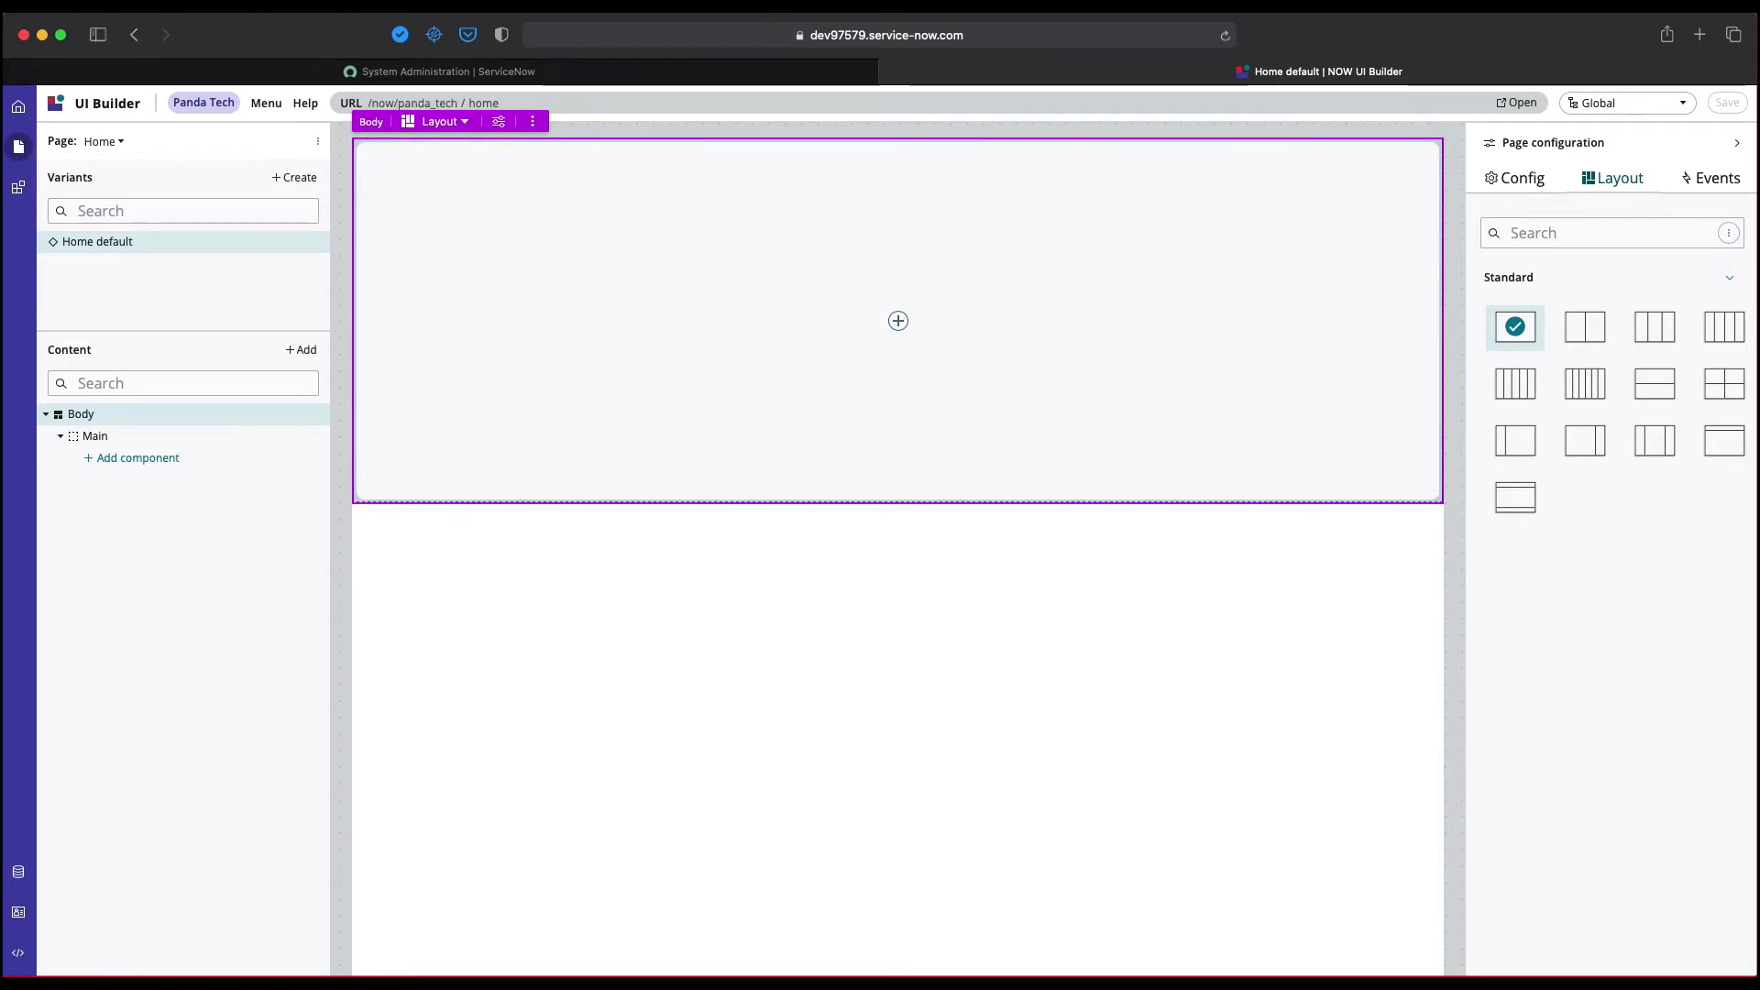
mouse_move(897, 321)
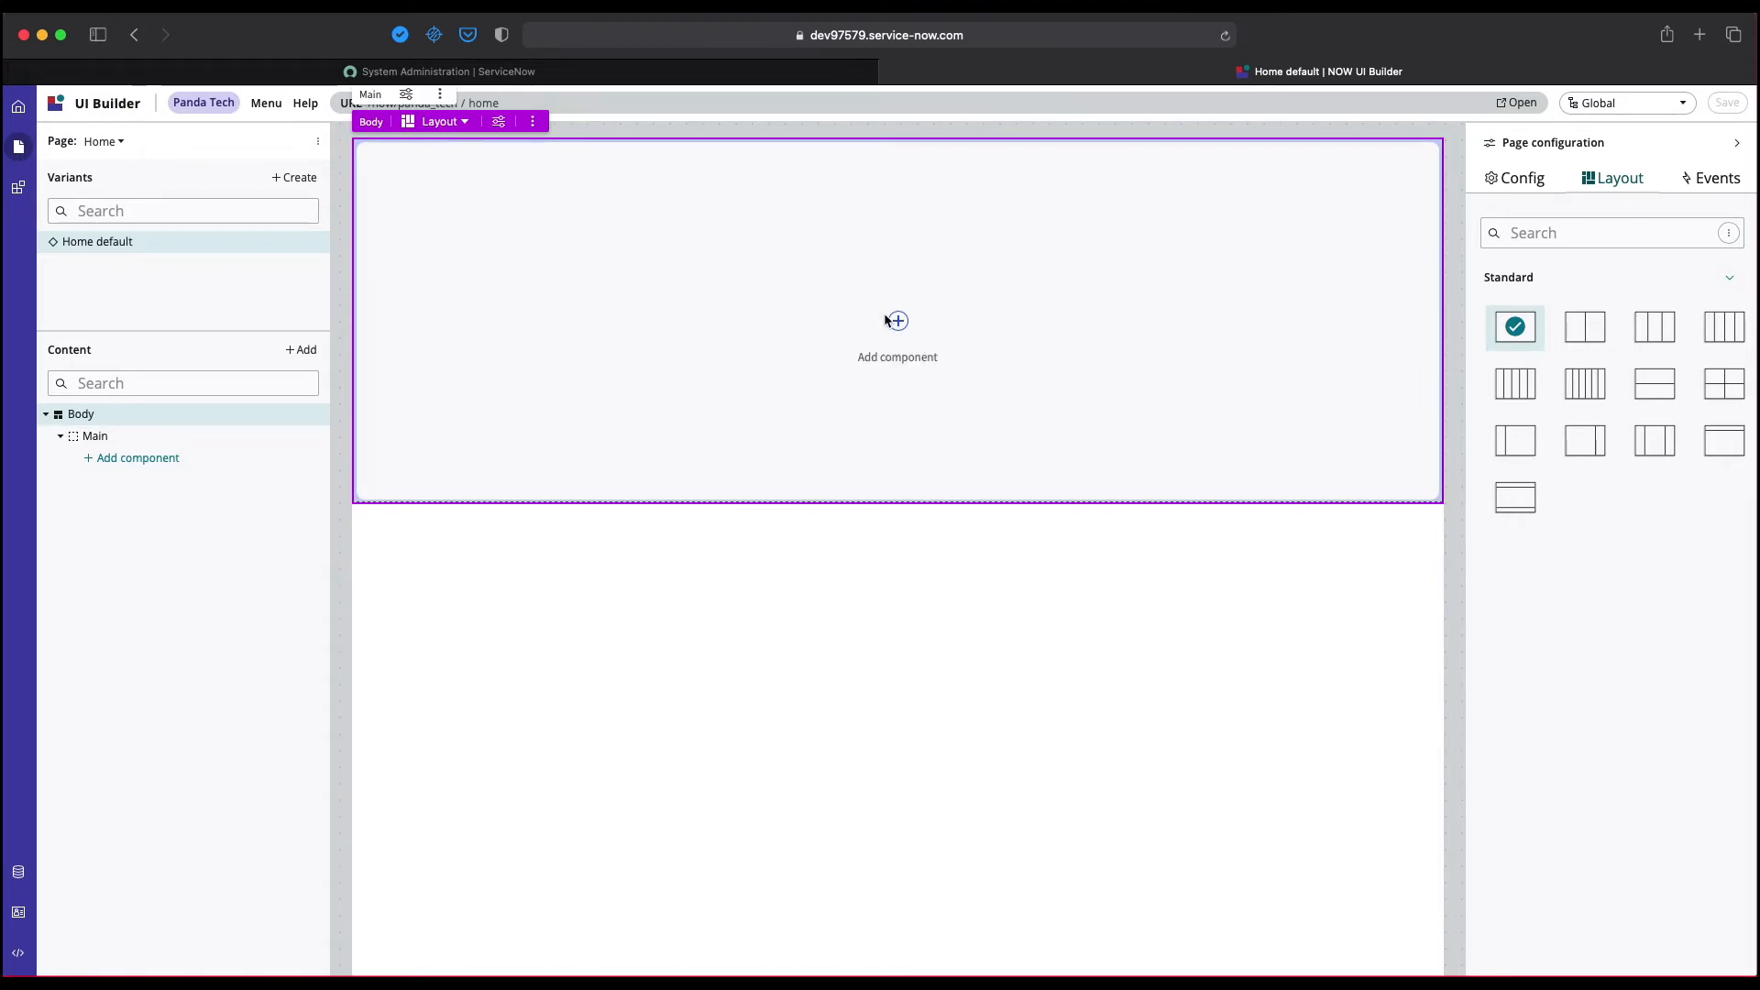
Add a container to the main area with background-color lightblue and padding 50px 0.
left_click(897, 321)
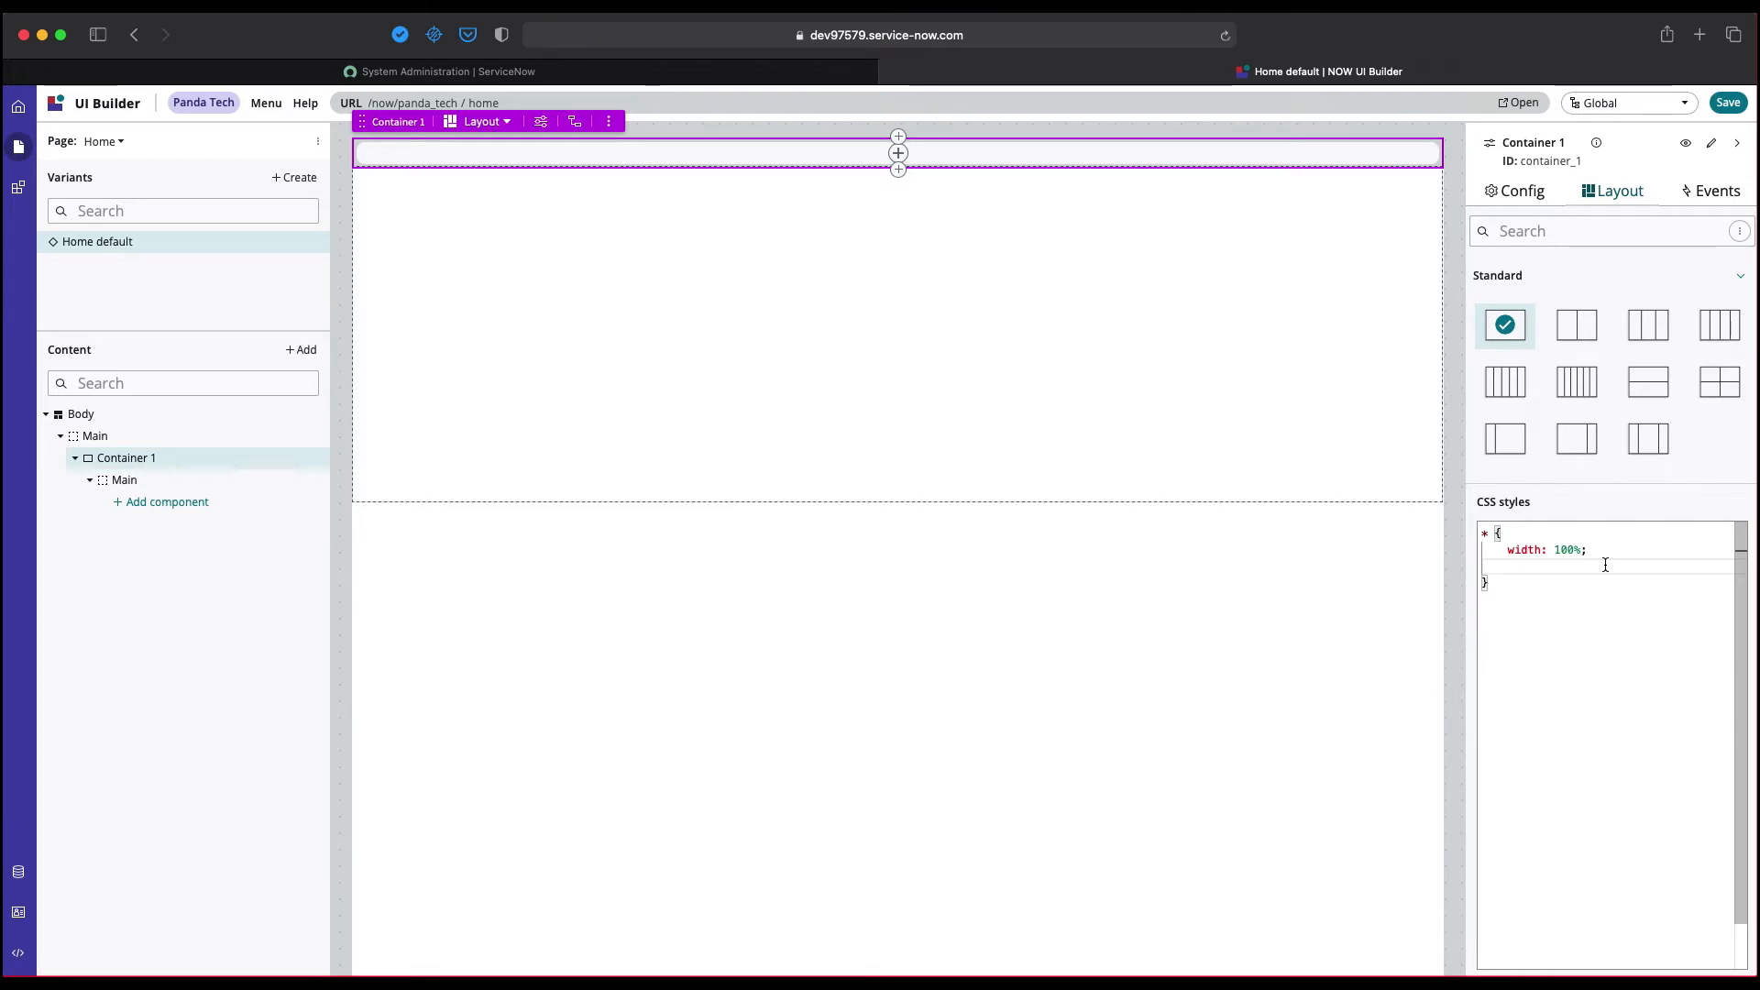
type("back")
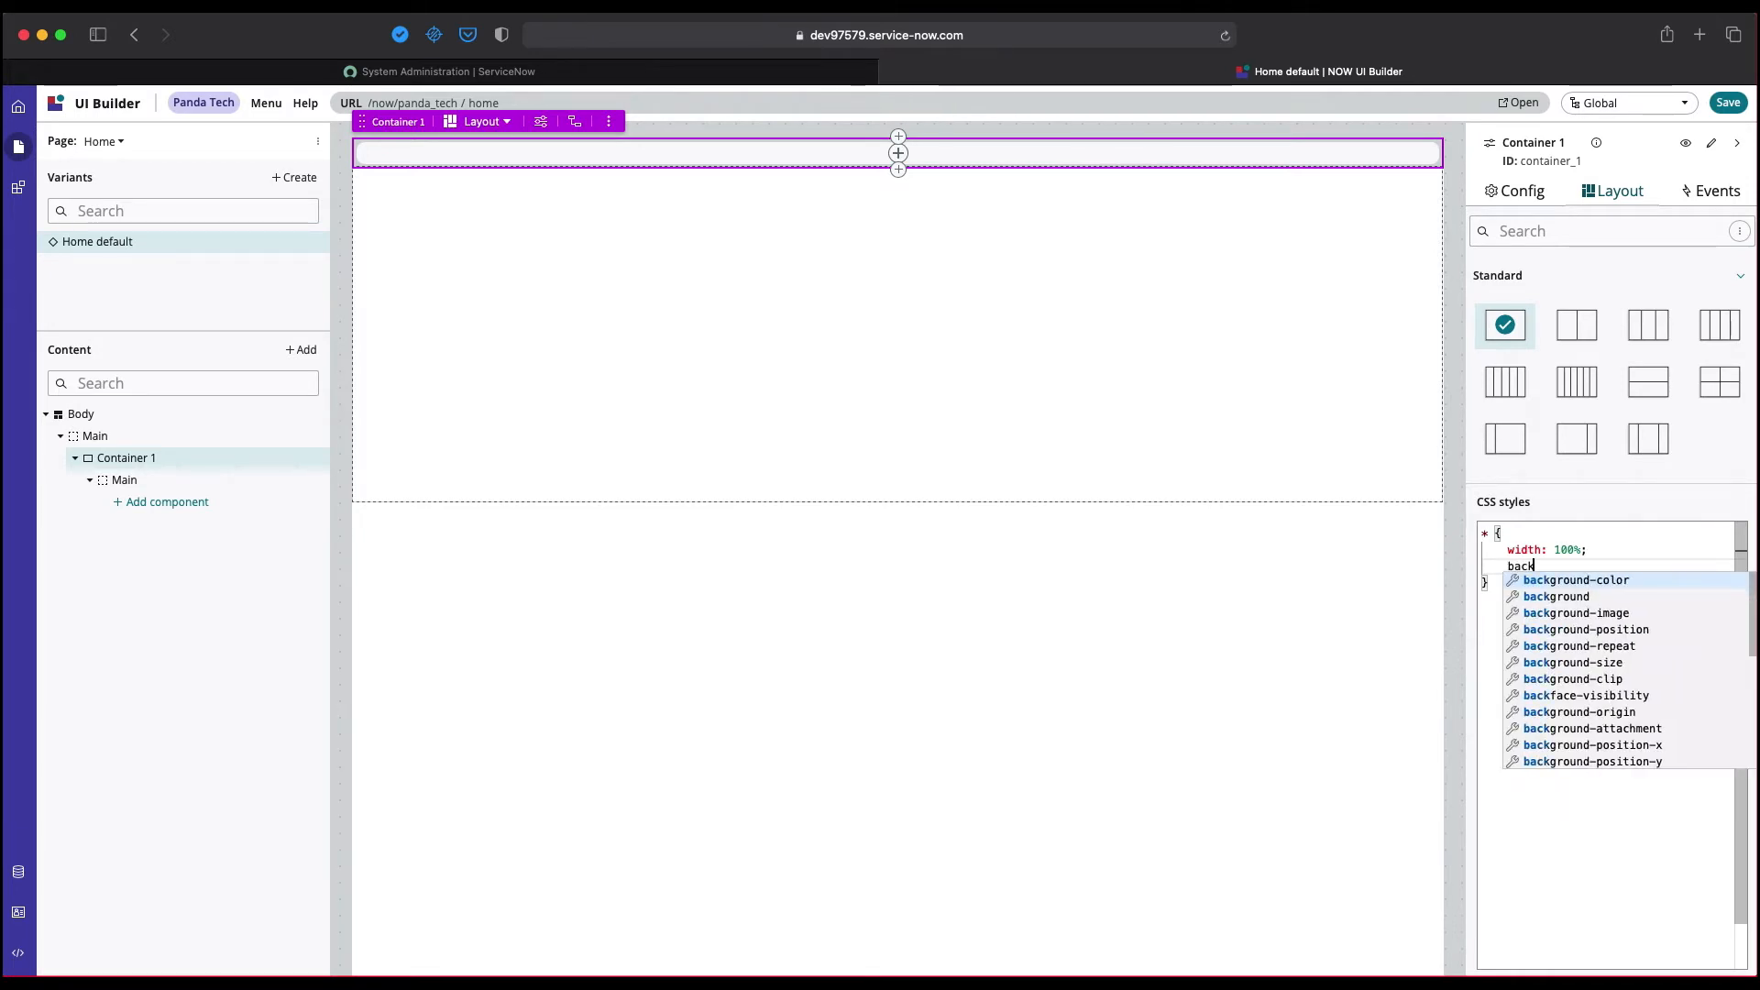
left_click(1577, 581)
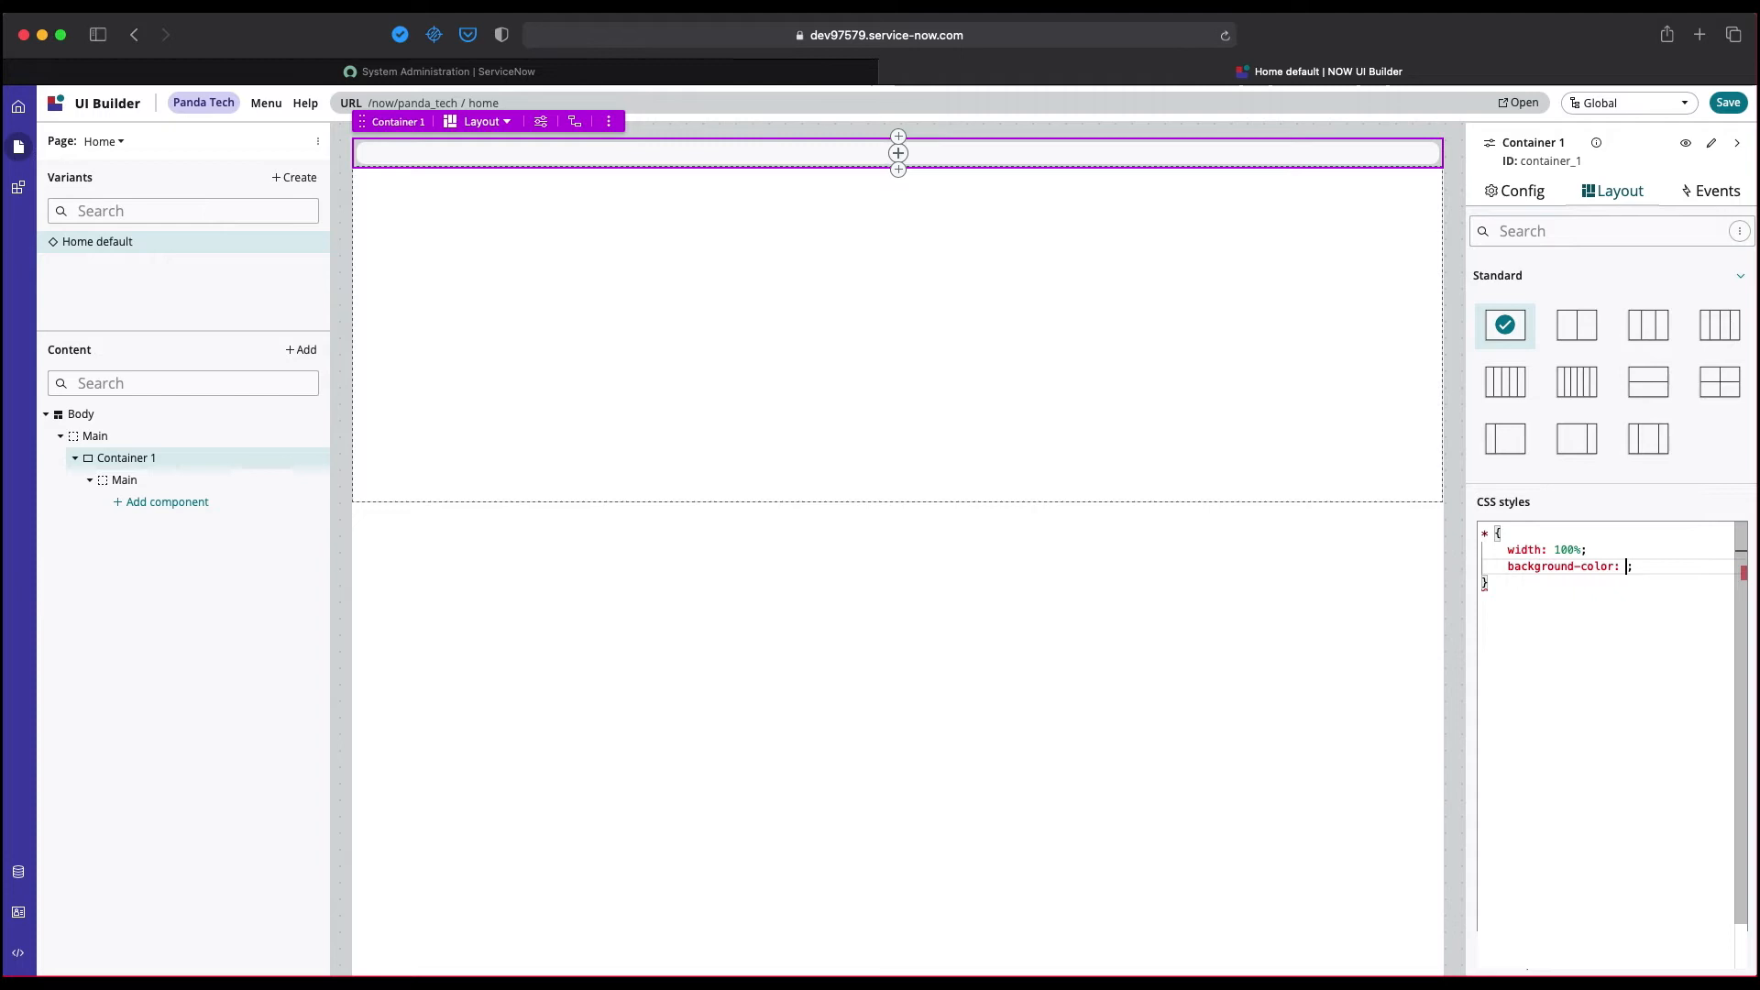
type("#")
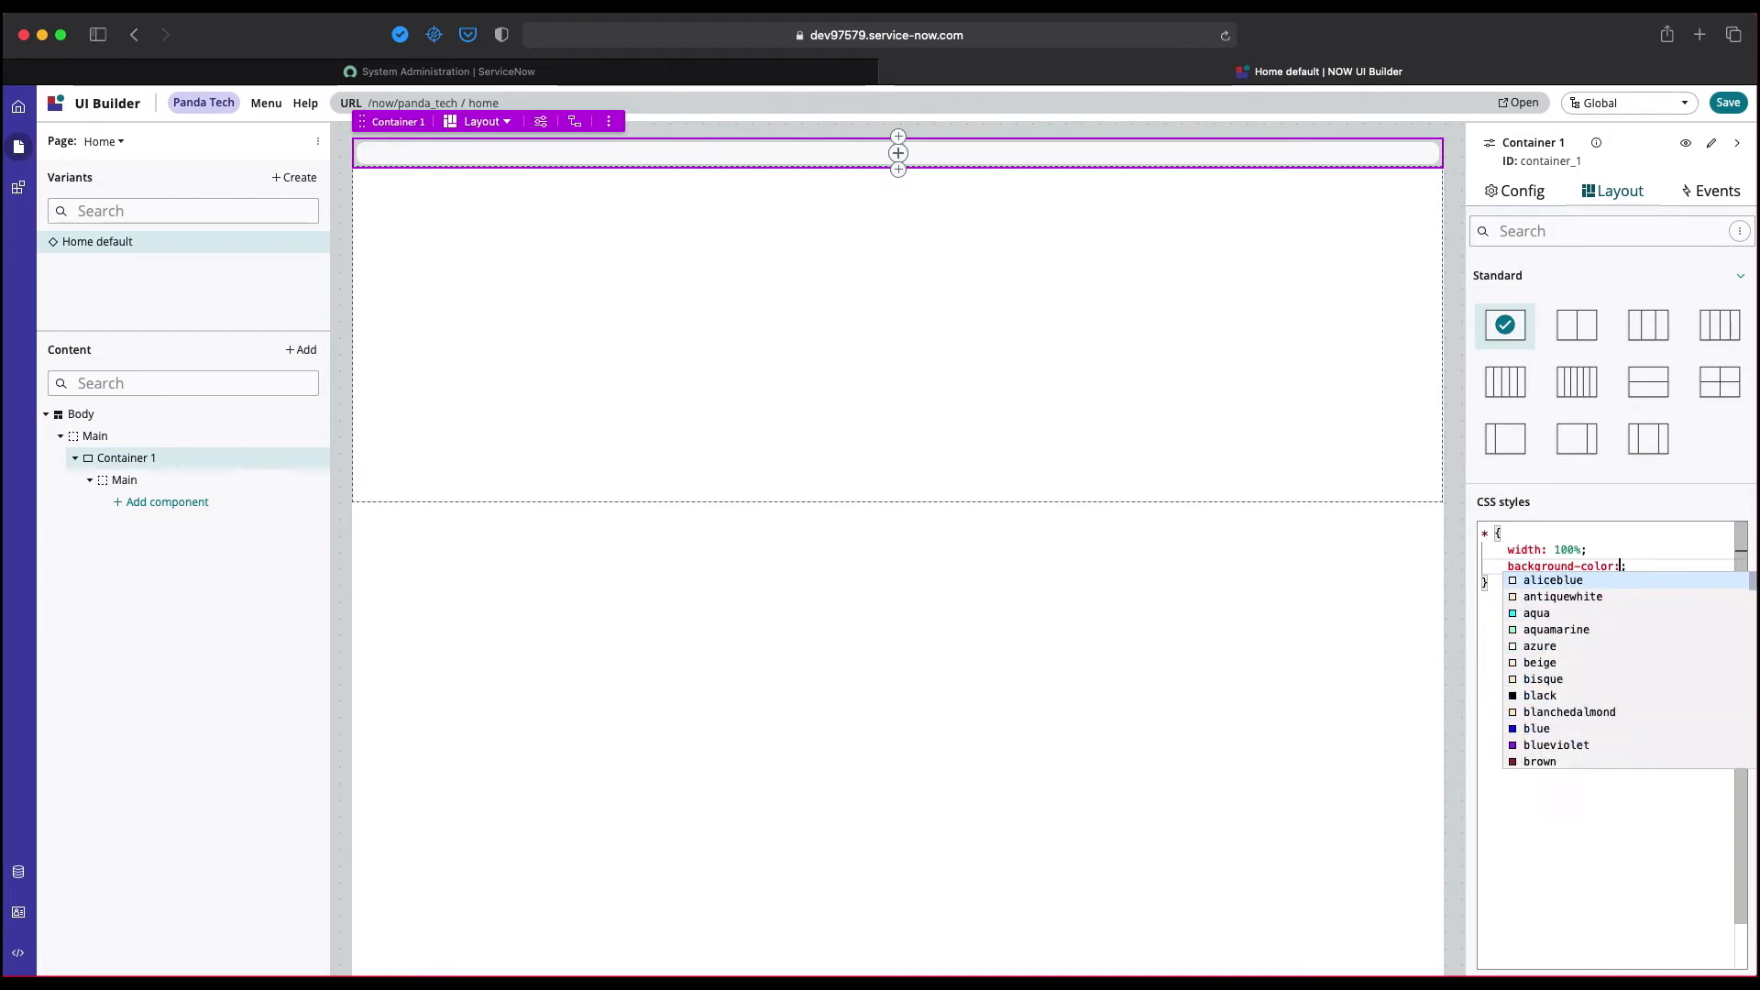
type("lightblue")
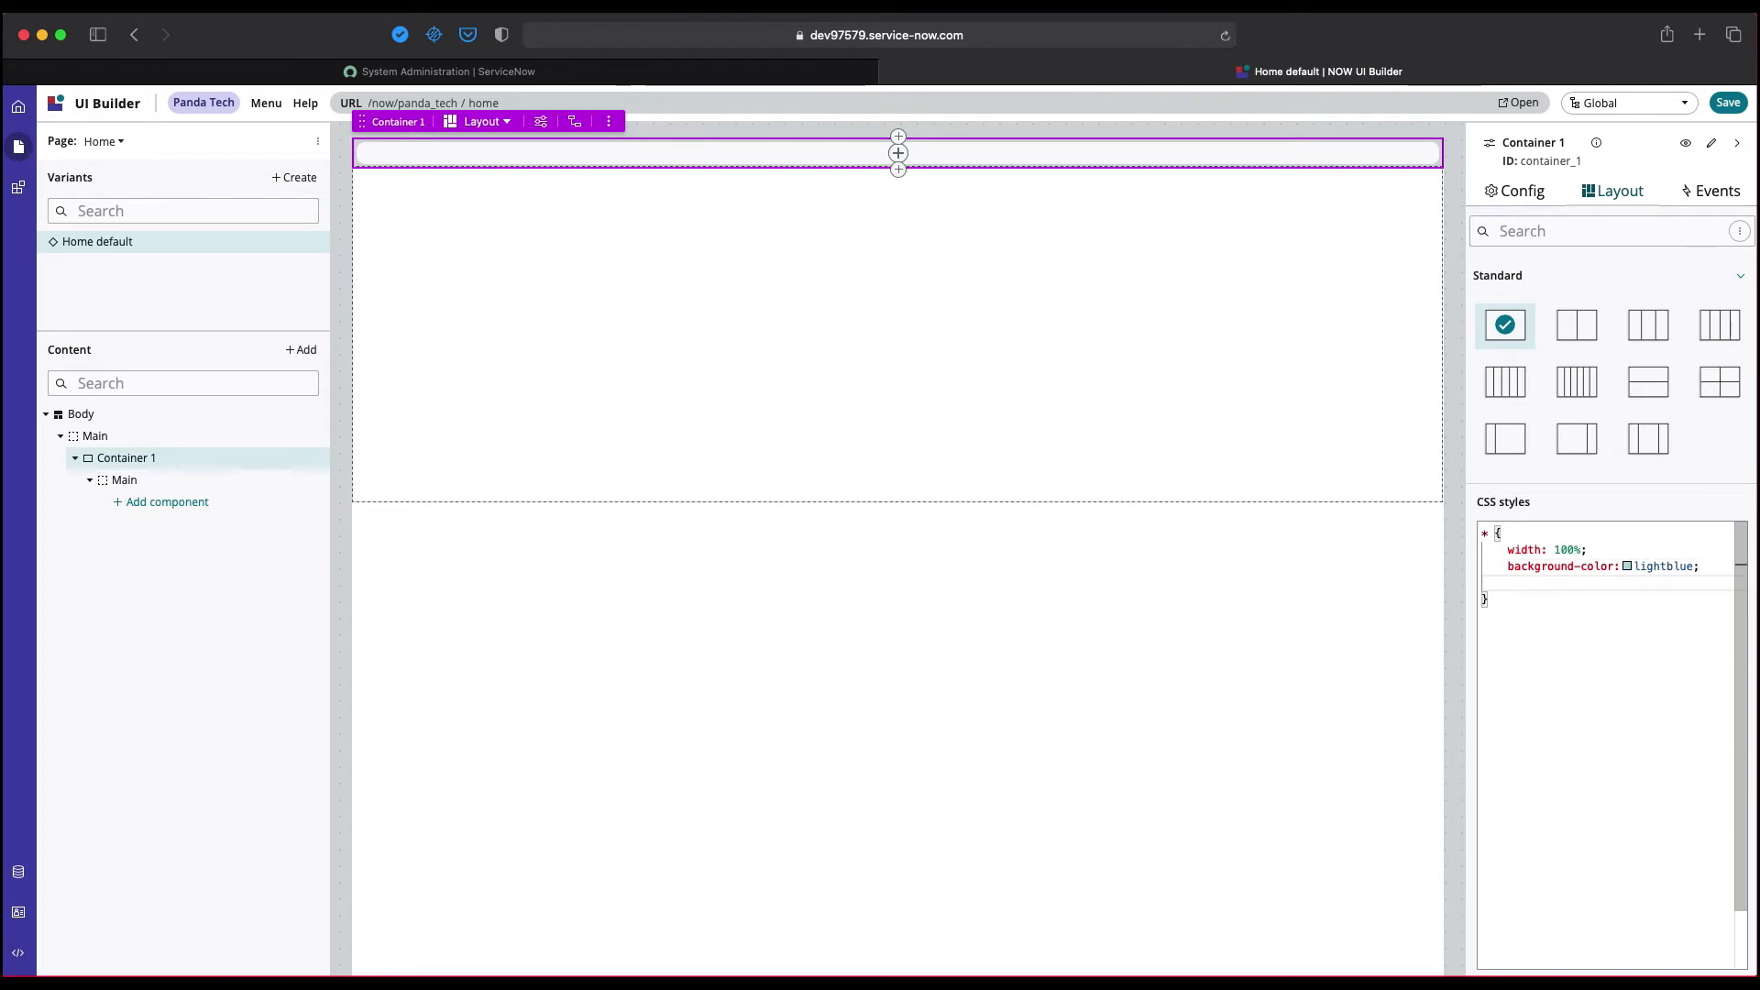
type("padding: ;")
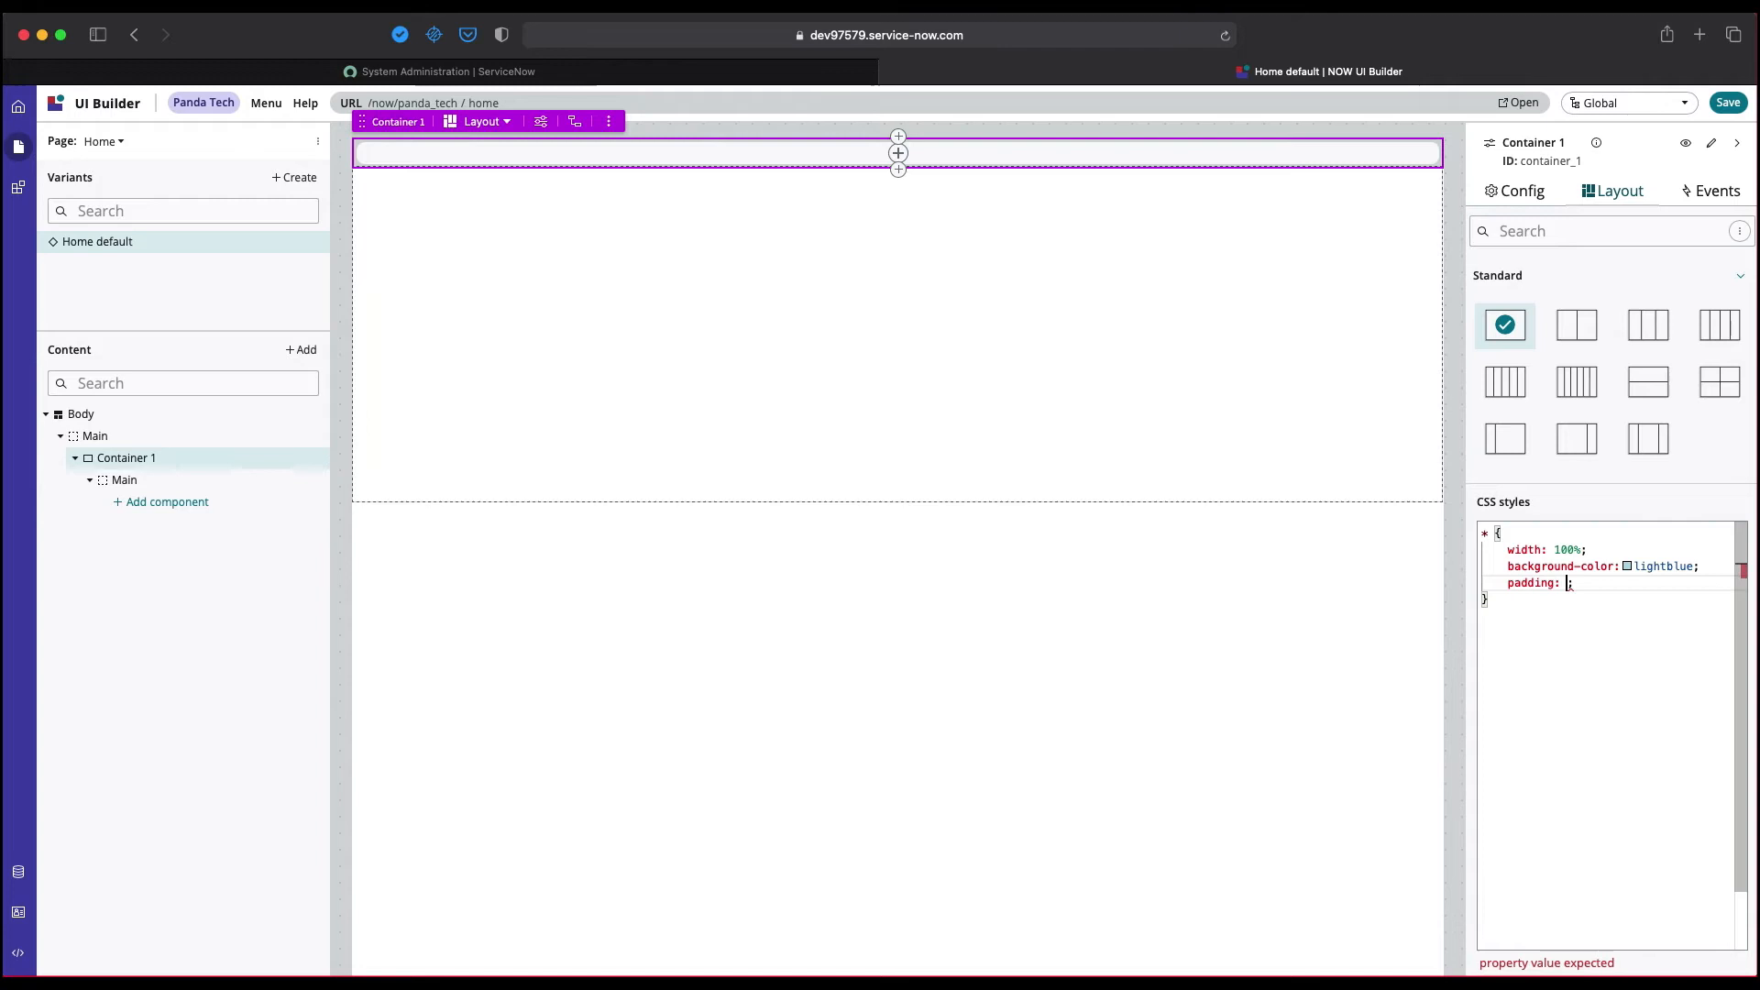
type("50px 0")
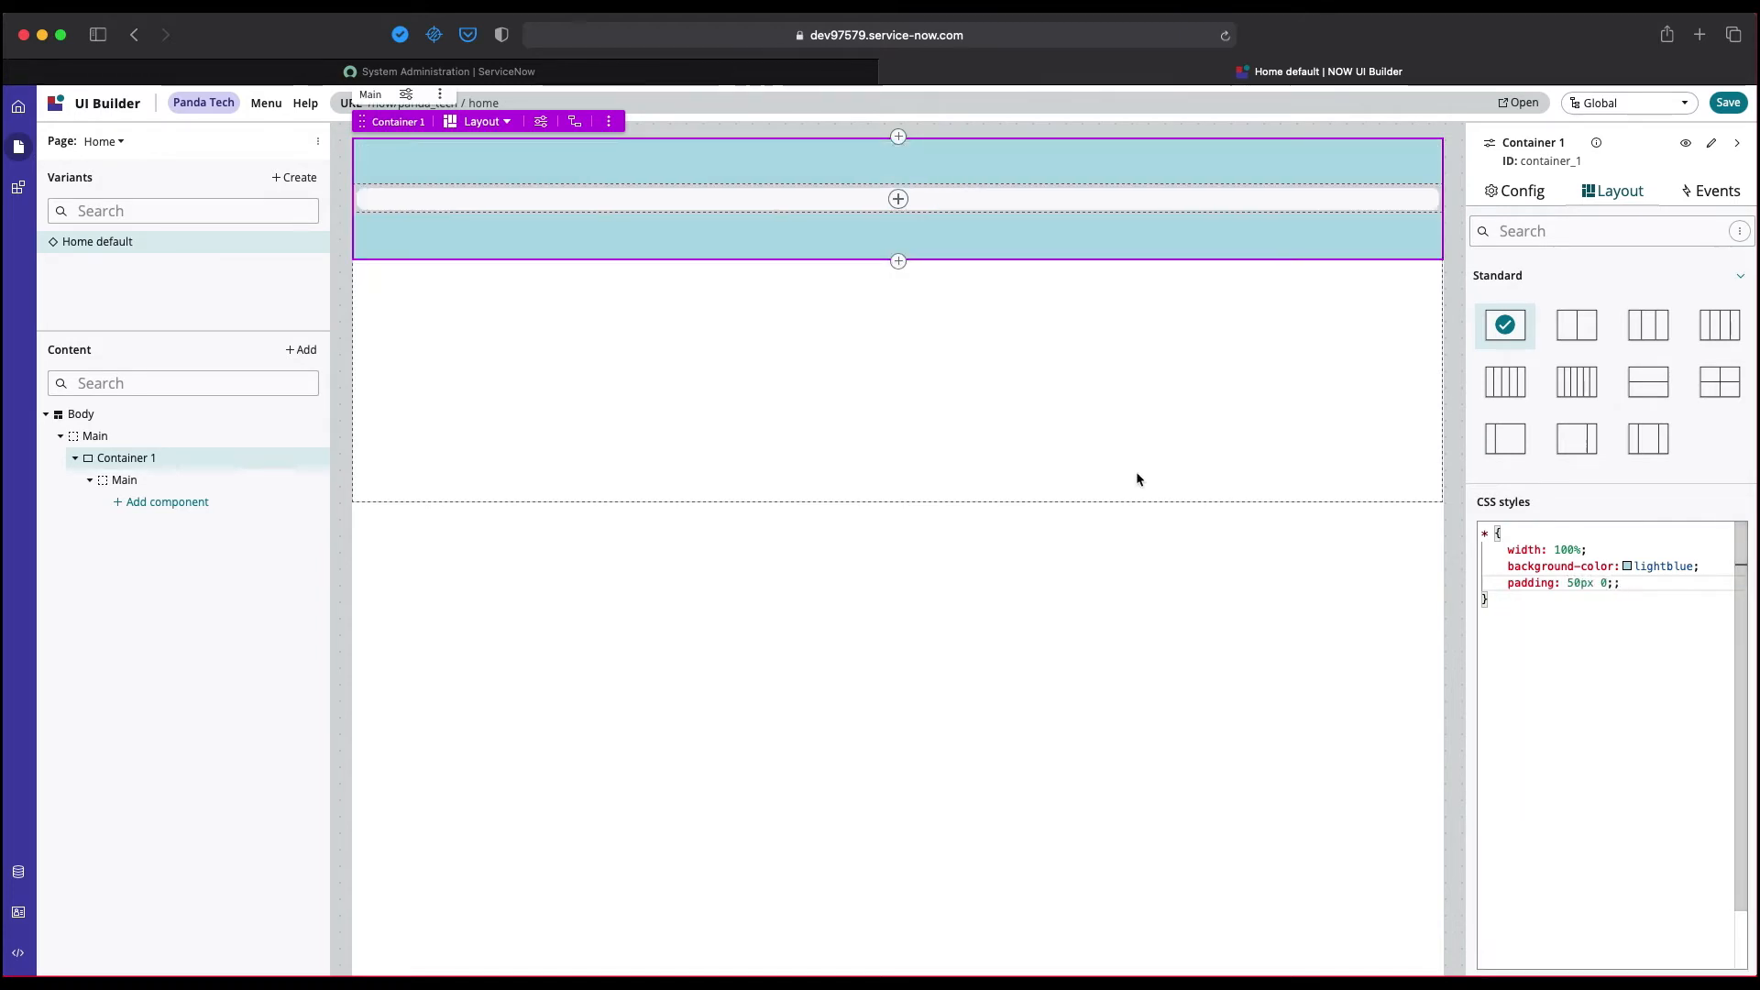
mouse_move(825, 174)
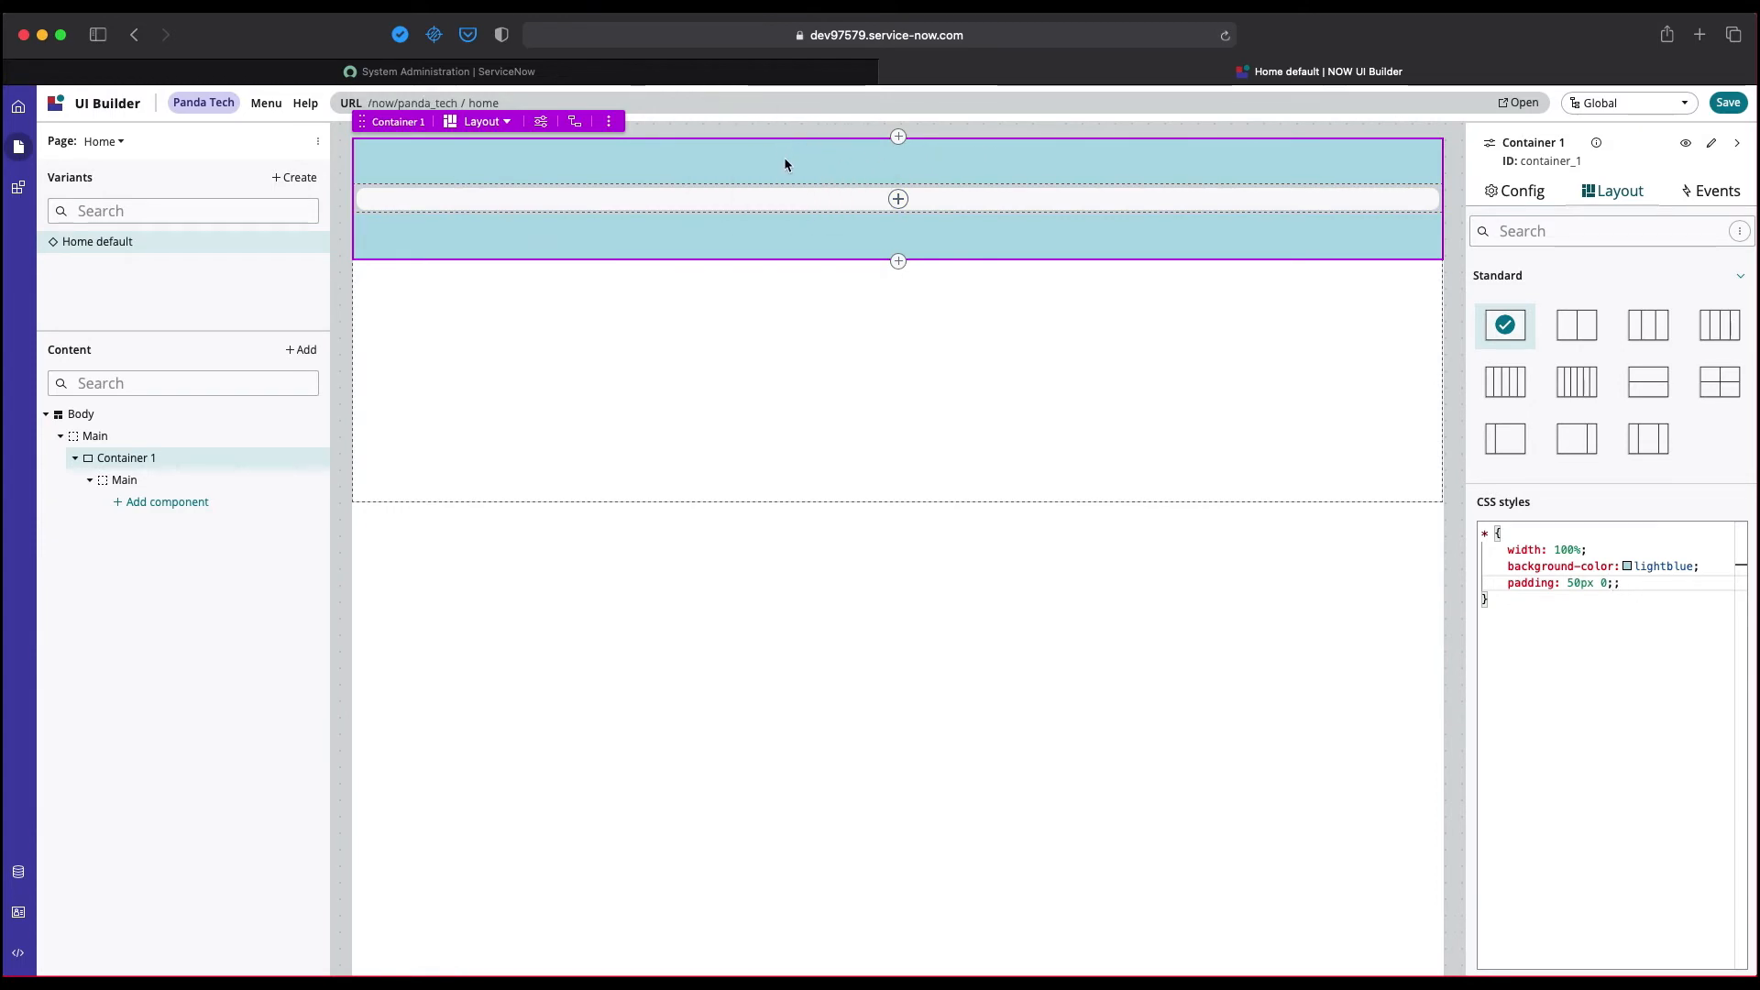
mouse_move(141, 481)
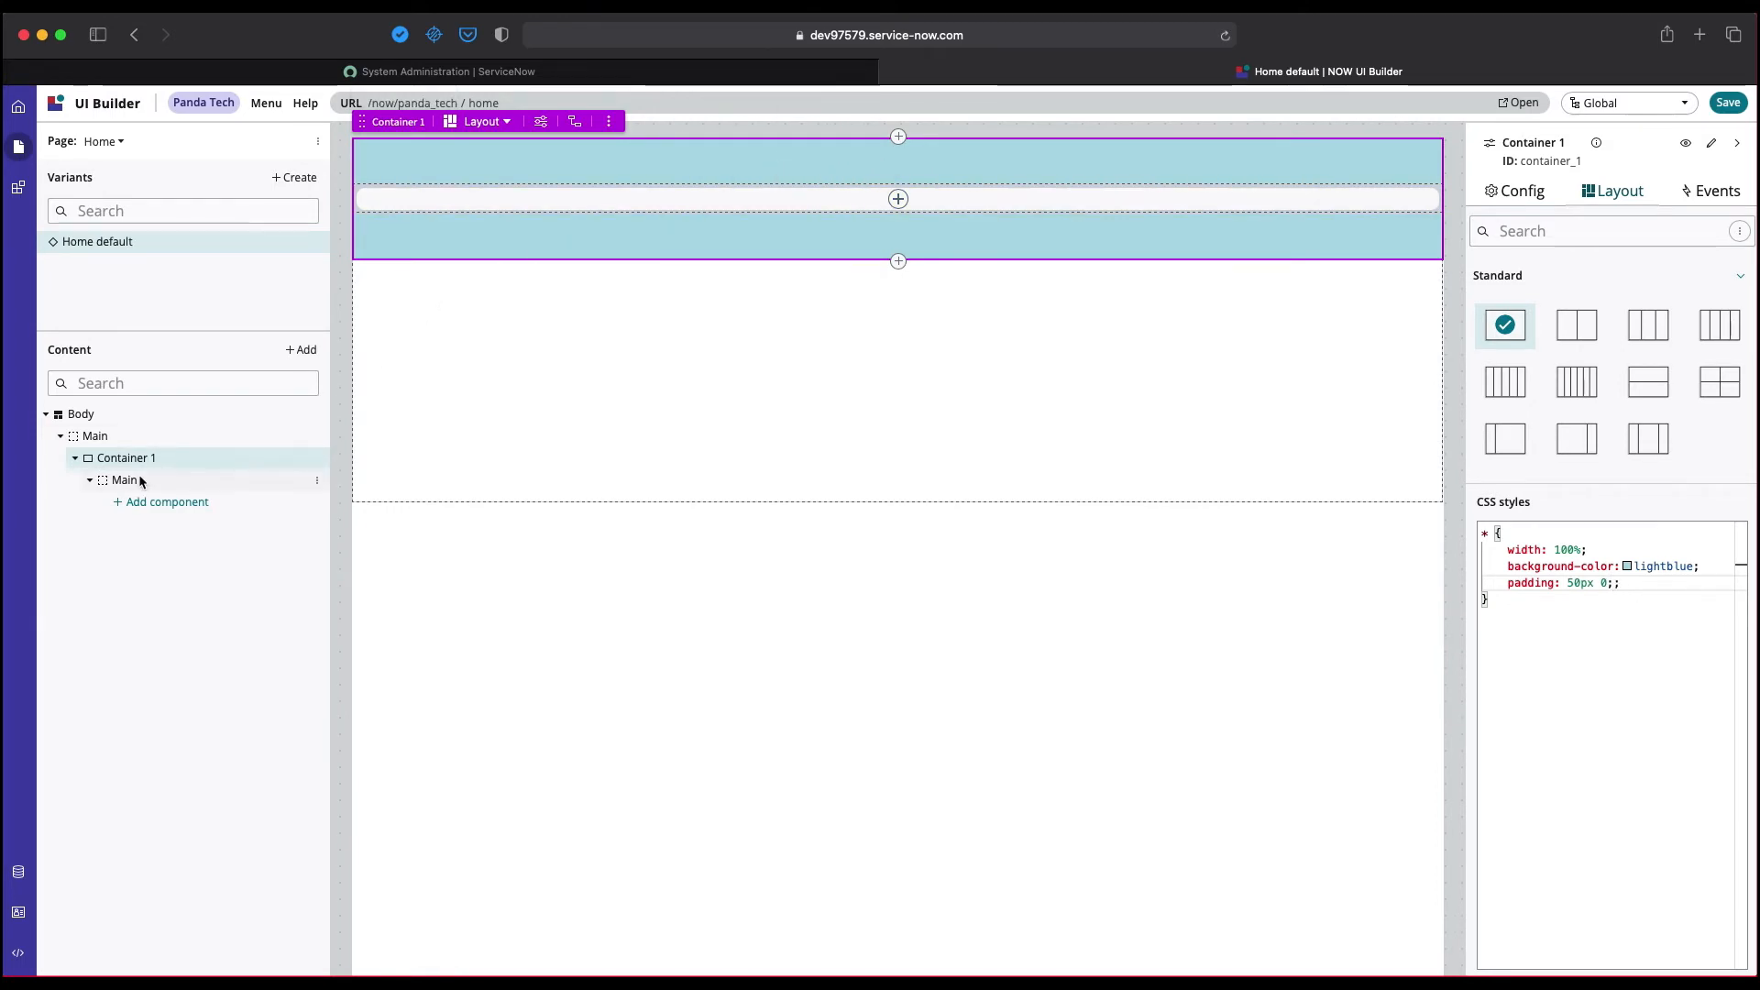
Set the banner's inner Main area to Align items Center.
left_click(125, 478)
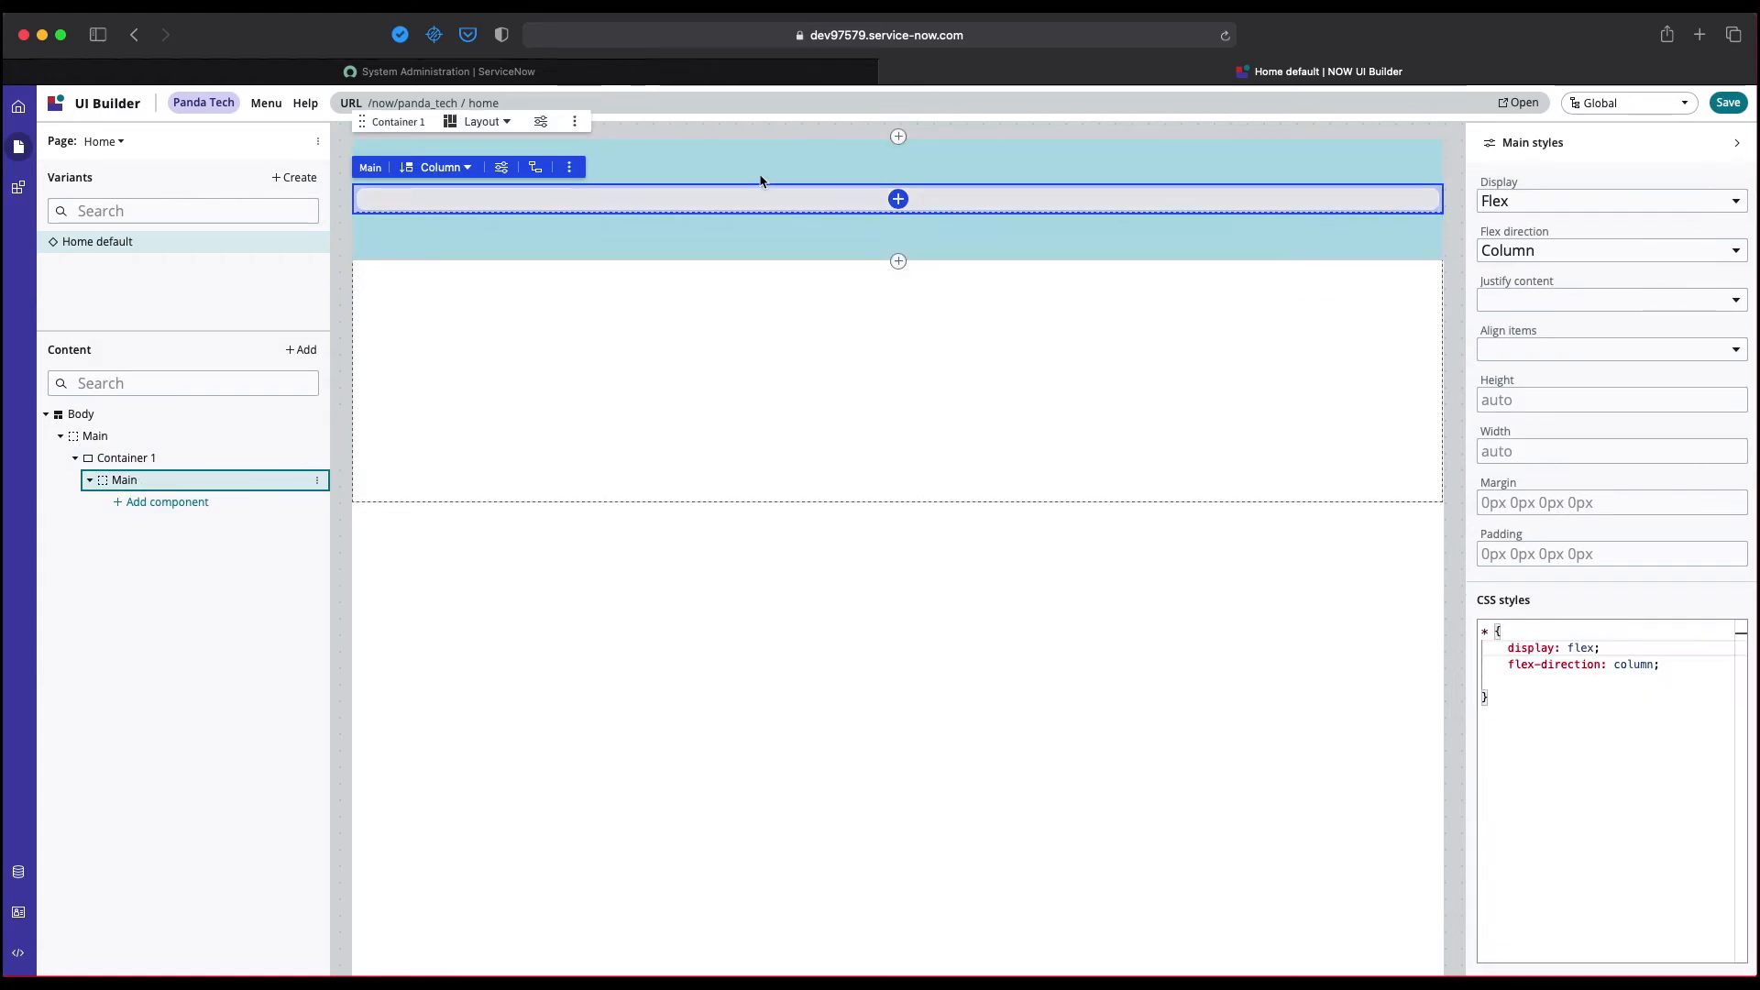
mouse_move(896, 198)
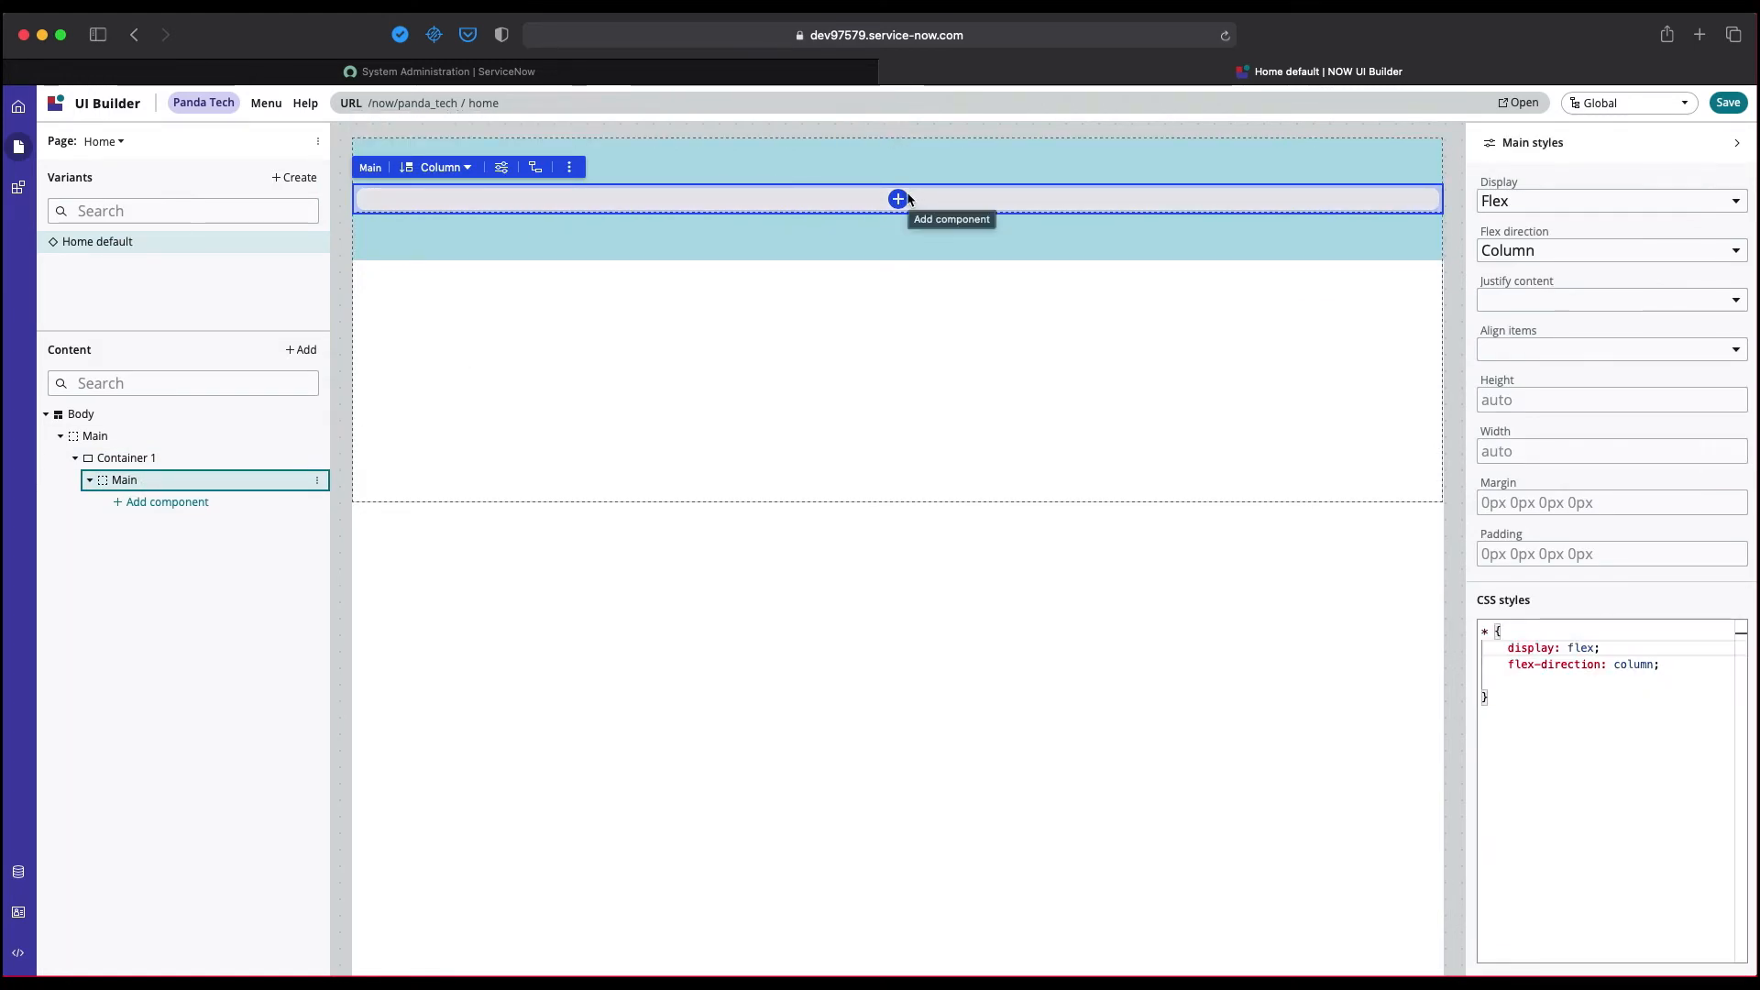
mouse_move(1283, 509)
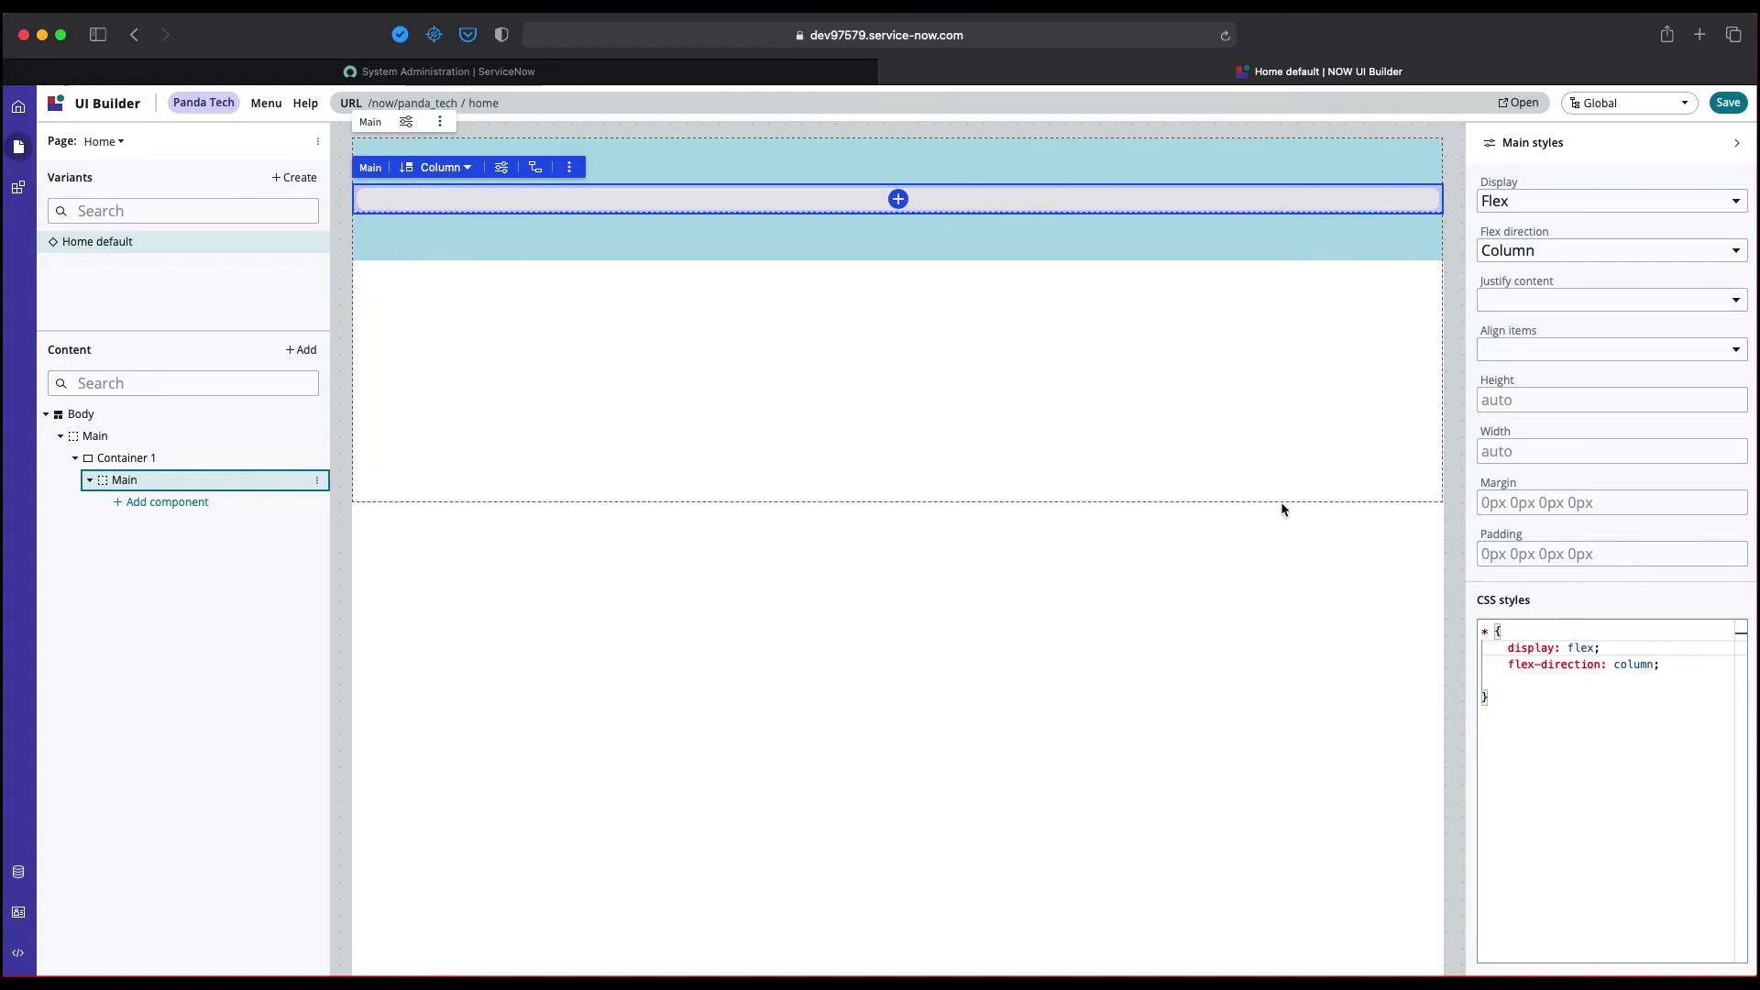
left_click(1551, 680)
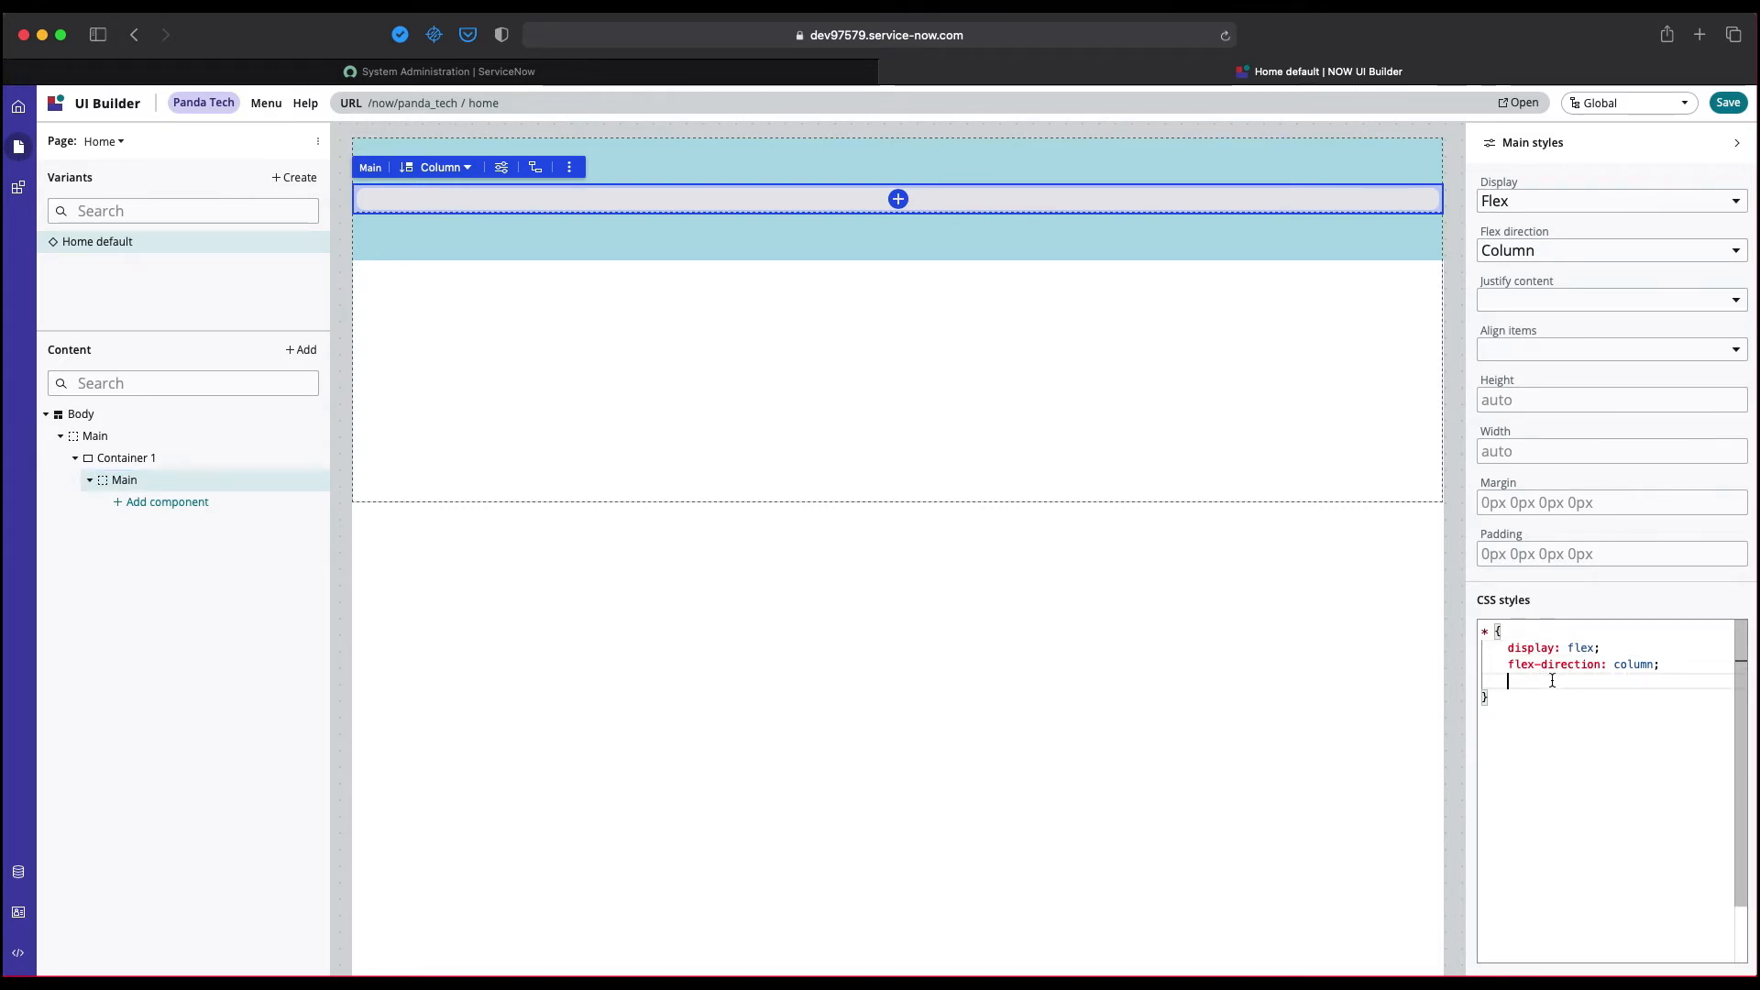
type("align")
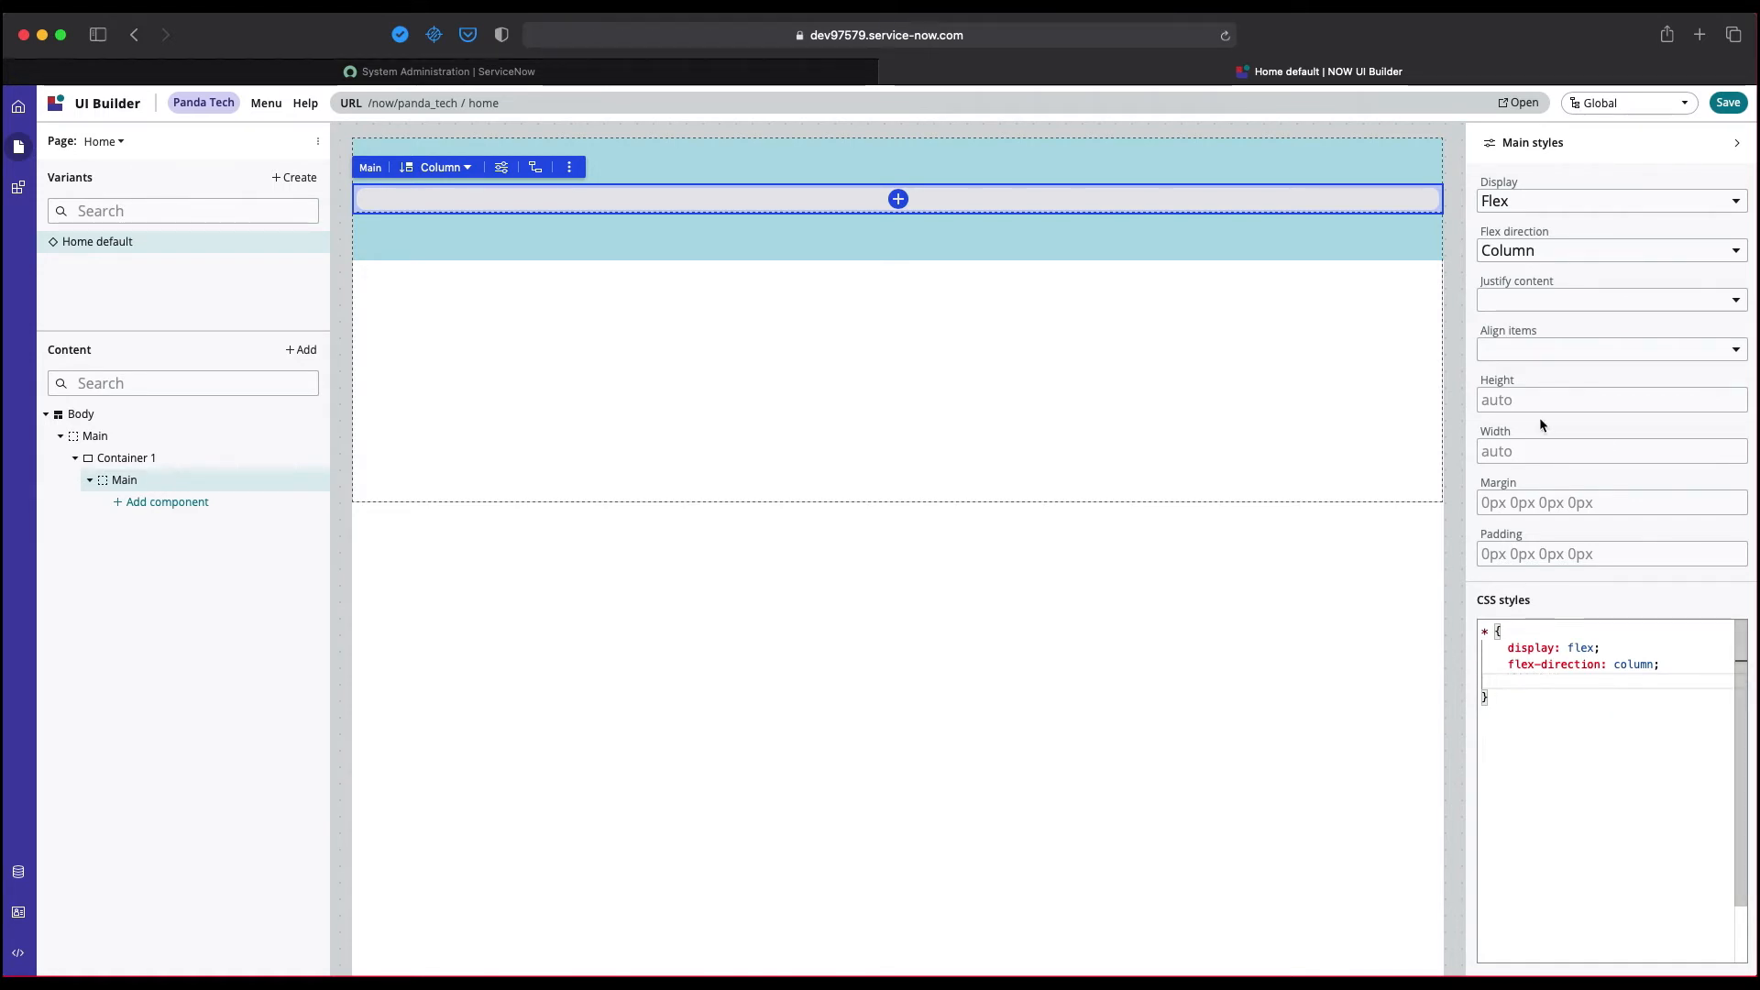
left_click(1610, 348)
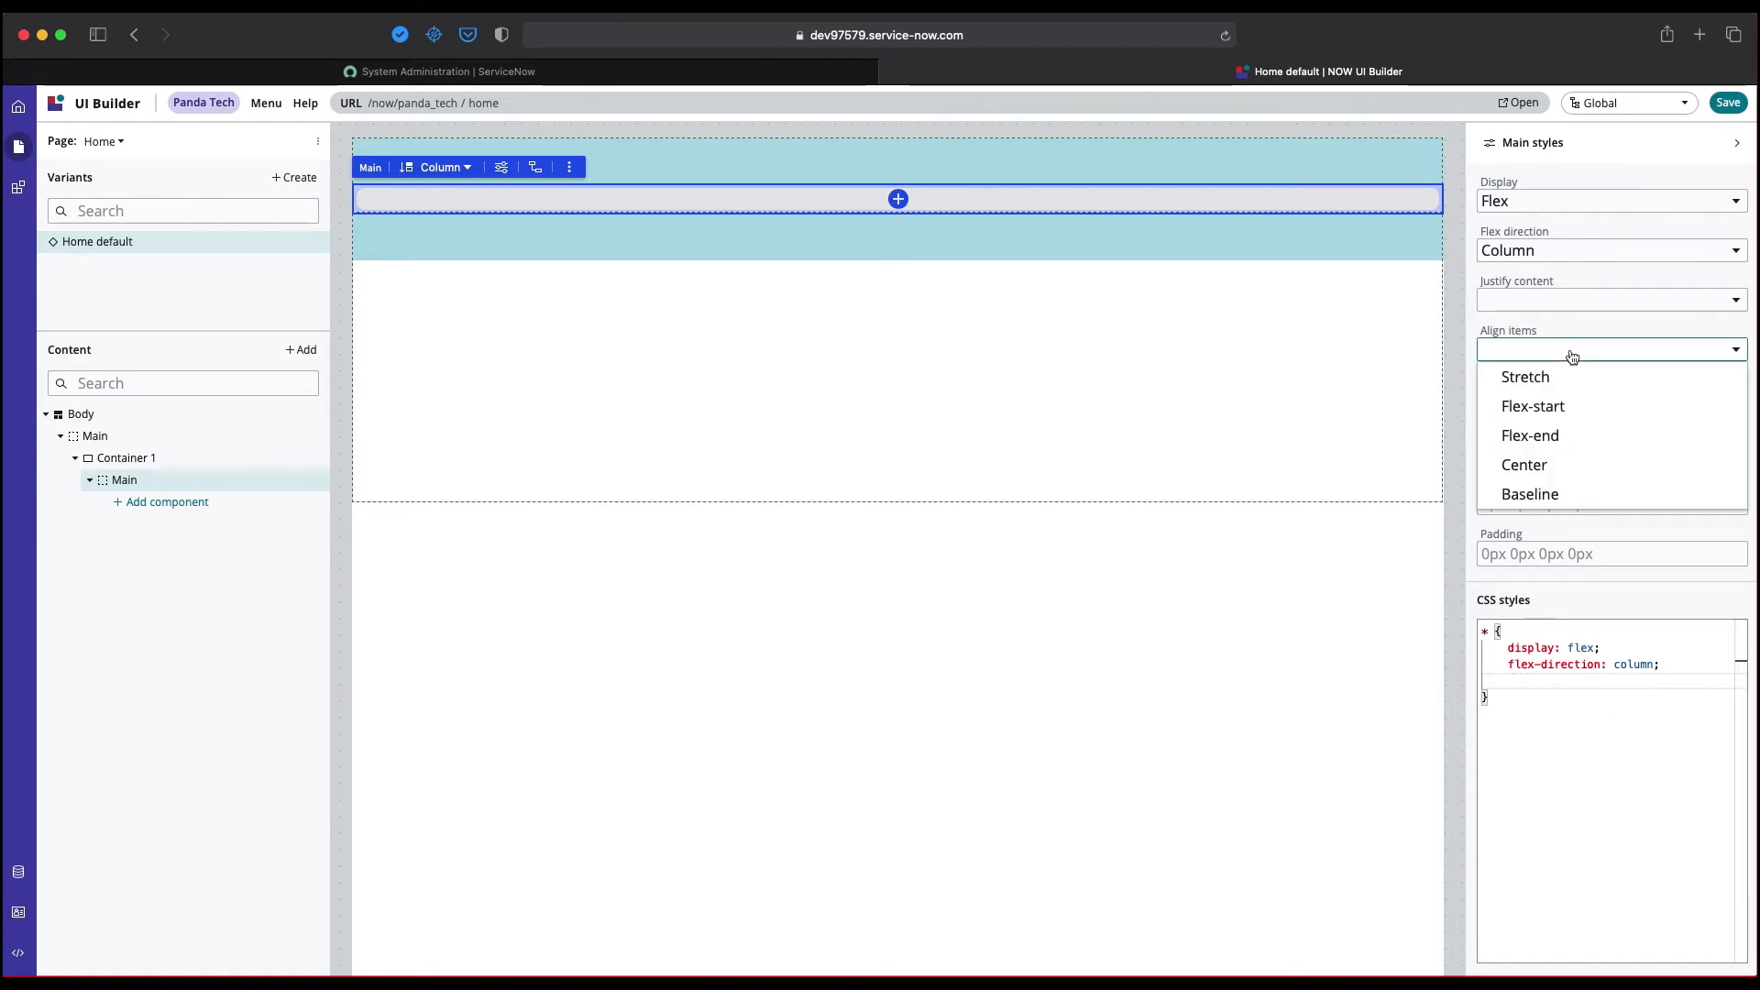
left_click(1524, 463)
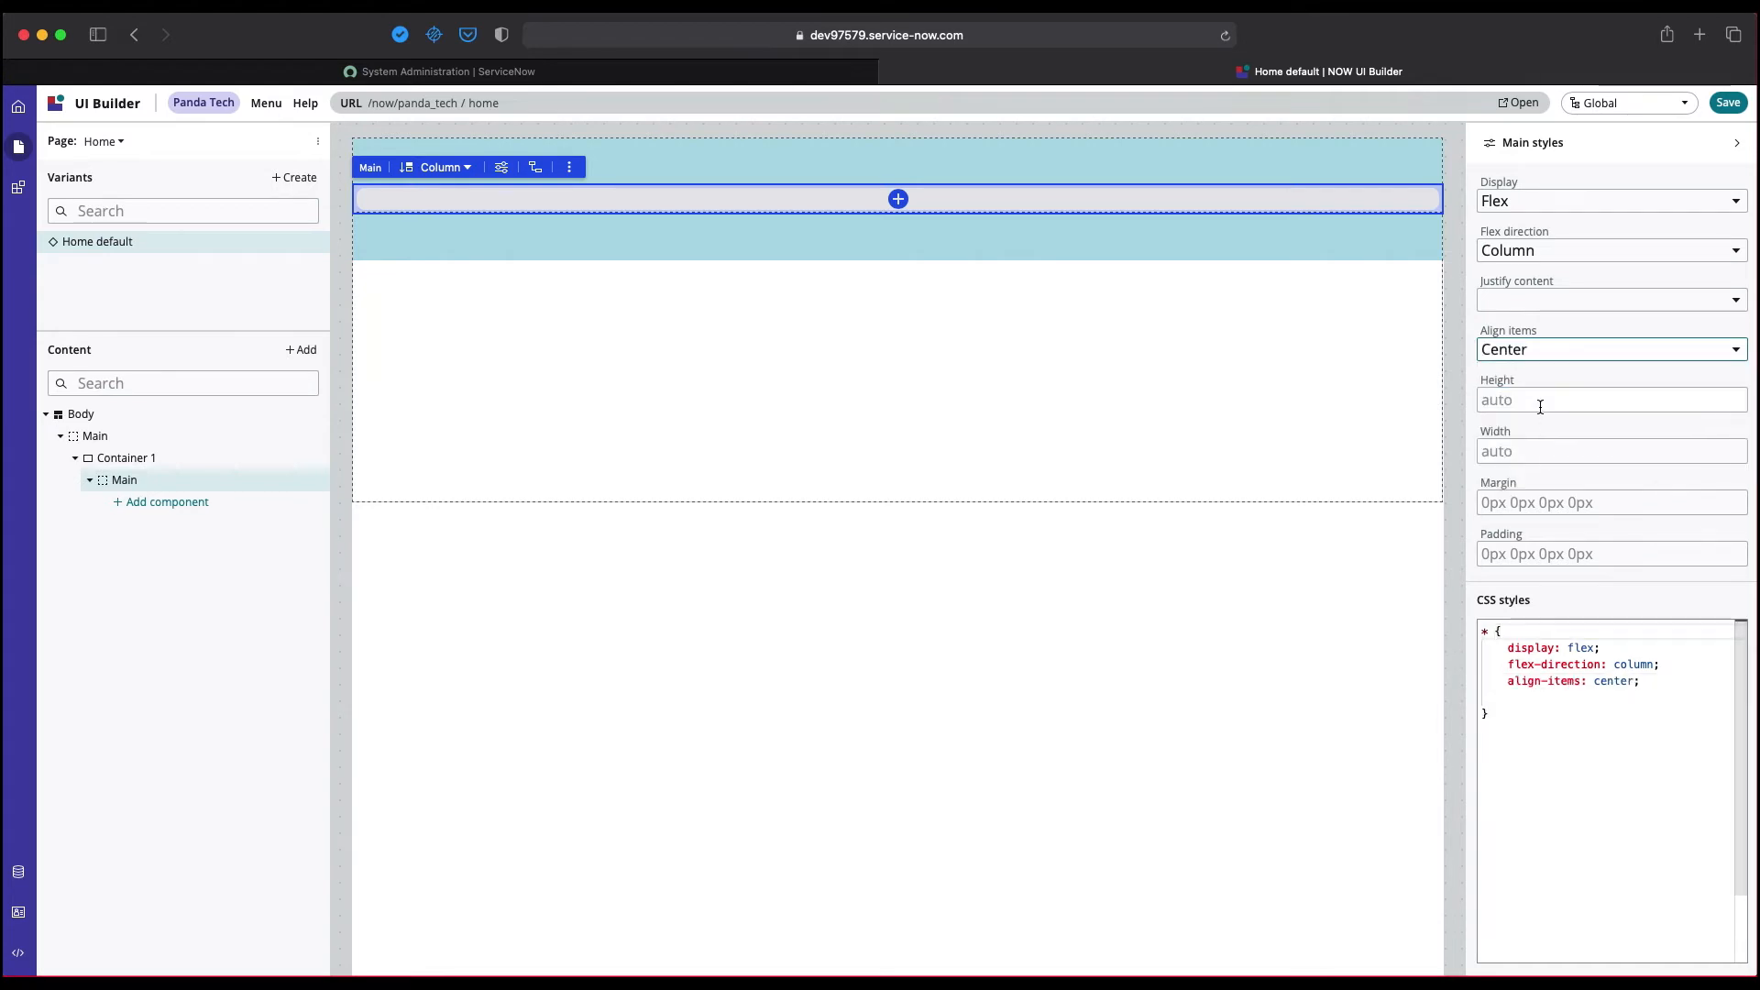
Add justify-content: center to the Main area's CSS and start adding a component inside it.
left_click(1610, 299)
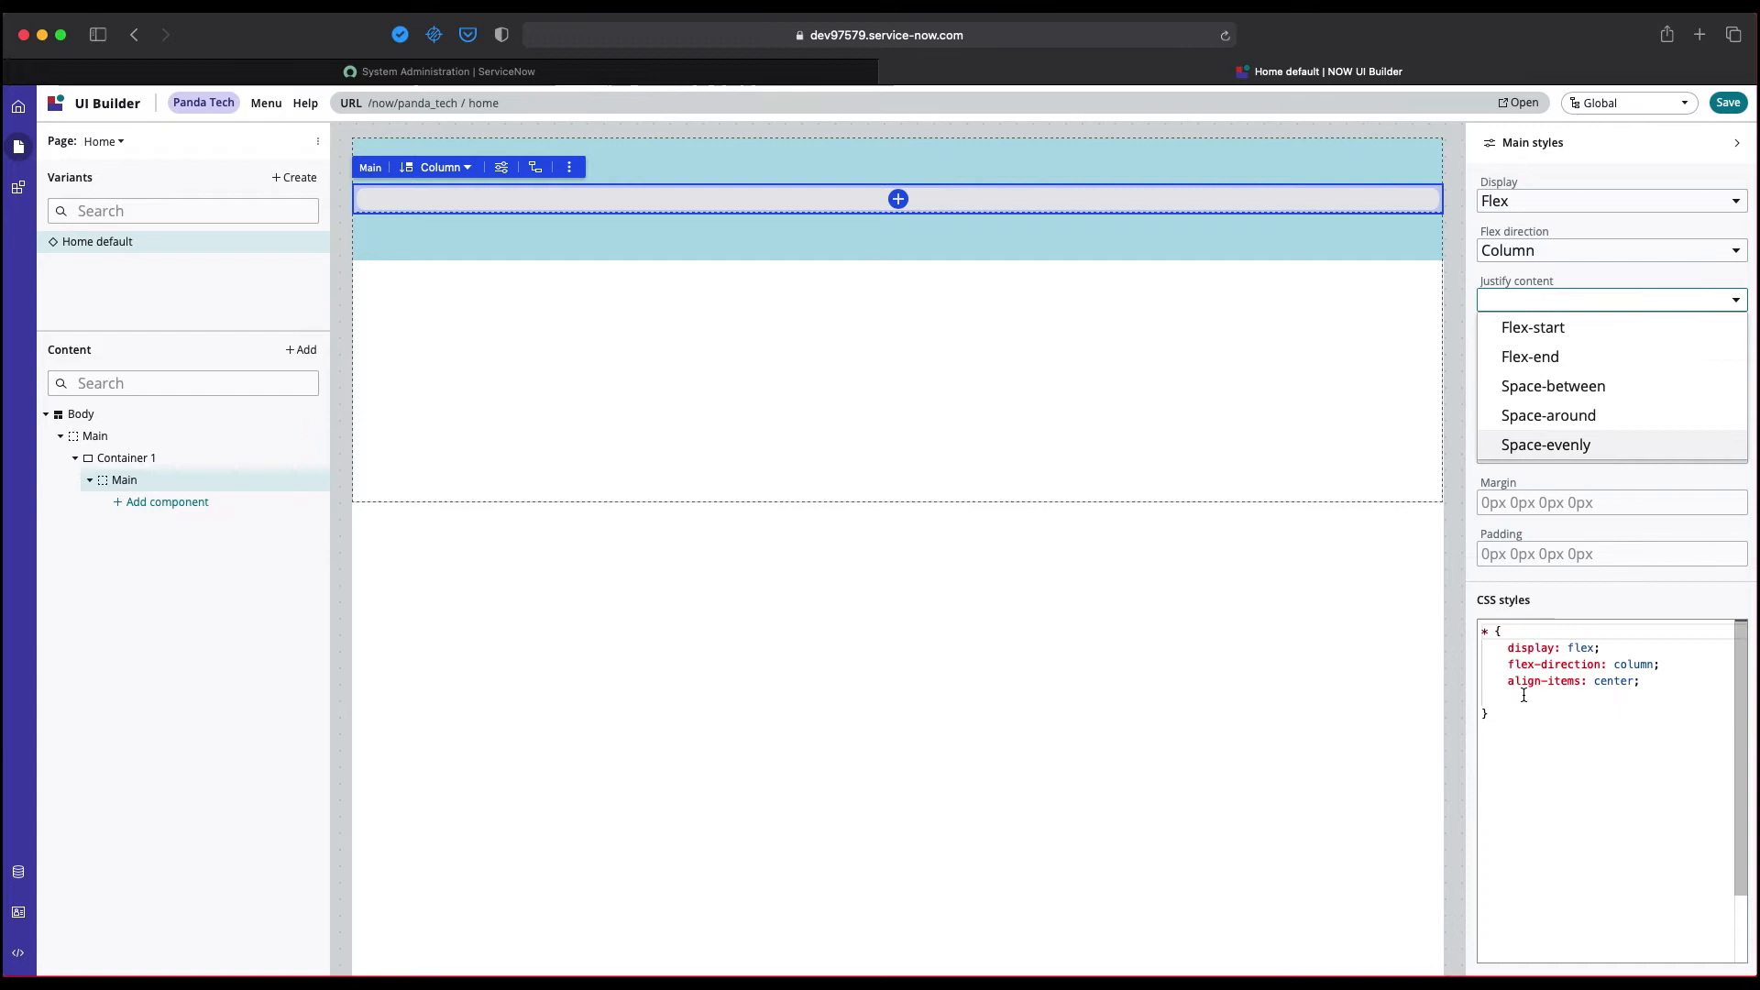
type("justify-content: ;")
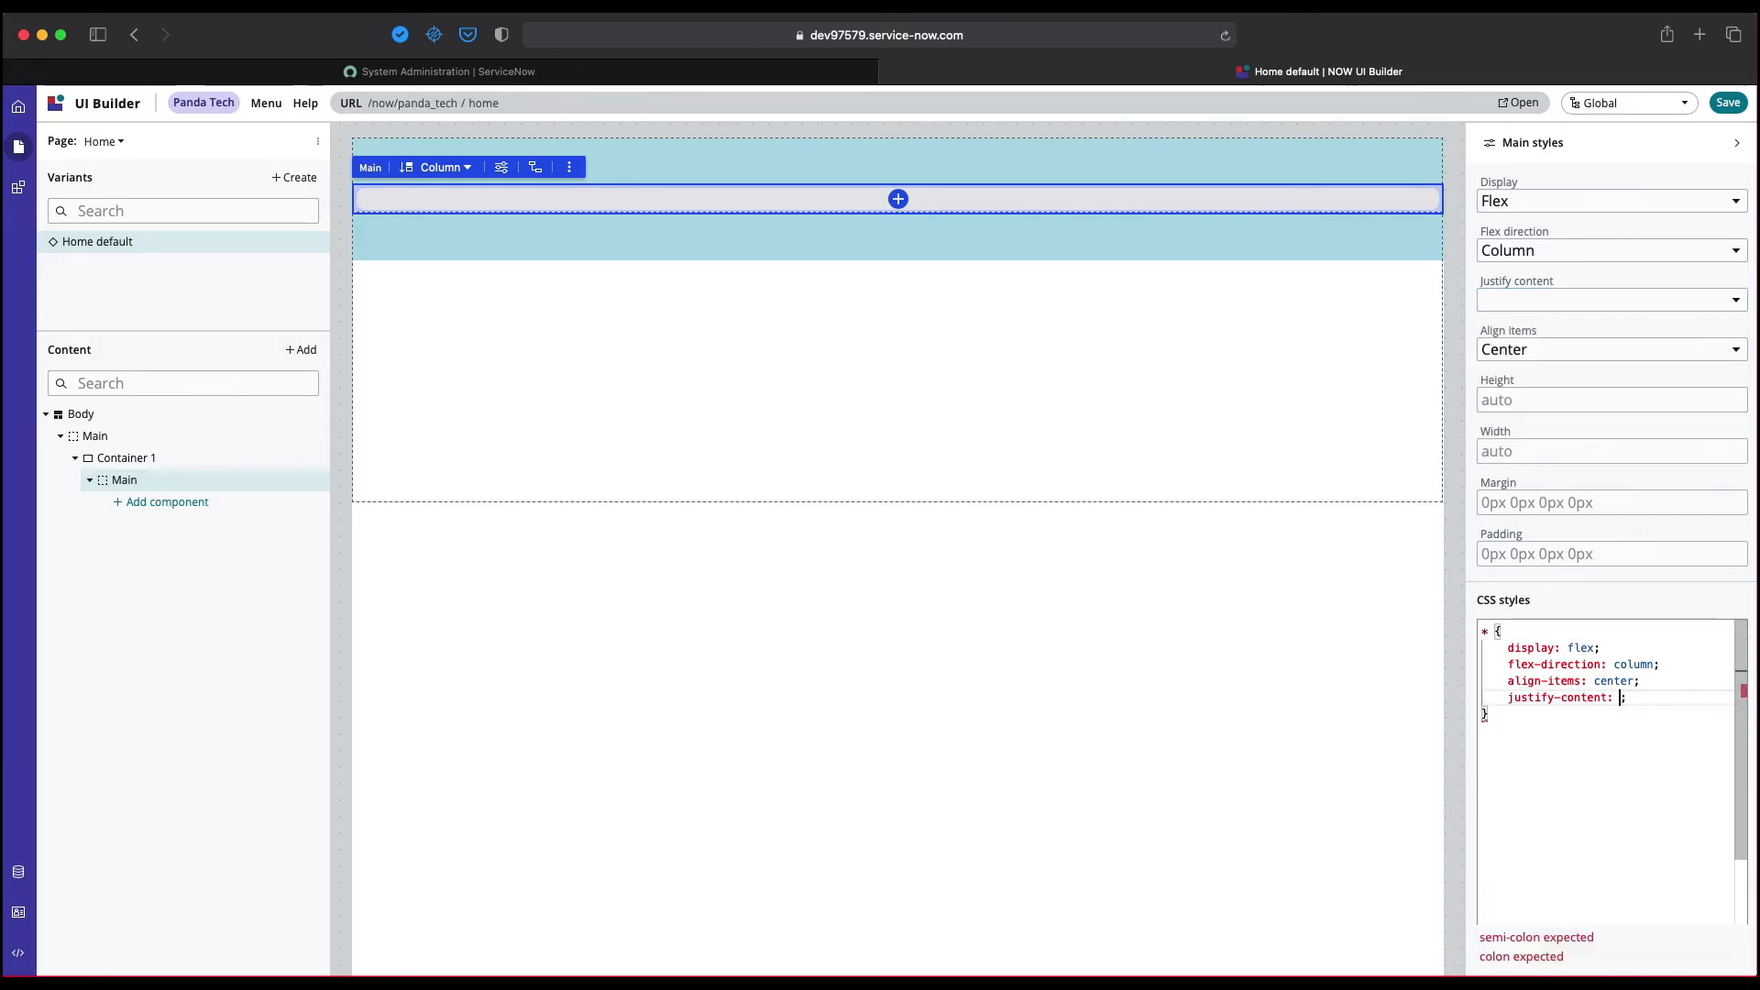
type("center")
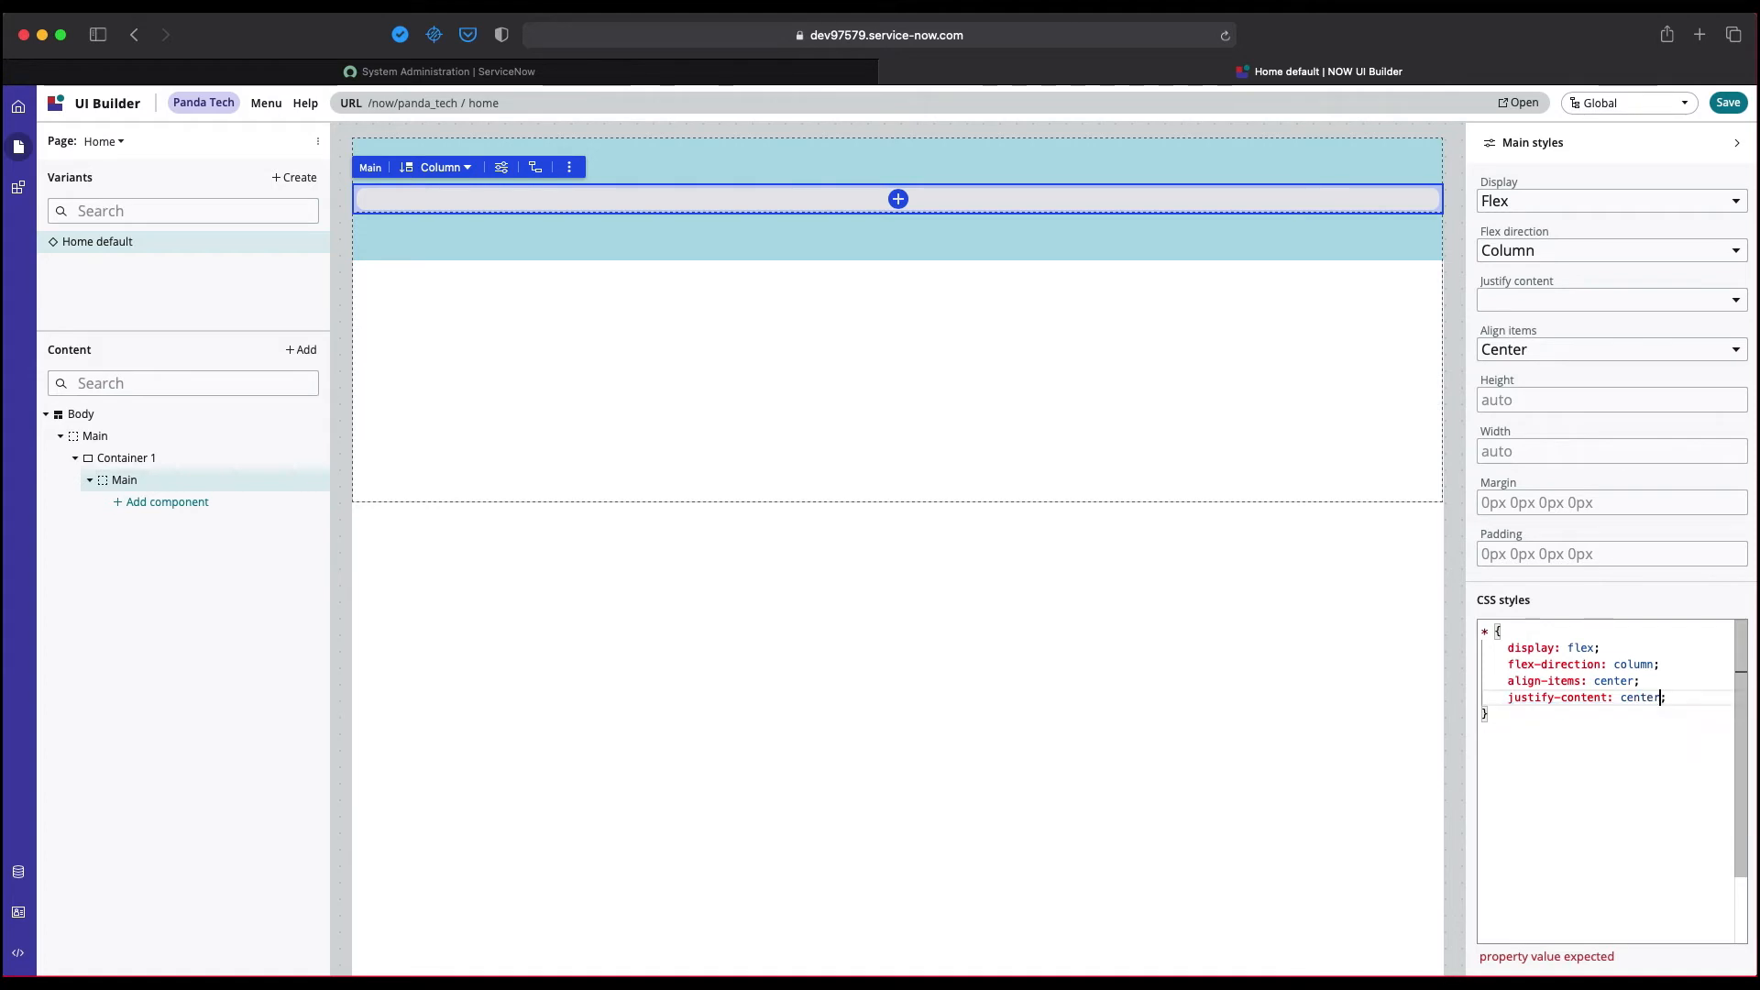
left_click(1727, 103)
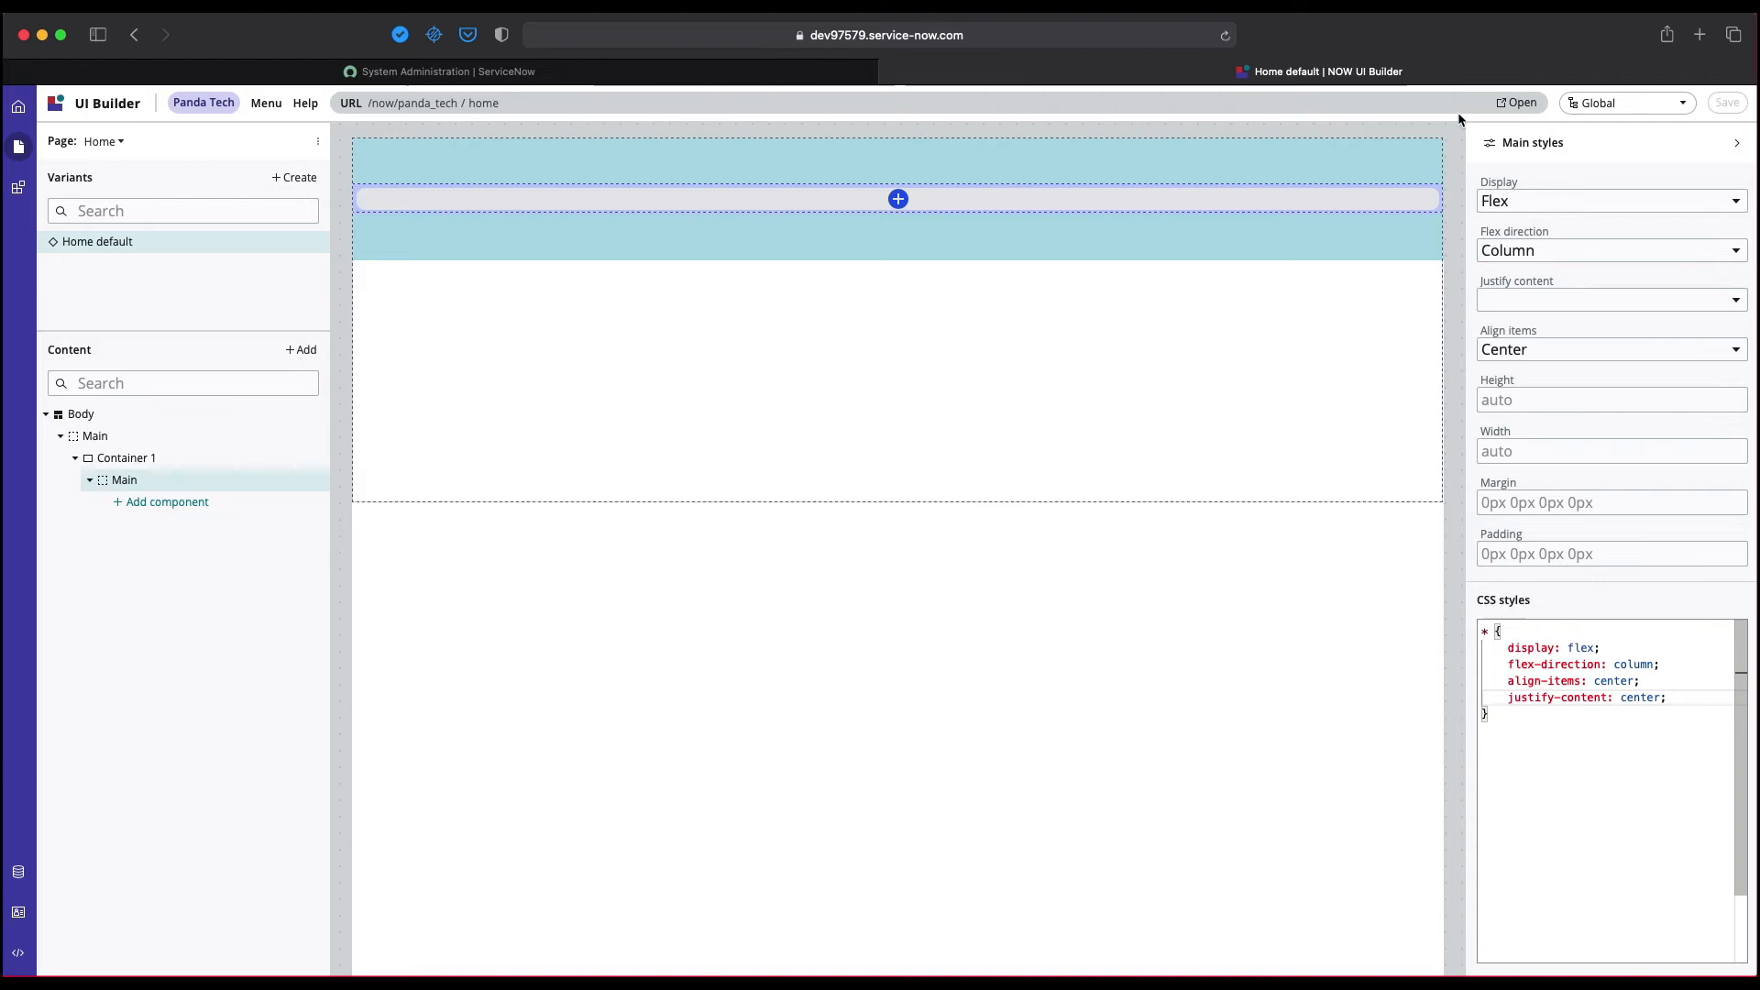
mouse_move(1522, 103)
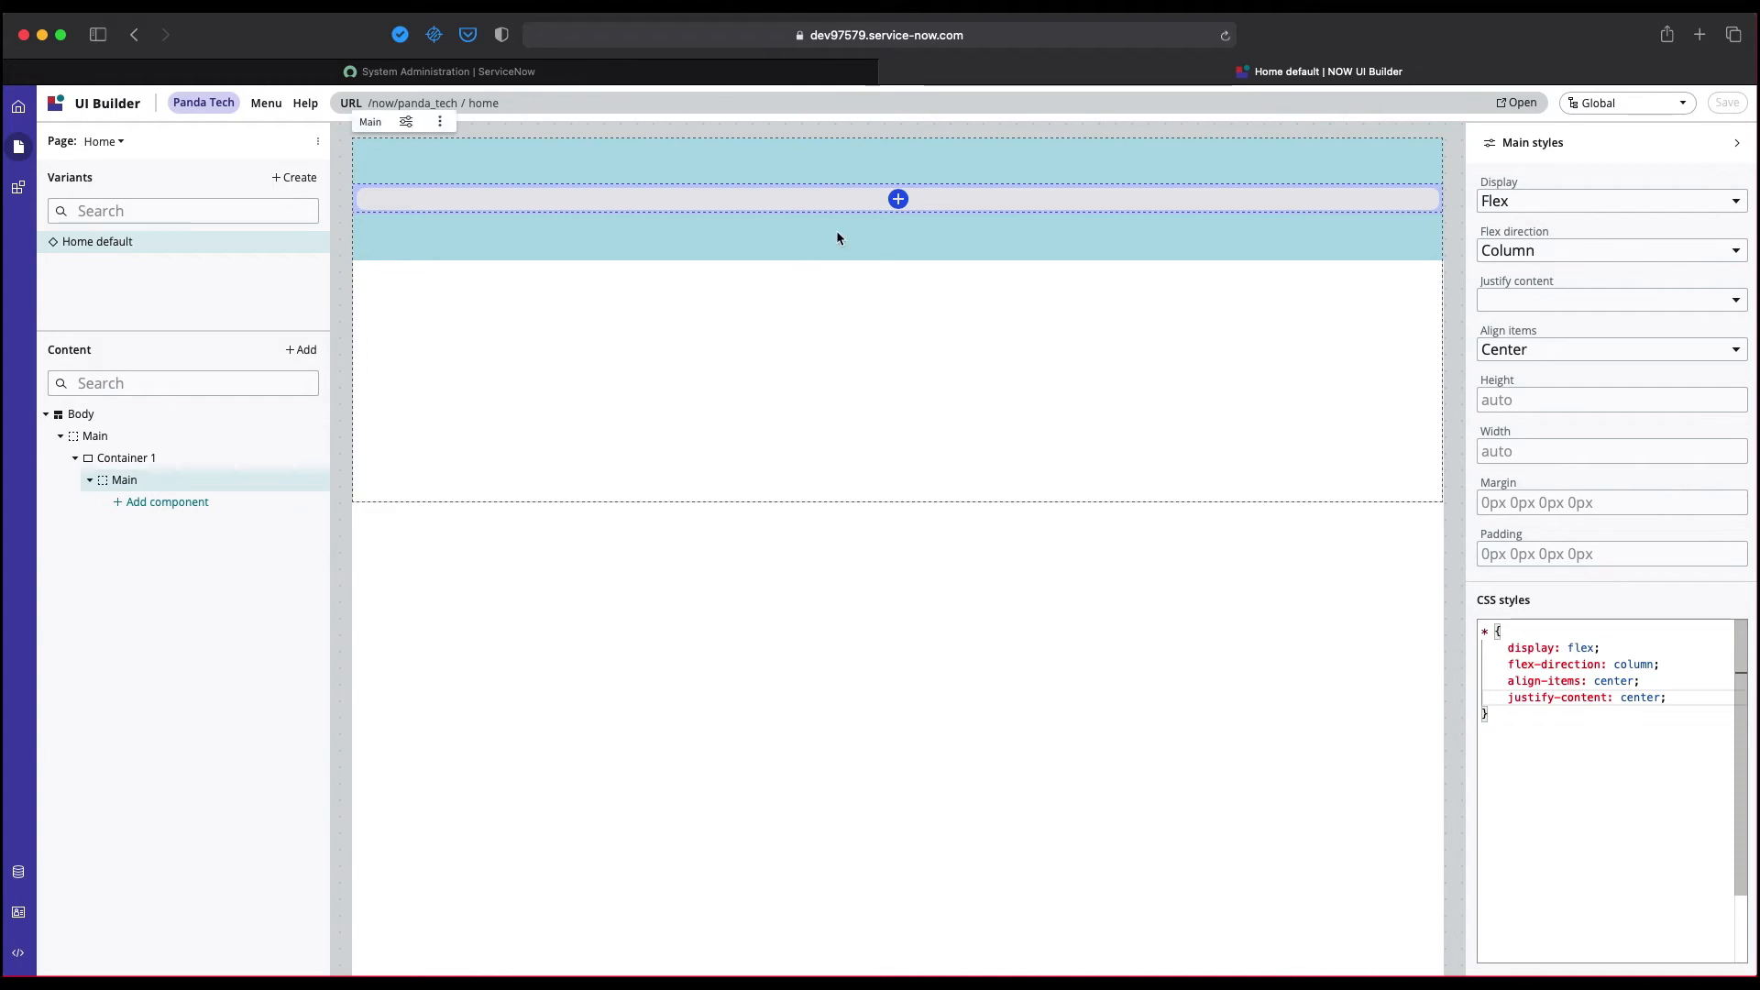
left_click(896, 198)
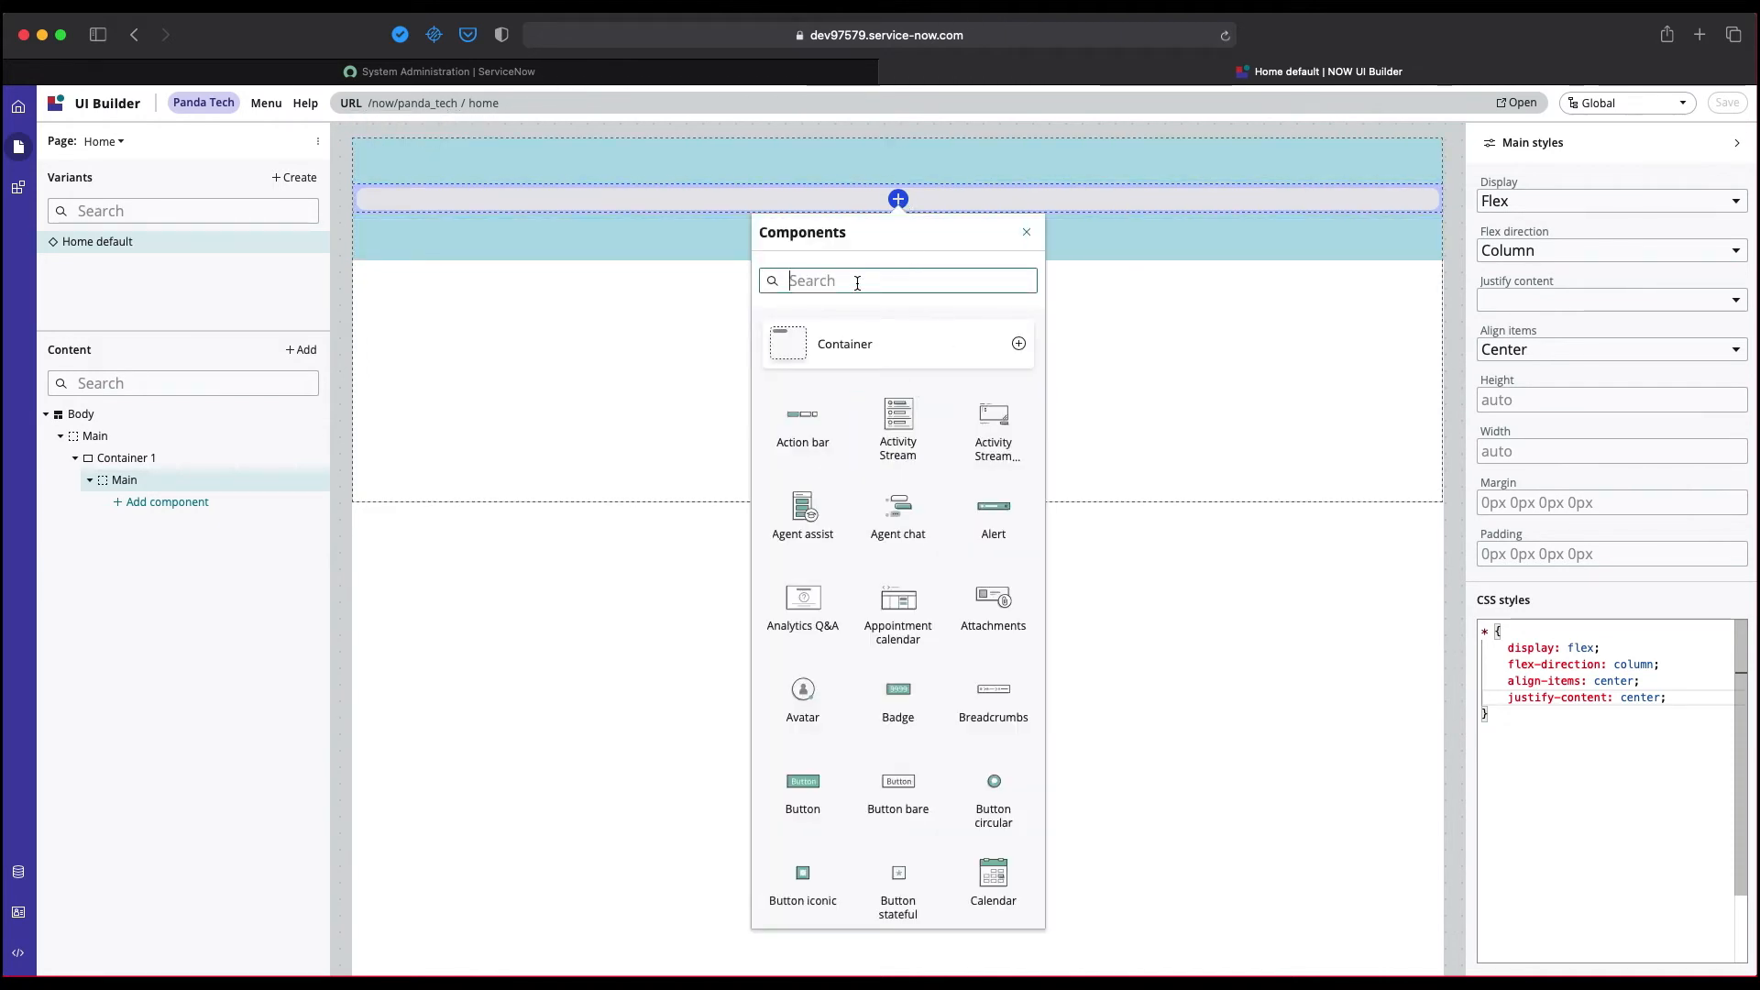
Insert a Stylized text component in the banner reading Welcome to Panda Tech.
type("sty")
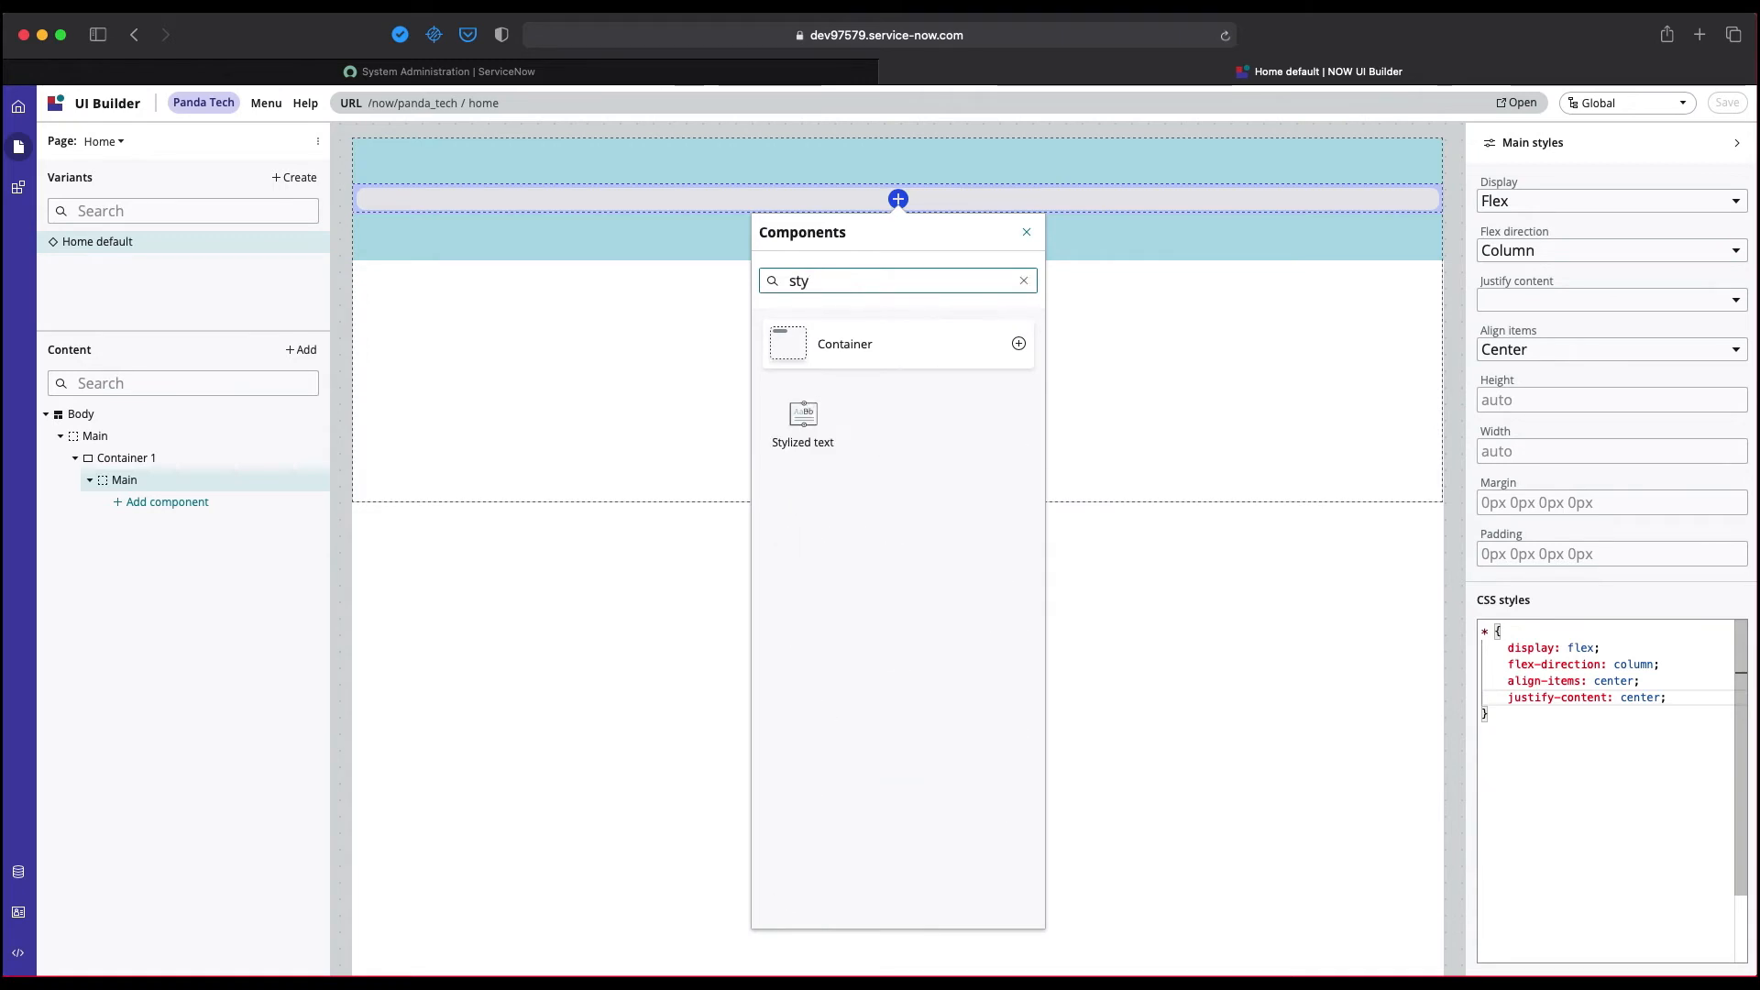
left_click(803, 422)
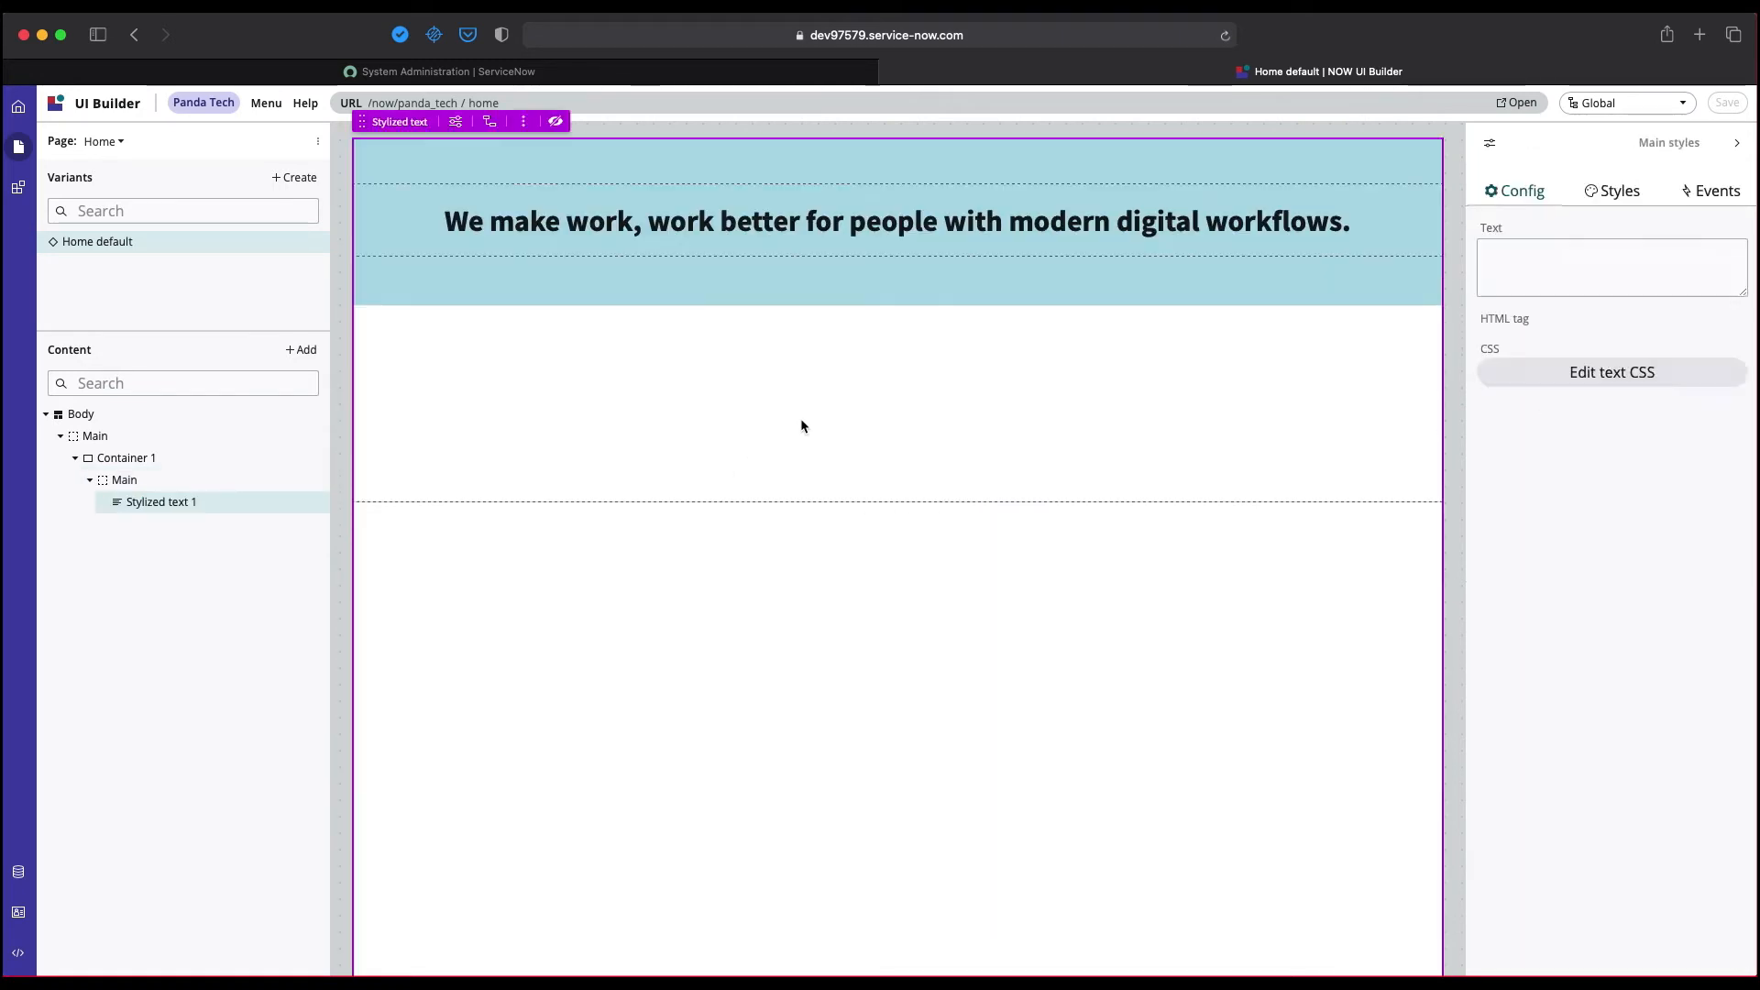
left_click(897, 220)
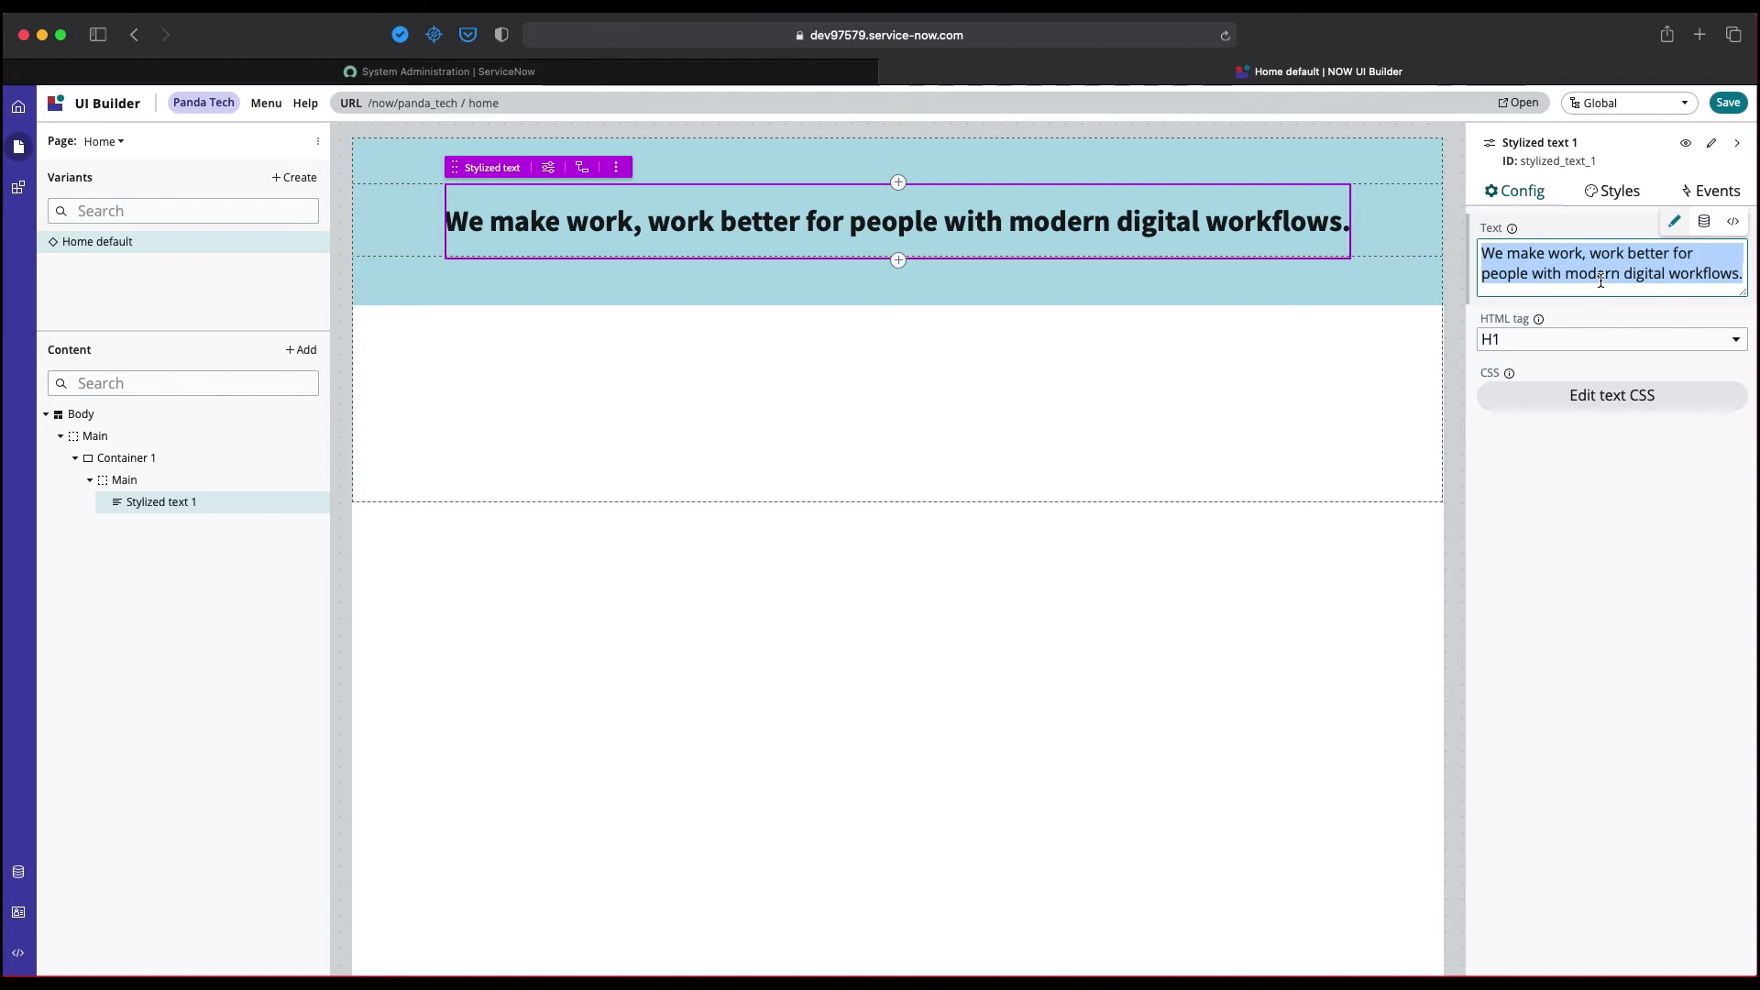
type("Welcome to")
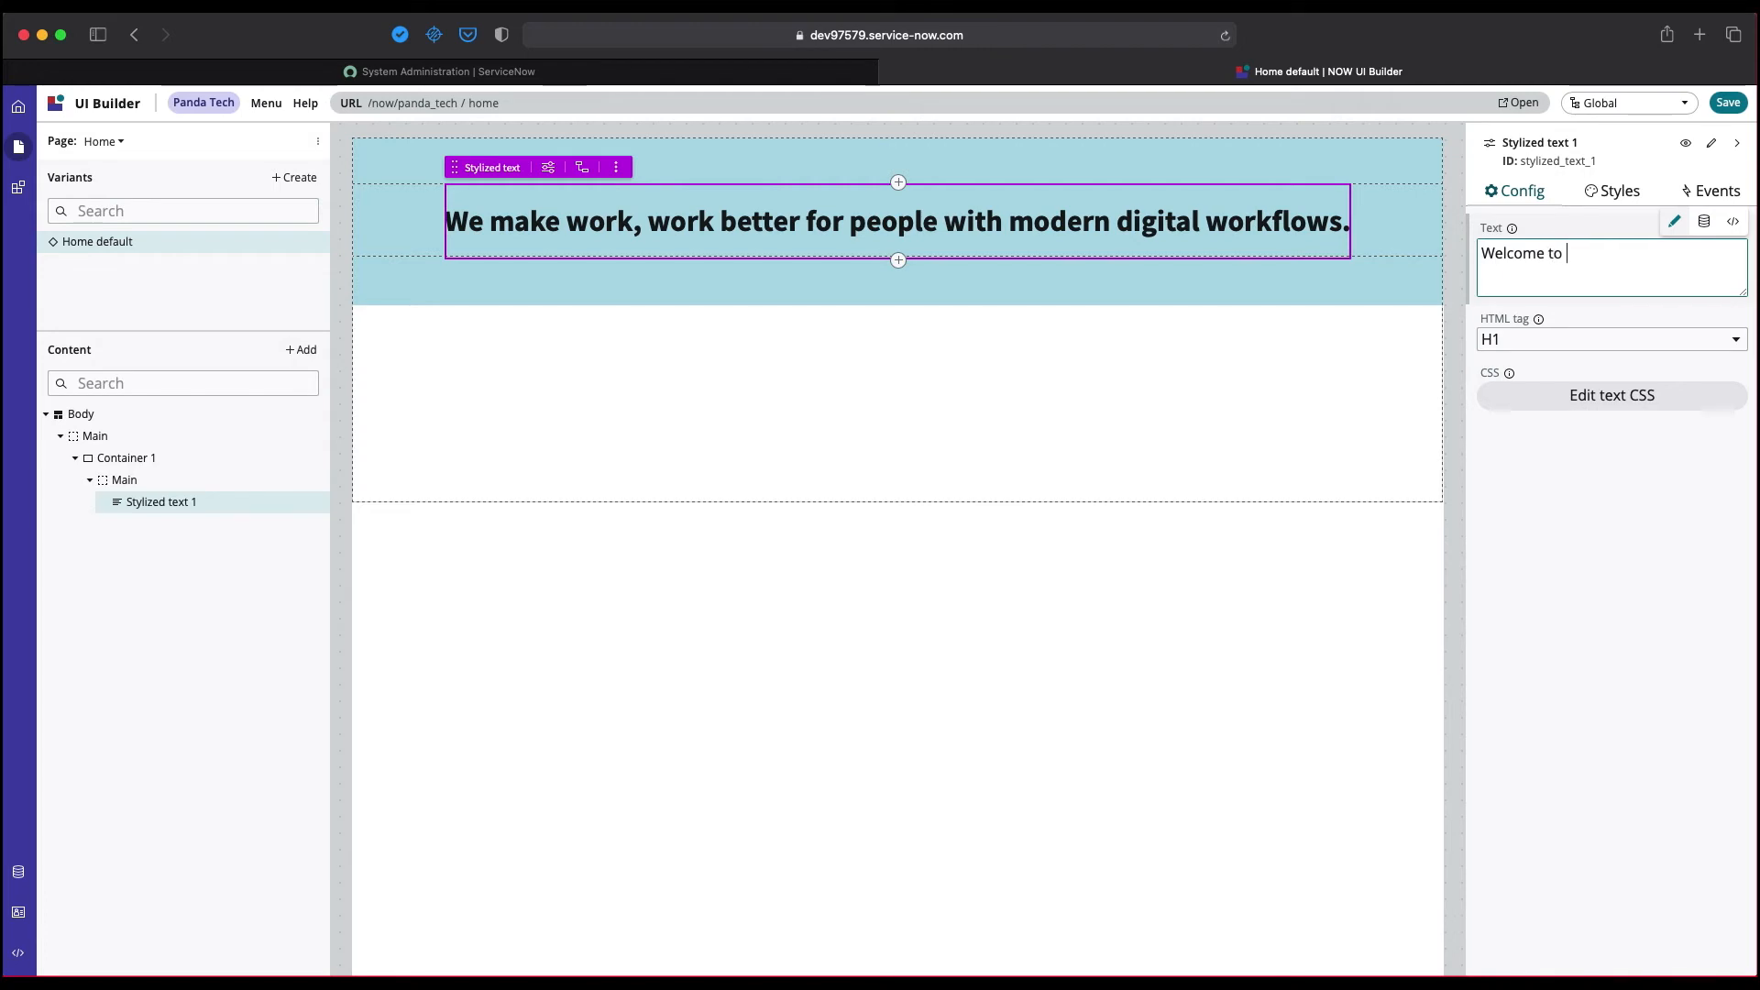
type("Panda T")
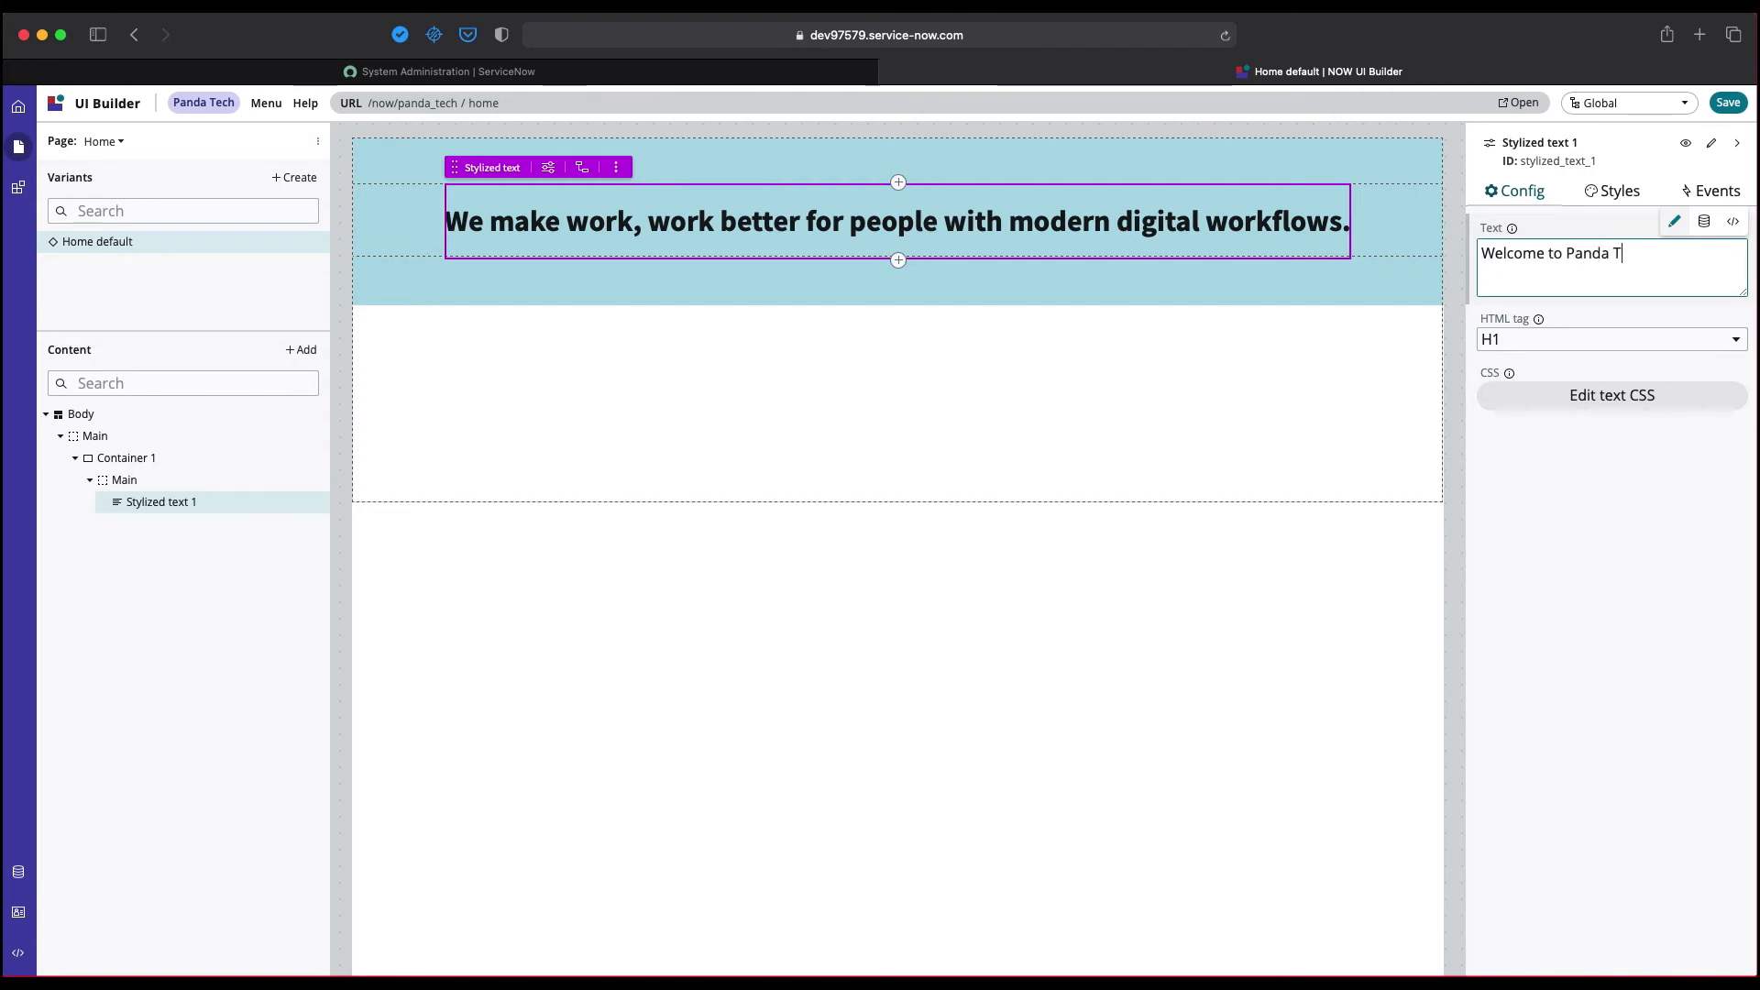
left_click(102, 141)
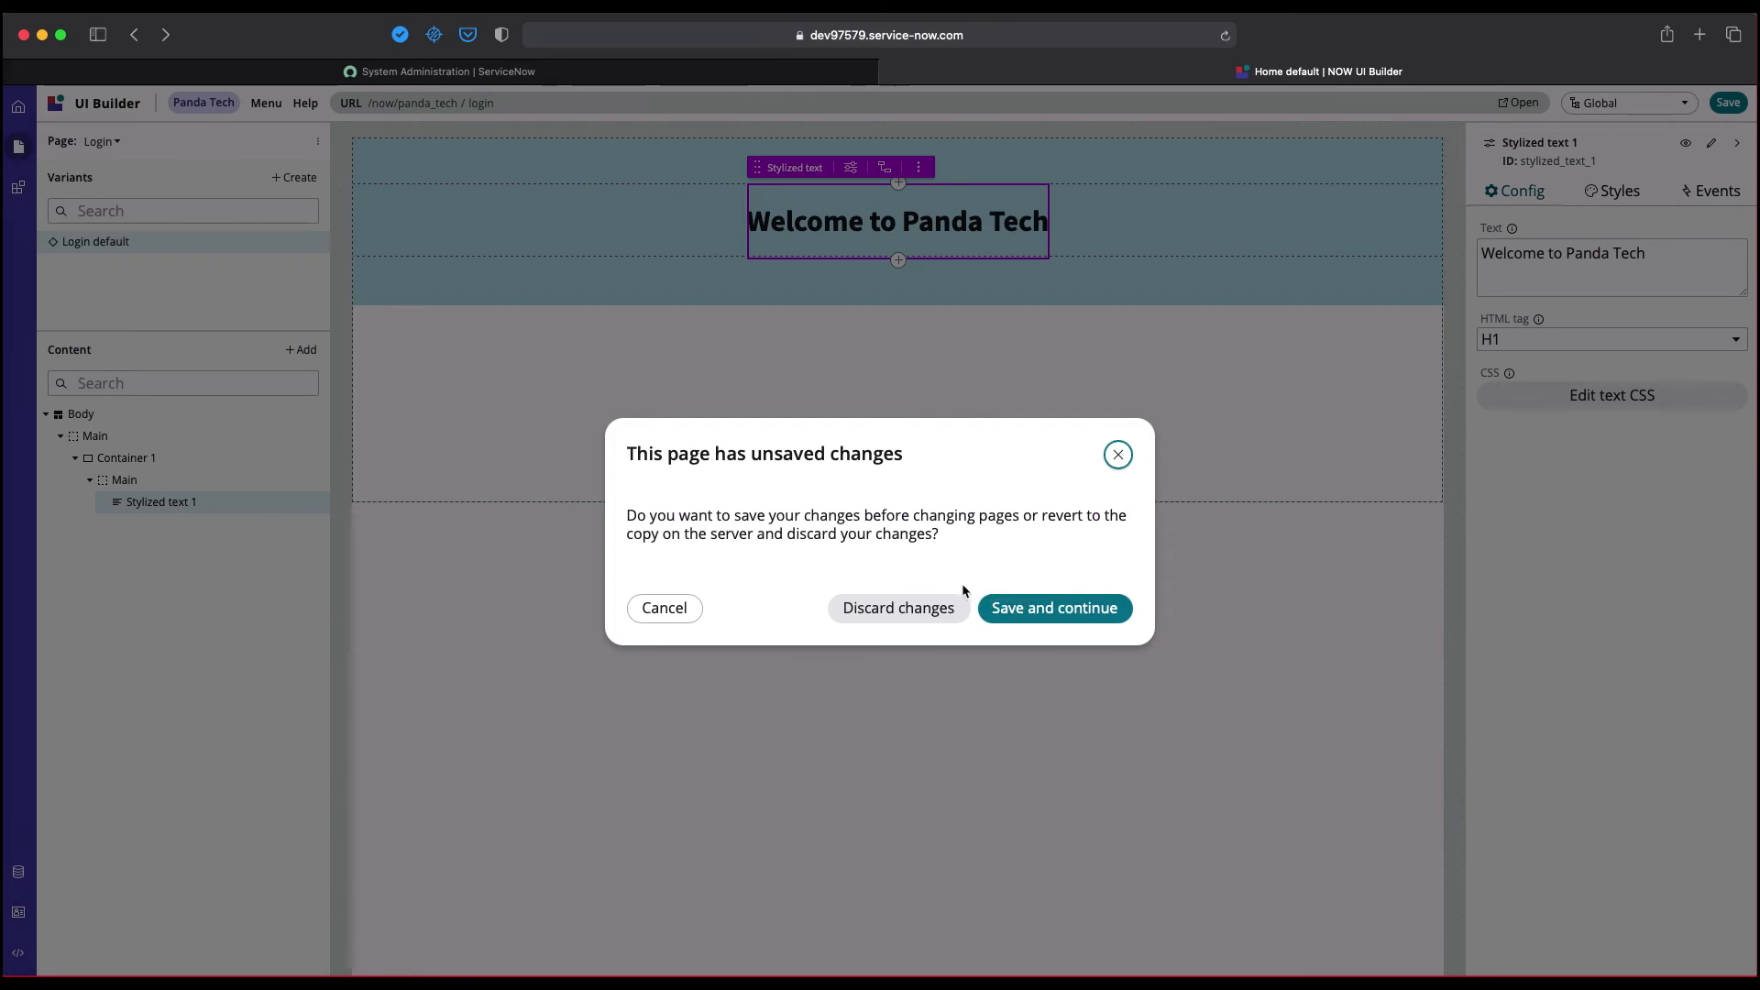
mouse_move(1052, 607)
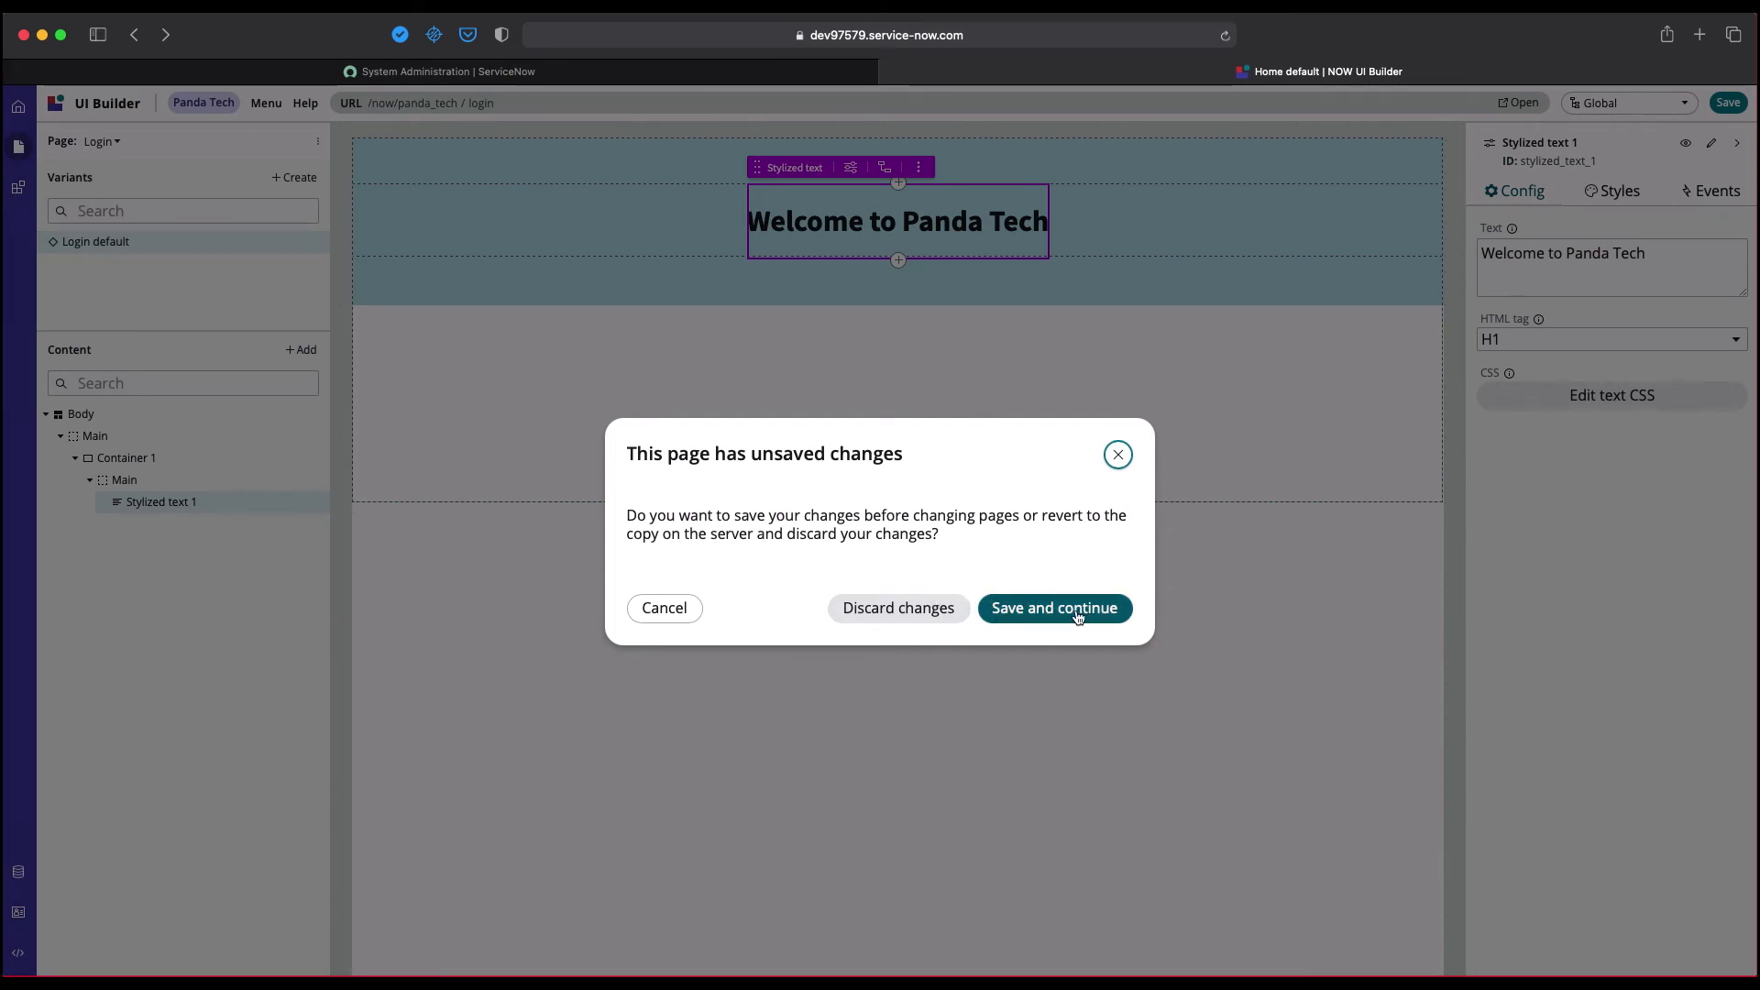
Save the unsaved changes and return to the Home page's default variant.
left_click(1052, 607)
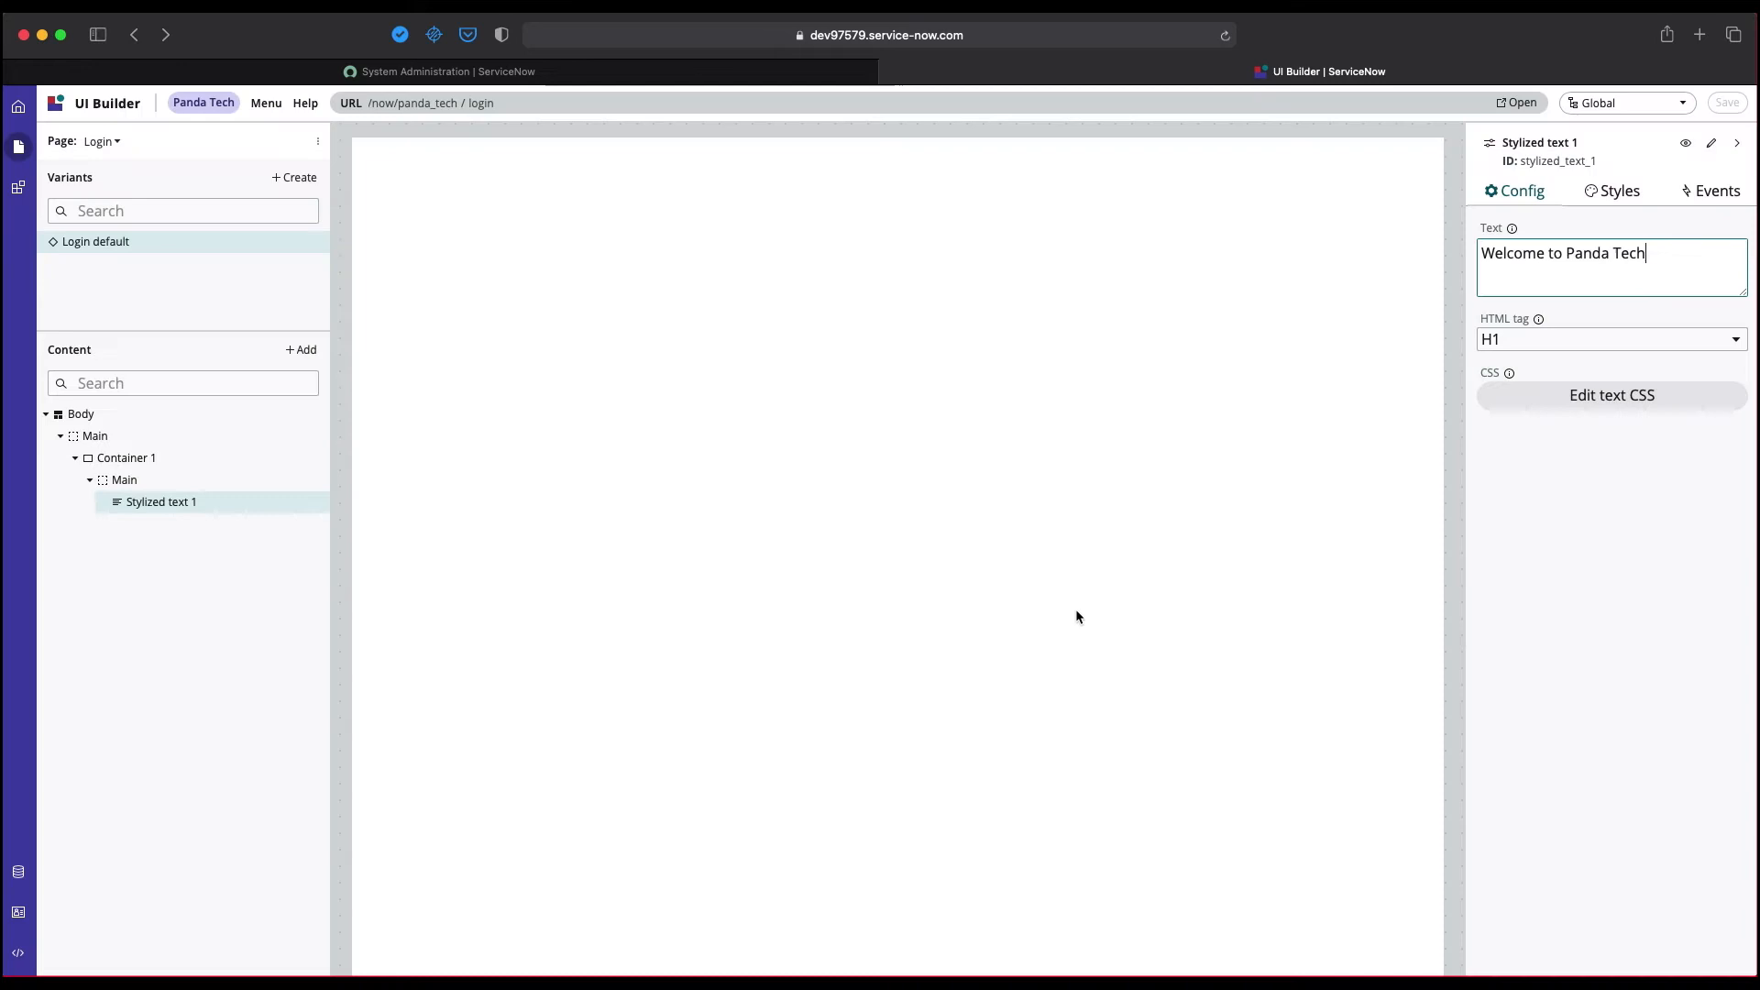
left_click(96, 242)
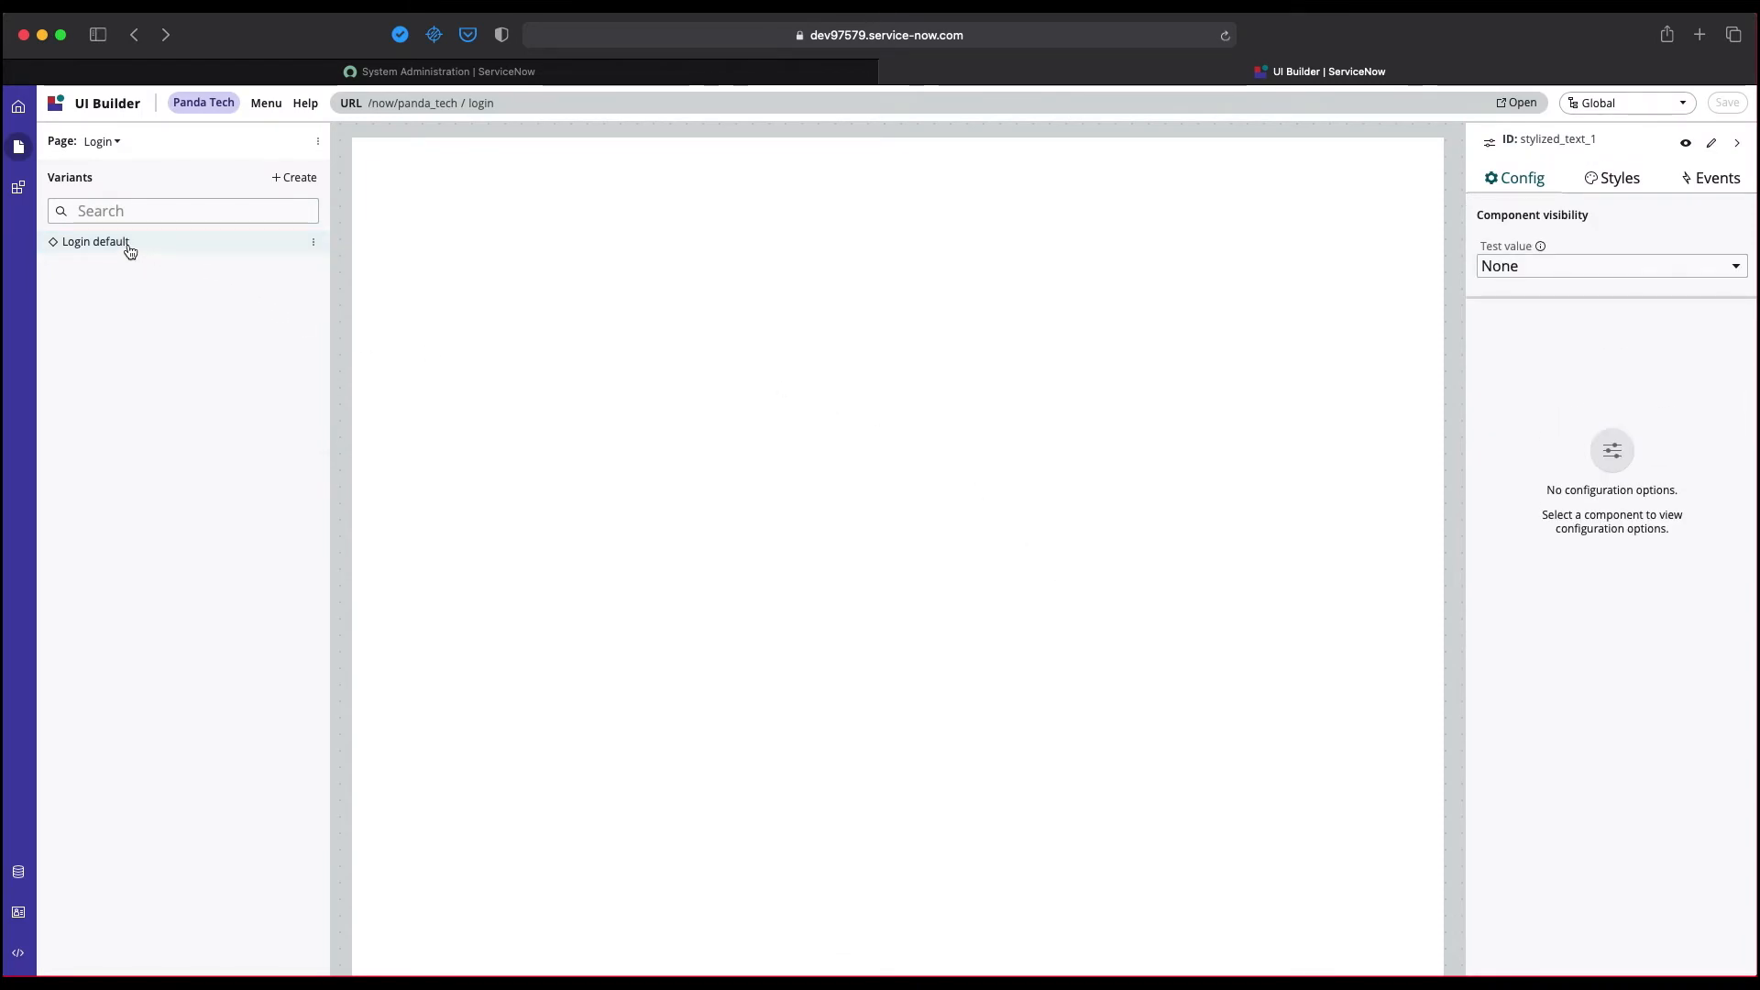
left_click(95, 242)
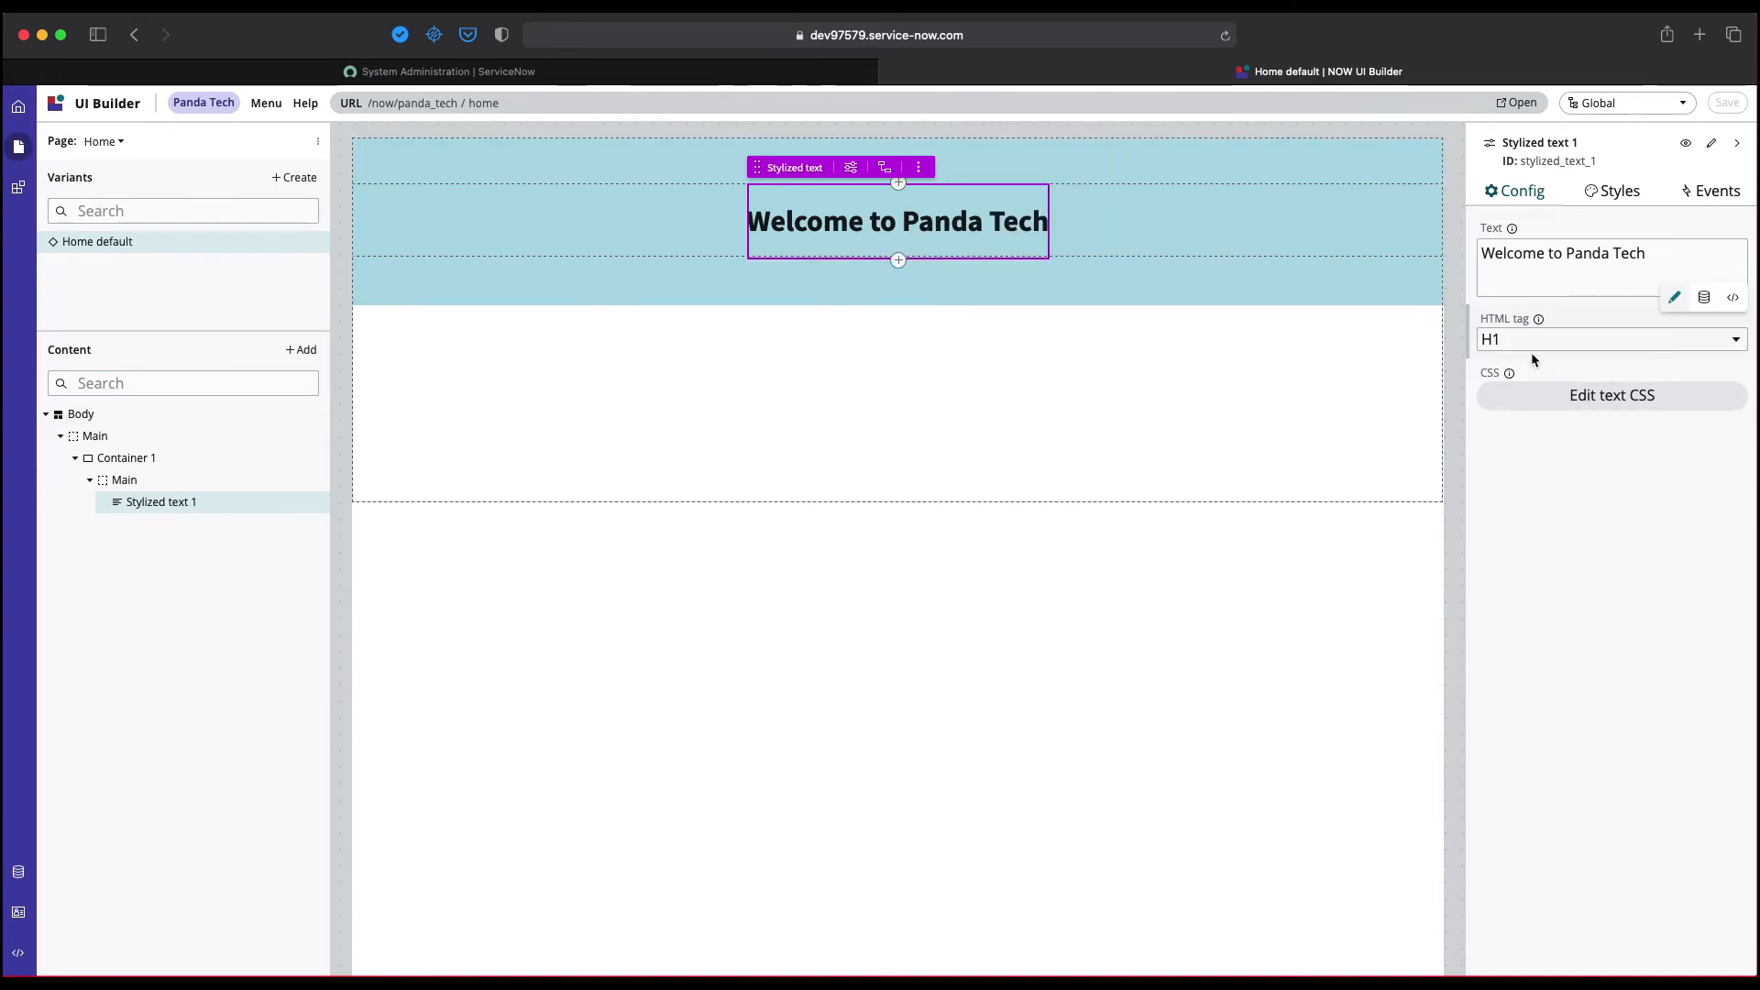
Change the welcome text's HTML tag to H2.
left_click(1610, 339)
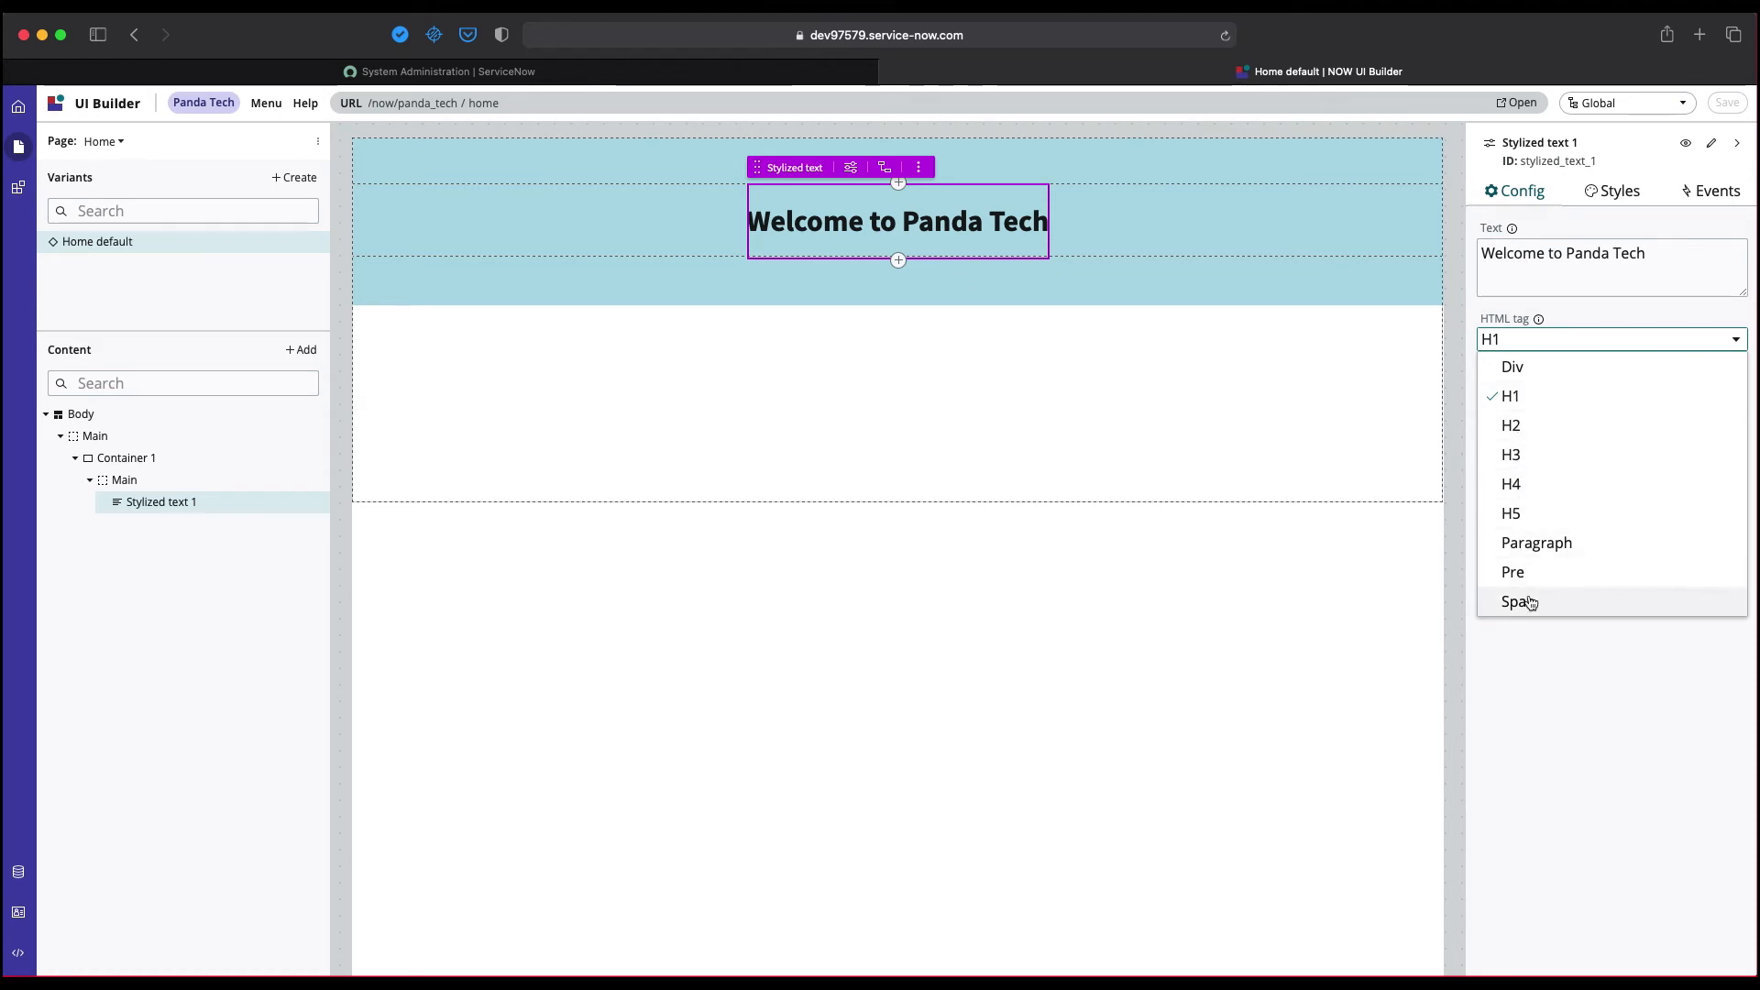
left_click(1518, 602)
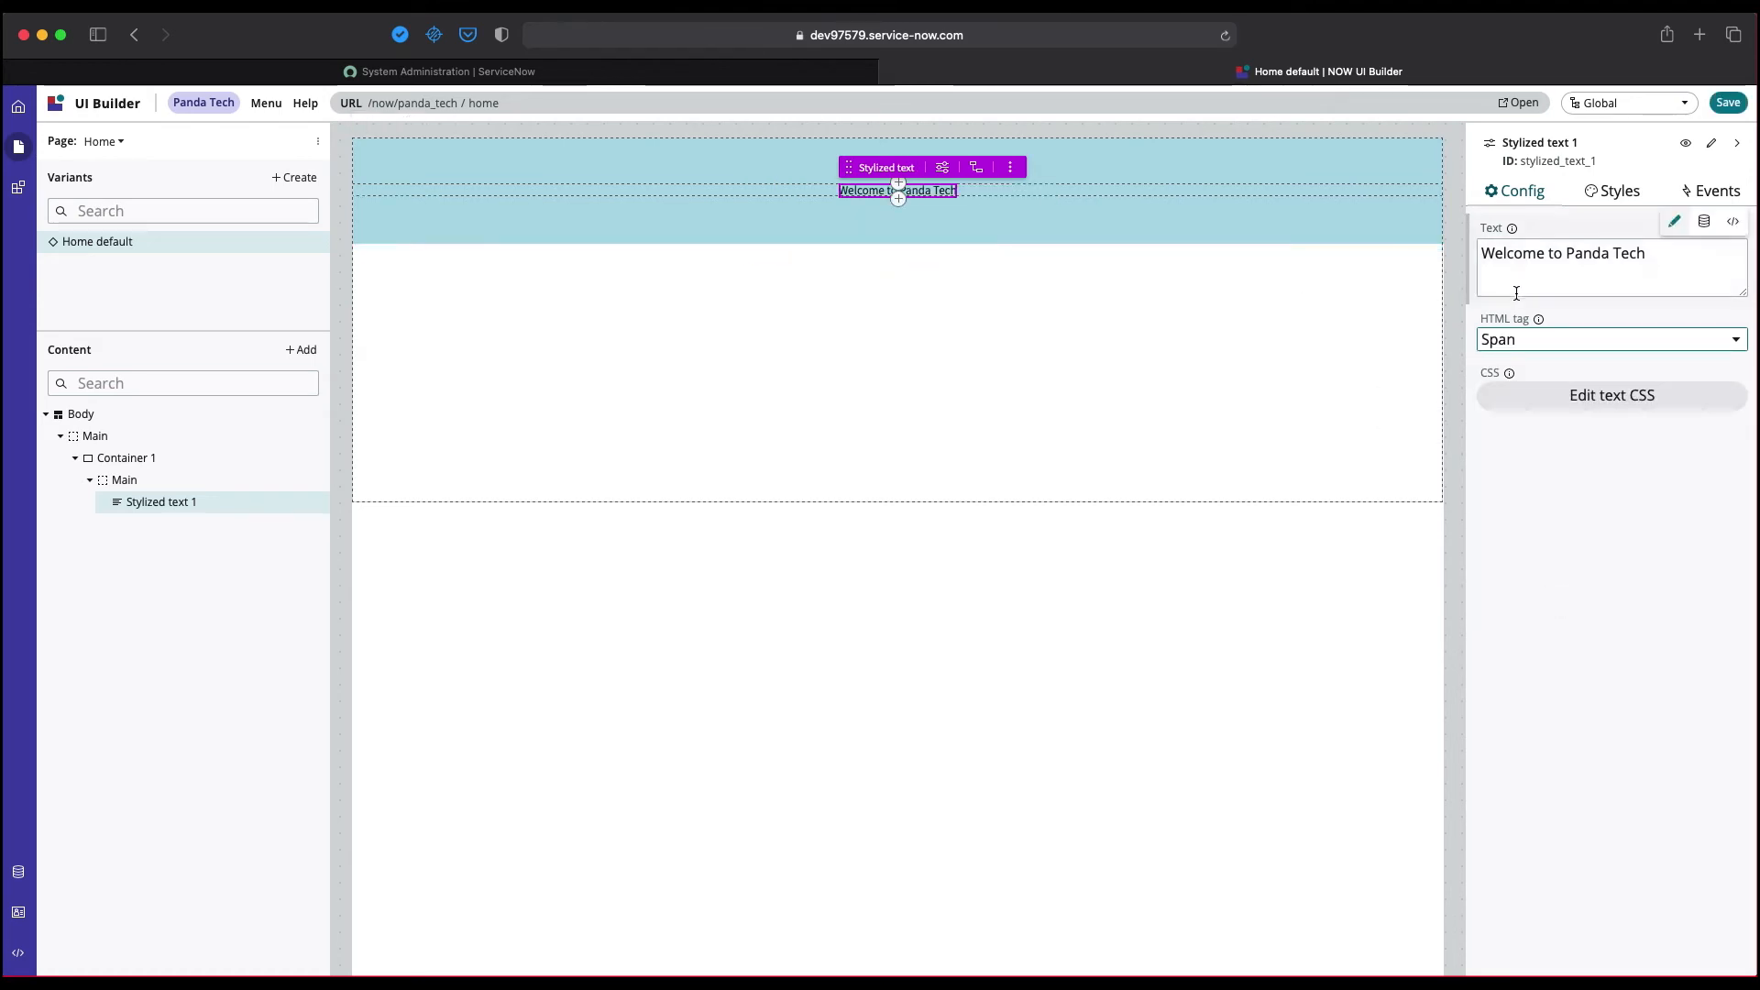
left_click(1607, 339)
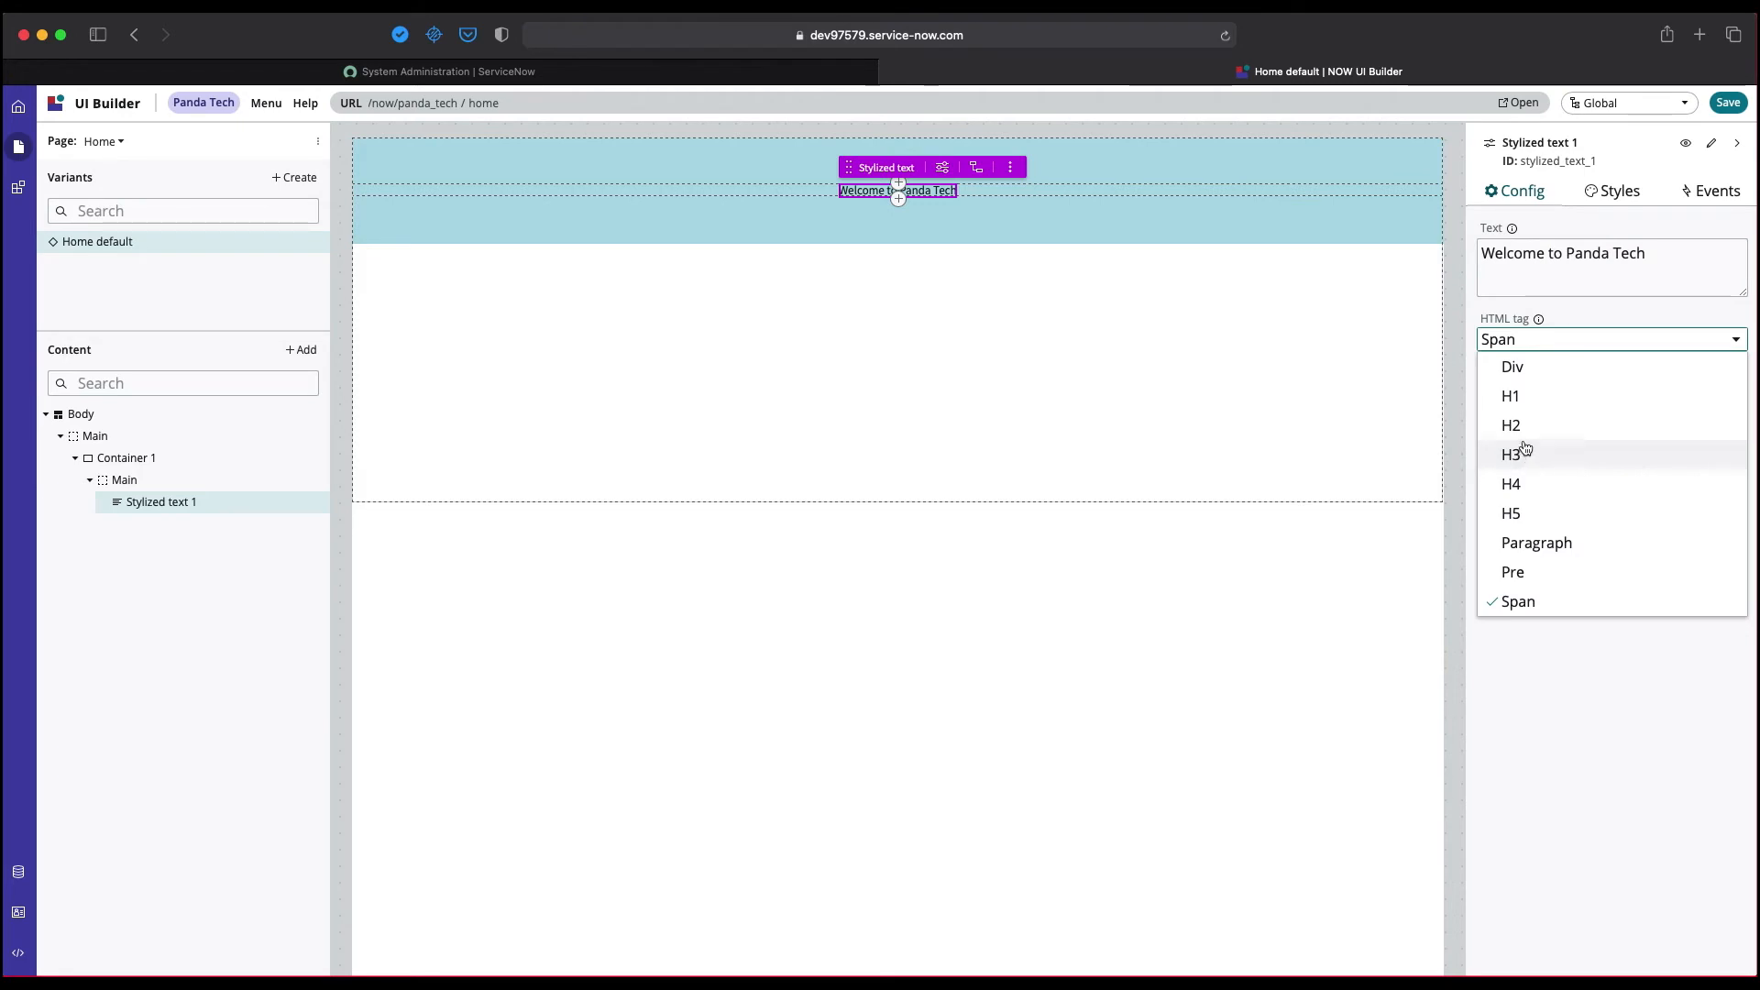
left_click(1511, 424)
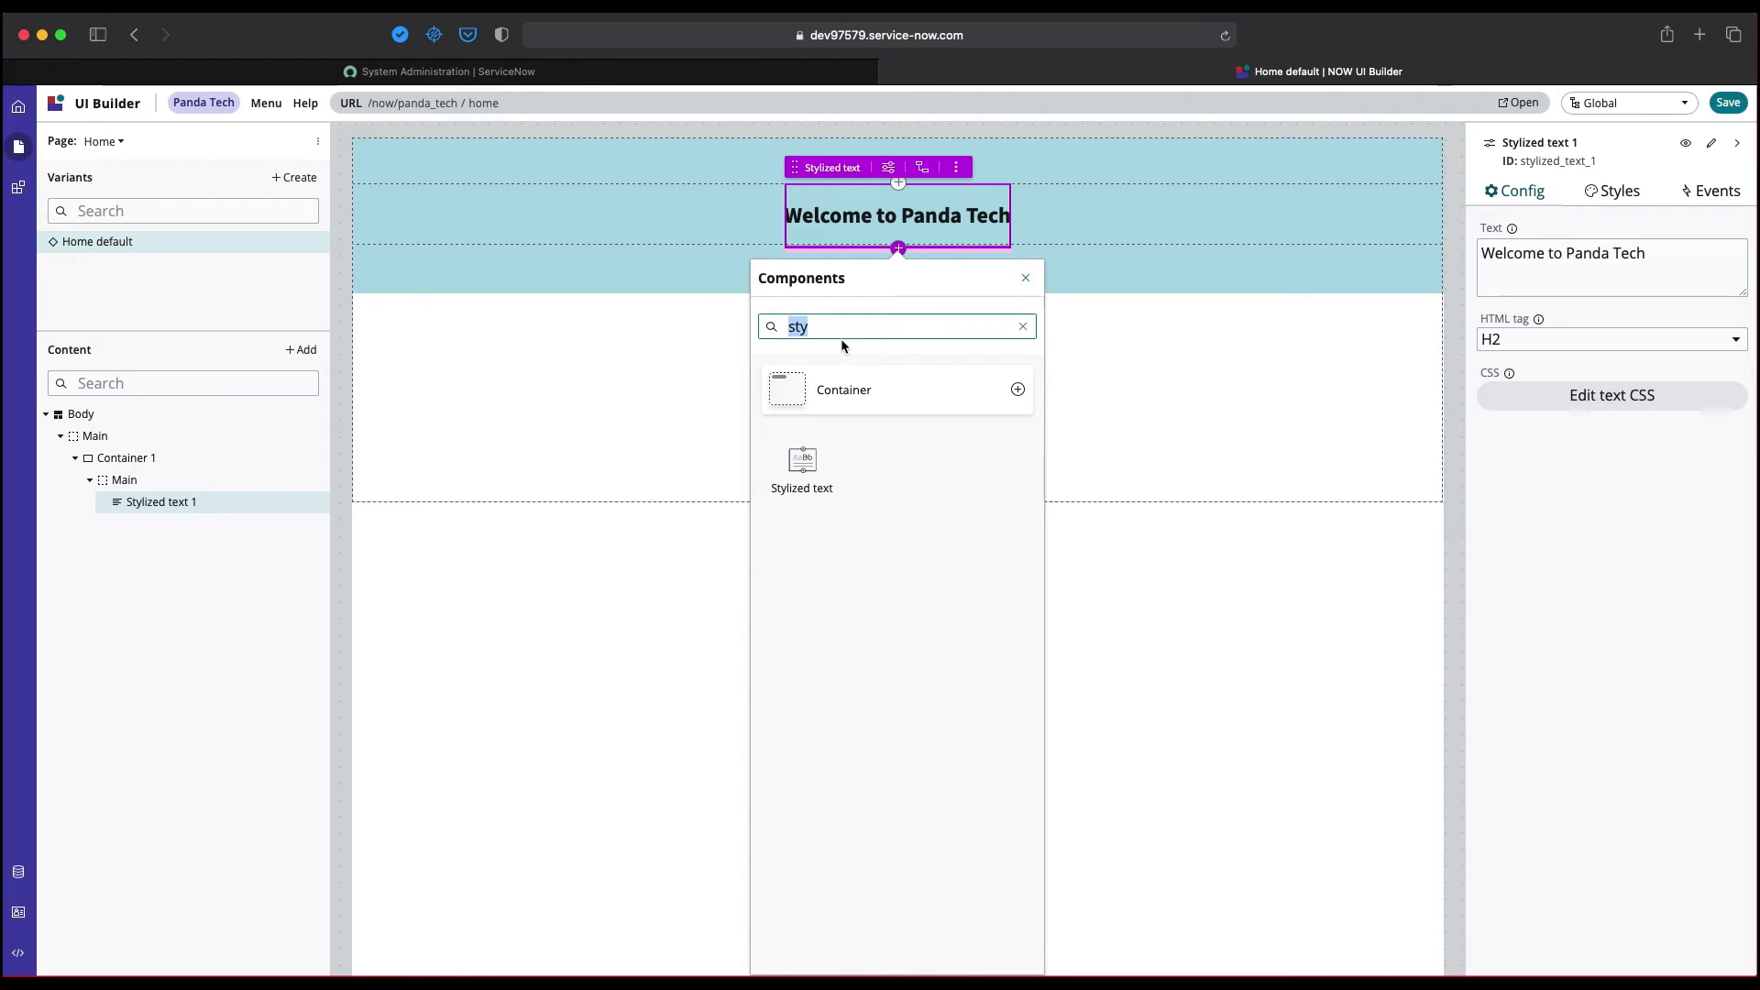
Add a Search input below the heading with placeholder "We are here to help you!!".
type("sear")
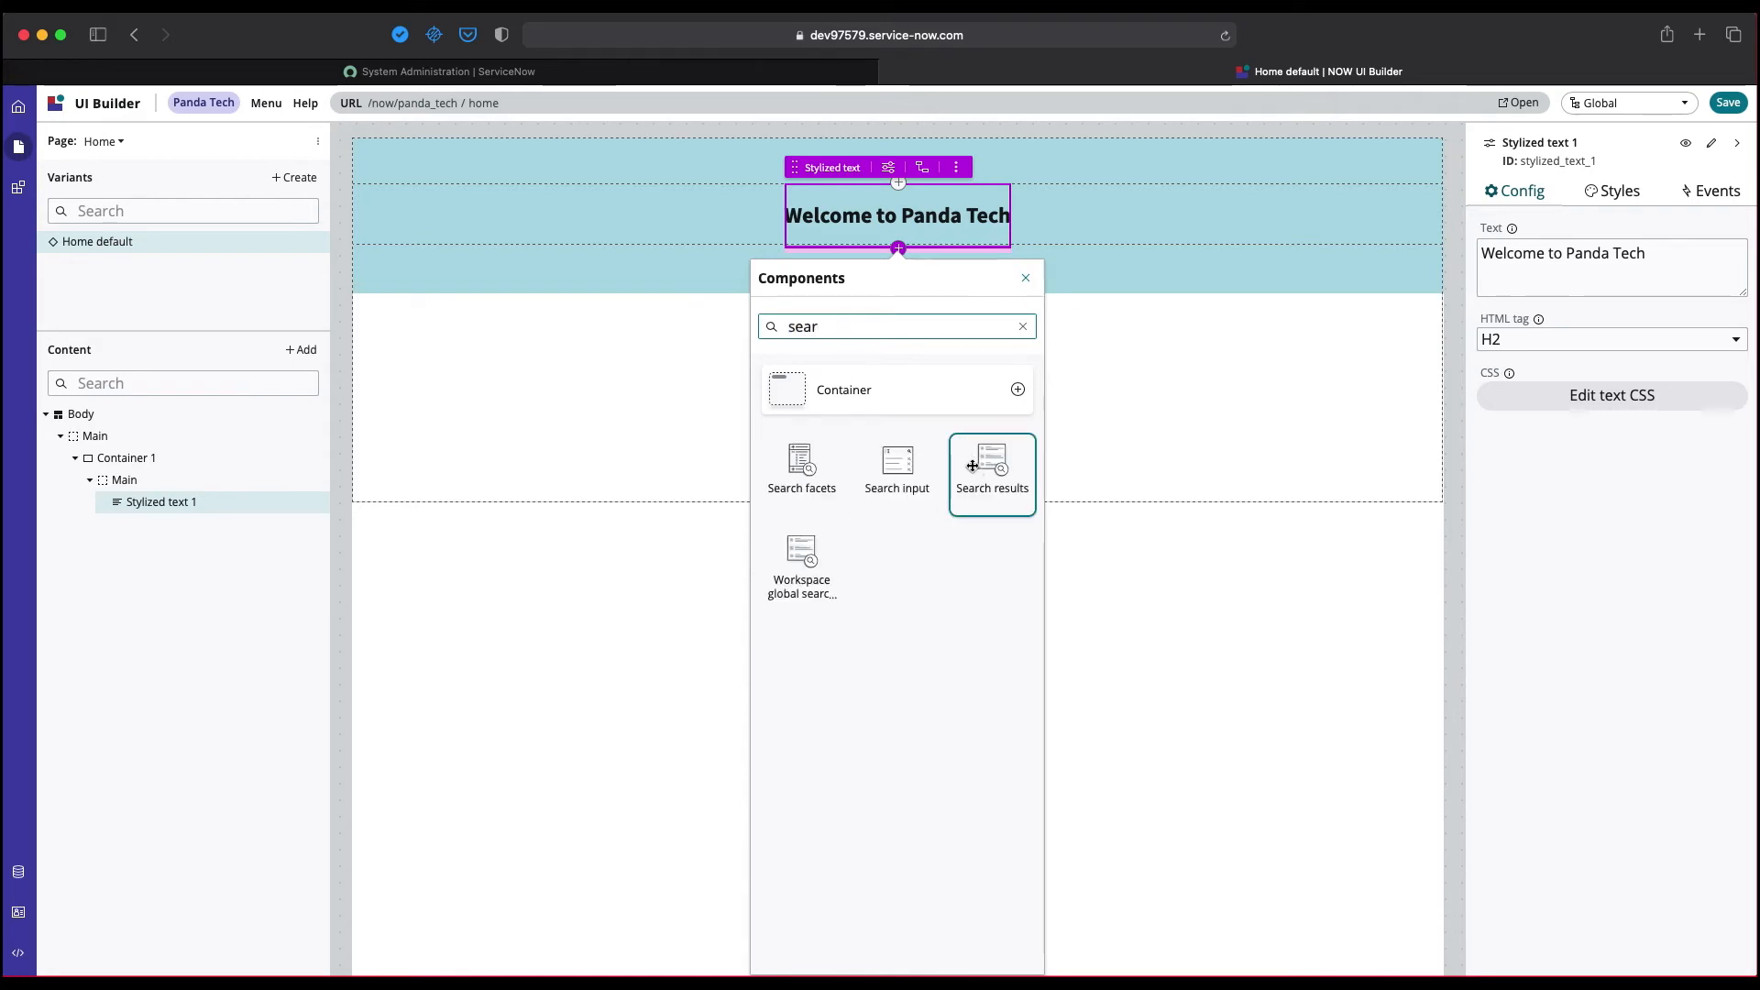
mouse_move(992, 466)
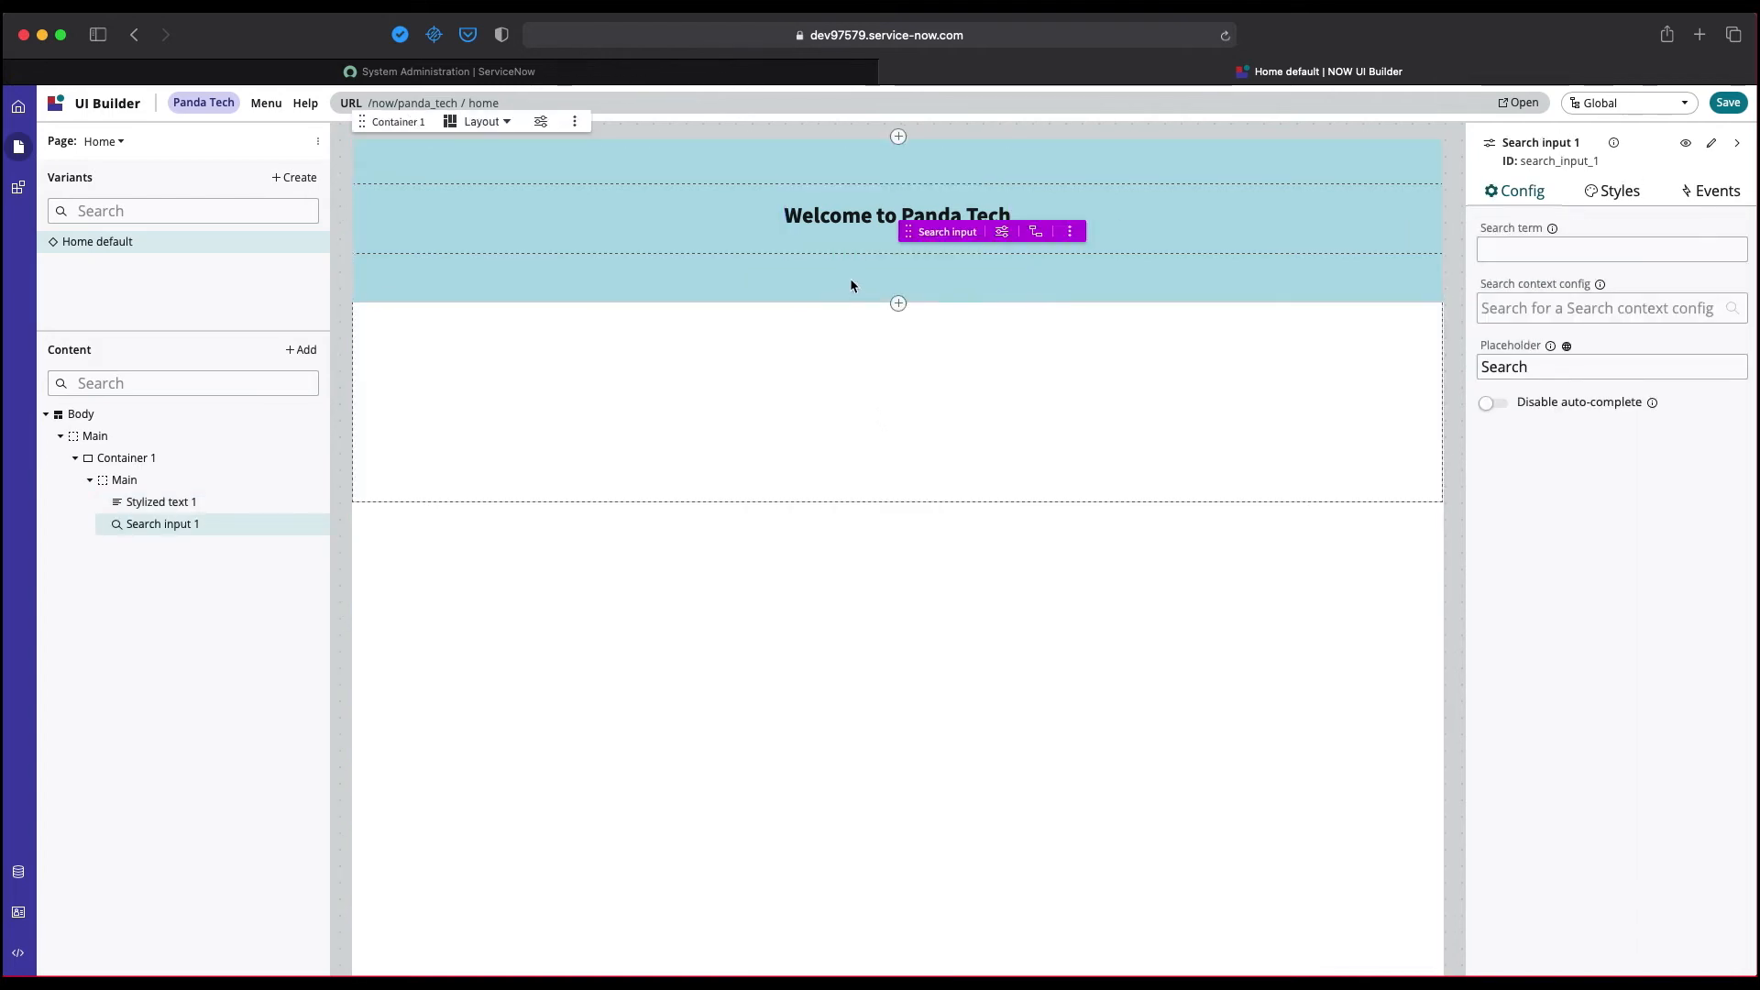
left_click(946, 231)
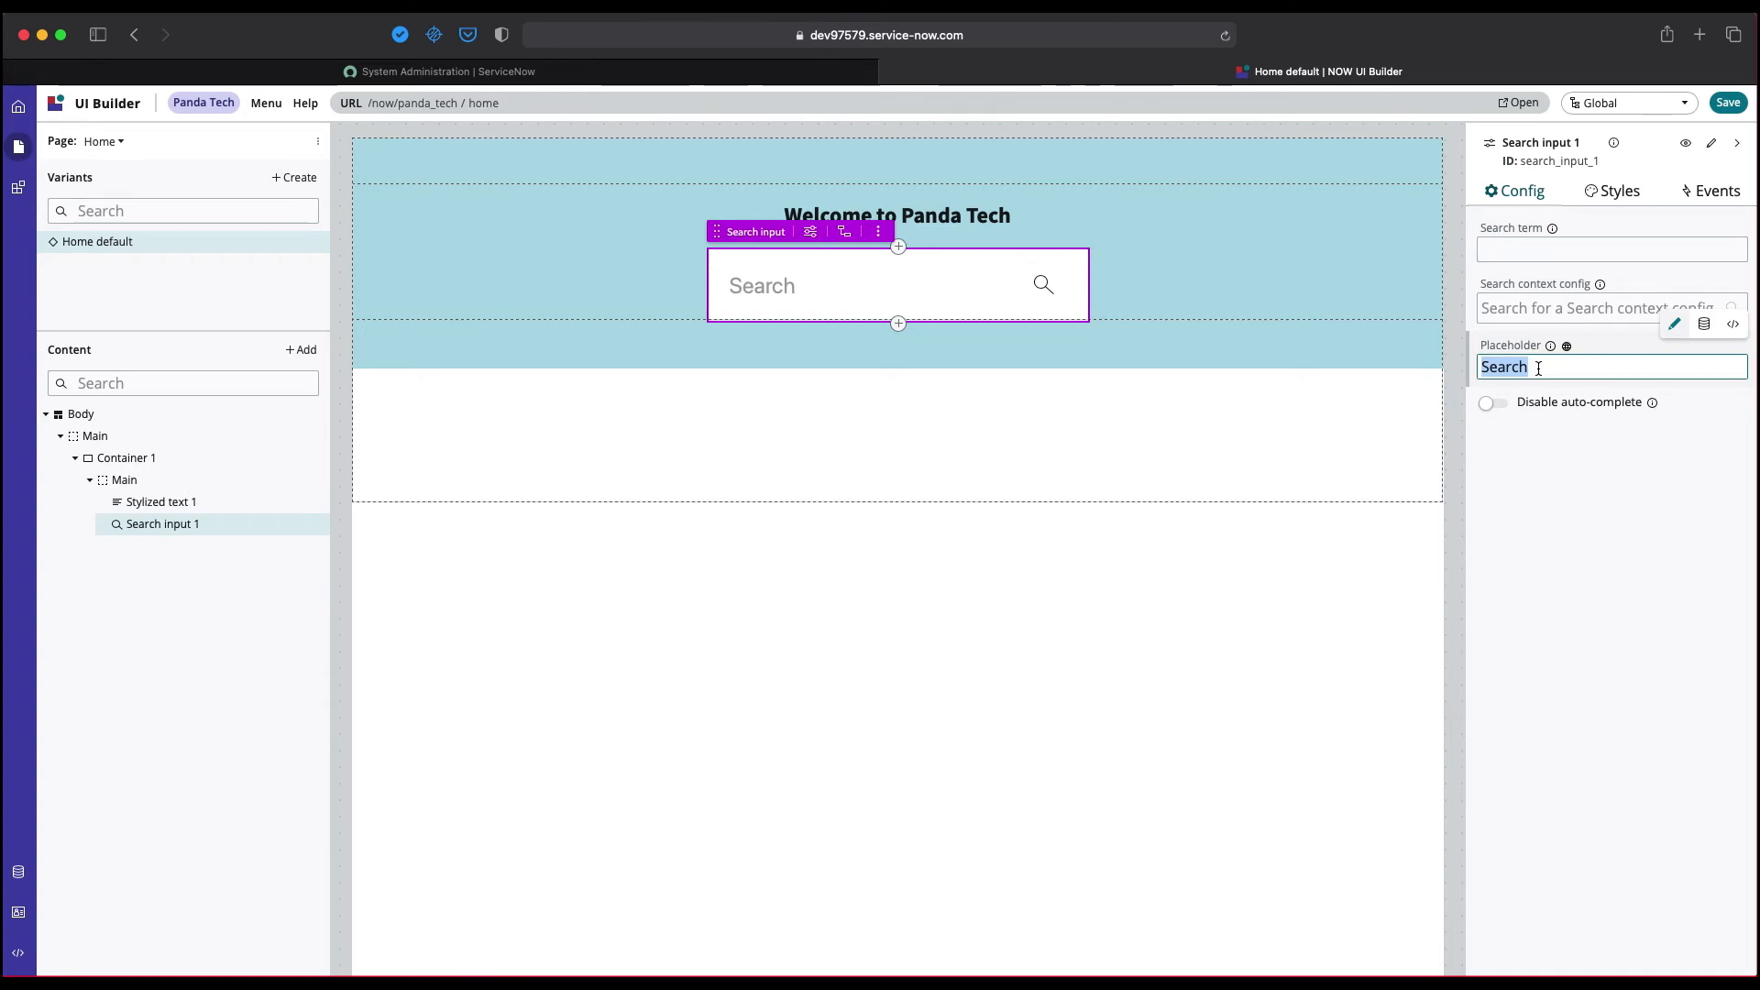
type("We are")
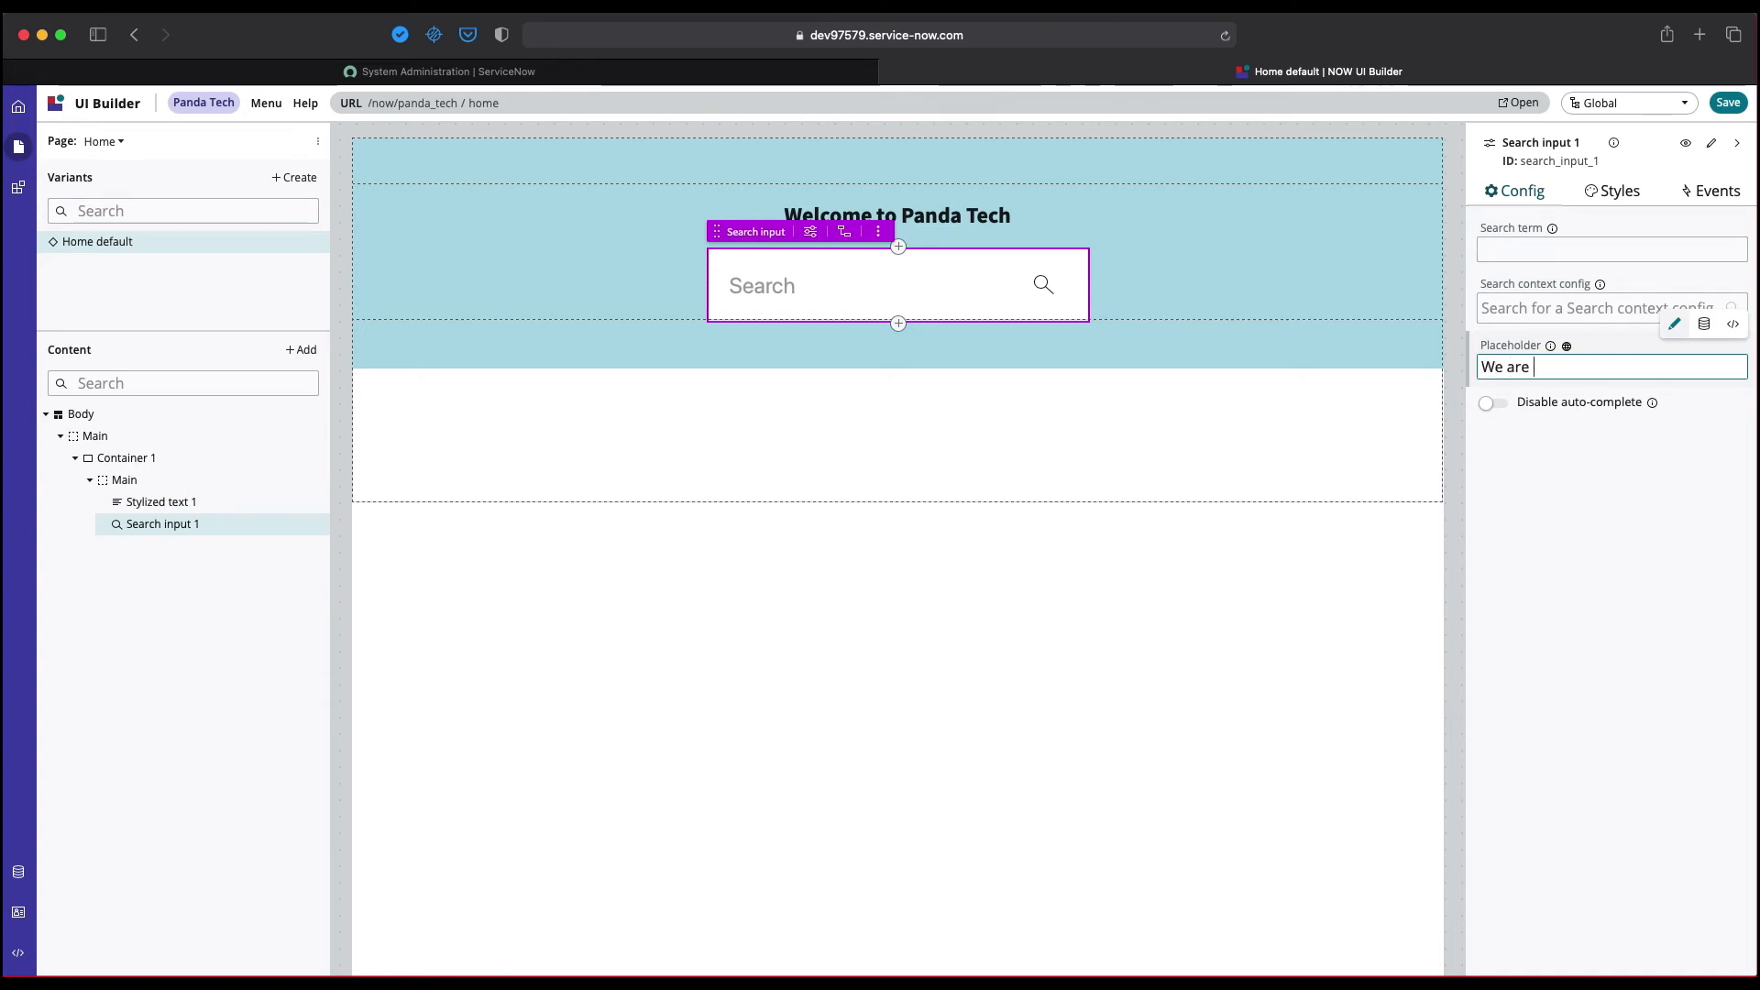
type("here to he")
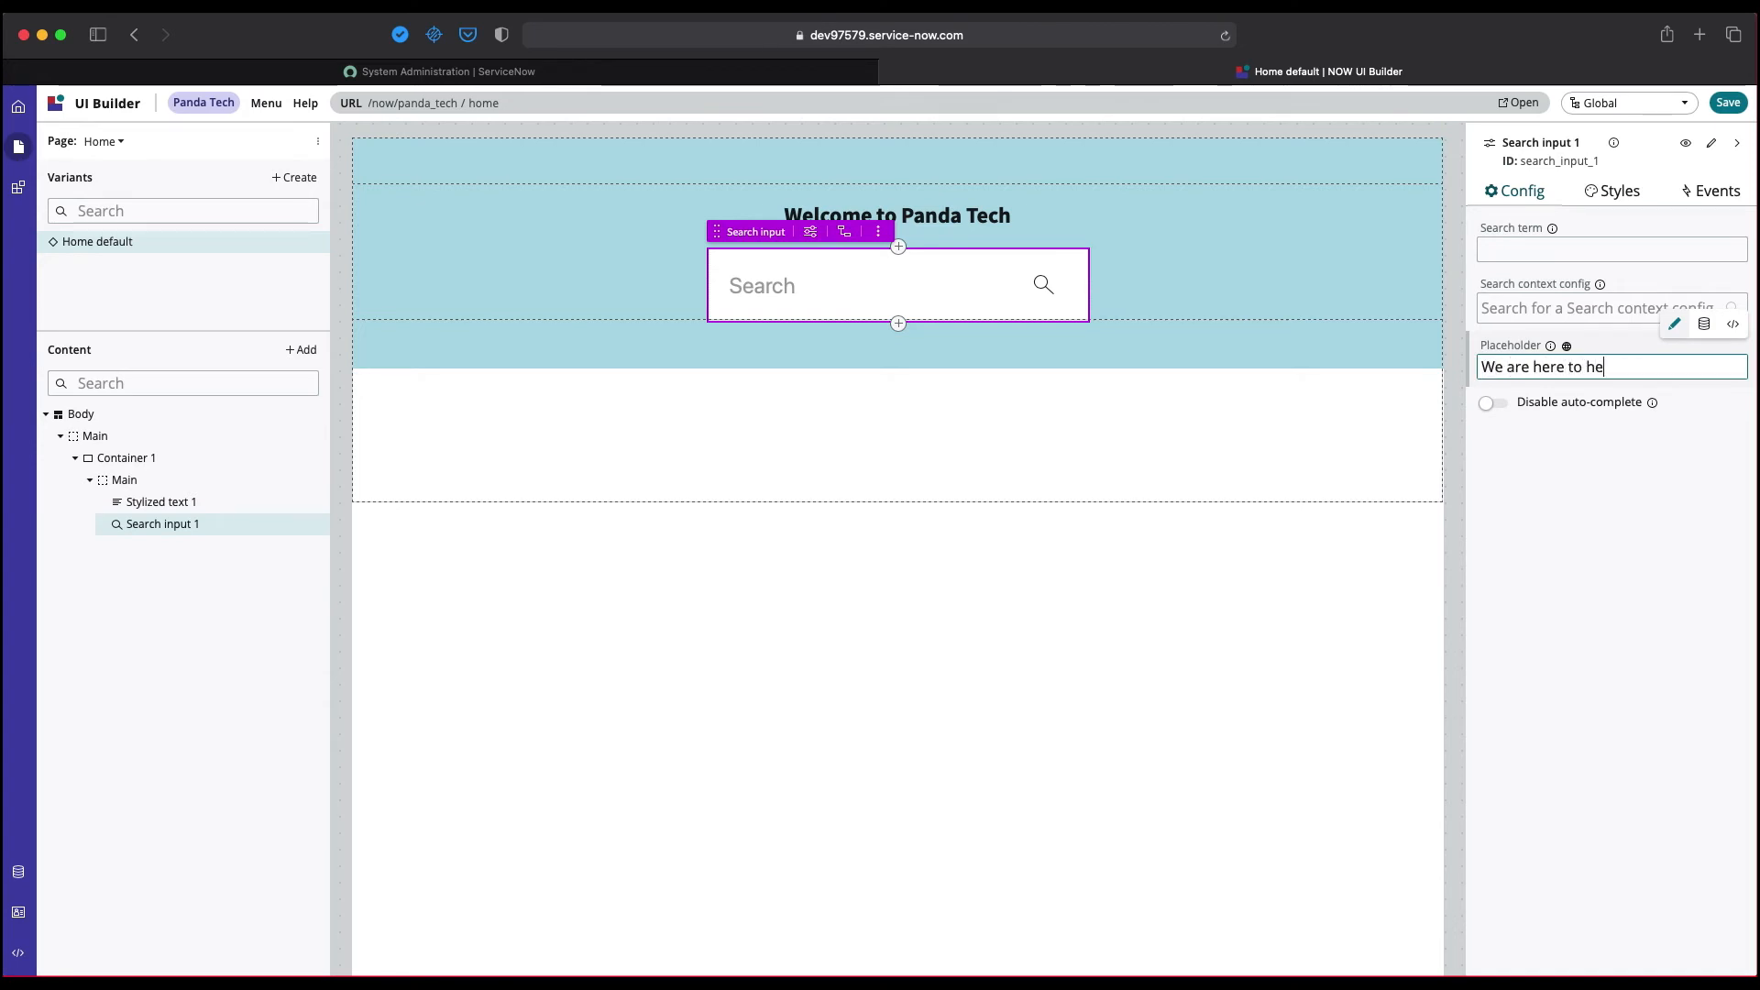
type("lp you")
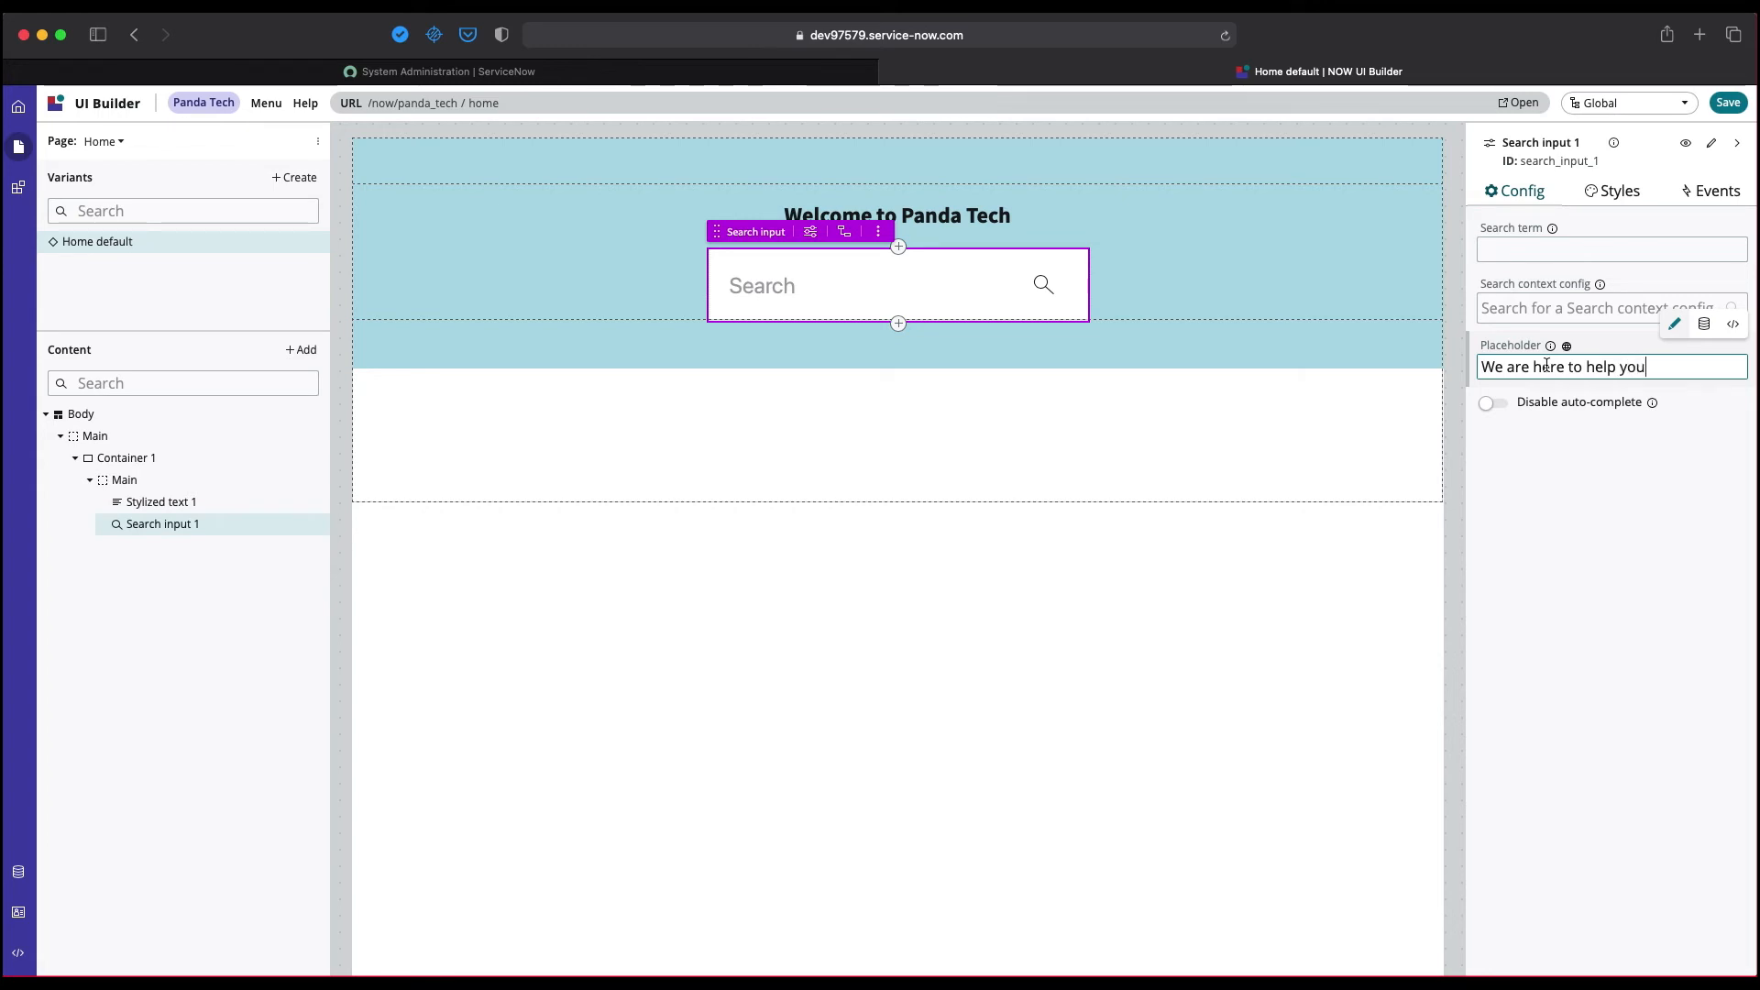
type("!!")
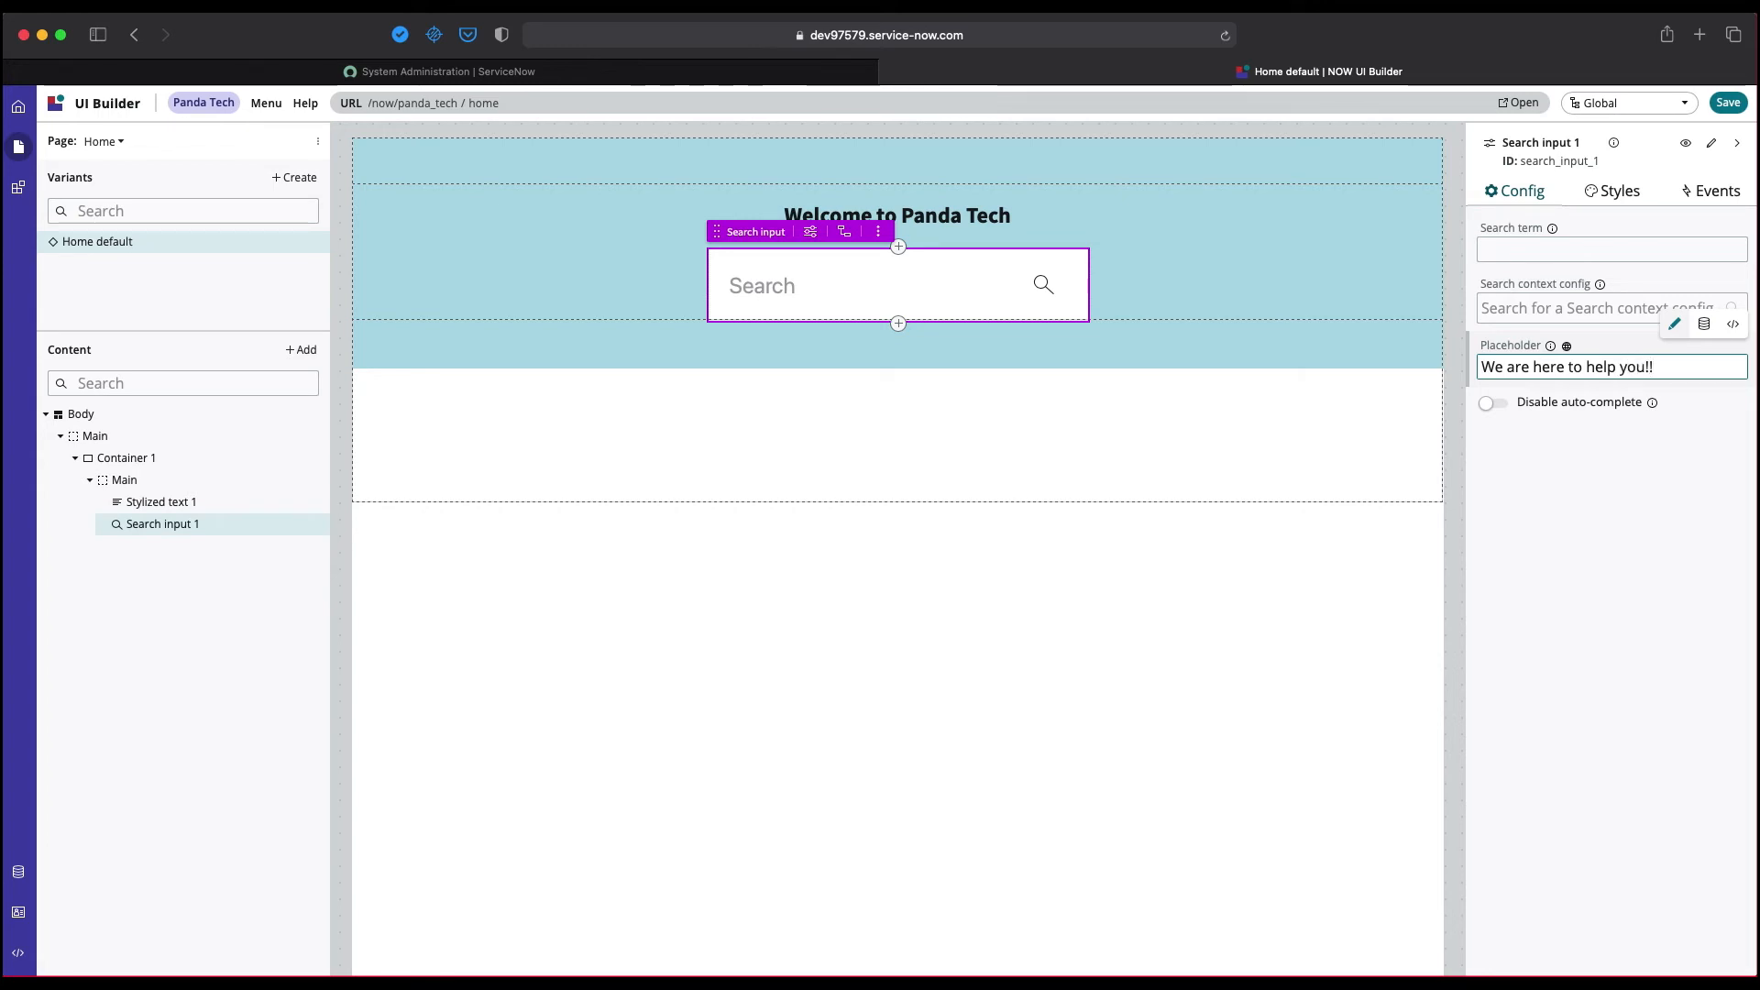
type("We are here to help you!!")
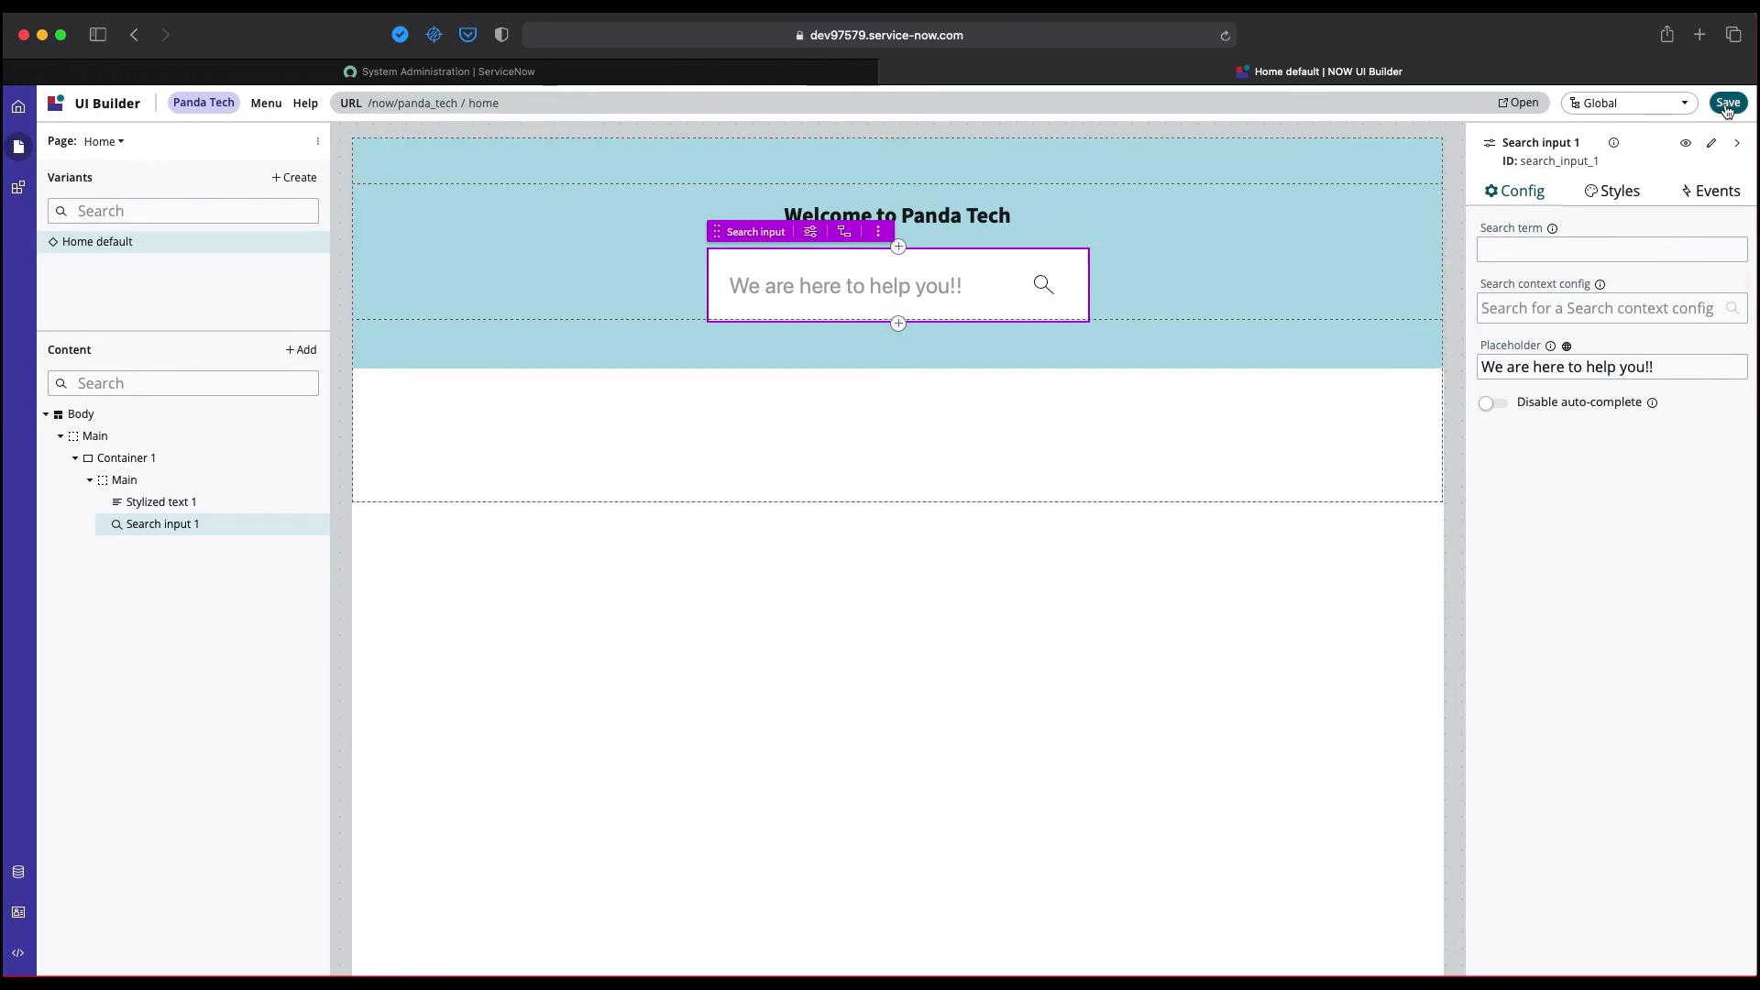
mouse_move(1729, 108)
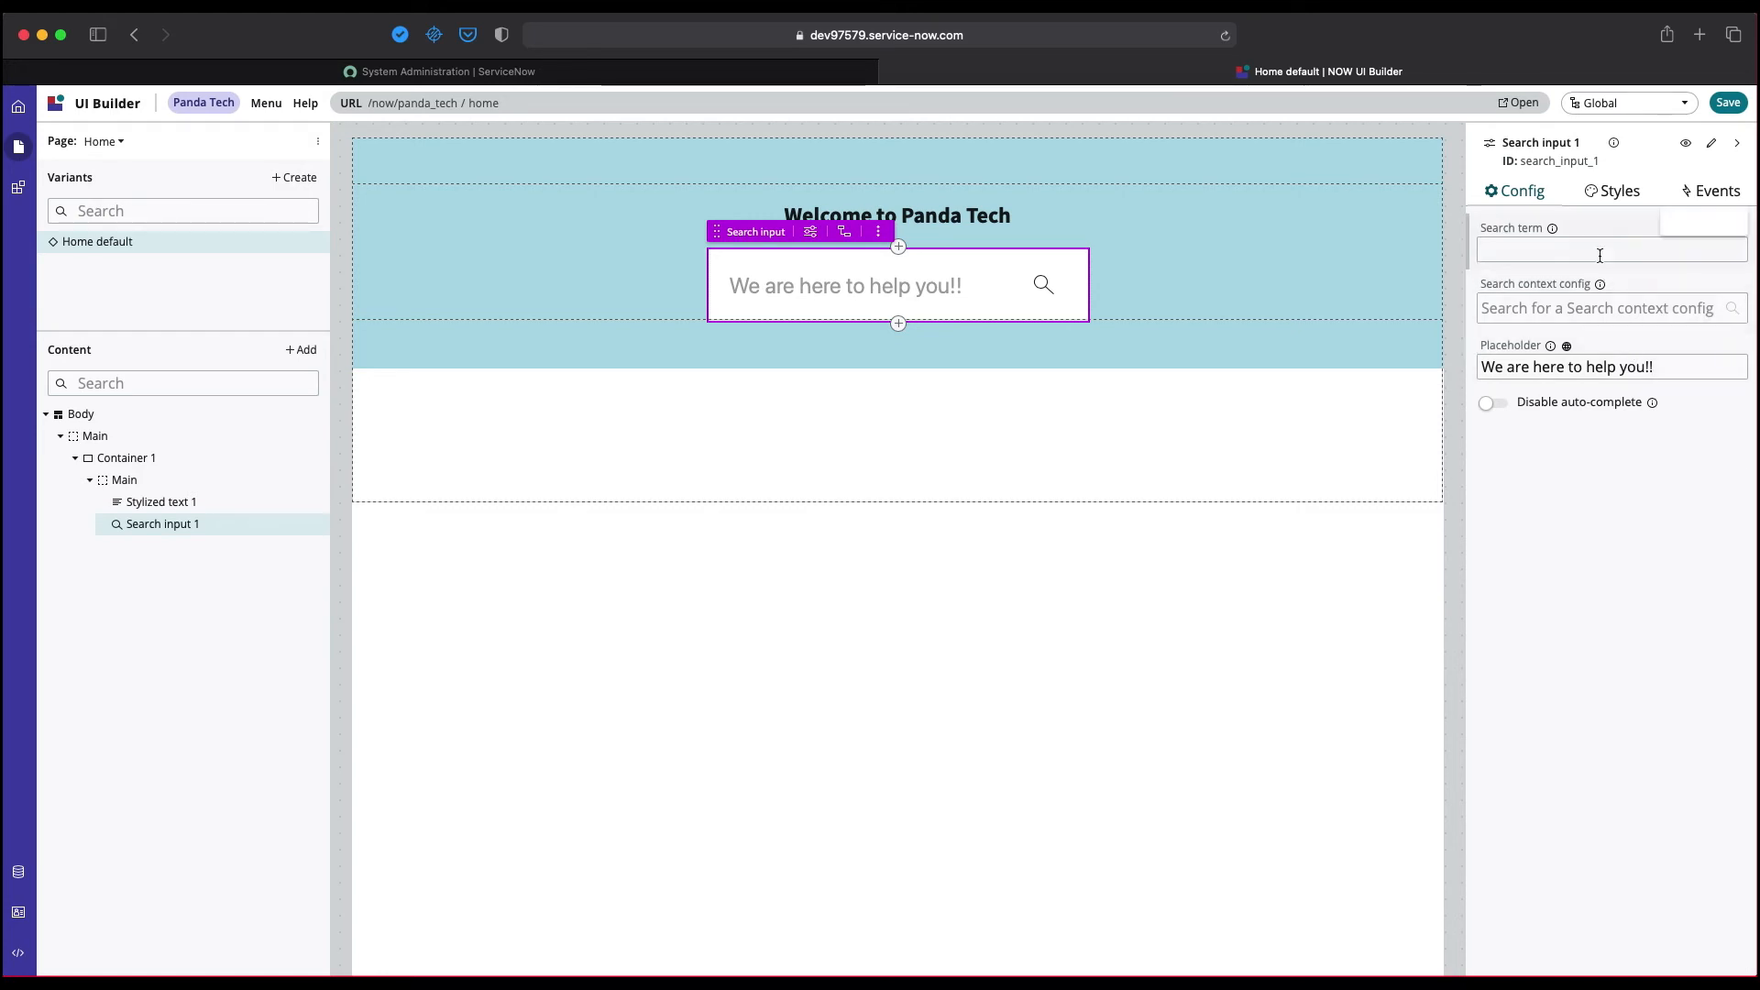
Give Search input 1 a CSS width, trying 600, 20rem and 200rem values.
left_click(1617, 189)
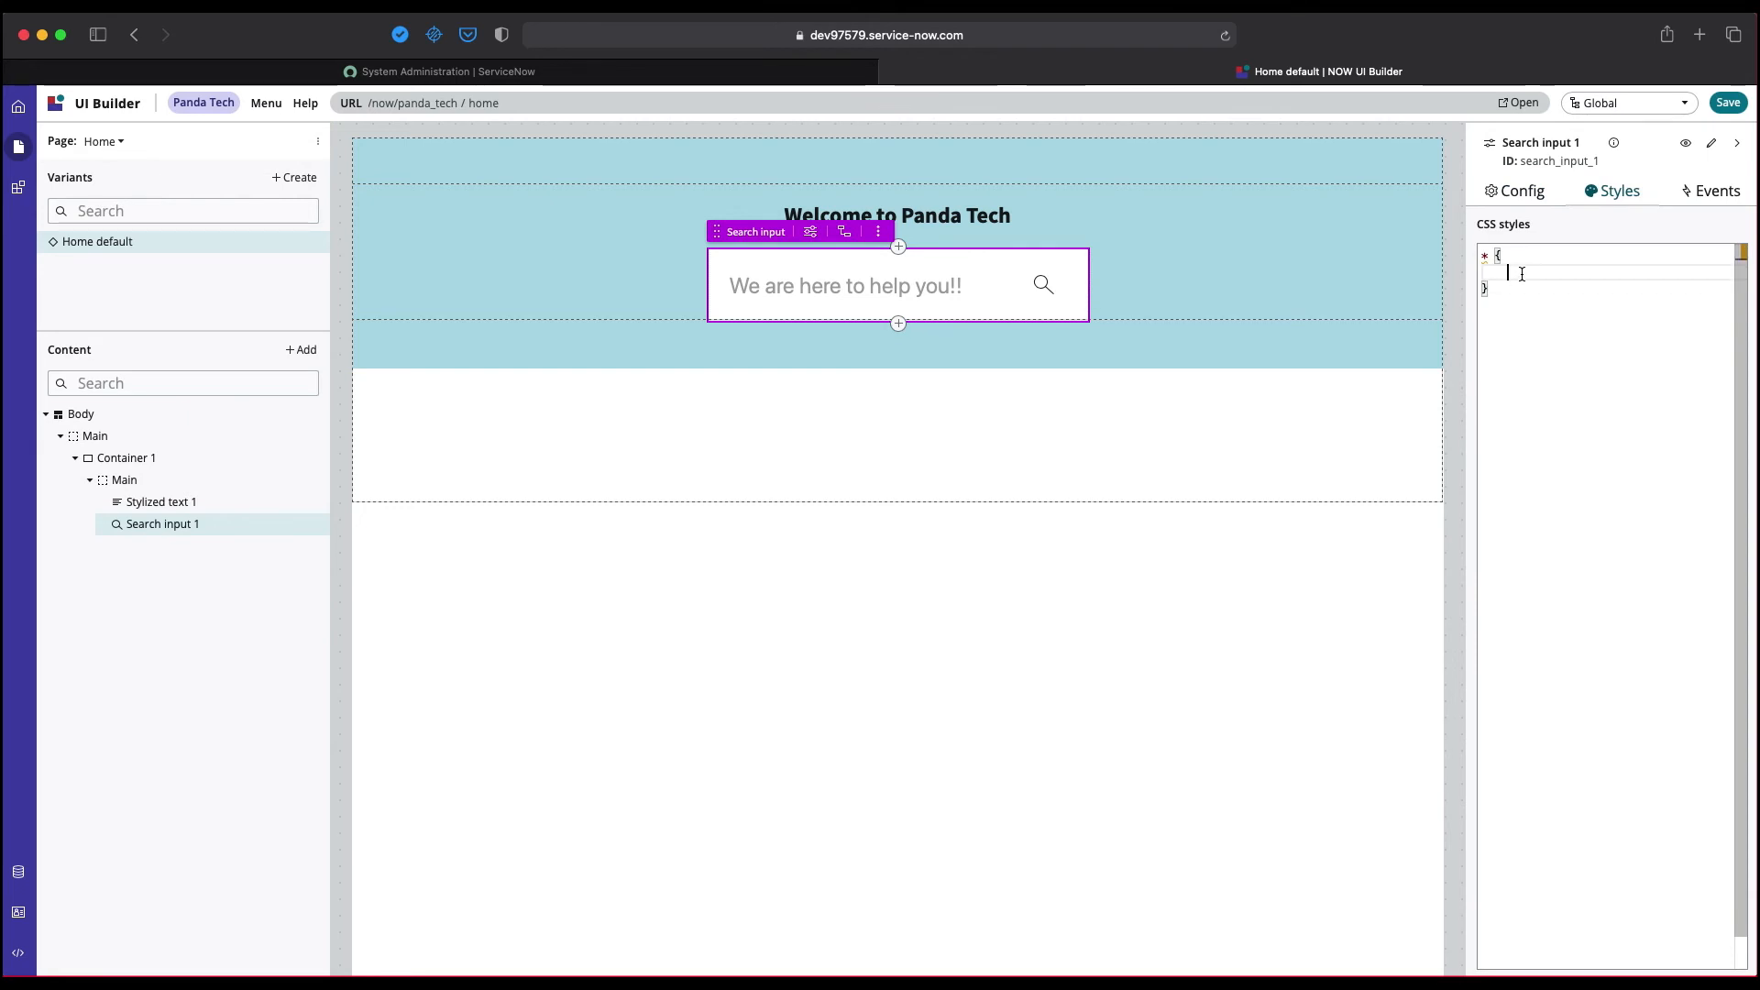
type("width: ;")
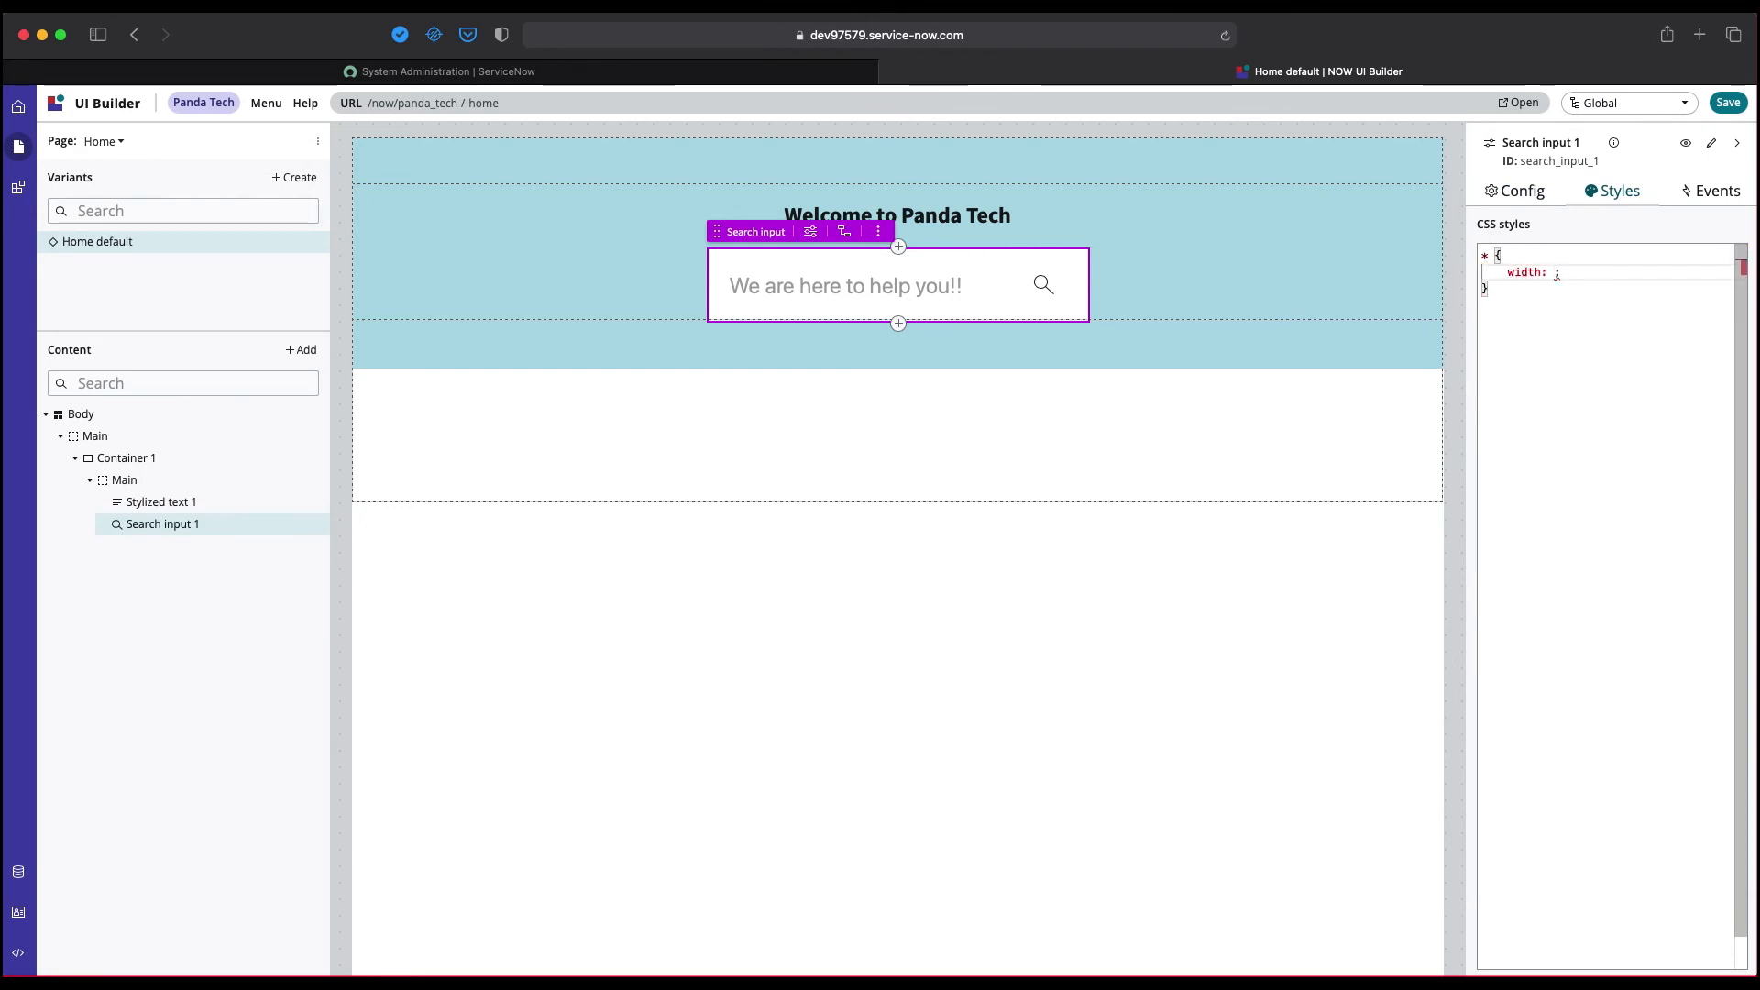
type("600")
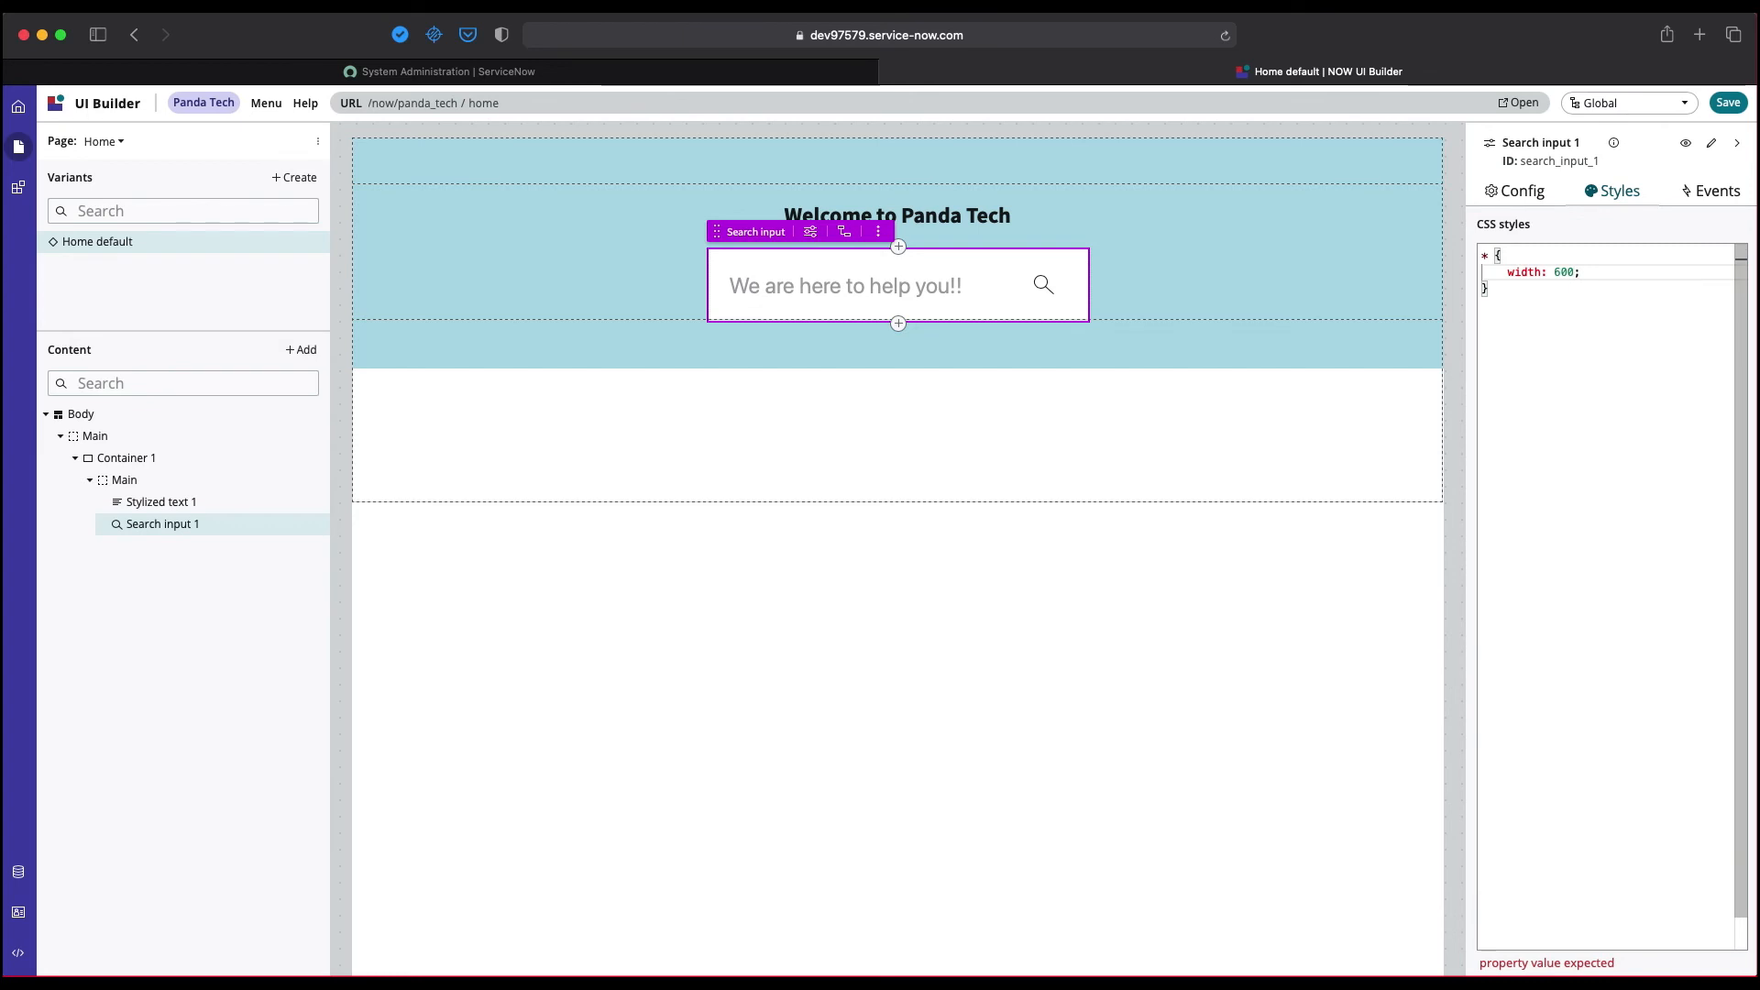
key("backspace")
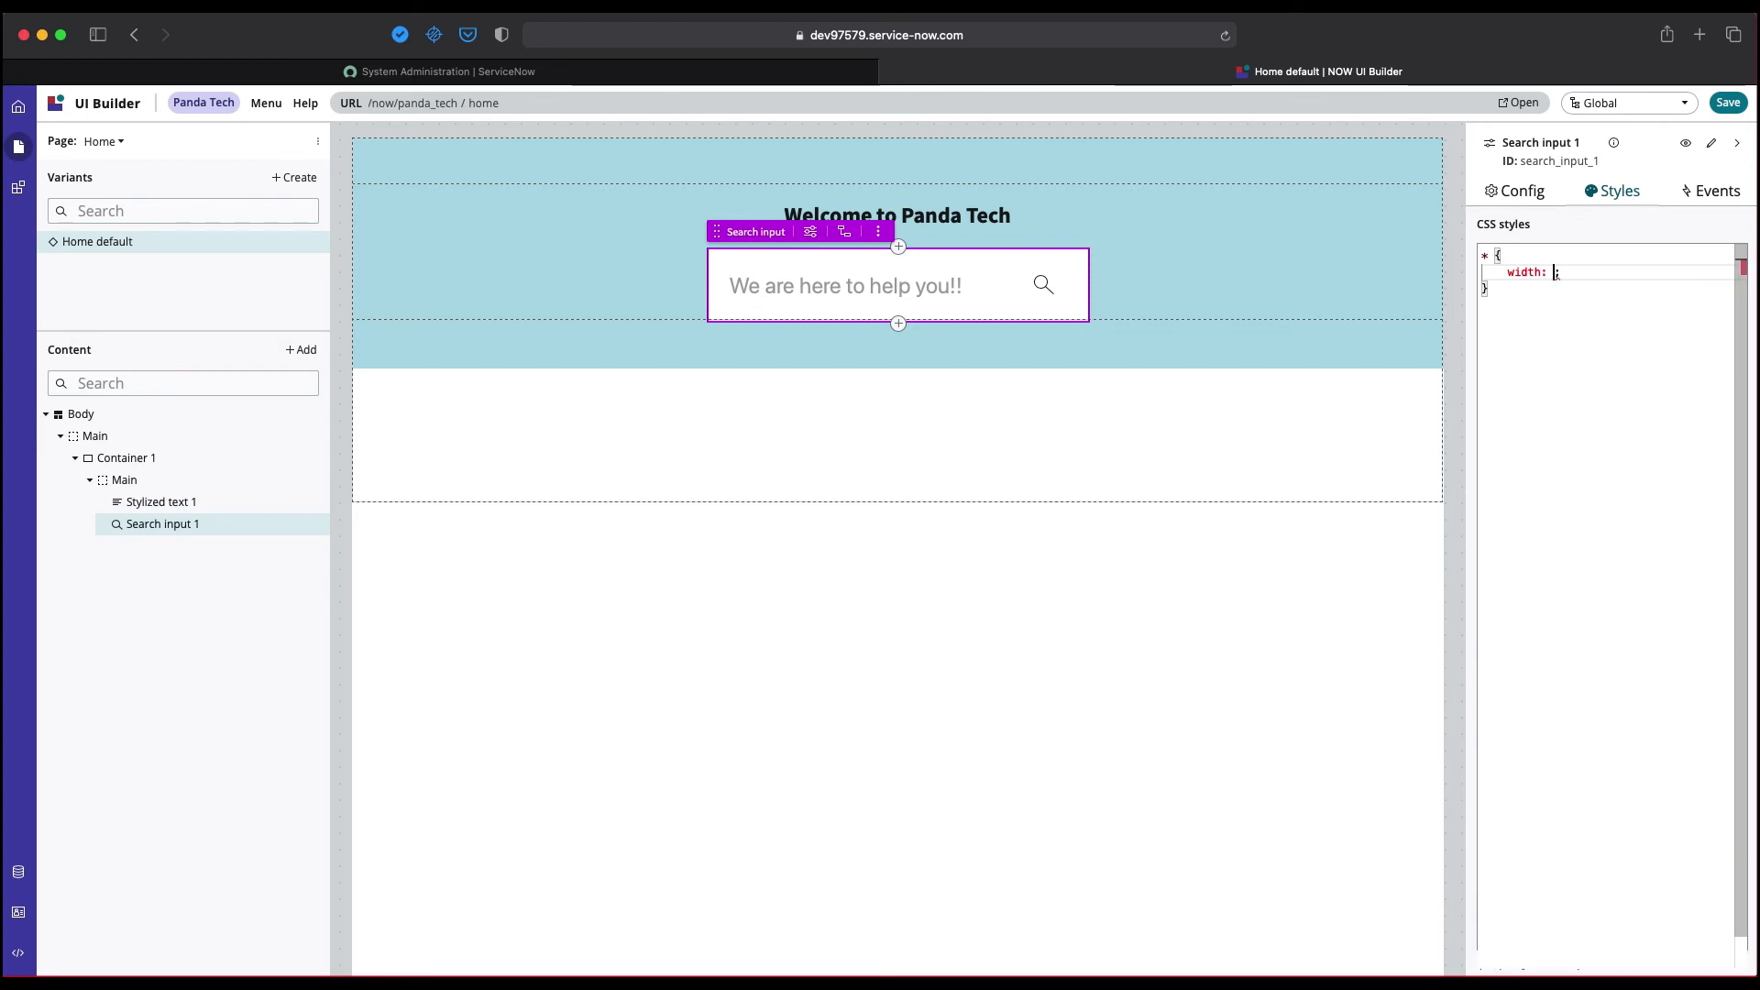
type("20rem")
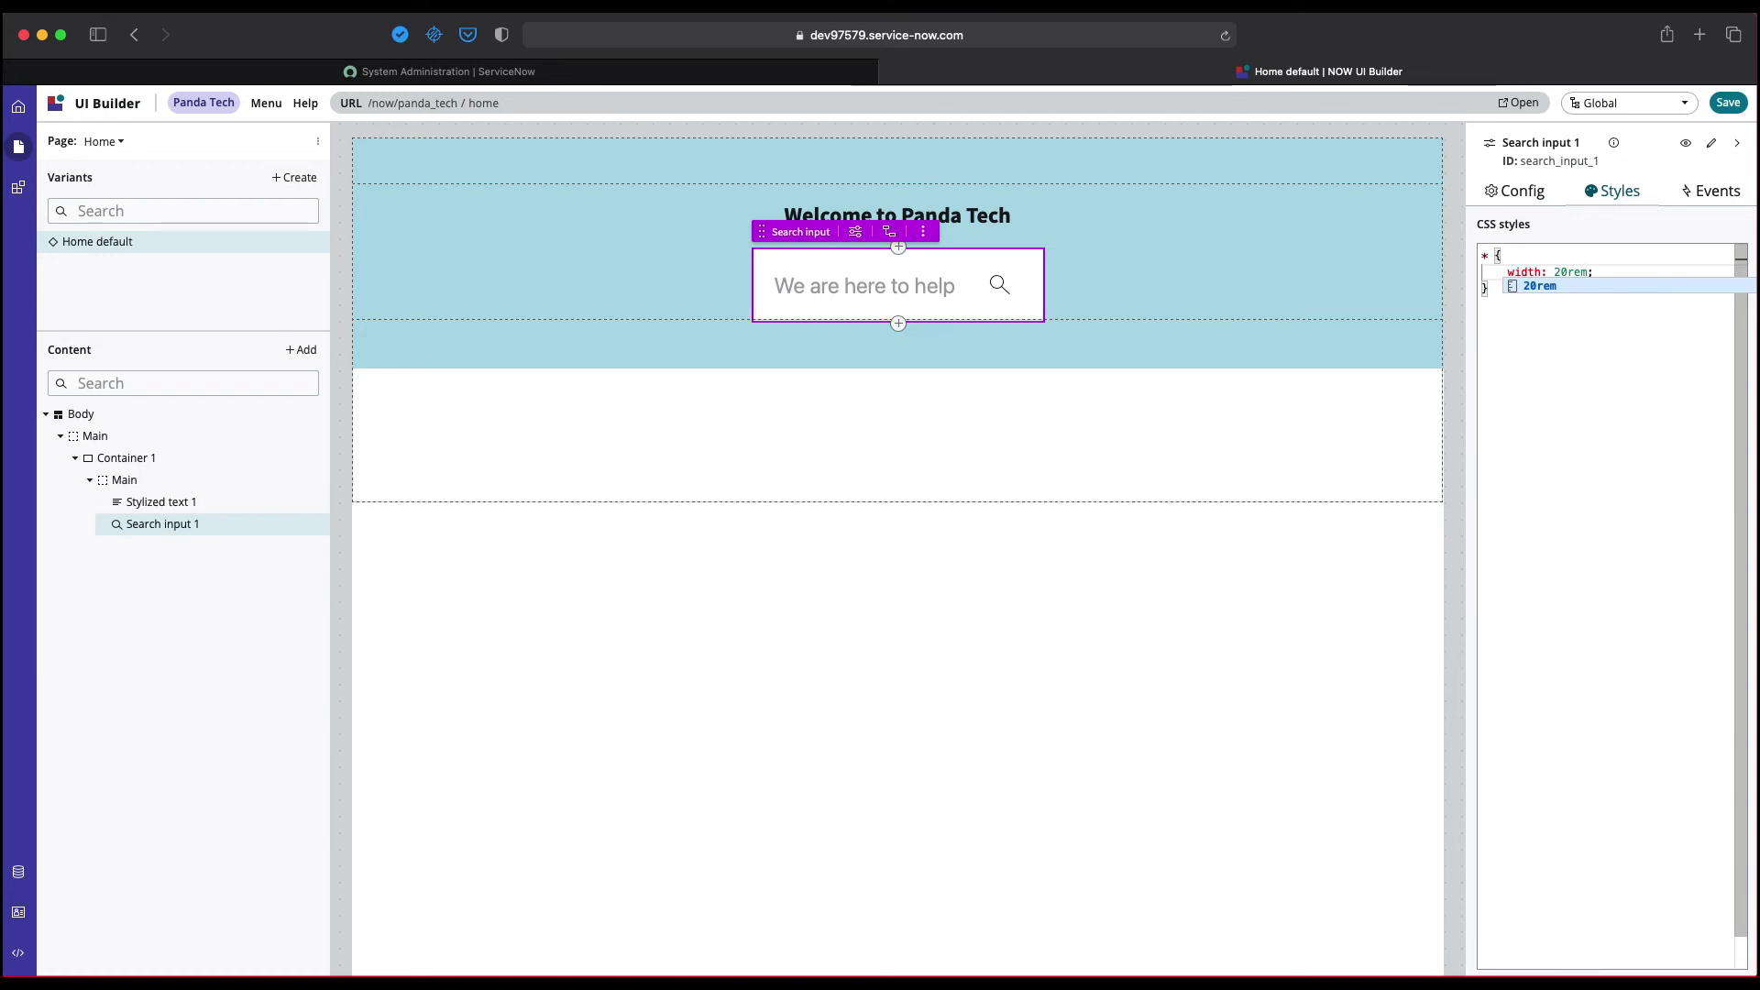
type("0rem")
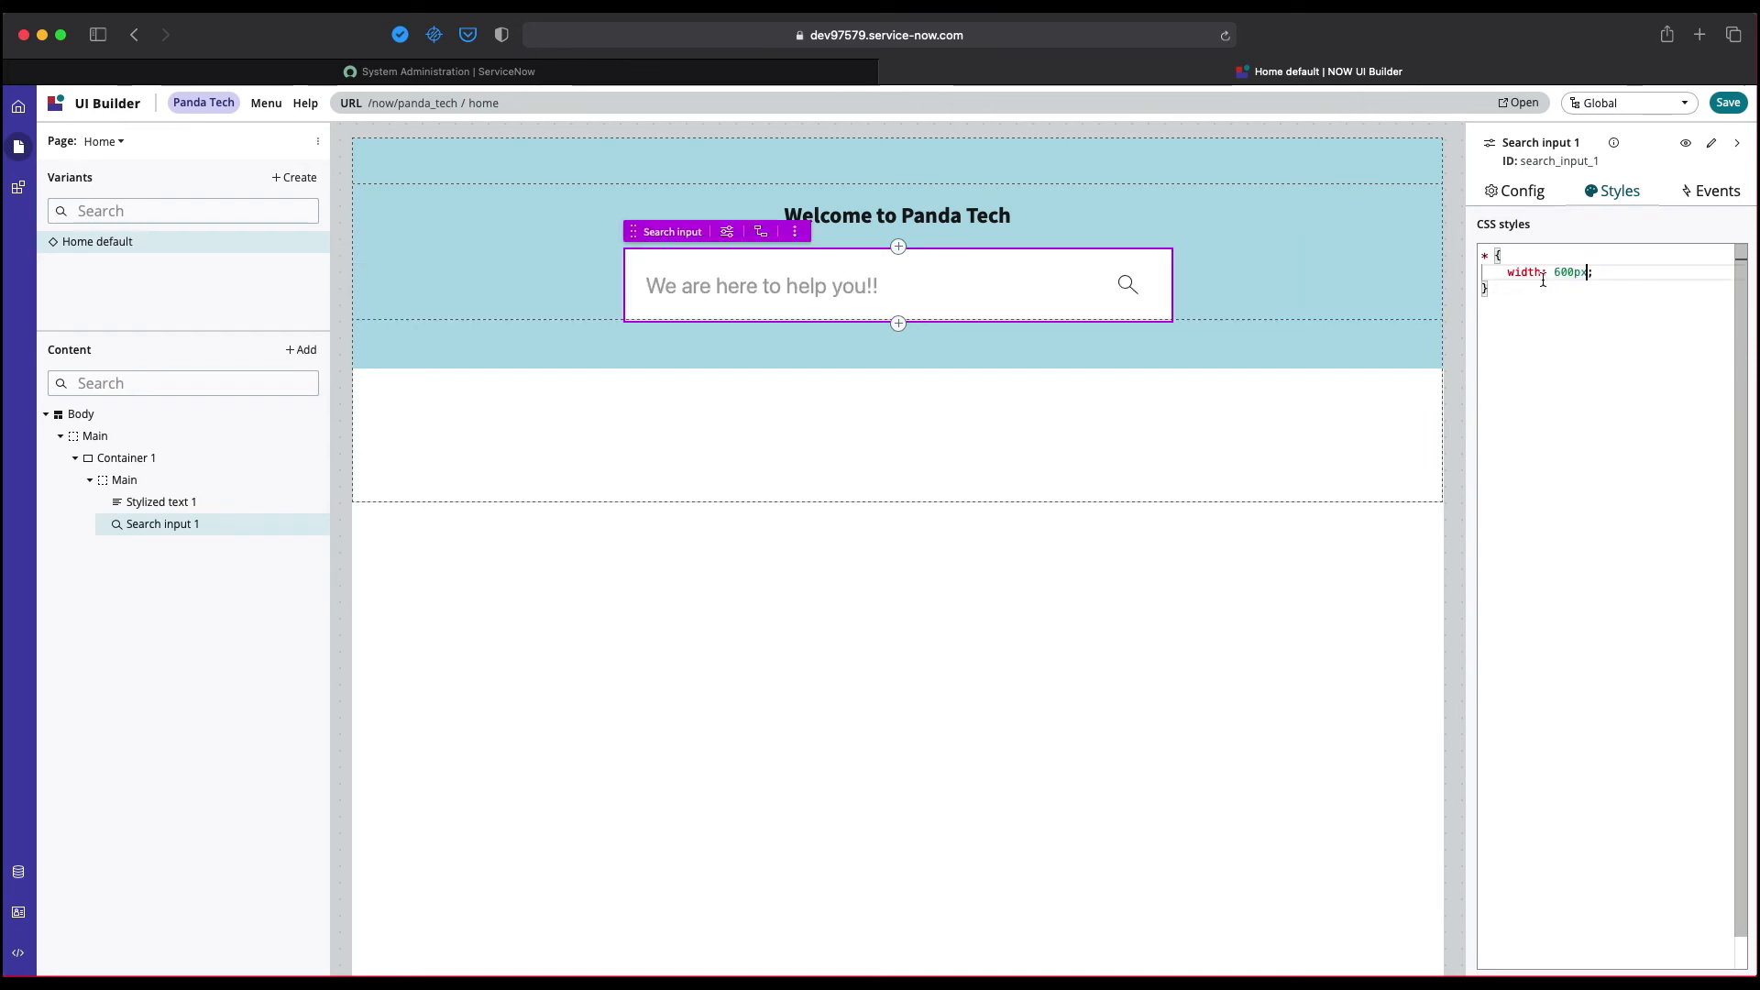
left_click(1727, 103)
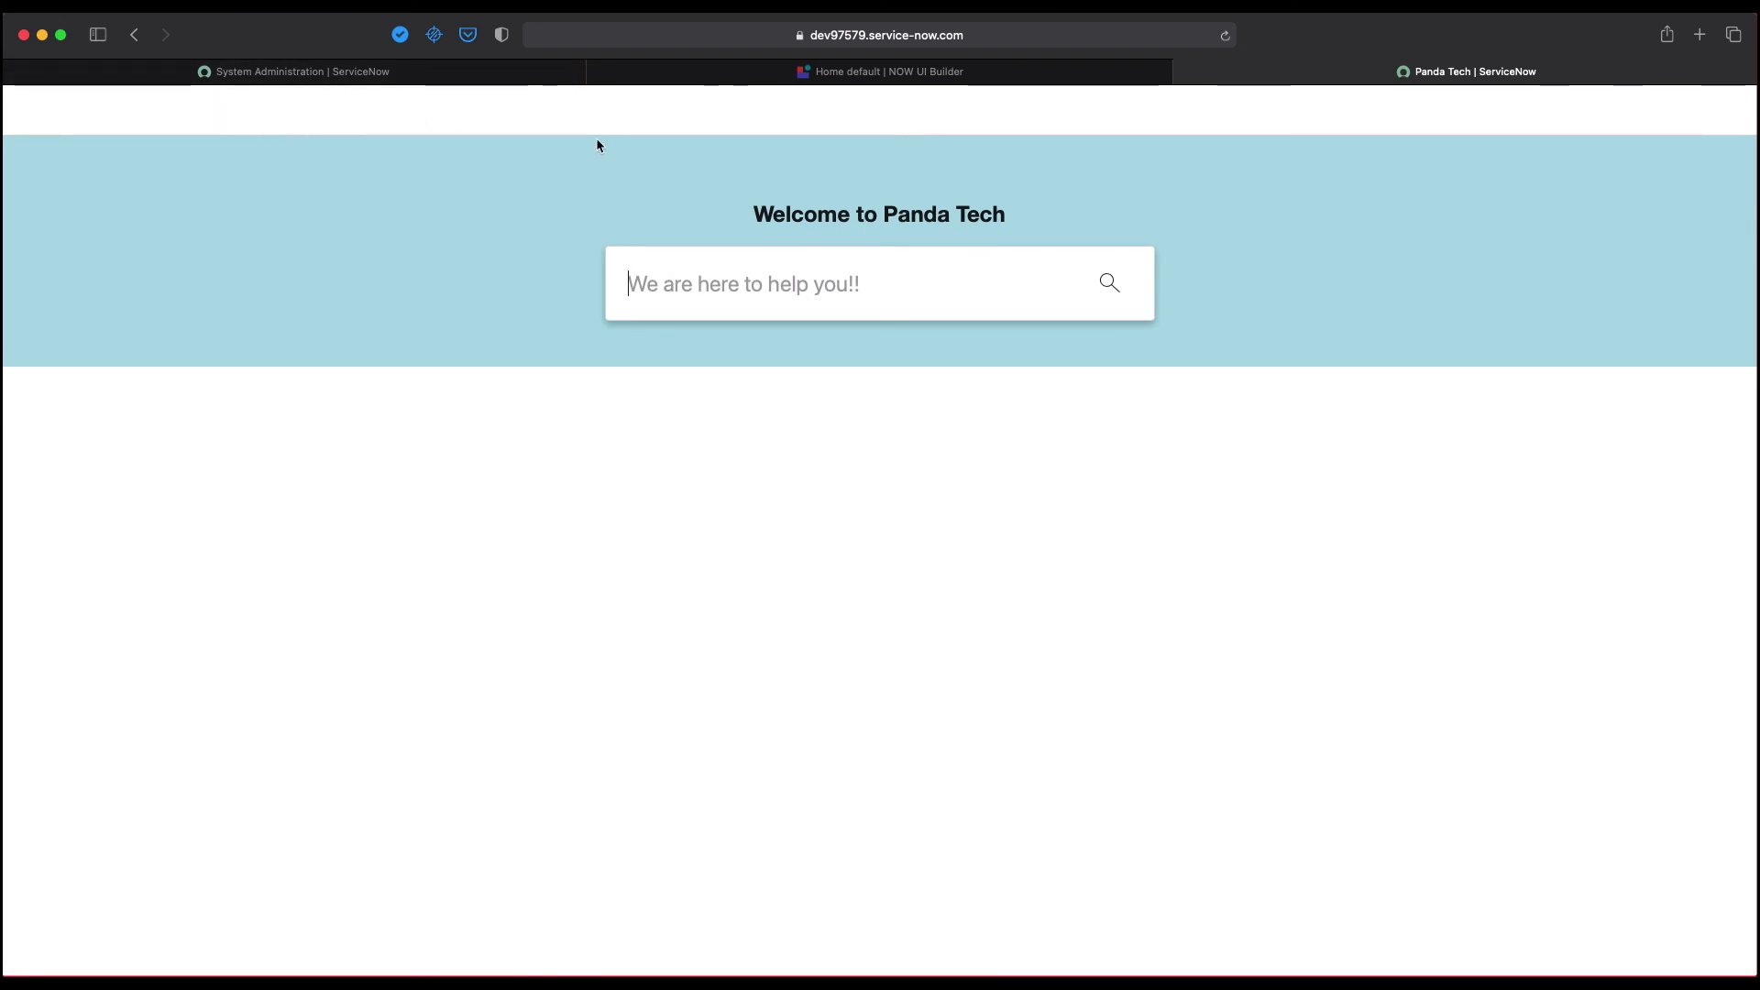
mouse_move(1291, 154)
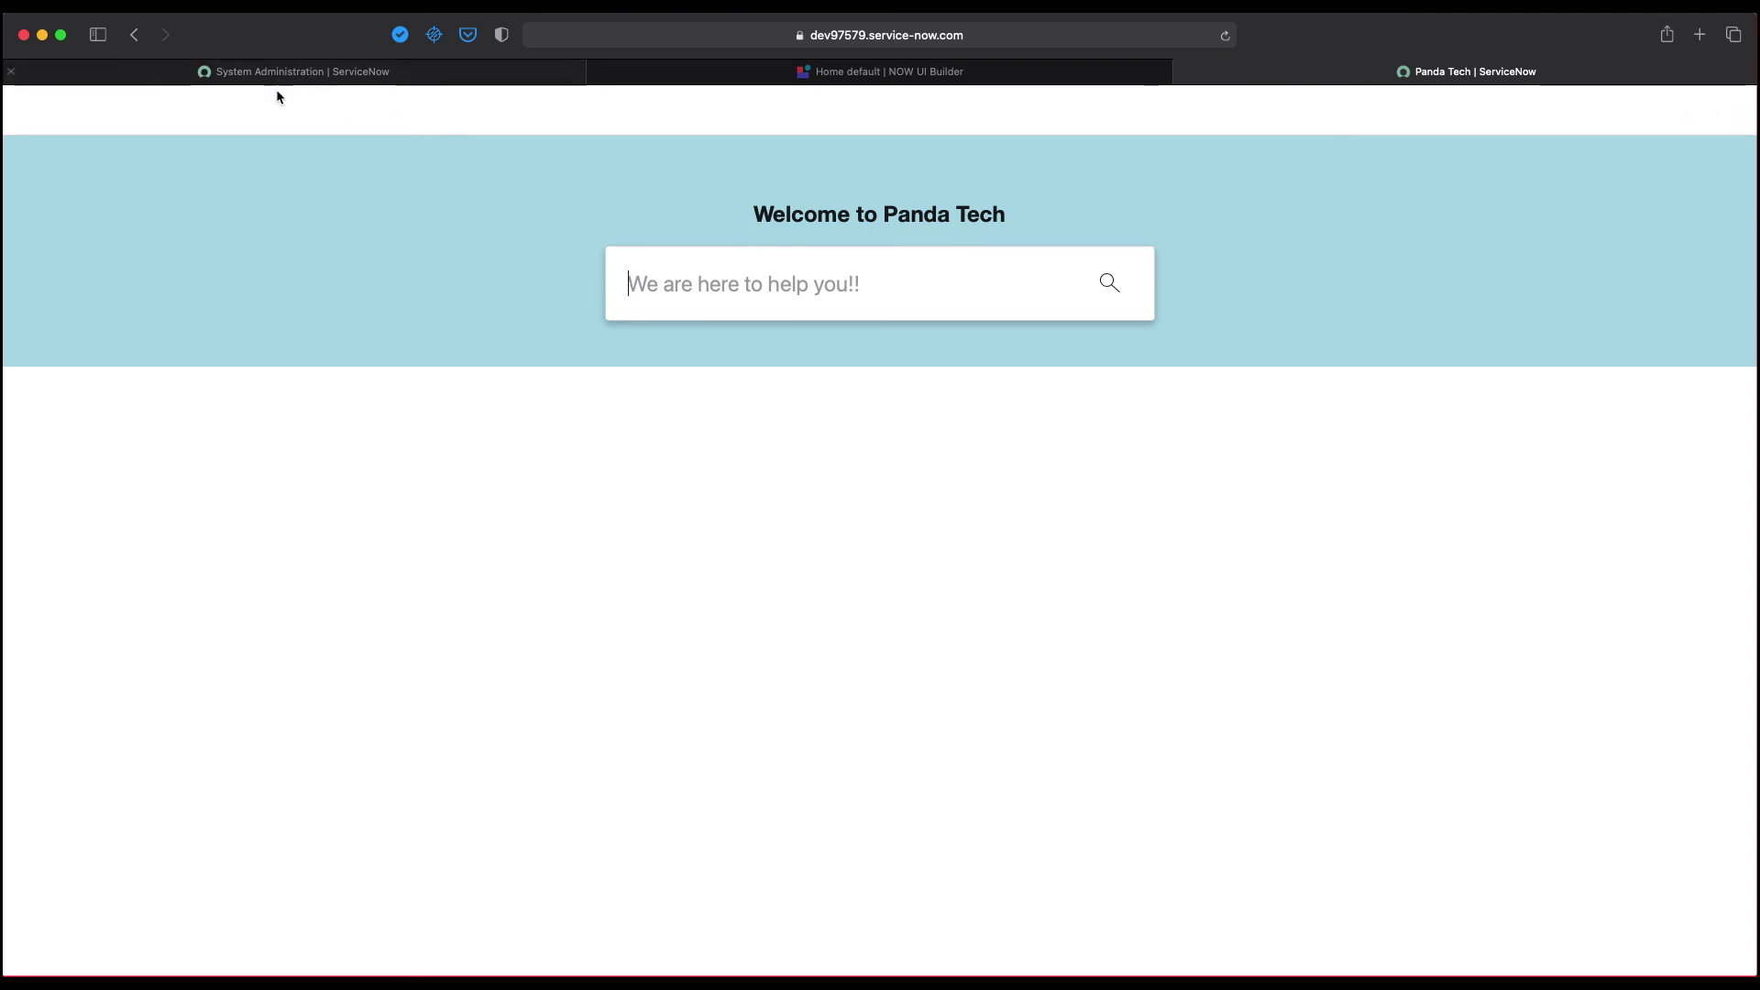
mouse_move(817, 139)
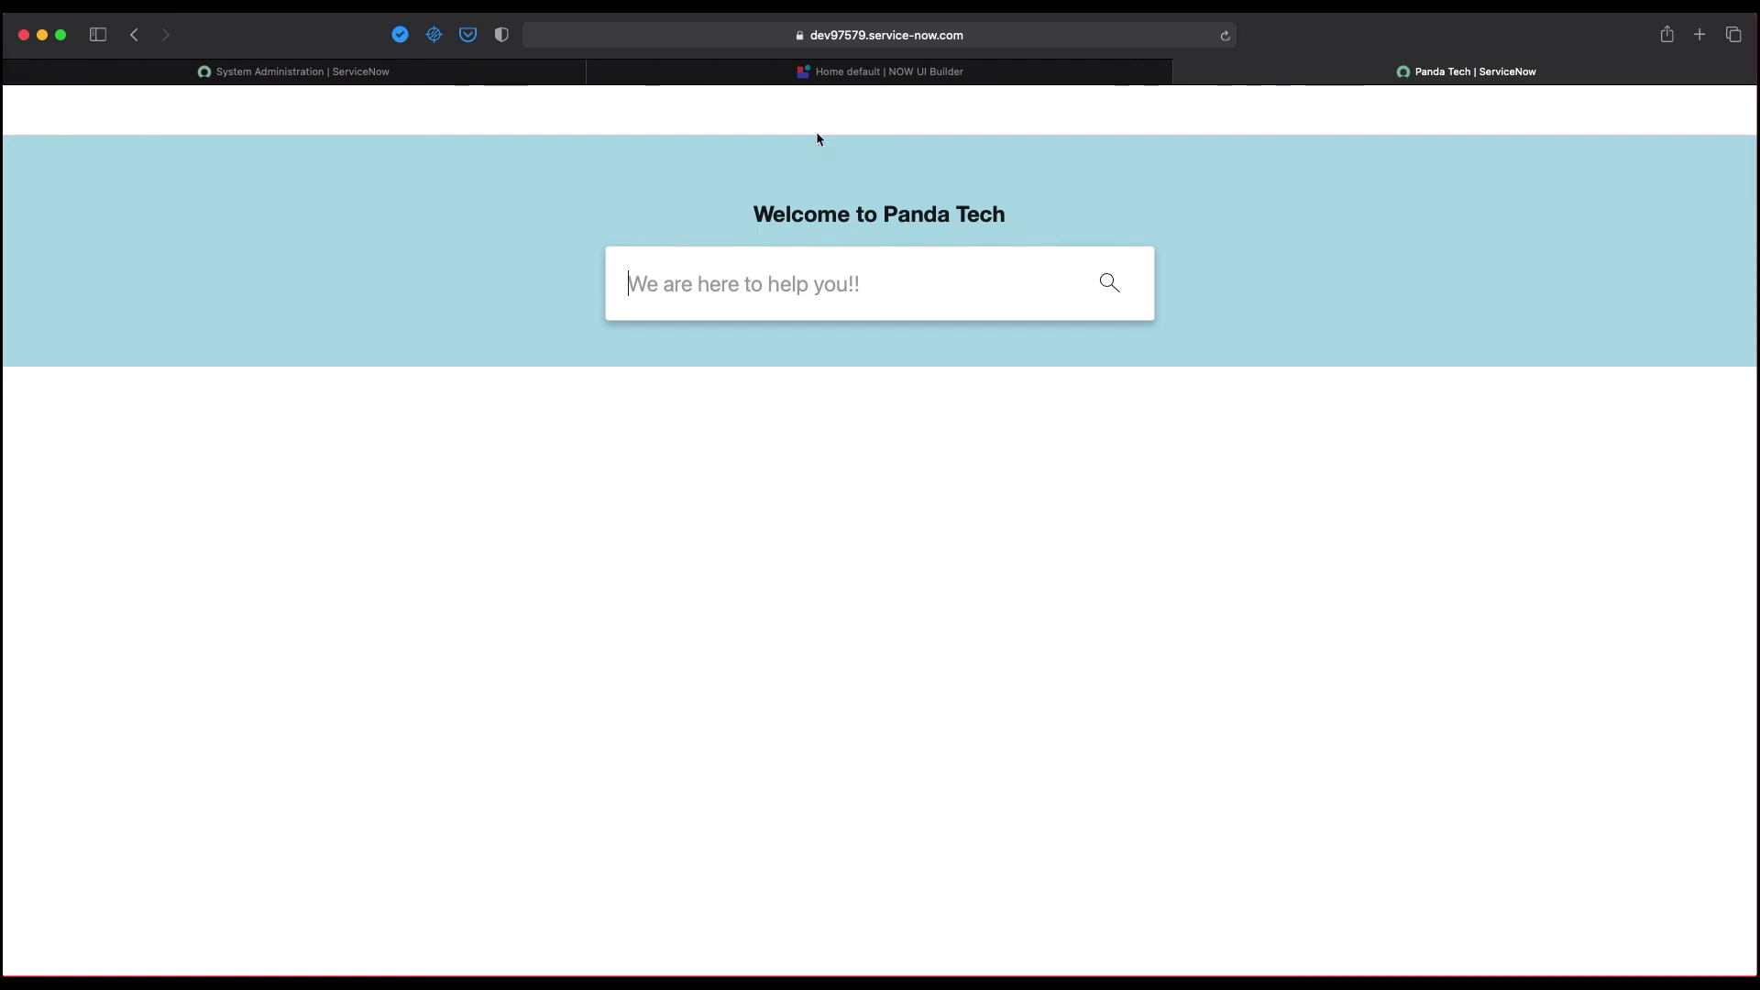
left_click(881, 35)
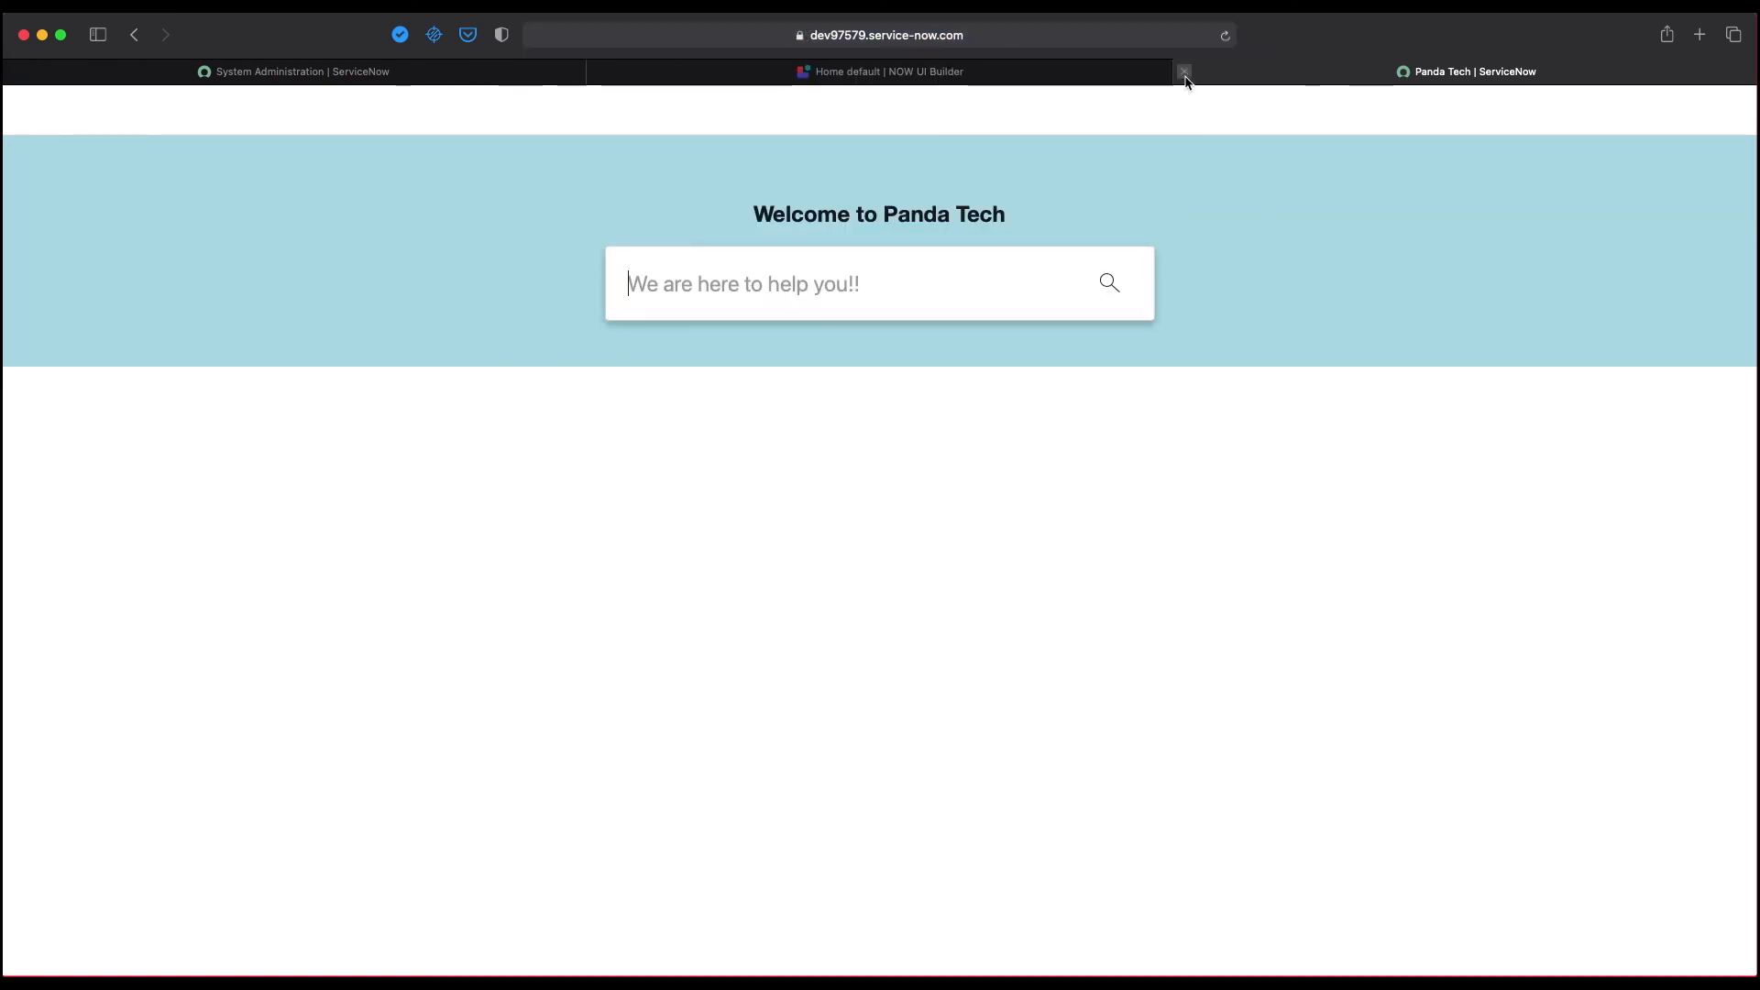
mouse_move(1183, 71)
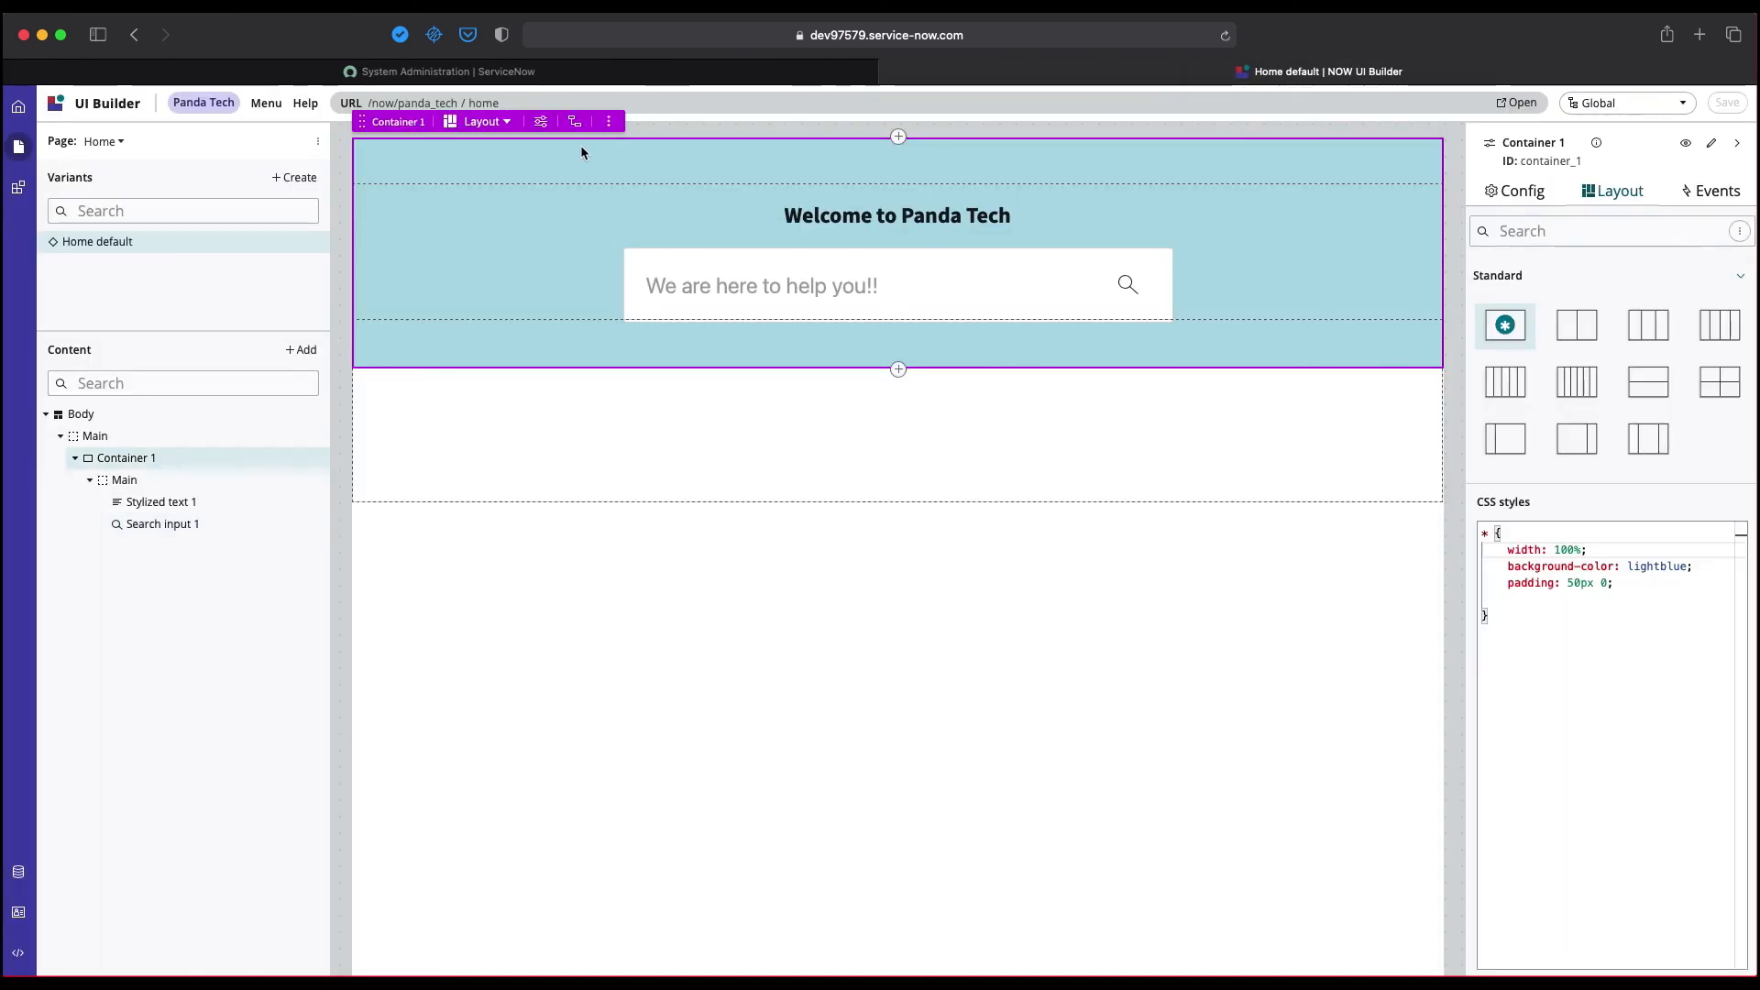
mouse_move(280, 58)
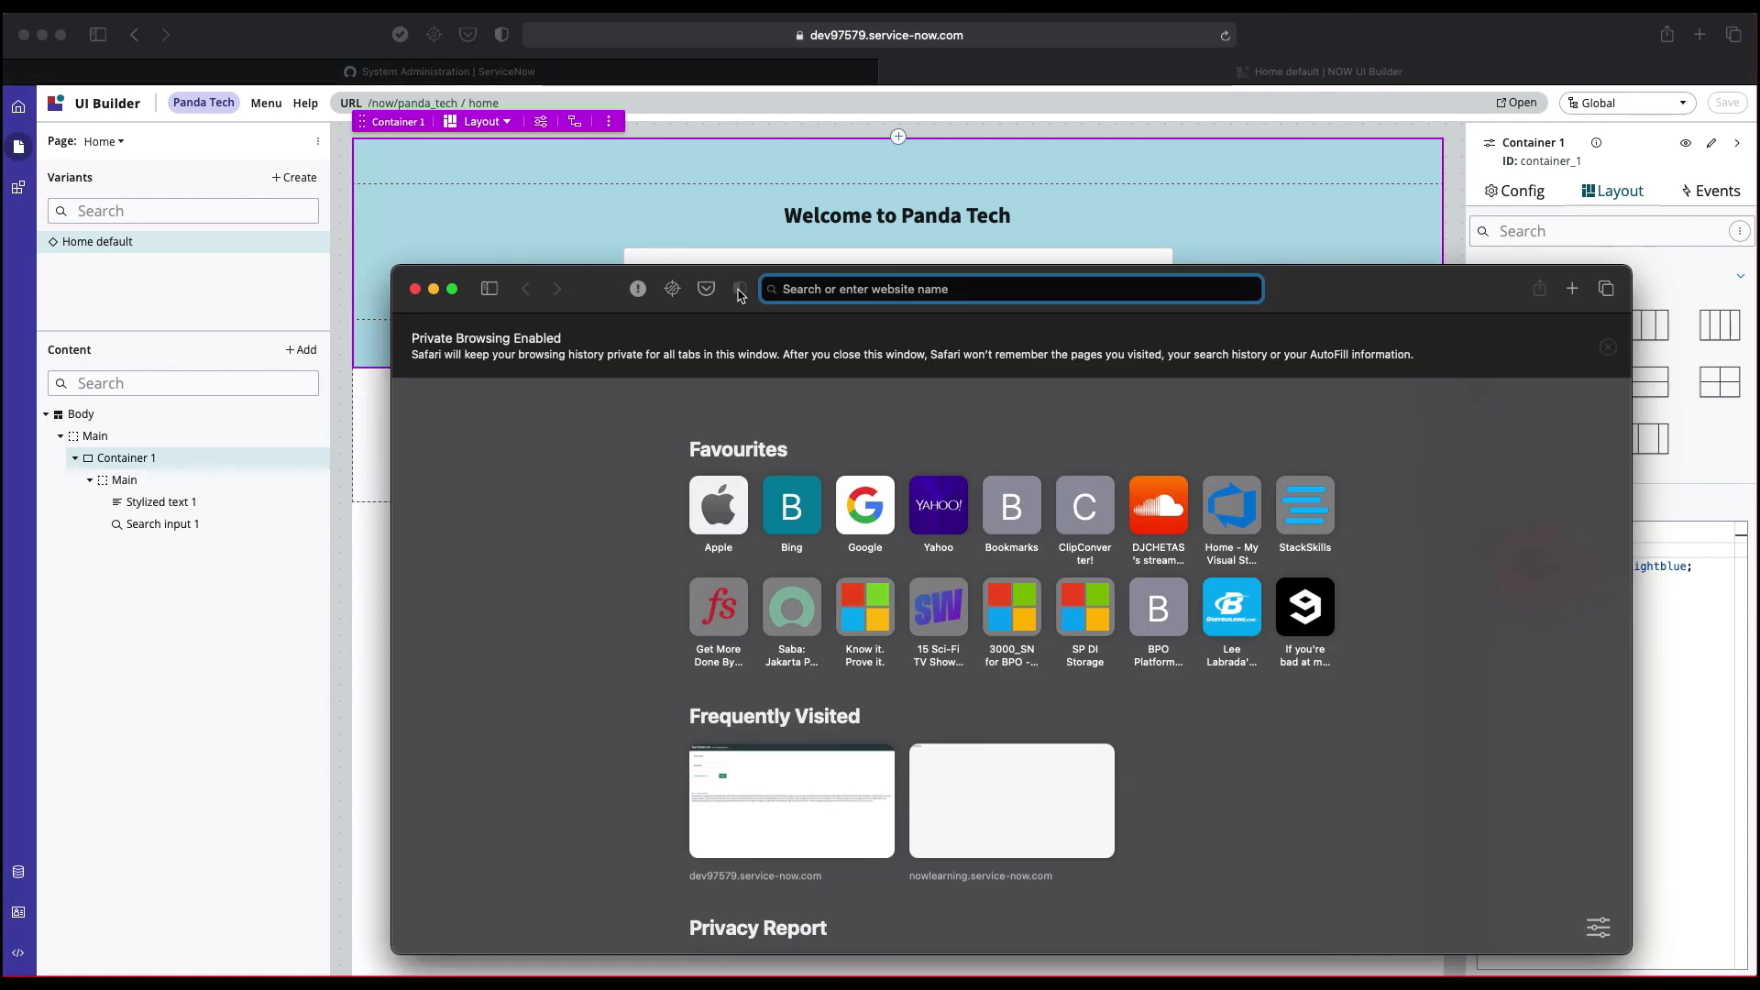
Log into the dev instance in a private window and land on the Panda Tech home page.
type("dev97579.service-now.com")
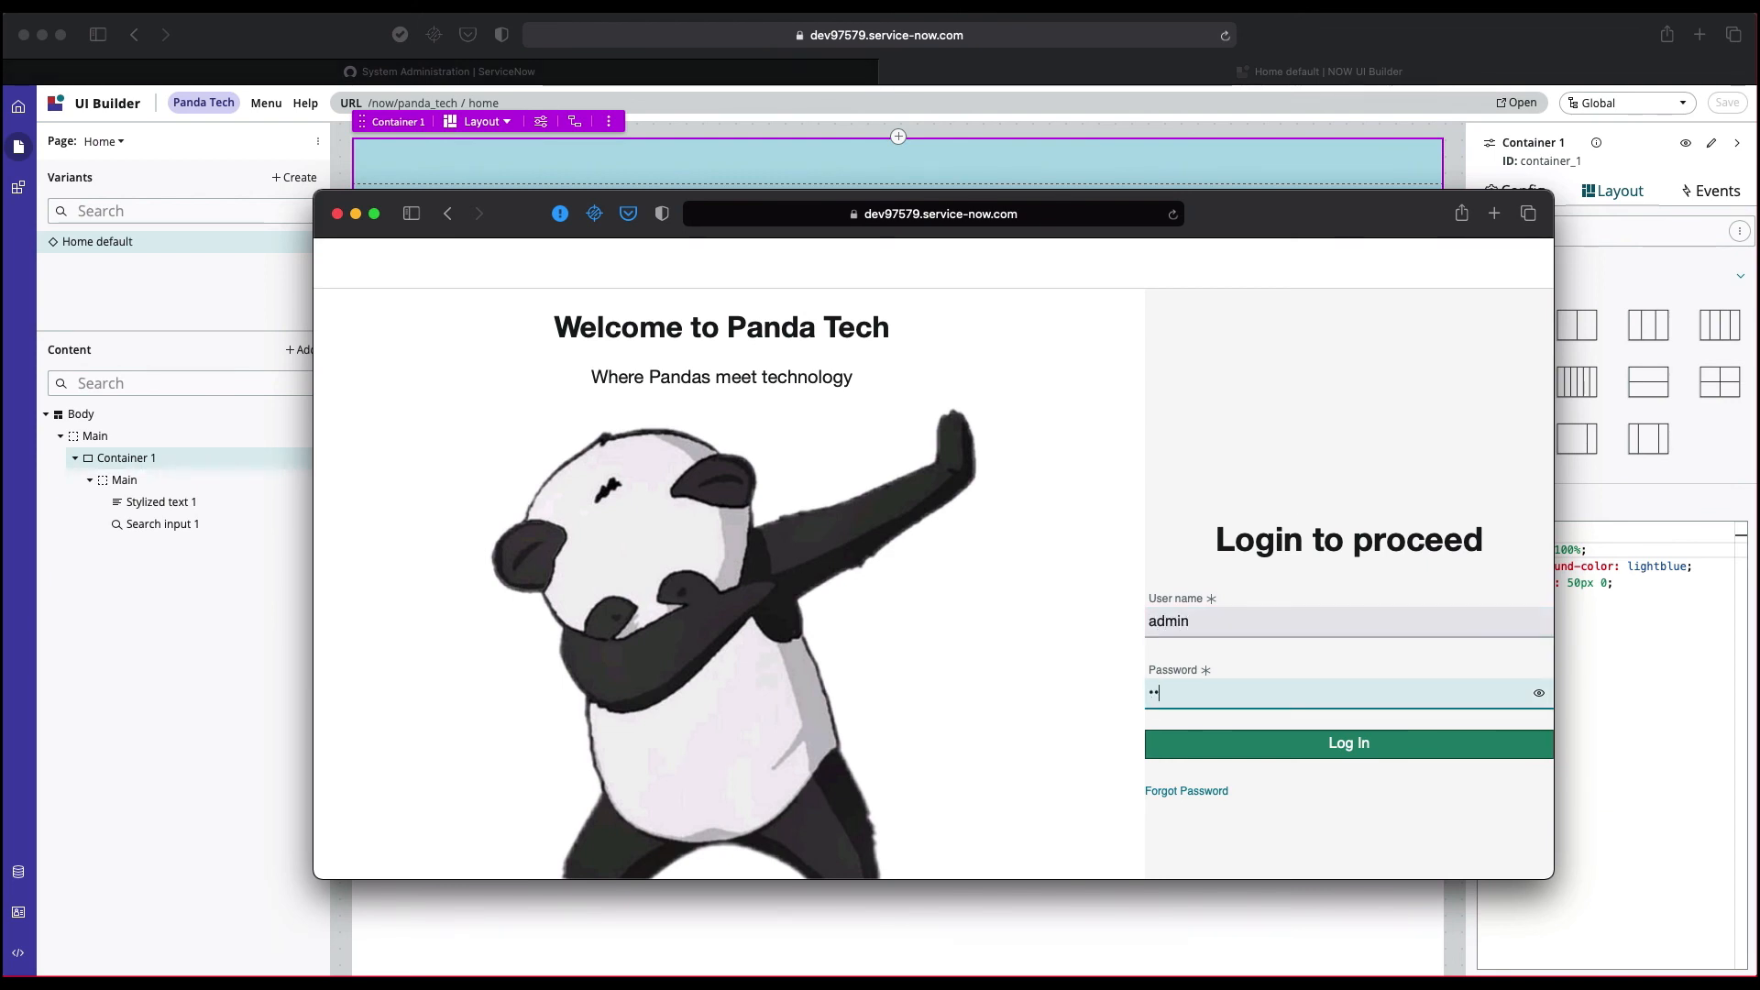
left_click(1347, 742)
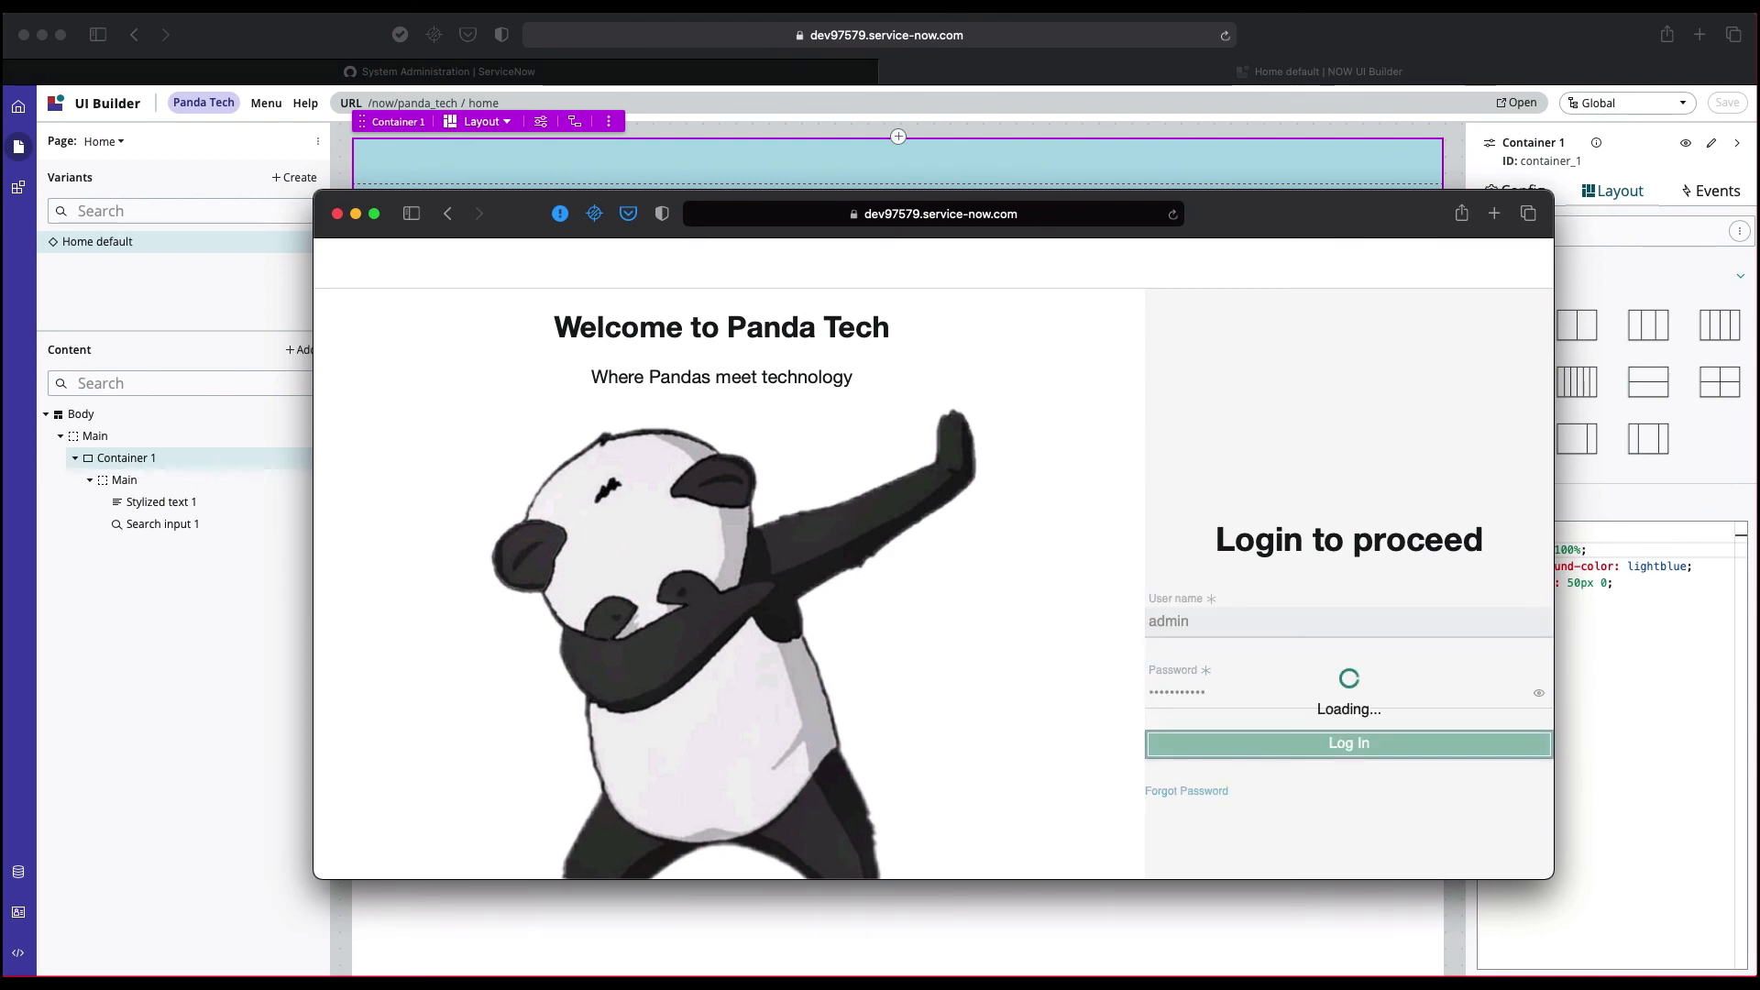
left_click(1348, 743)
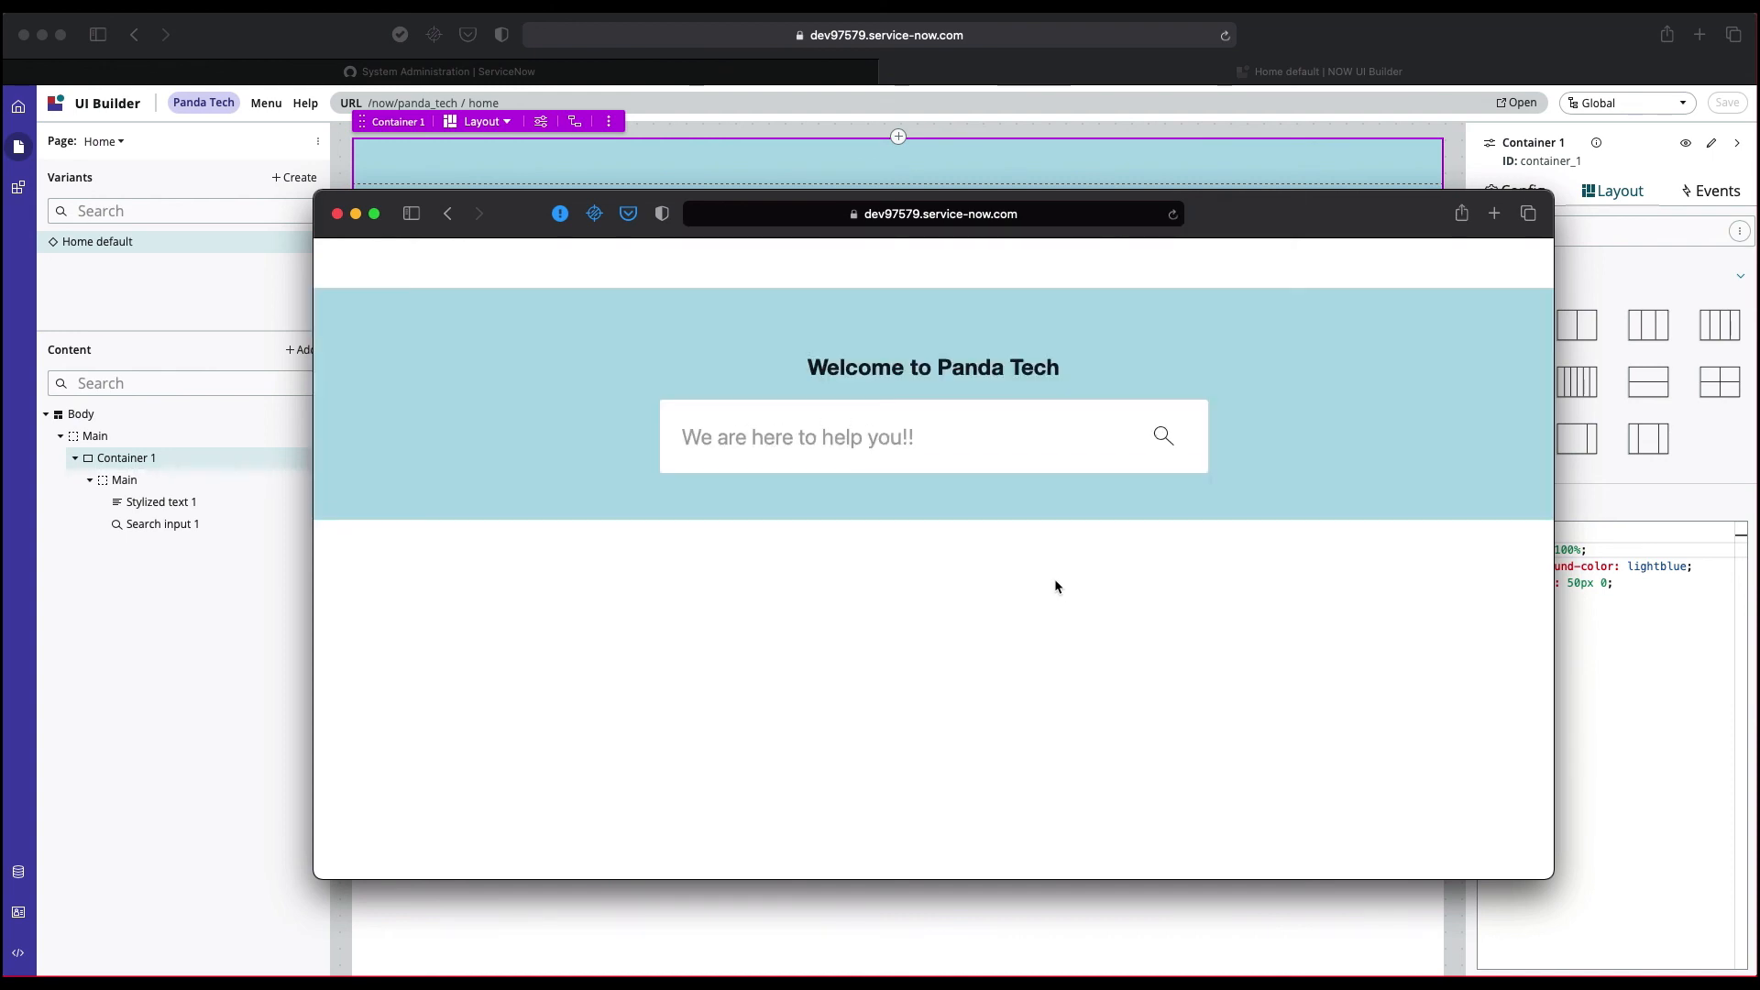
left_click(932, 213)
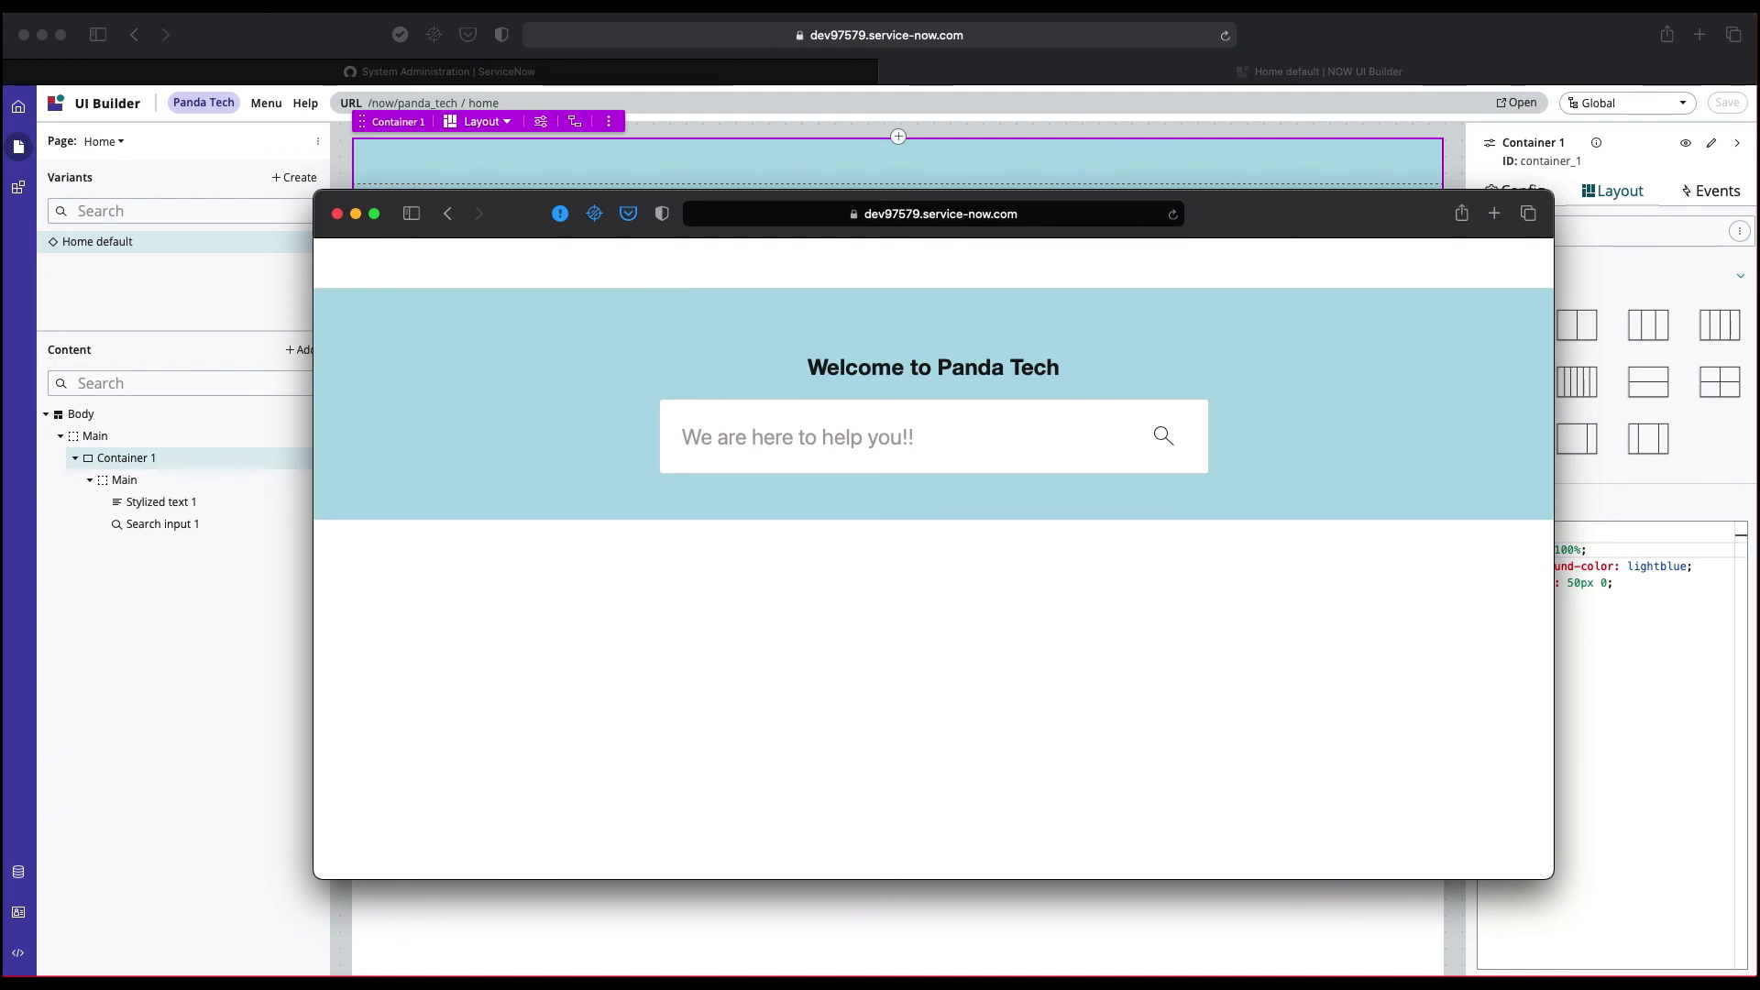
mouse_move(840, 209)
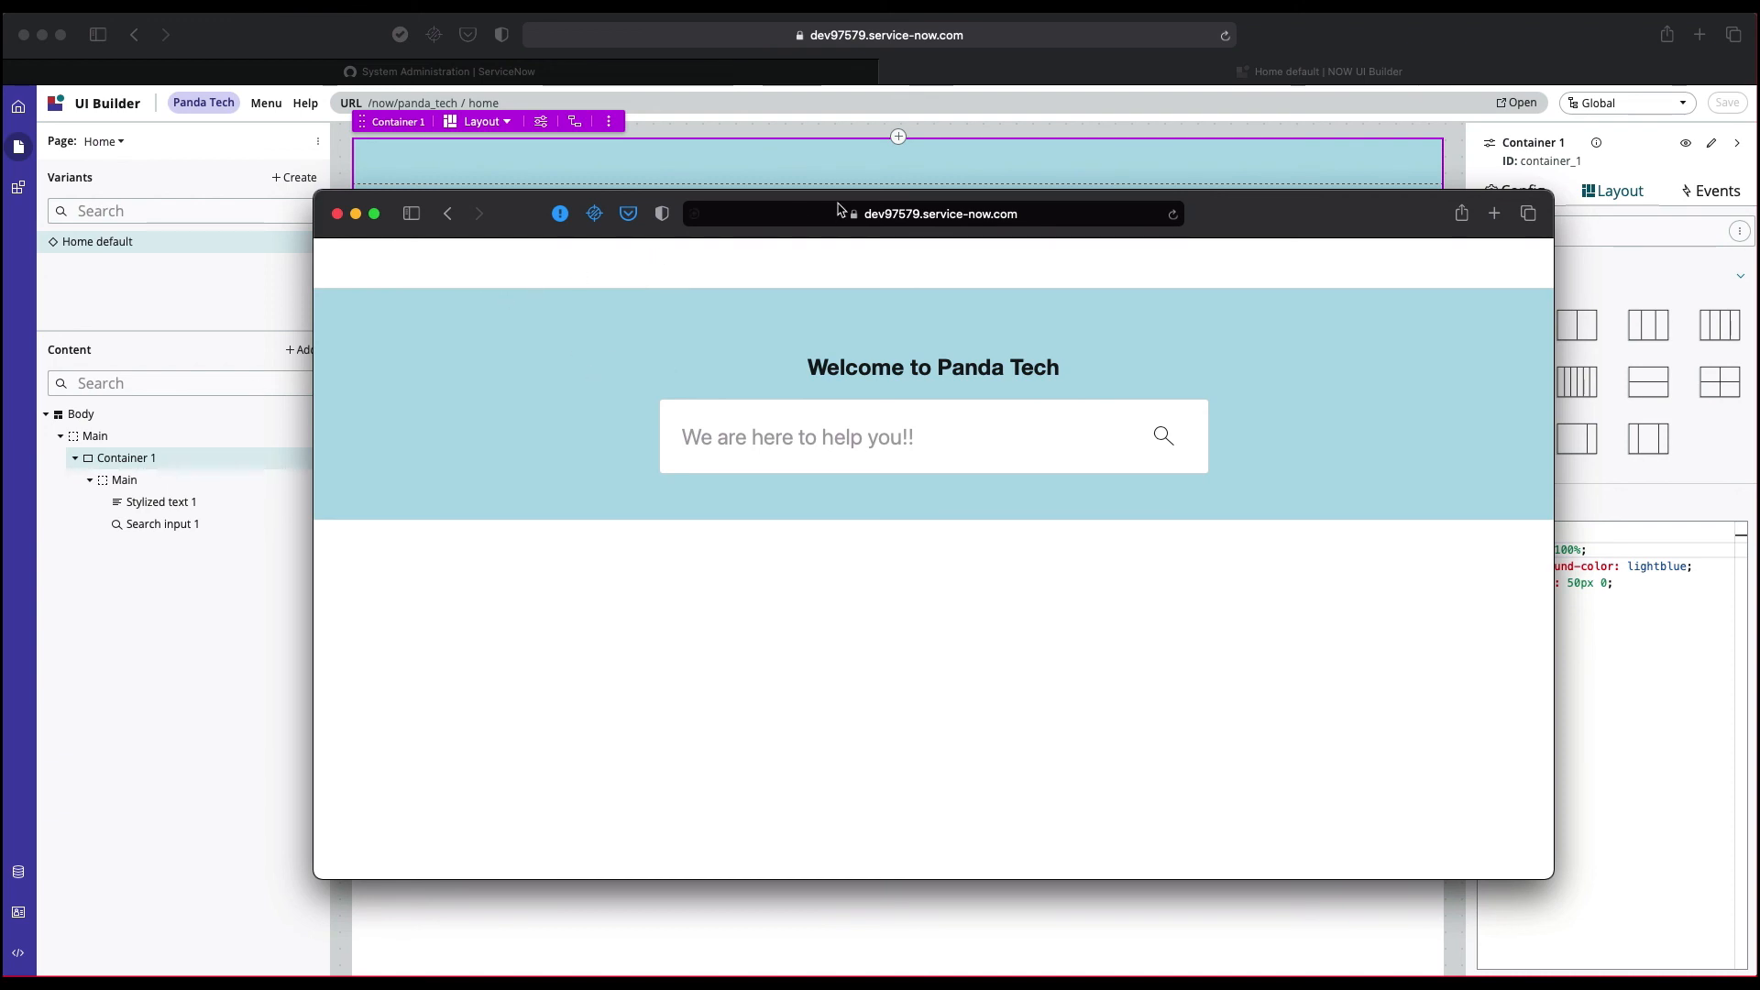
mouse_move(1241, 220)
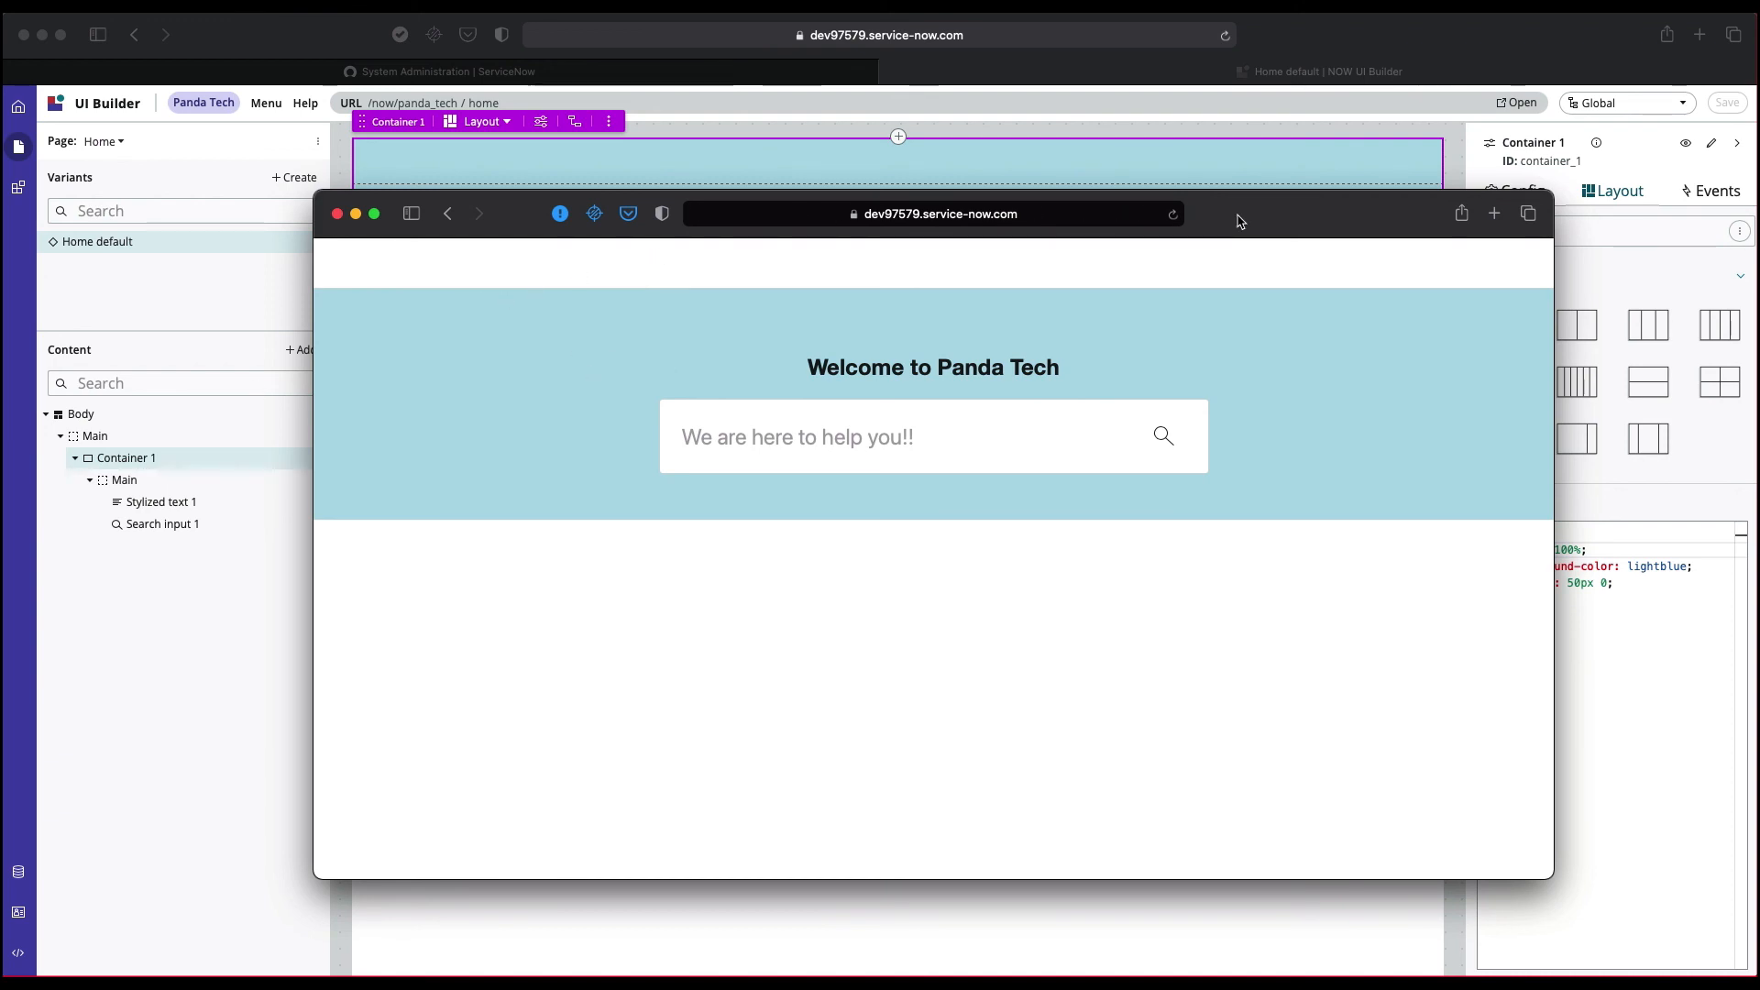